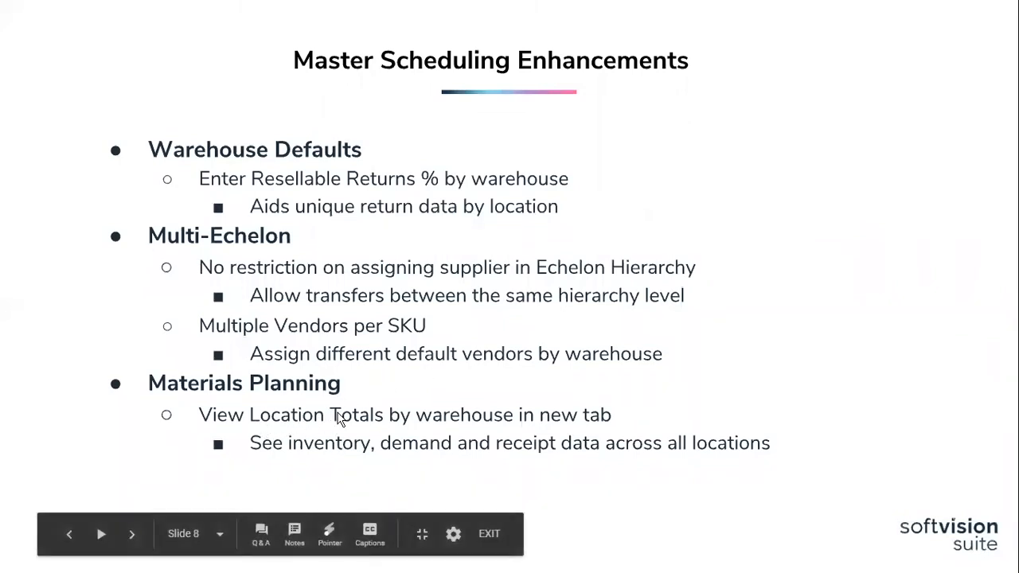
mouse_move(537, 453)
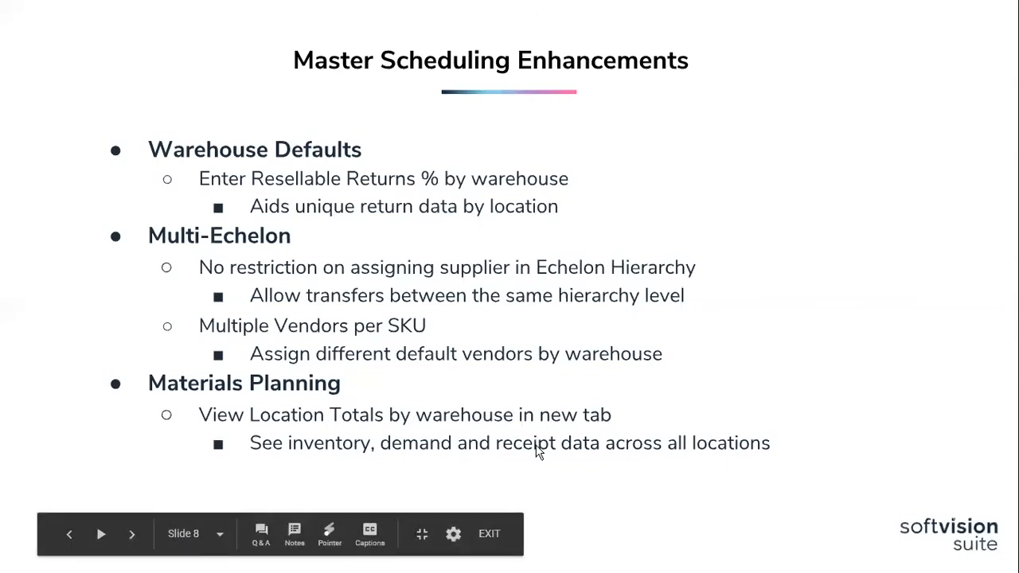
mouse_move(793, 436)
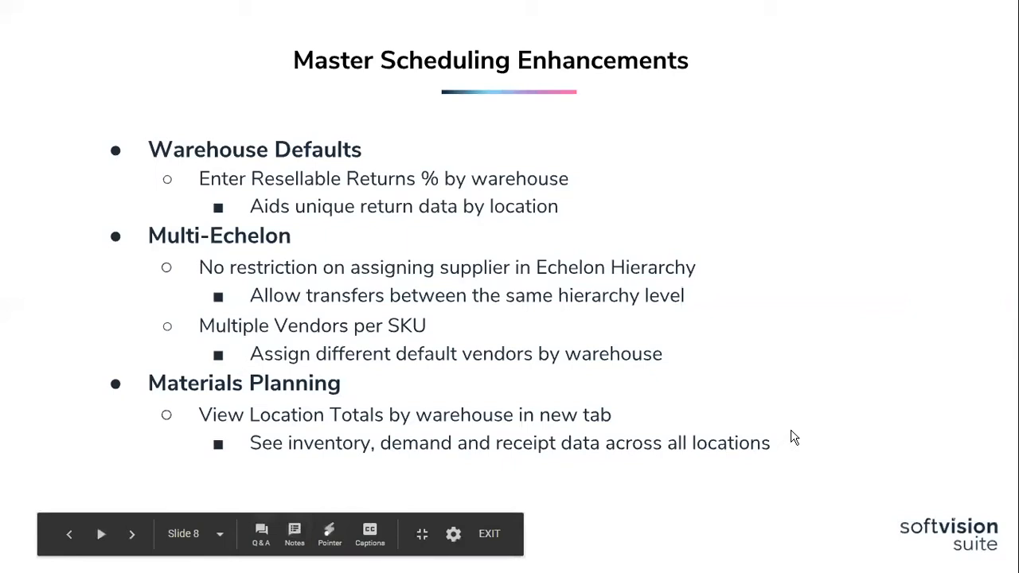
Advance the deck to the Warehouse Defaults slide on returns and backorders.
left_click(128, 533)
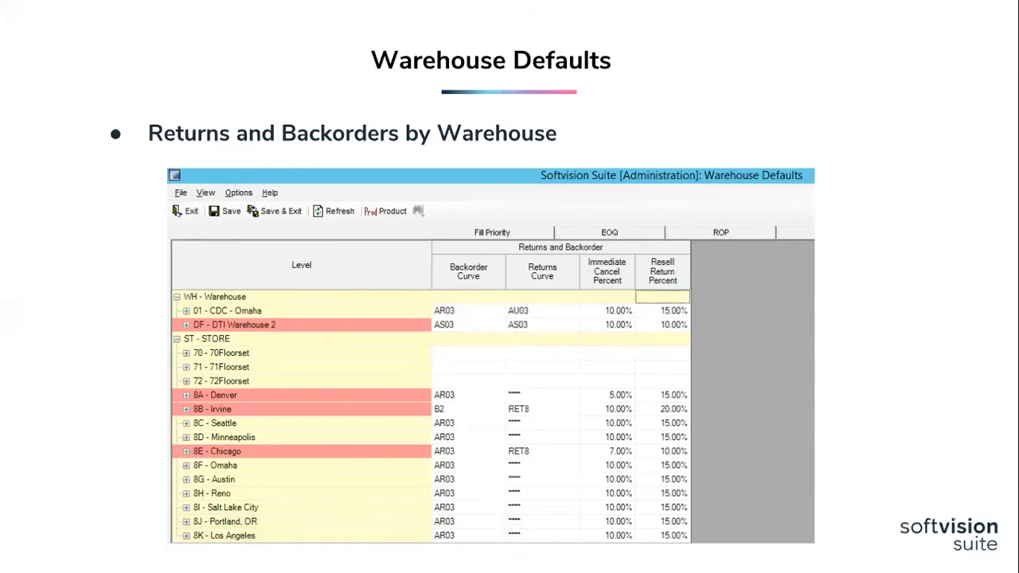
mouse_move(682, 496)
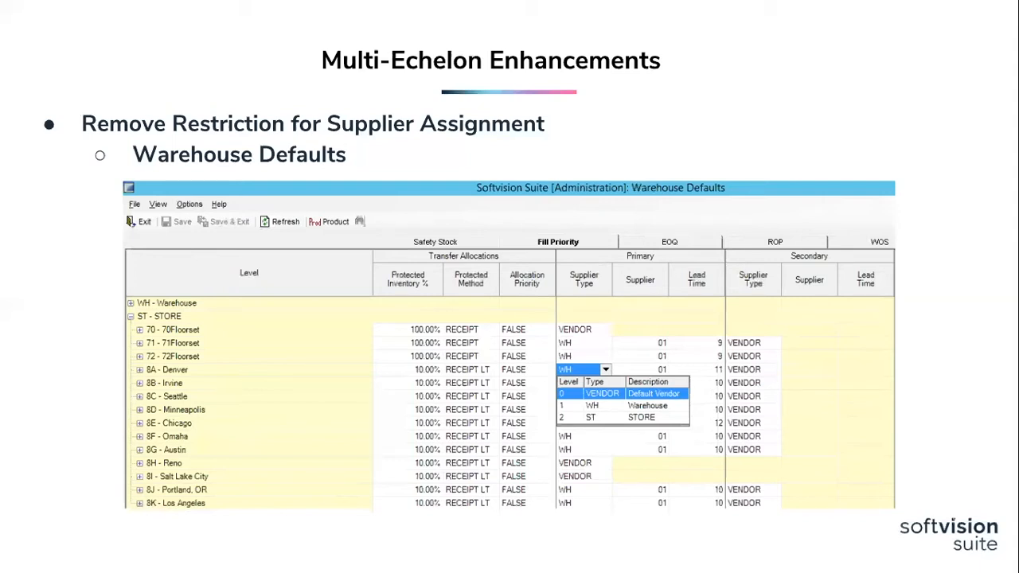
key("Right")
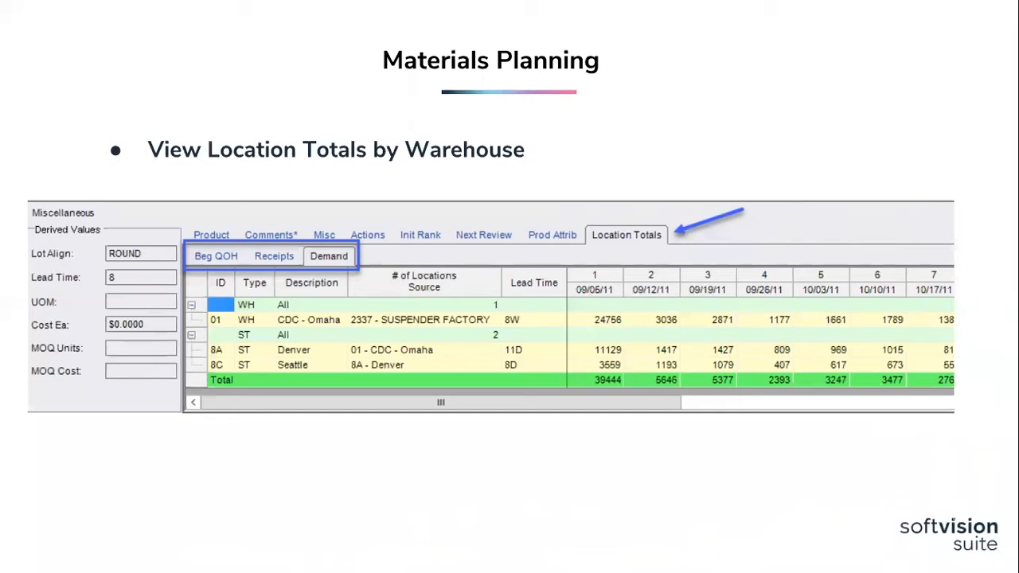
mouse_move(284, 86)
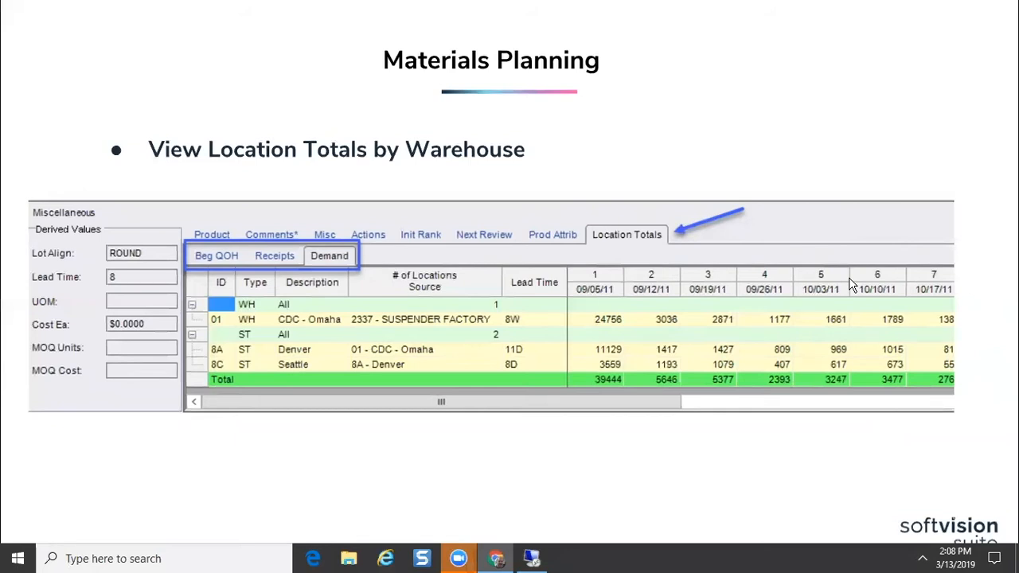
mouse_move(348, 260)
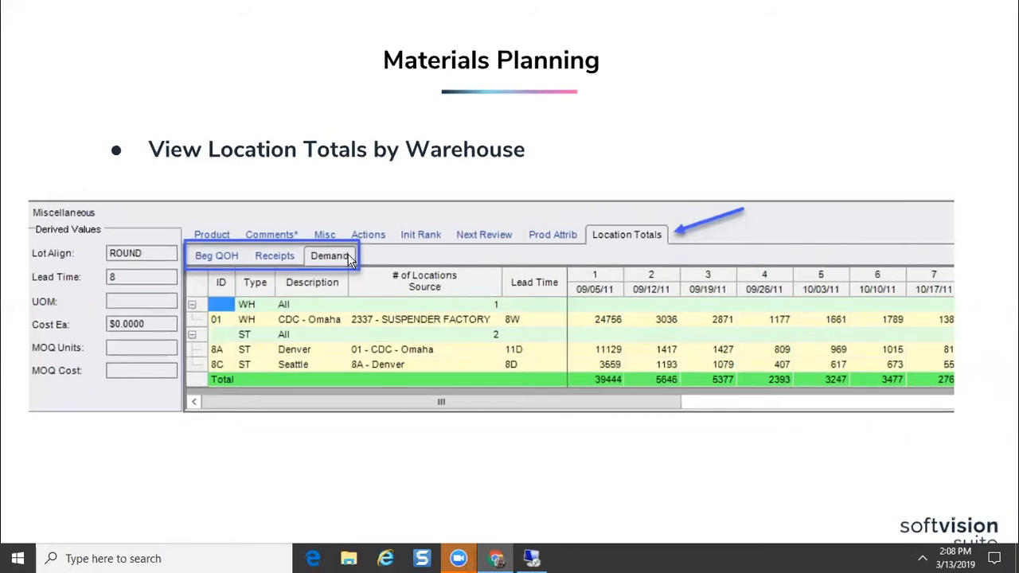
mouse_move(279, 261)
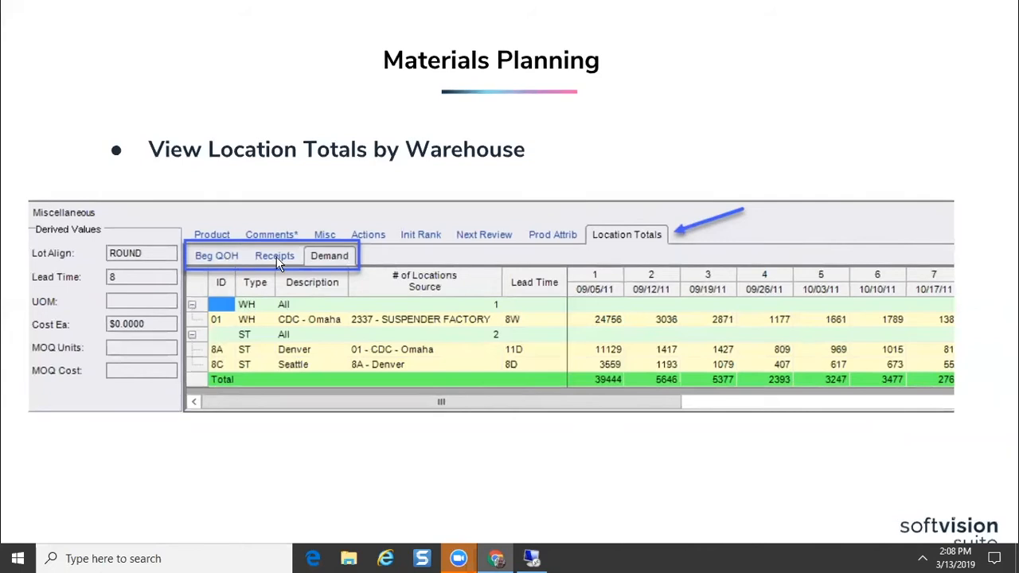
mouse_move(643, 237)
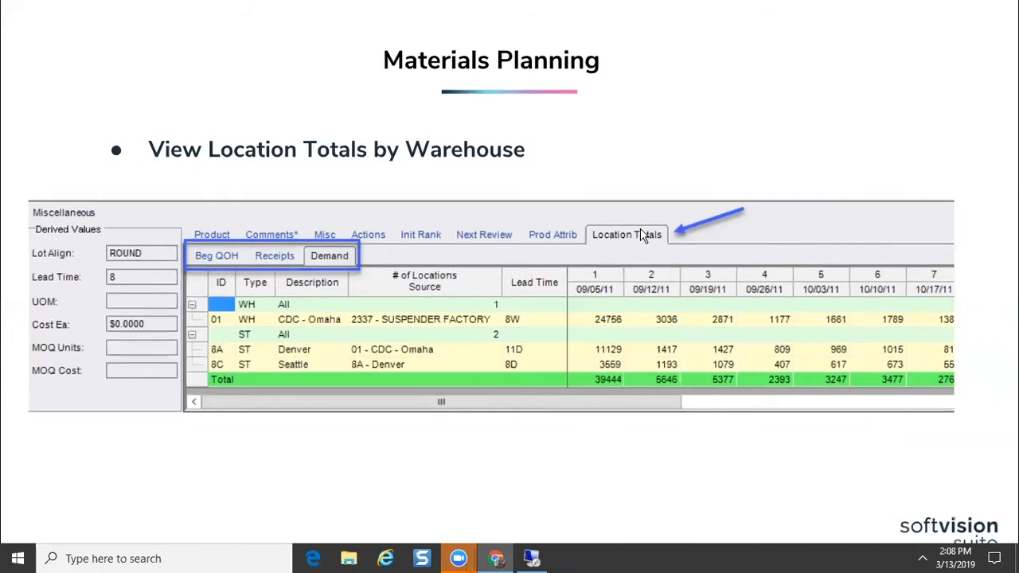
mouse_move(647, 243)
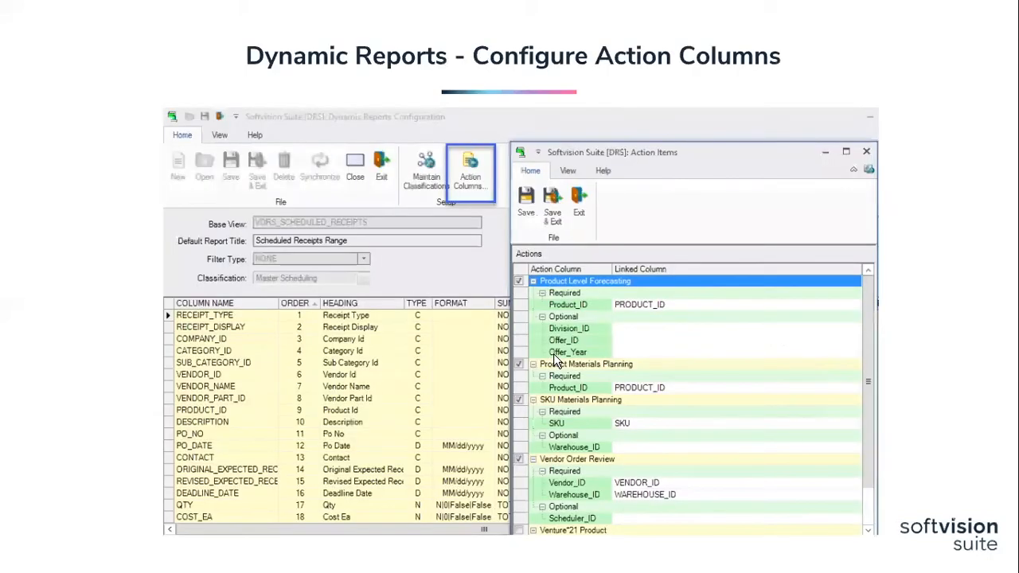
mouse_move(609, 291)
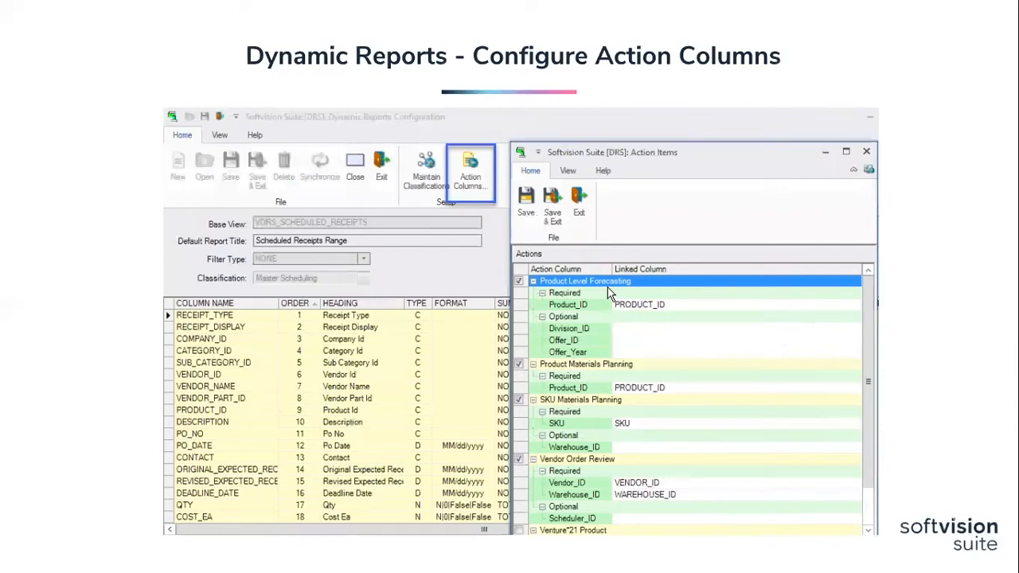
mouse_move(562, 275)
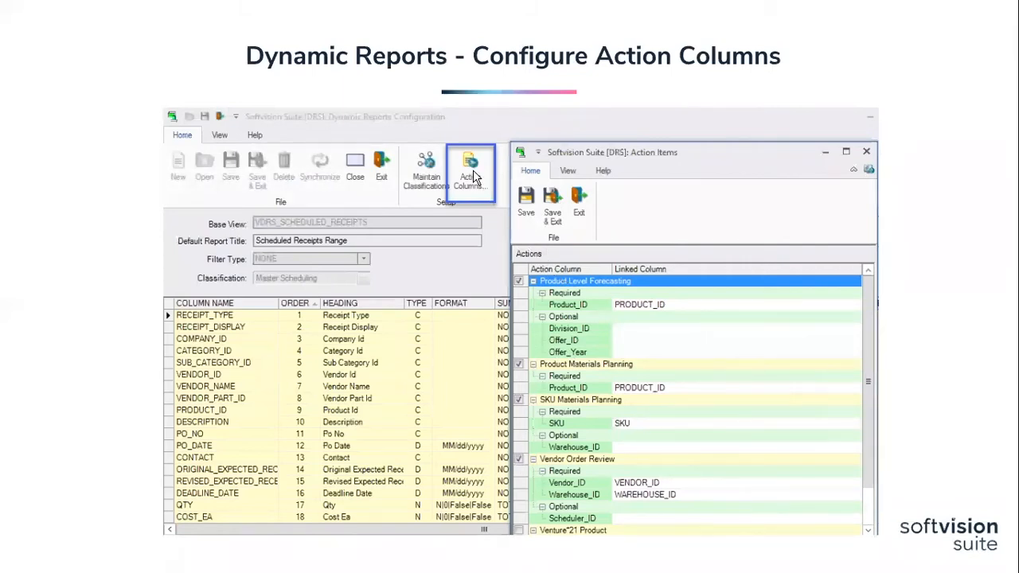
mouse_move(485, 181)
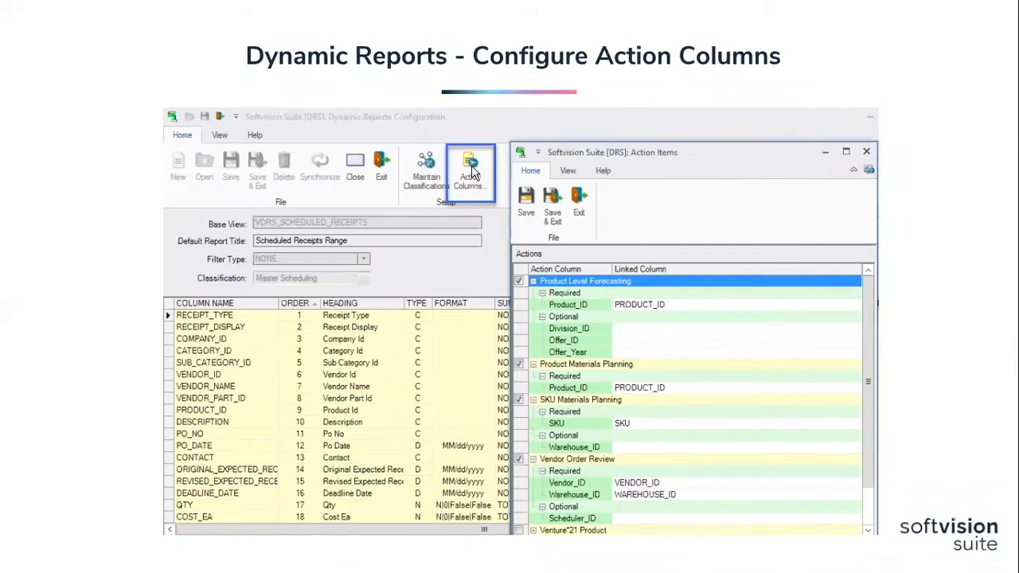
mouse_move(599, 268)
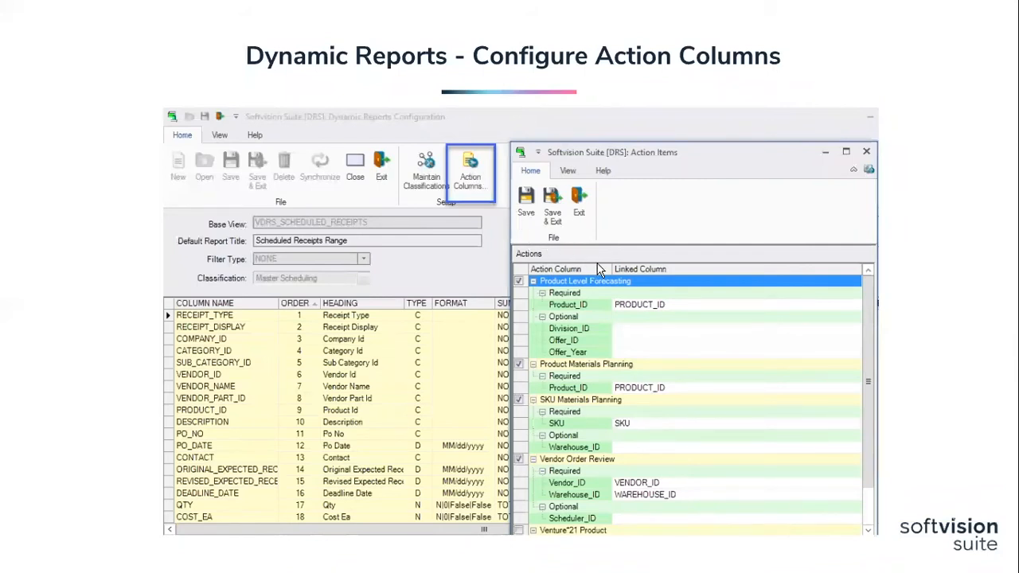
mouse_move(619, 281)
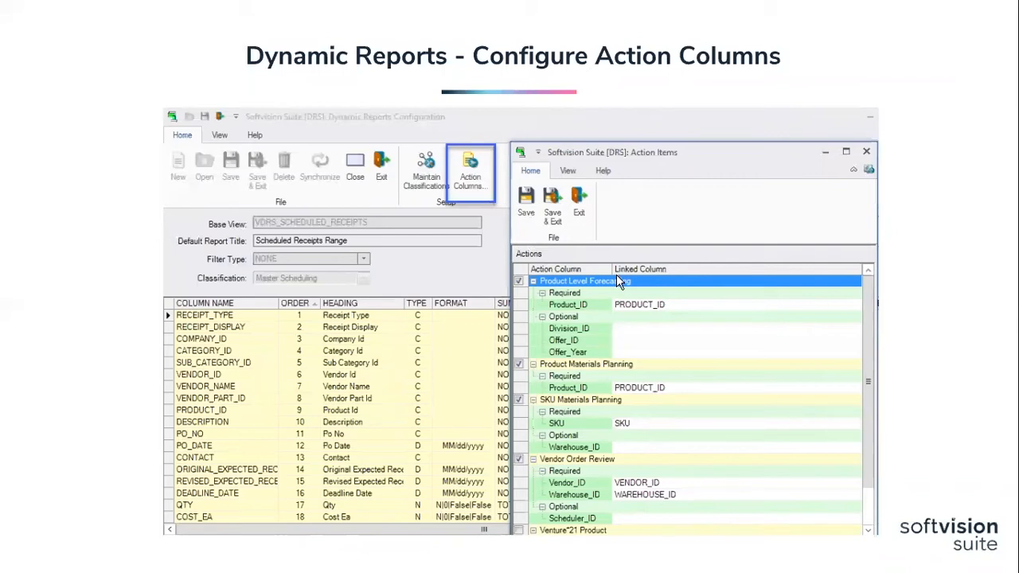
mouse_move(651, 310)
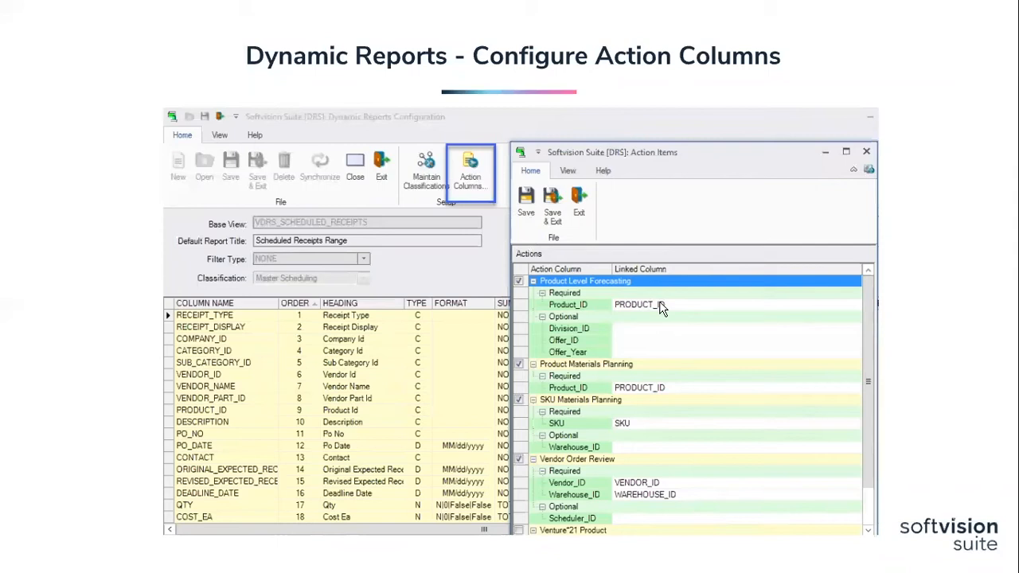
mouse_move(649, 395)
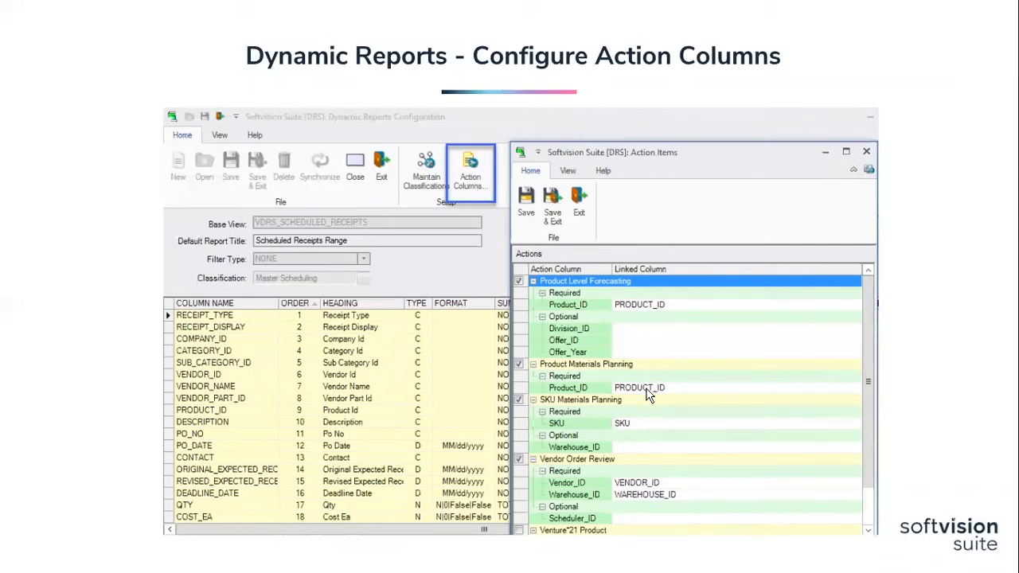
mouse_move(646, 487)
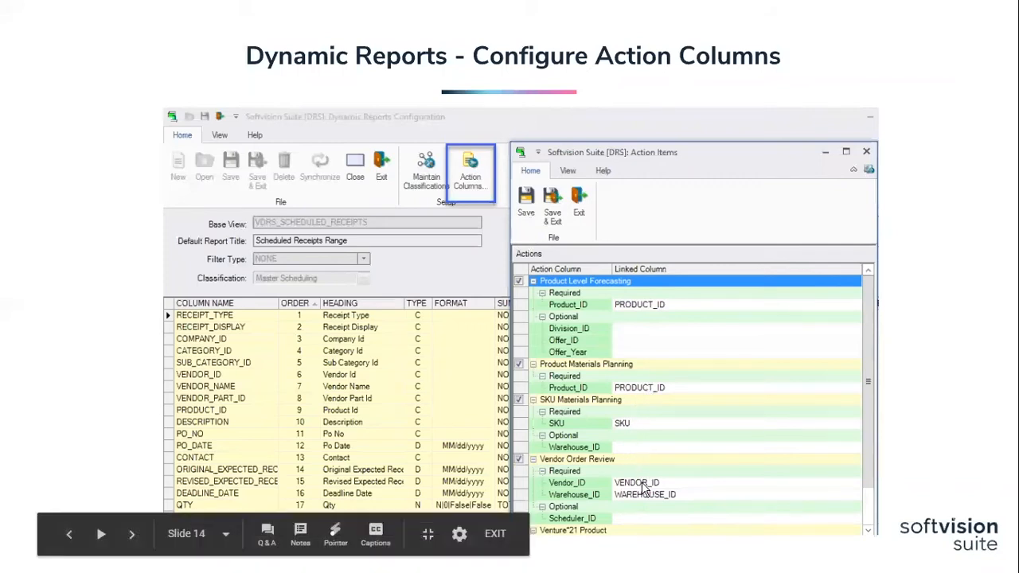
mouse_move(615, 345)
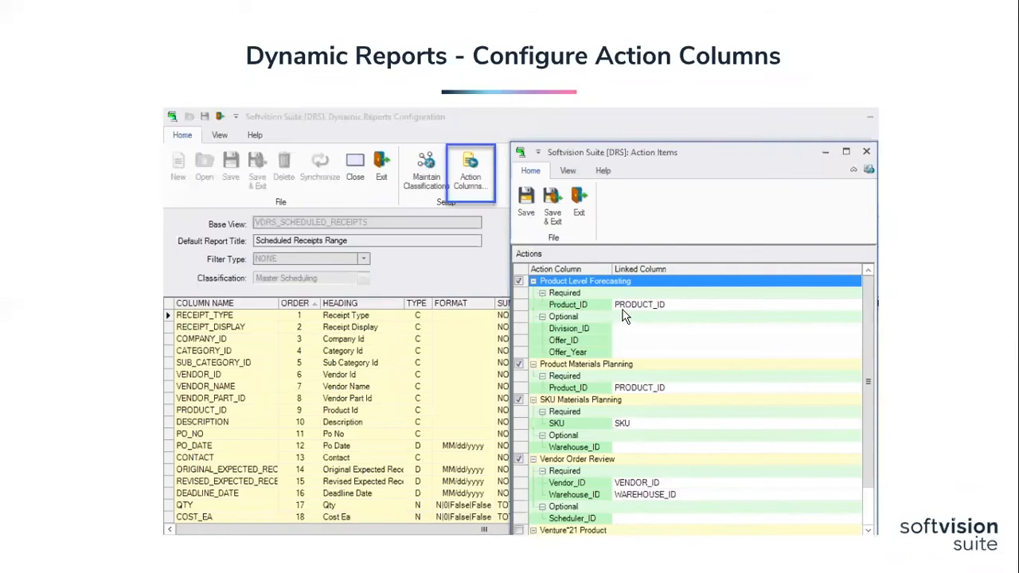
mouse_move(641, 313)
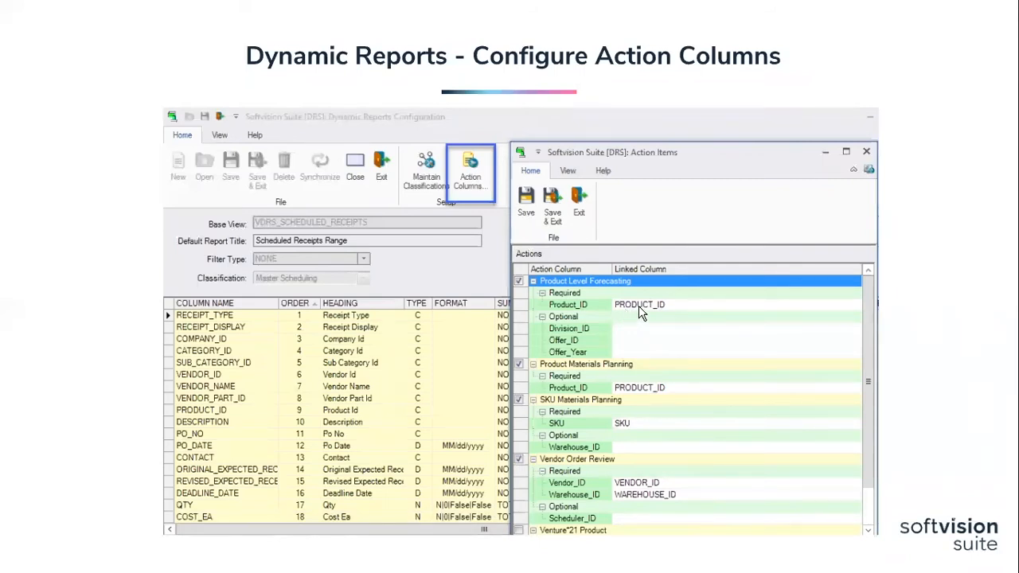
mouse_move(645, 390)
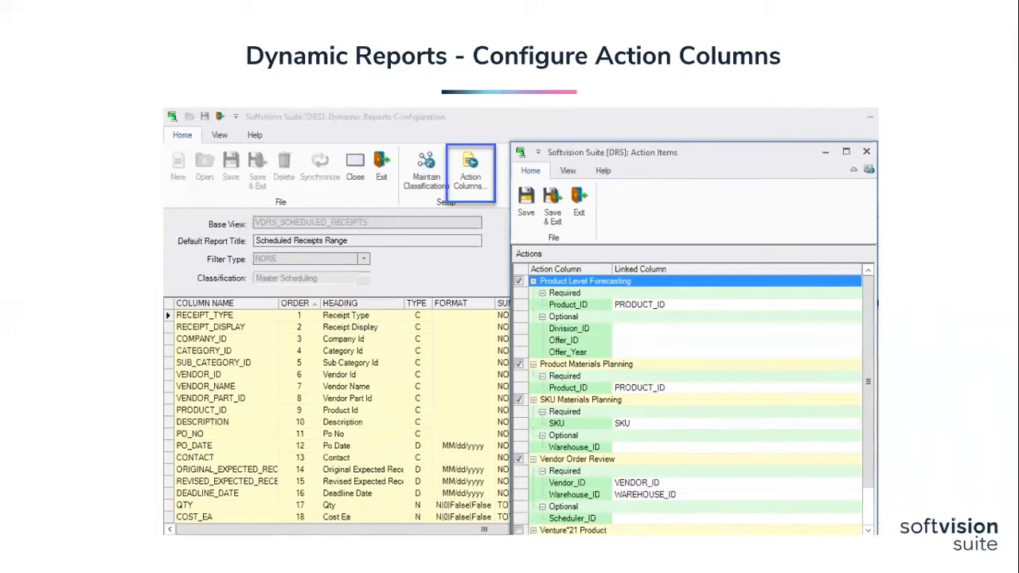
mouse_move(854, 394)
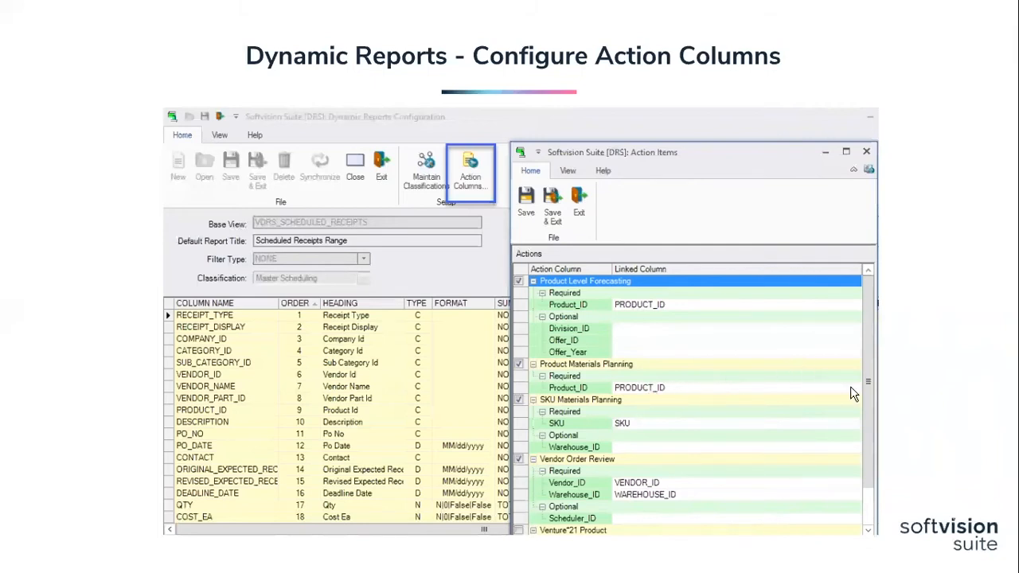
mouse_move(847, 393)
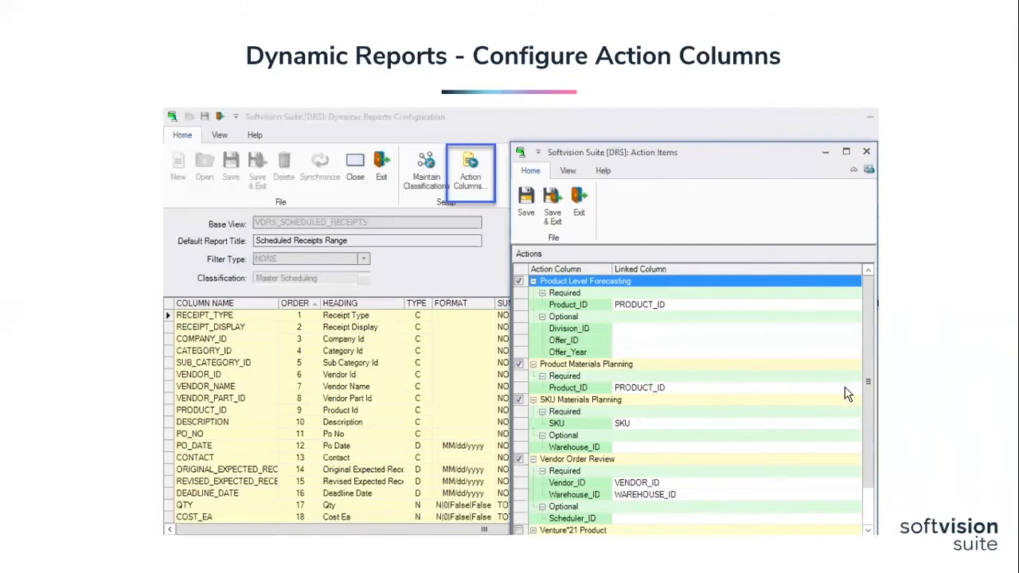
mouse_move(812, 413)
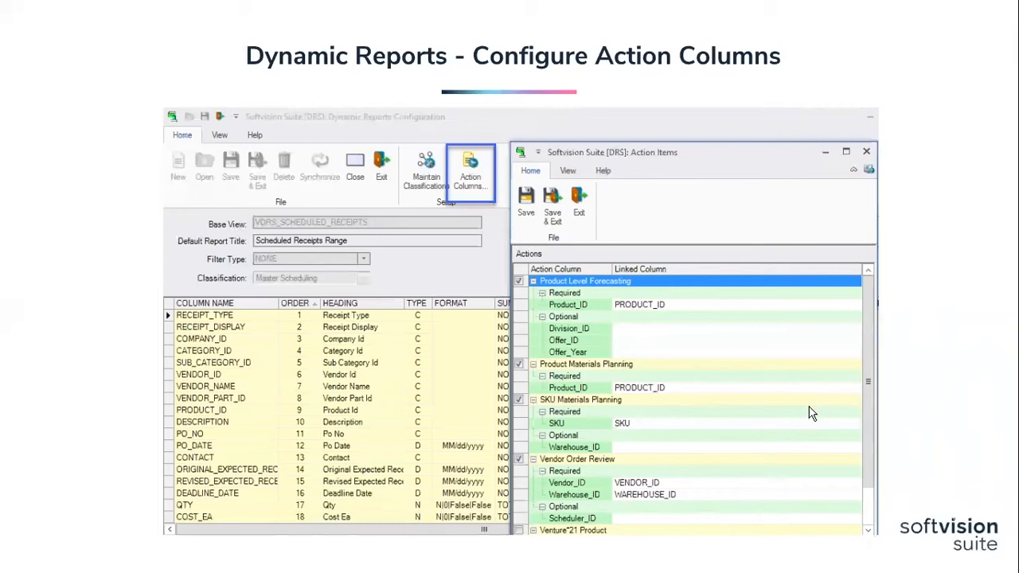
mouse_move(792, 423)
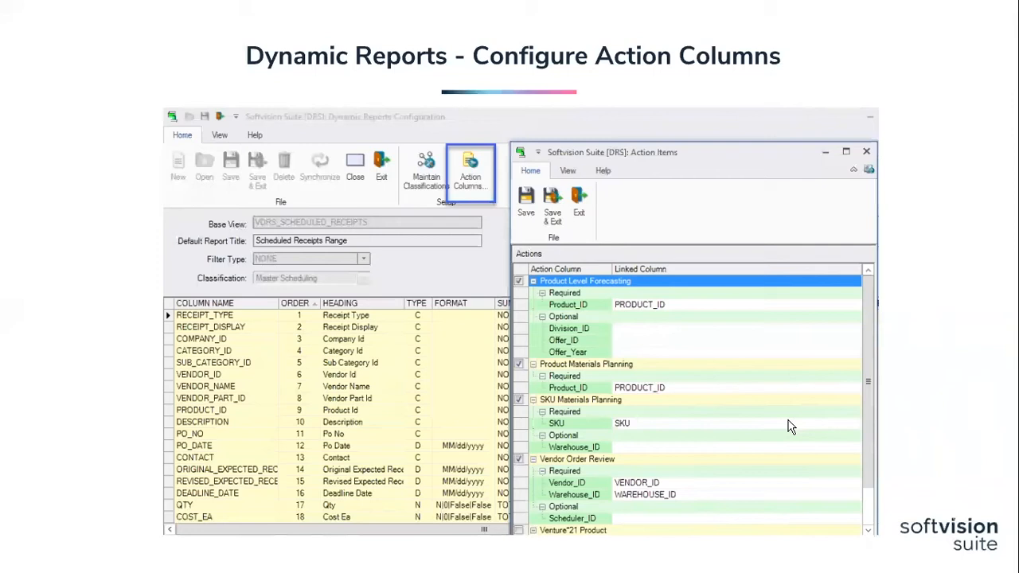
mouse_move(563, 215)
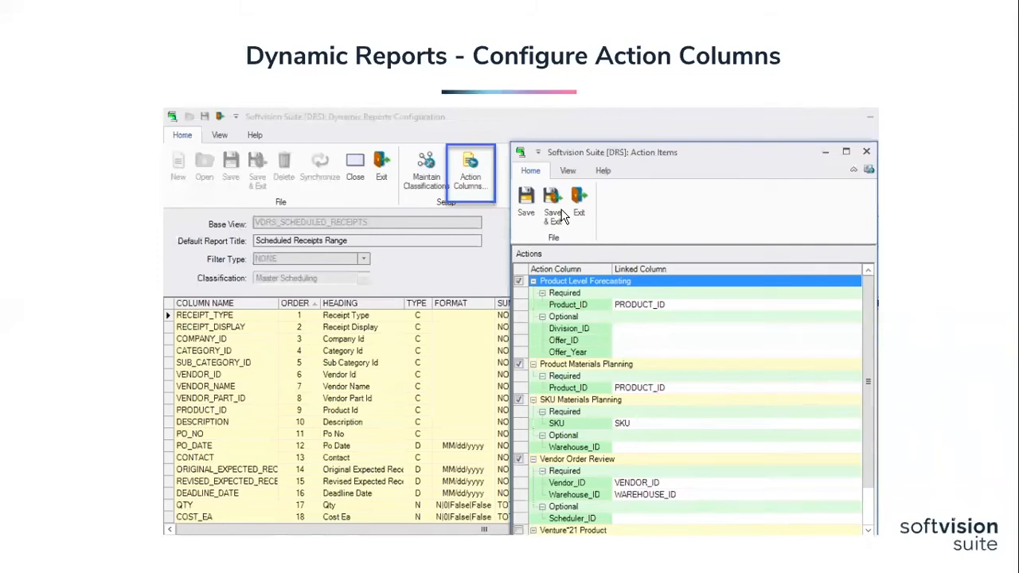
mouse_move(552, 215)
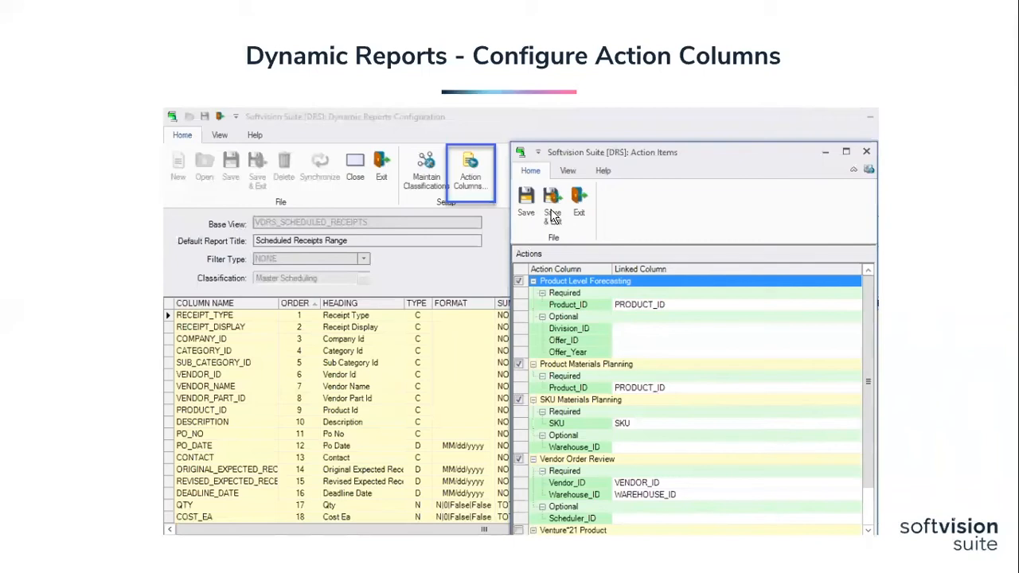
mouse_move(629, 220)
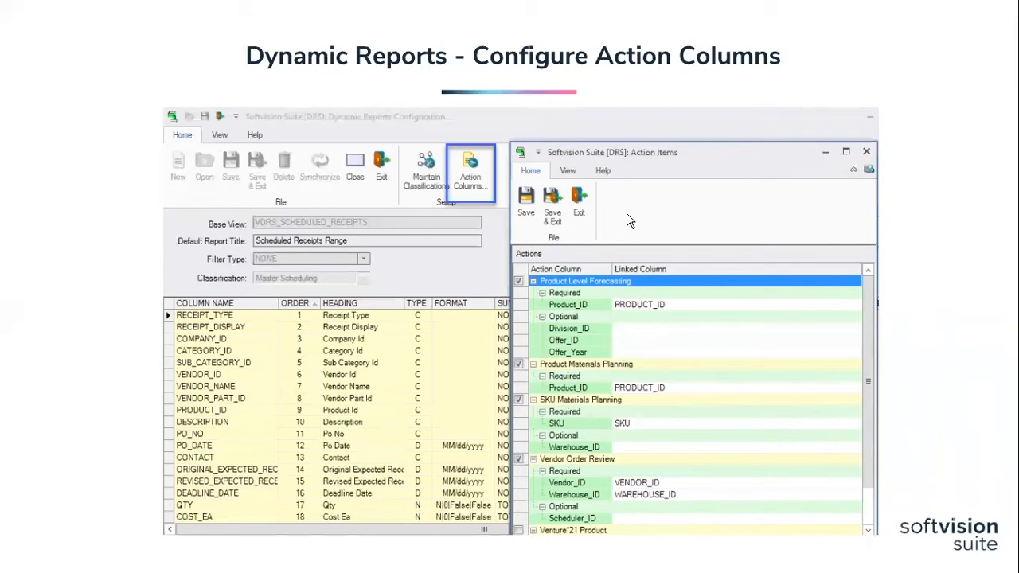
mouse_move(639, 219)
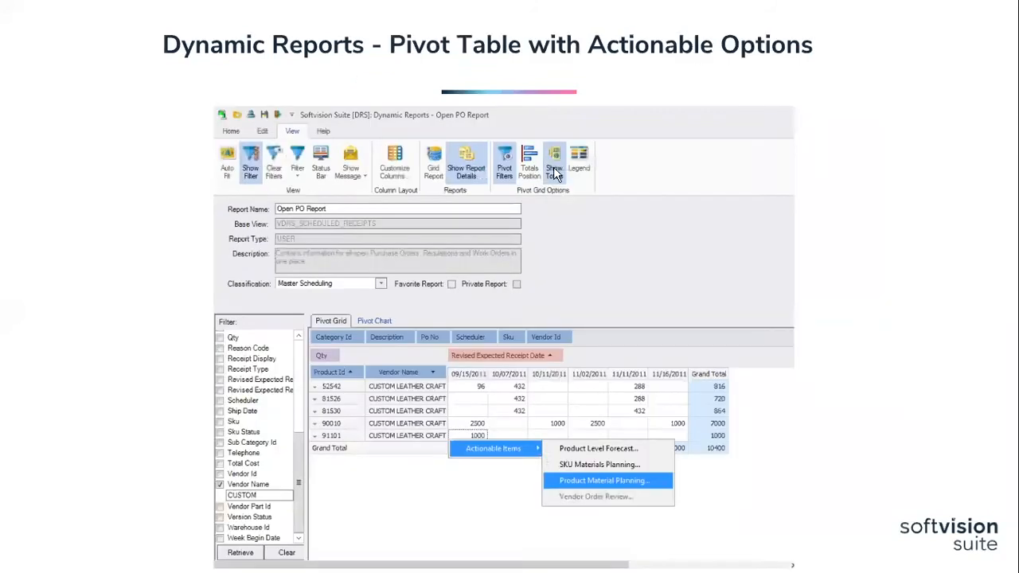
mouse_move(597, 227)
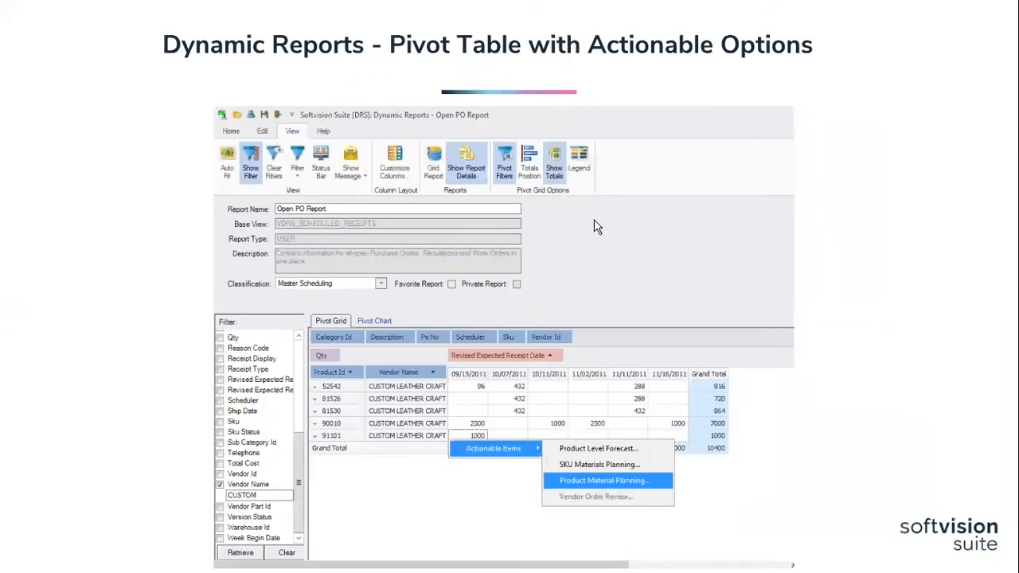
mouse_move(464, 243)
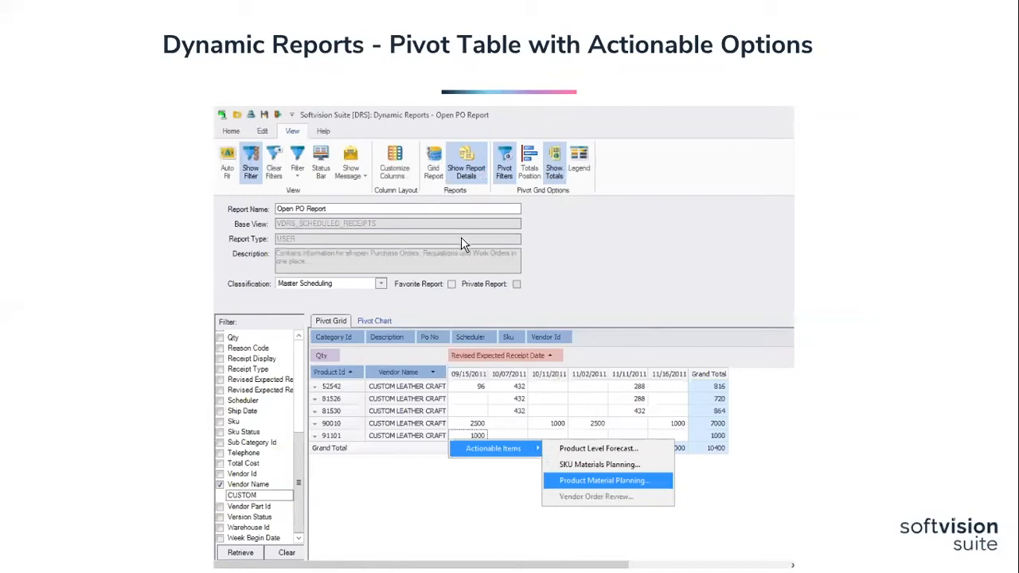
mouse_move(479, 305)
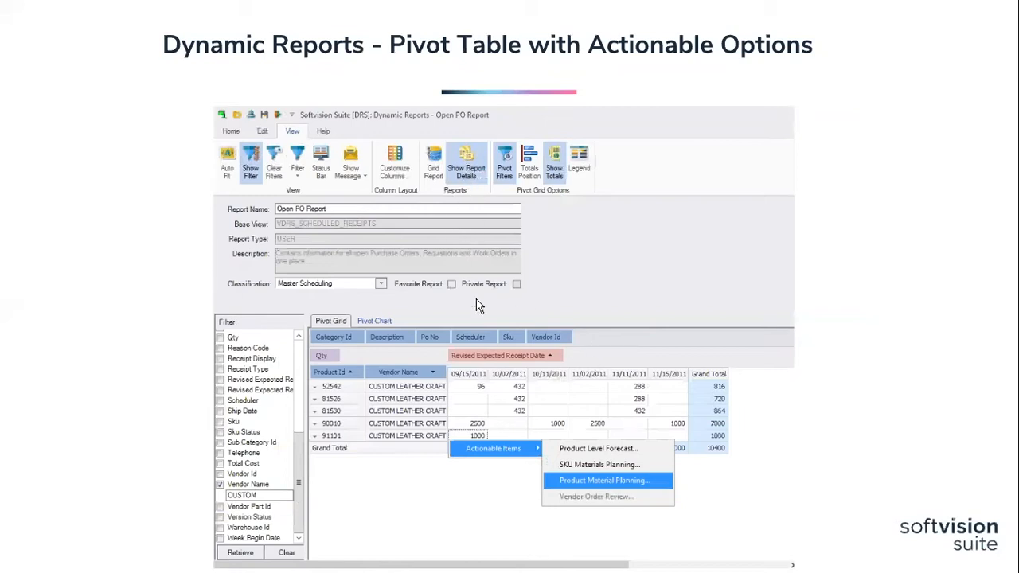
mouse_move(532, 440)
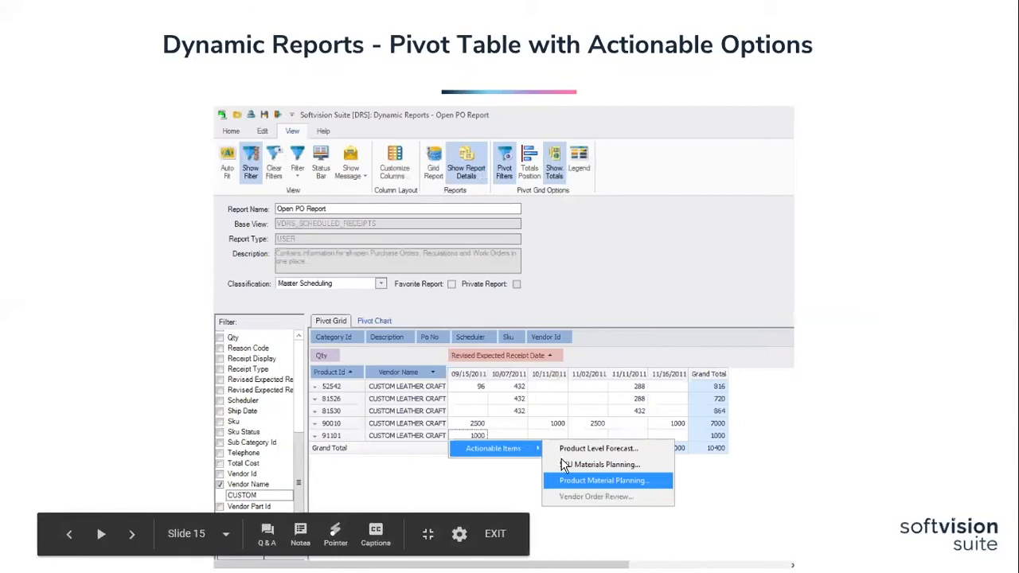
mouse_move(597, 483)
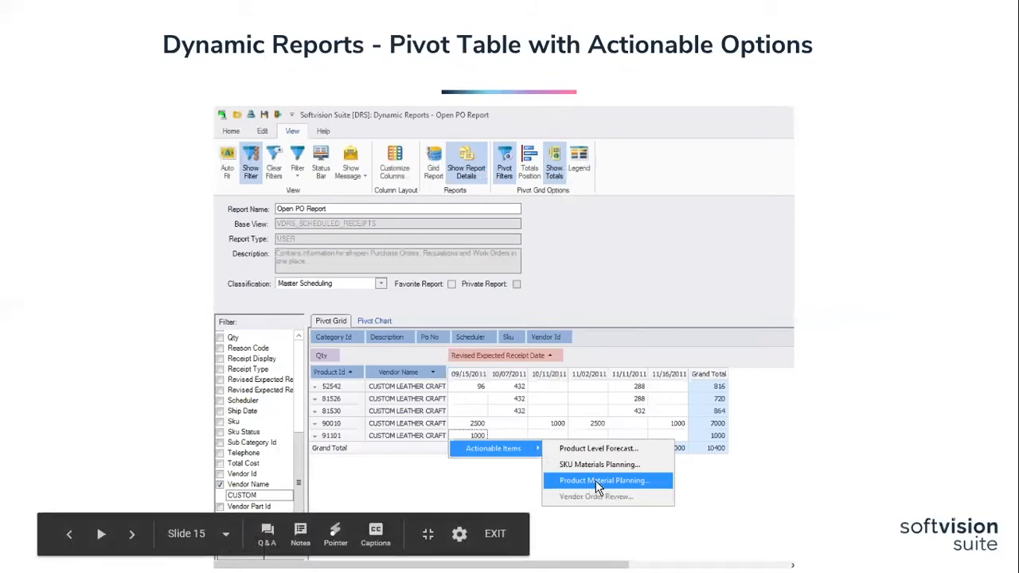
mouse_move(617, 500)
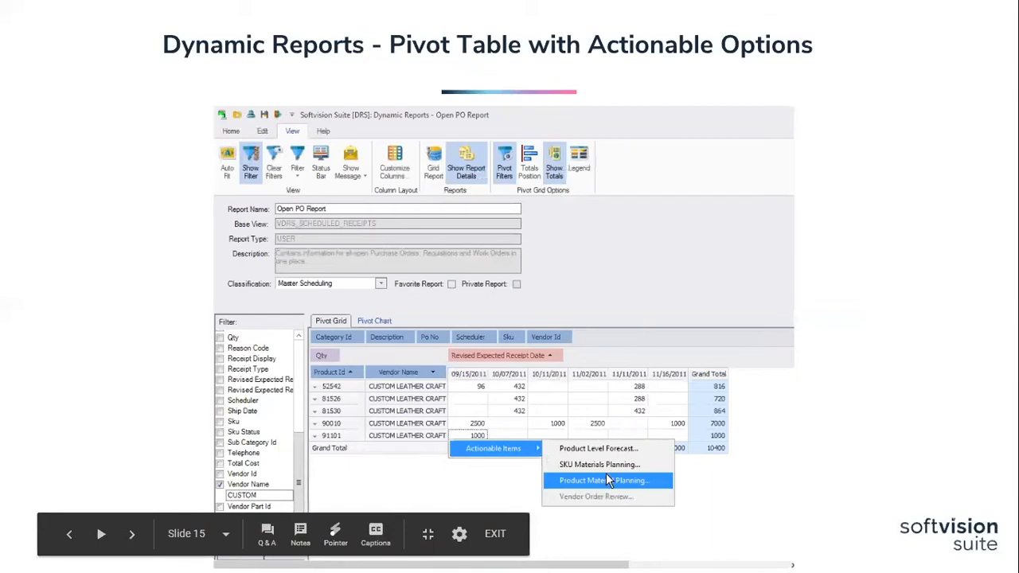
mouse_move(791, 407)
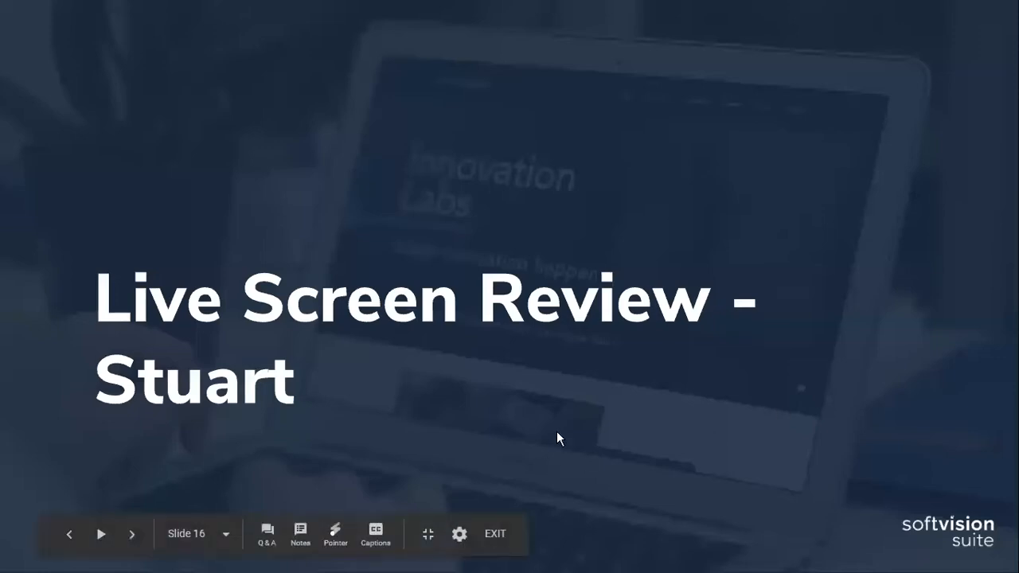
mouse_move(429, 534)
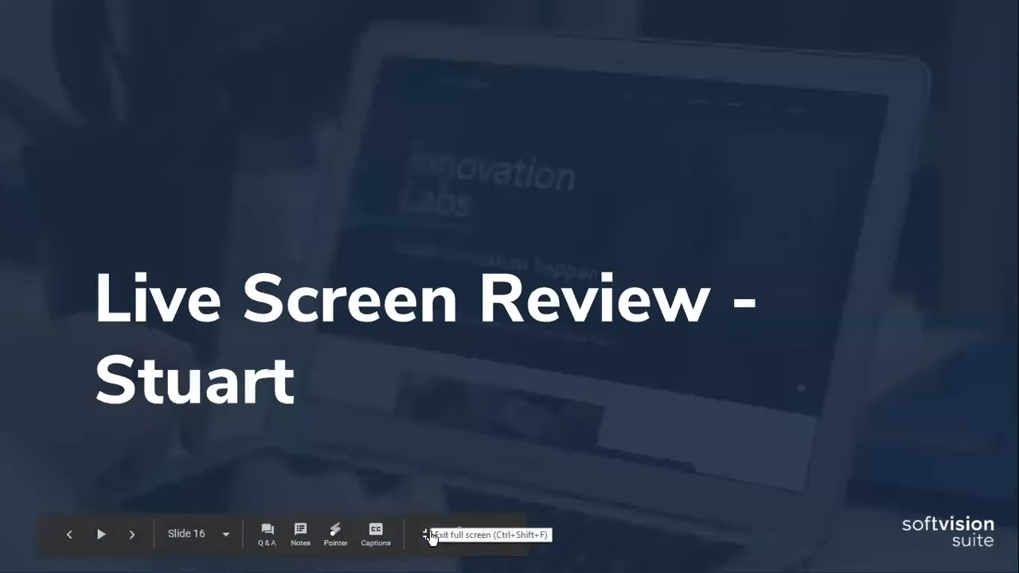
Leave the full-screen slideshow after the Live Screen Review title slide.
left_click(427, 536)
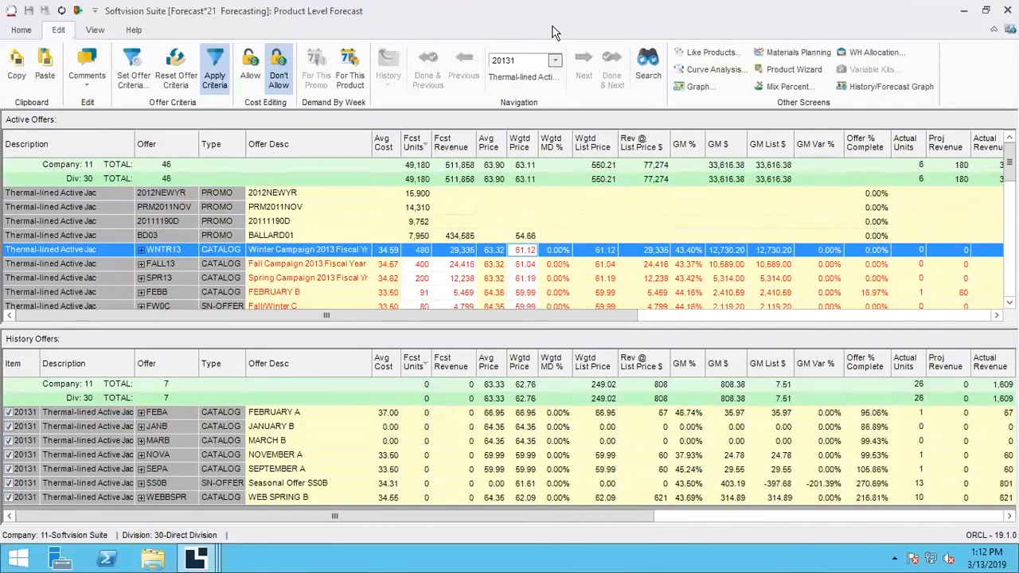
mouse_move(382, 32)
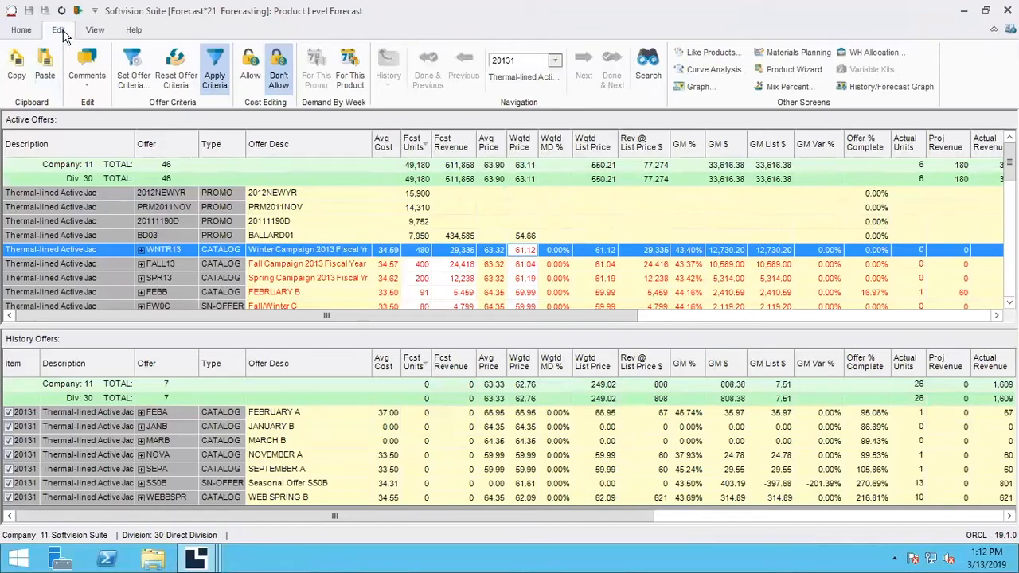
mouse_move(111, 36)
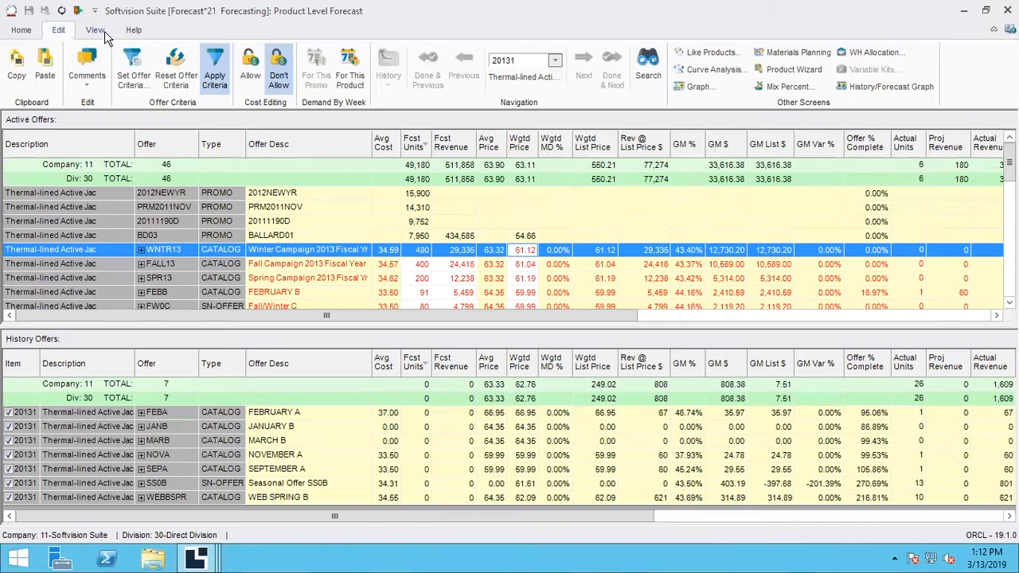
mouse_move(647, 29)
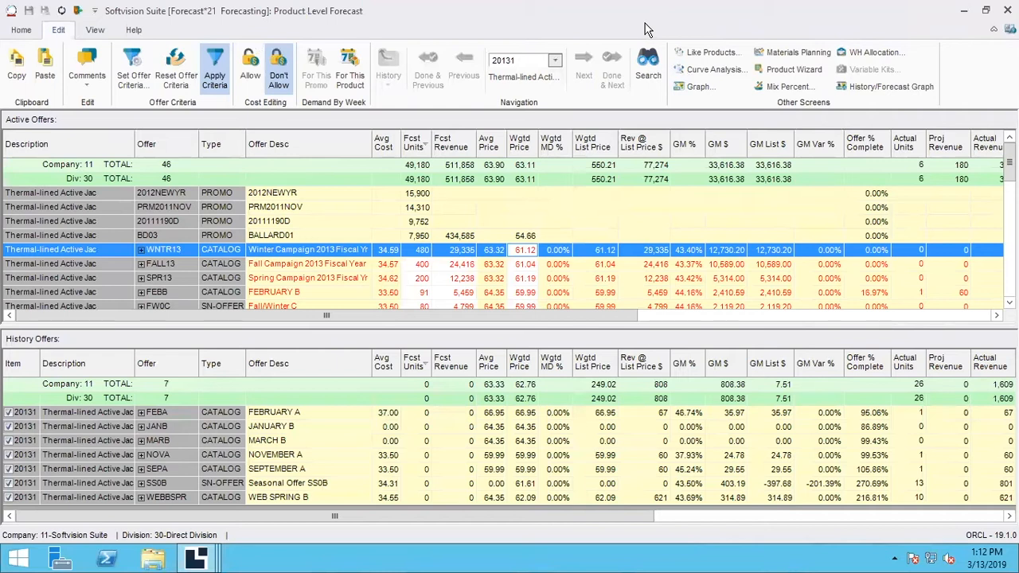
mouse_move(508, 28)
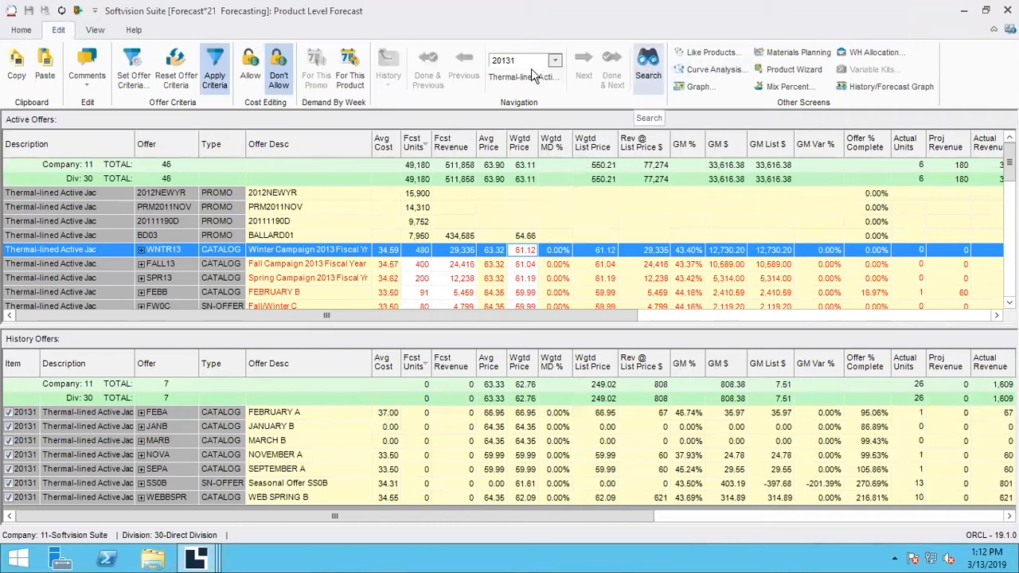
mouse_move(137, 65)
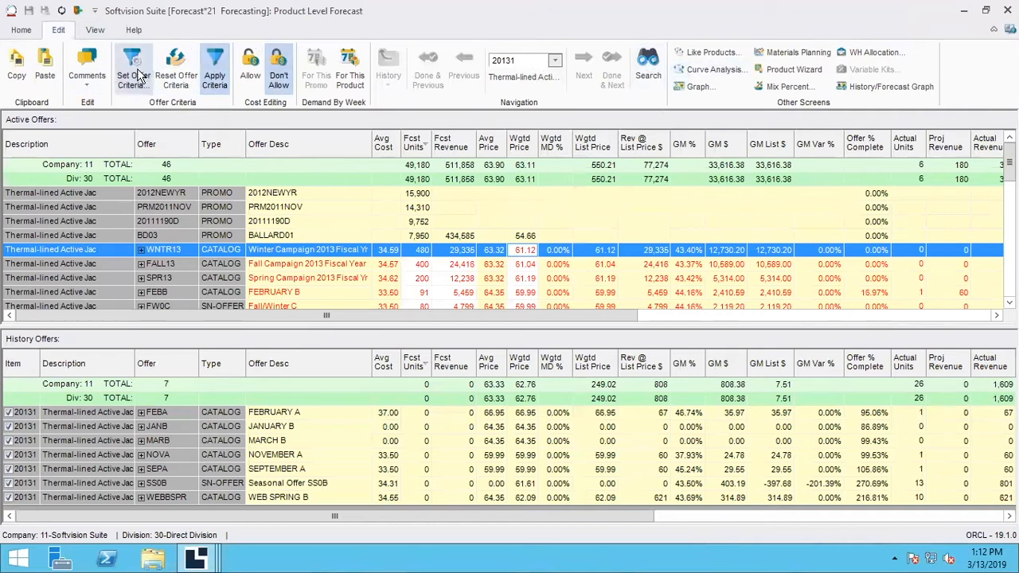
mouse_move(788, 87)
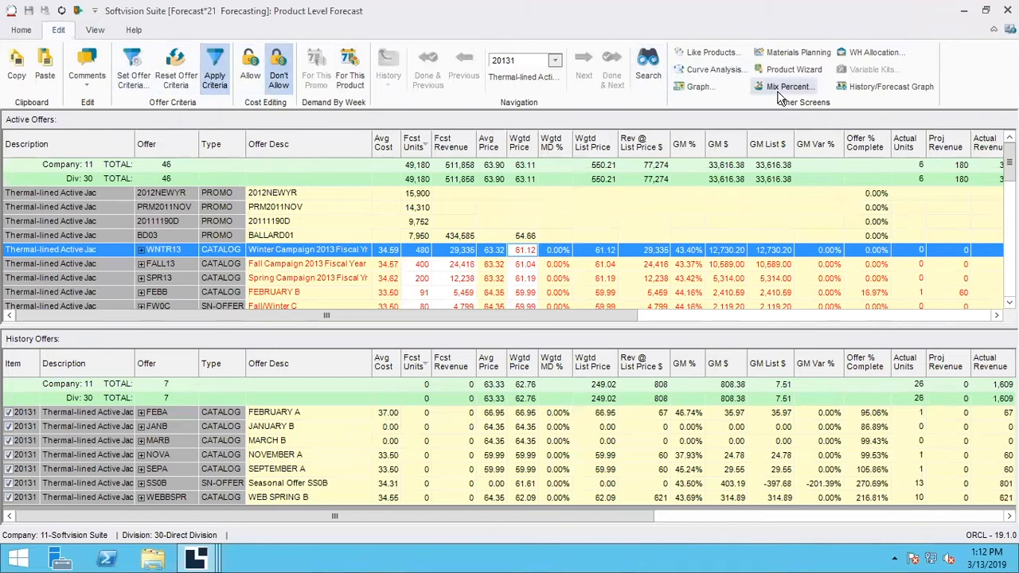
mouse_move(814, 70)
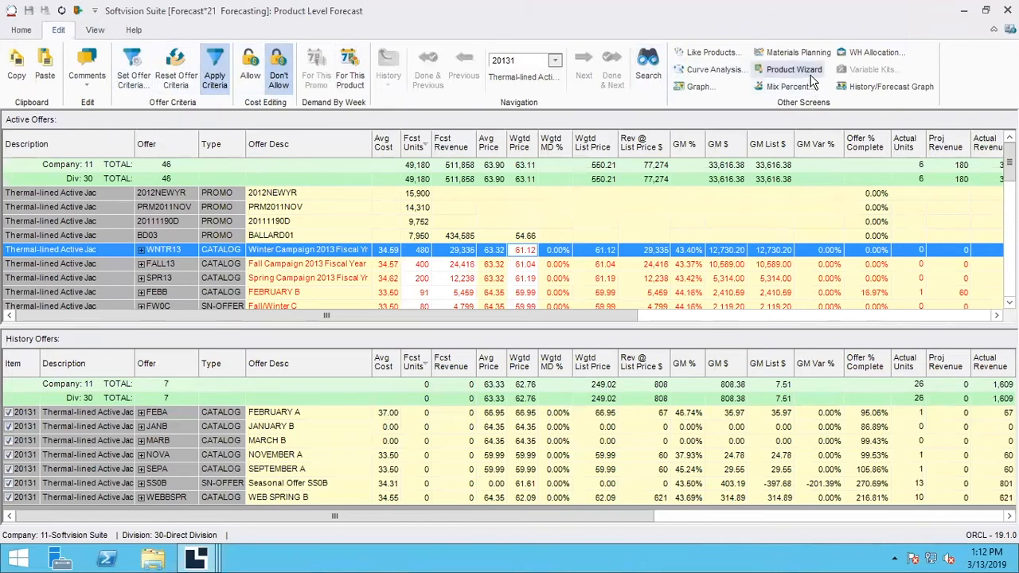
mouse_move(709, 52)
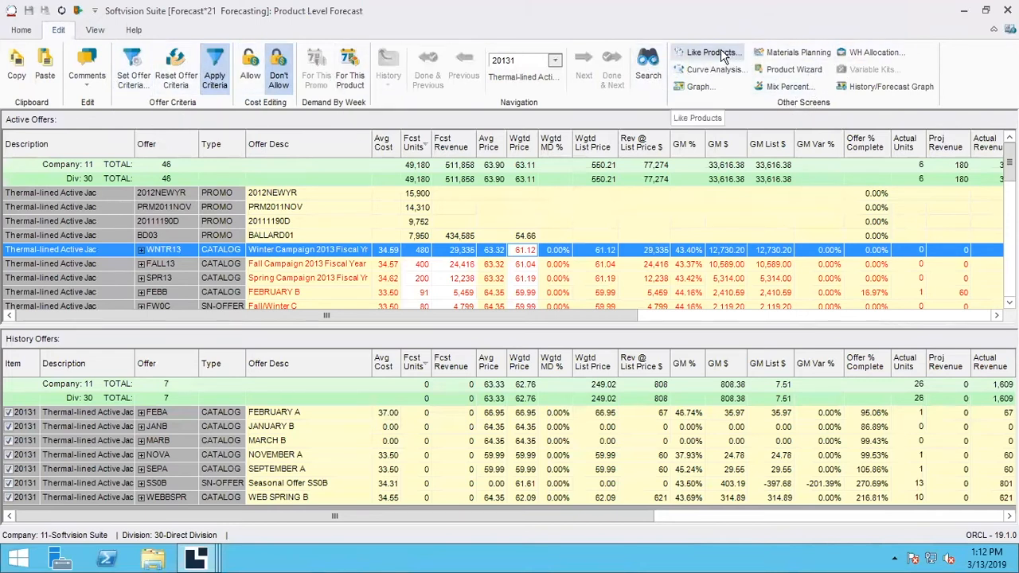
mouse_move(861, 69)
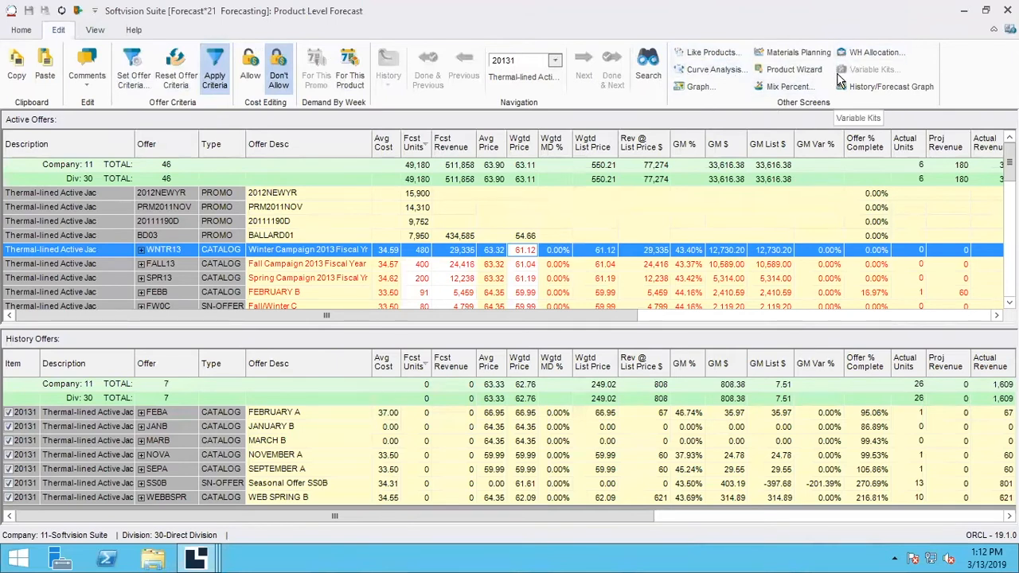
mouse_move(790, 71)
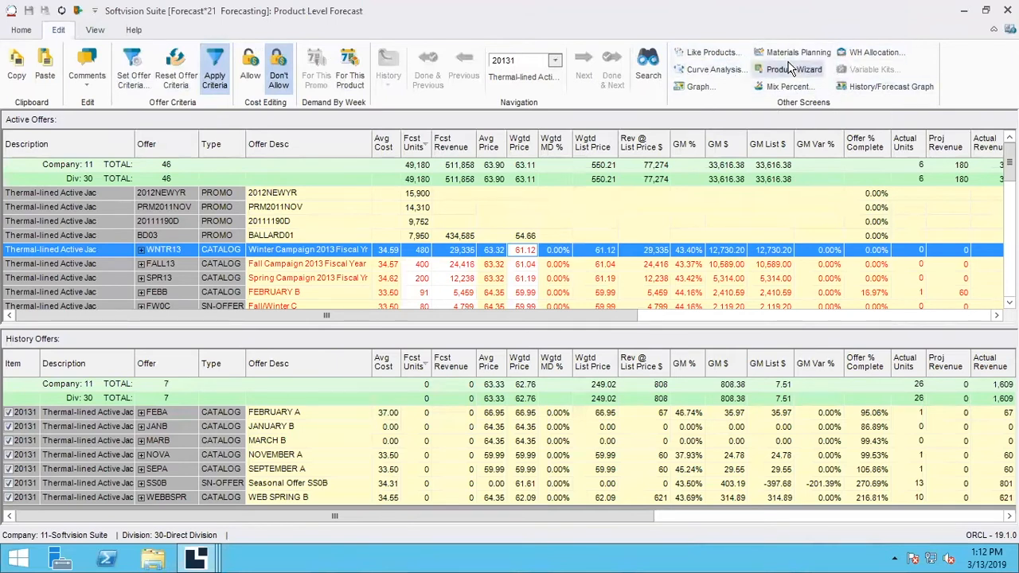
mouse_move(887, 87)
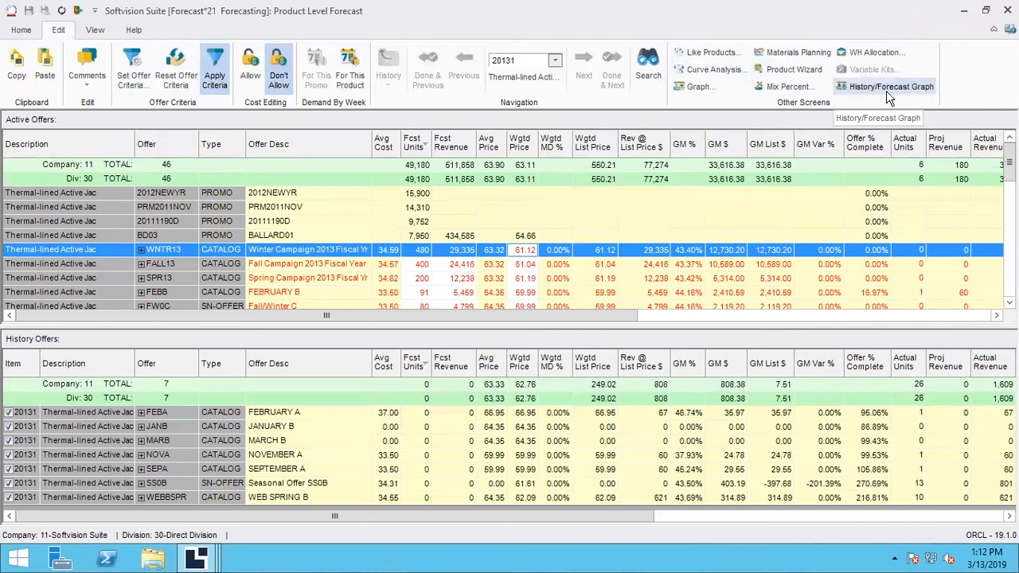
mouse_move(800, 18)
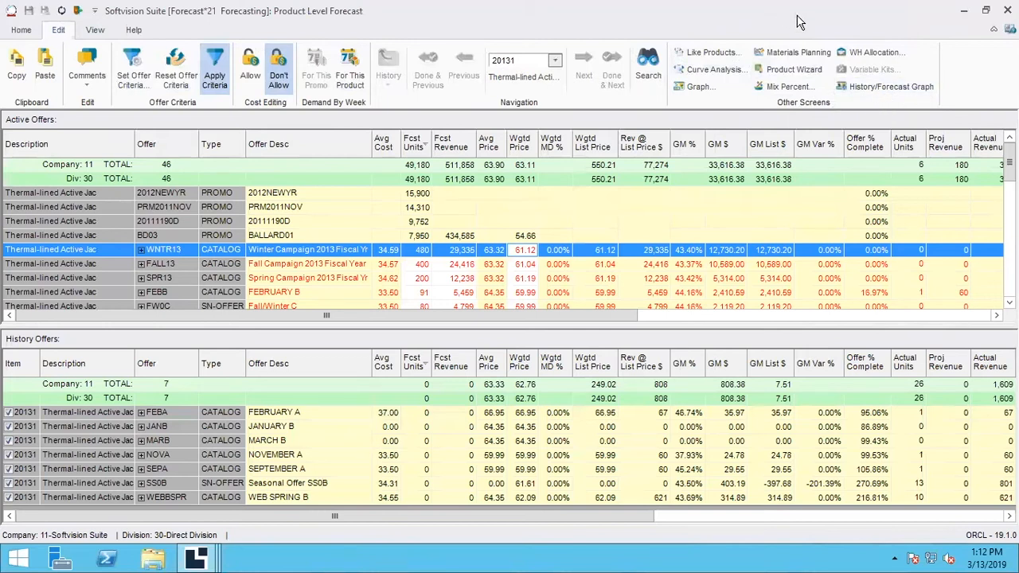
mouse_move(108, 32)
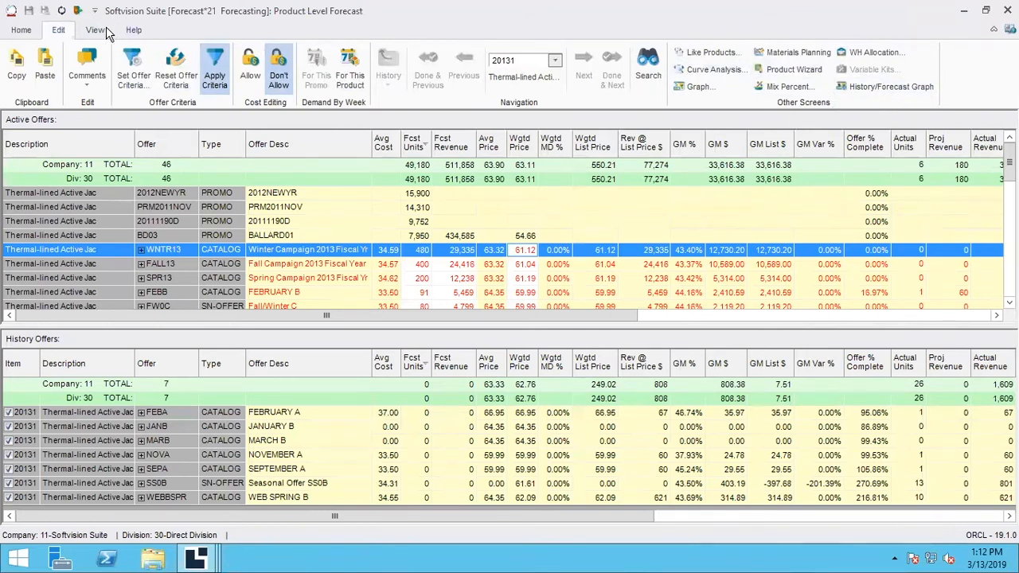
Browse the View and Help ribbons, then return to Home's save, refresh, print and Excel options.
left_click(94, 30)
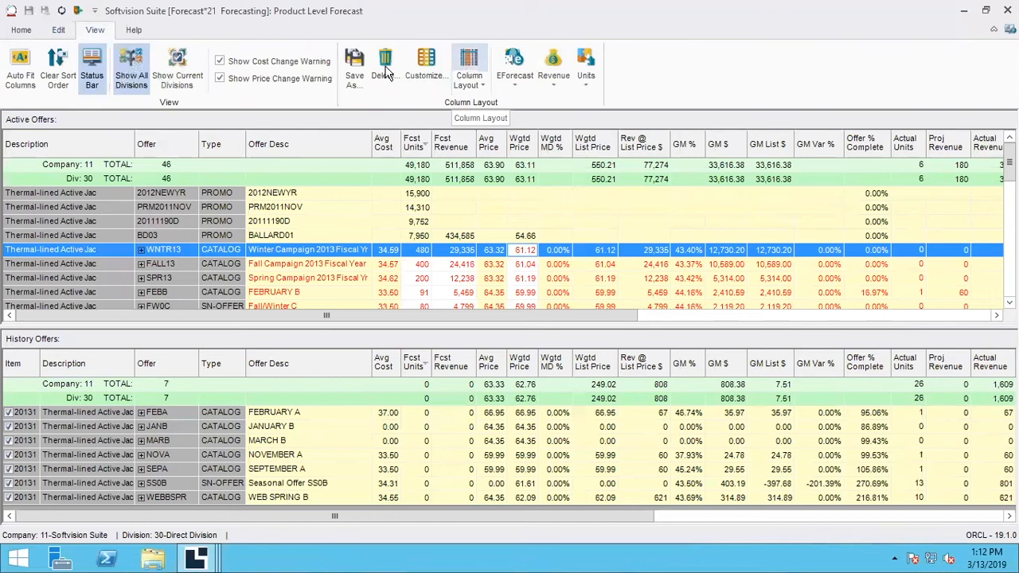
mouse_move(181, 64)
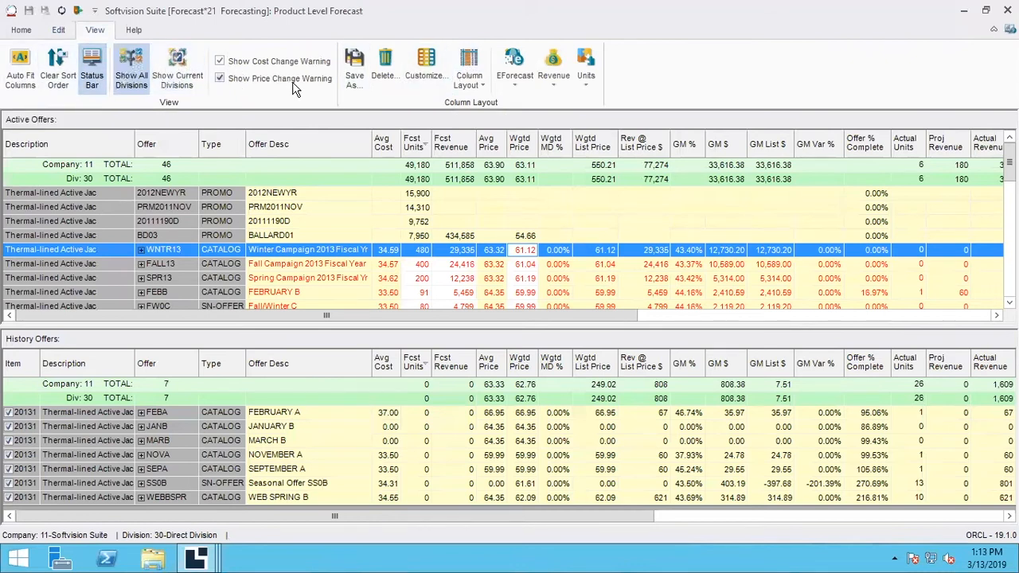
left_click(128, 38)
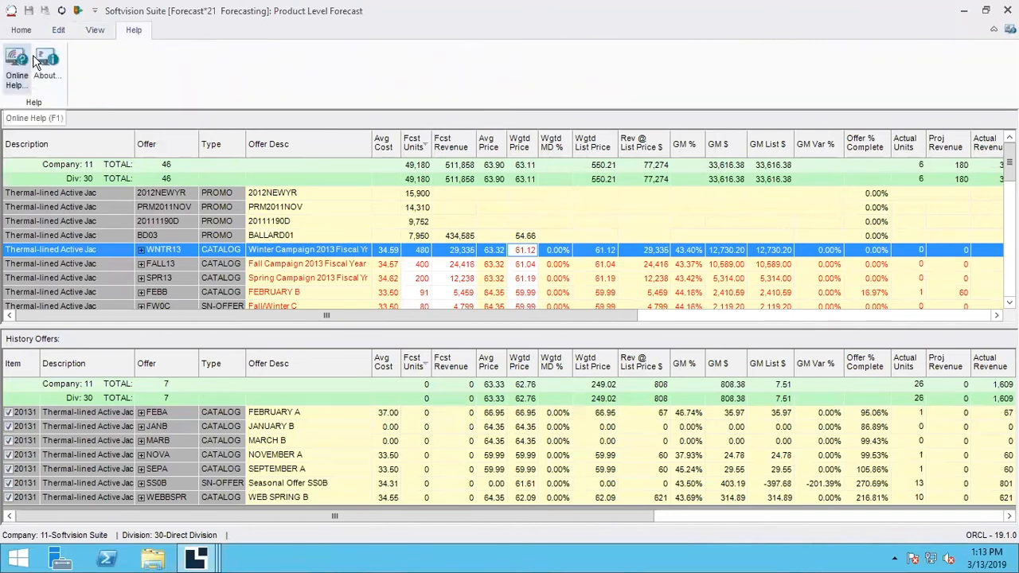
left_click(19, 29)
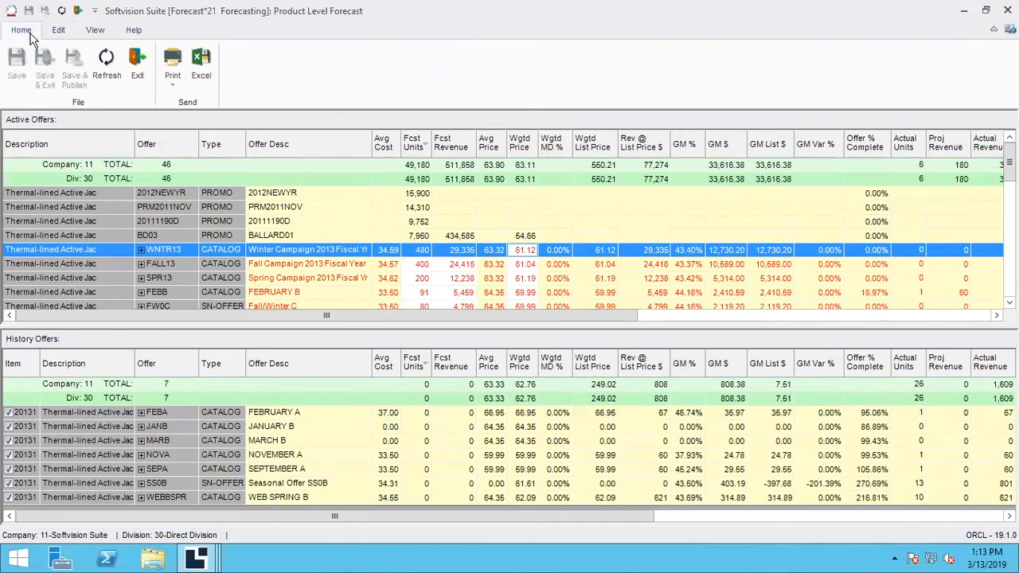
mouse_move(146, 32)
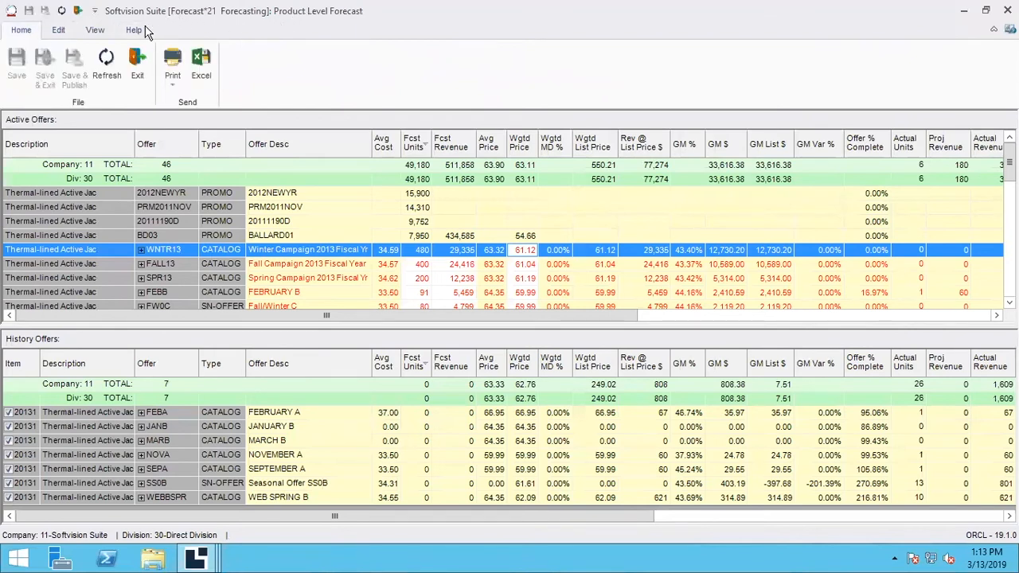
mouse_move(71, 68)
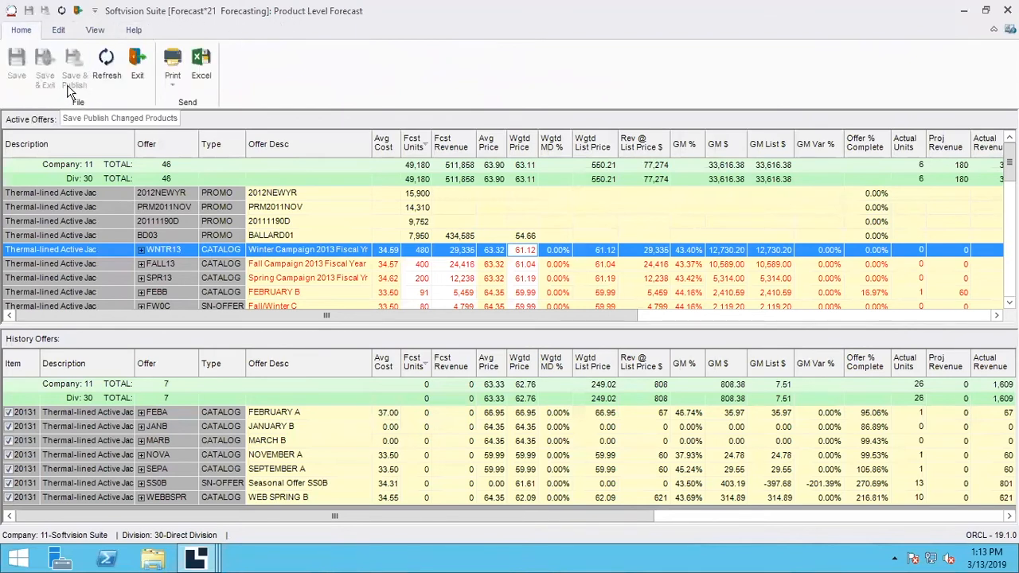
mouse_move(313, 78)
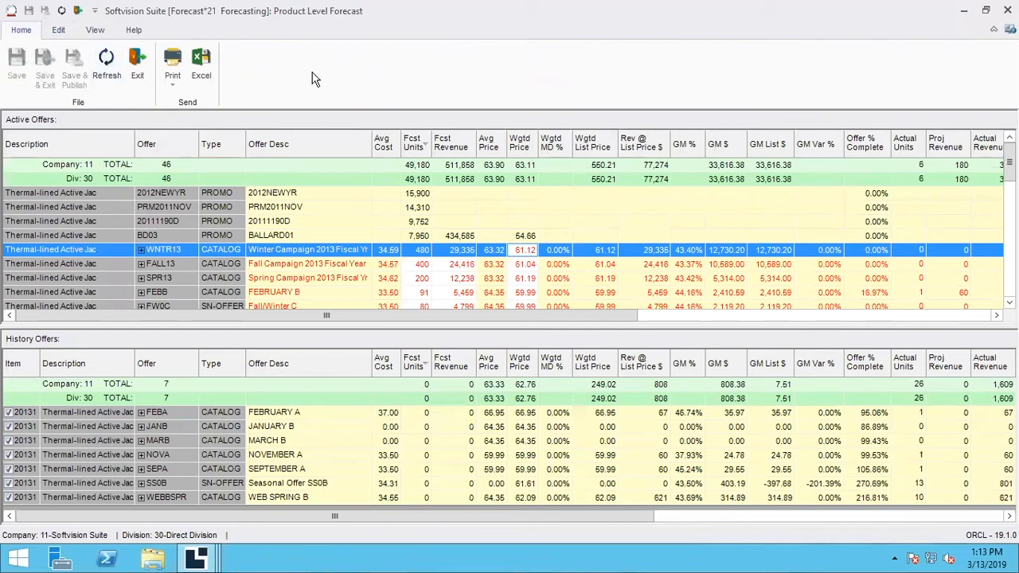
mouse_move(327, 78)
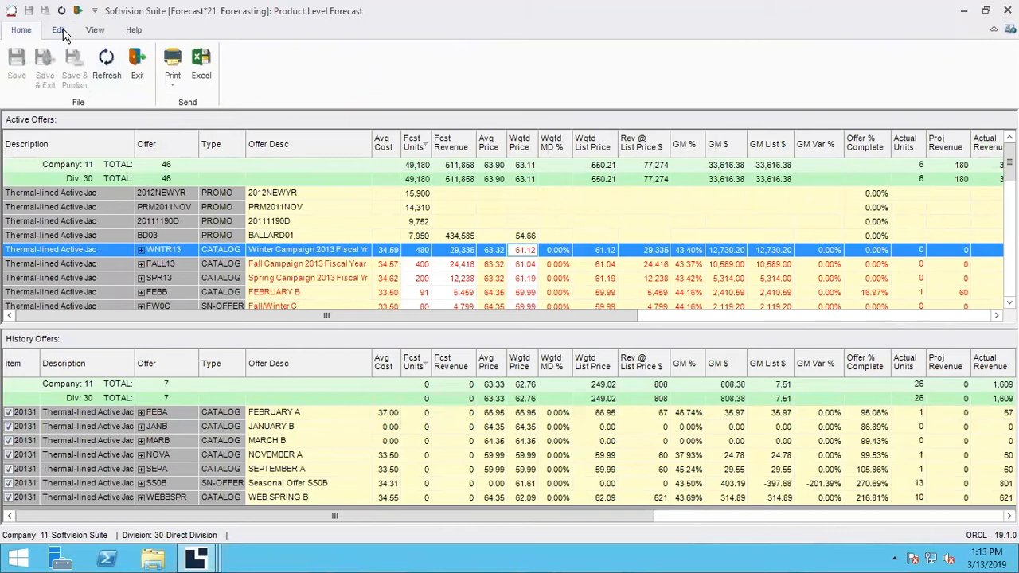
left_click(56, 30)
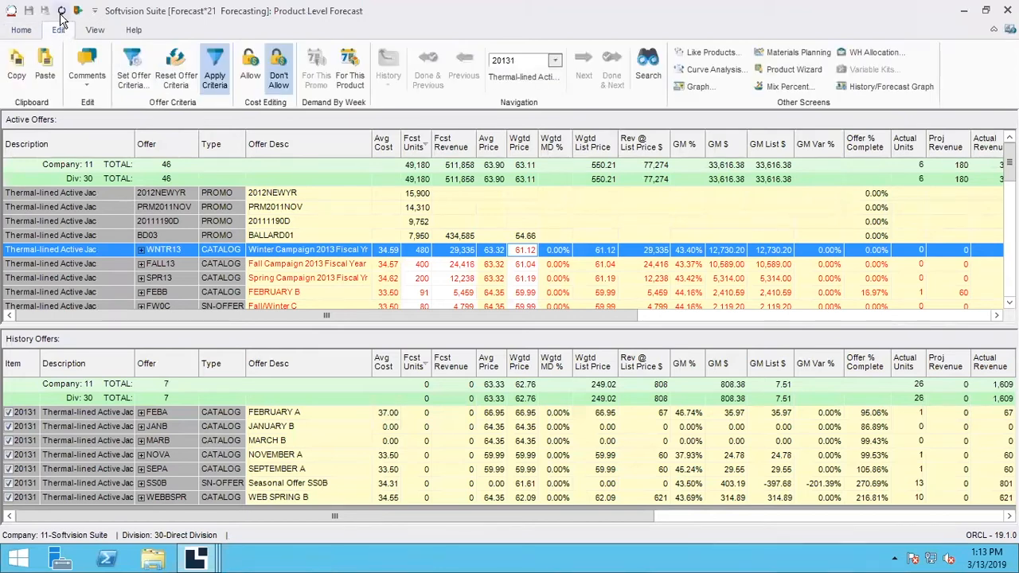
mouse_move(46, 9)
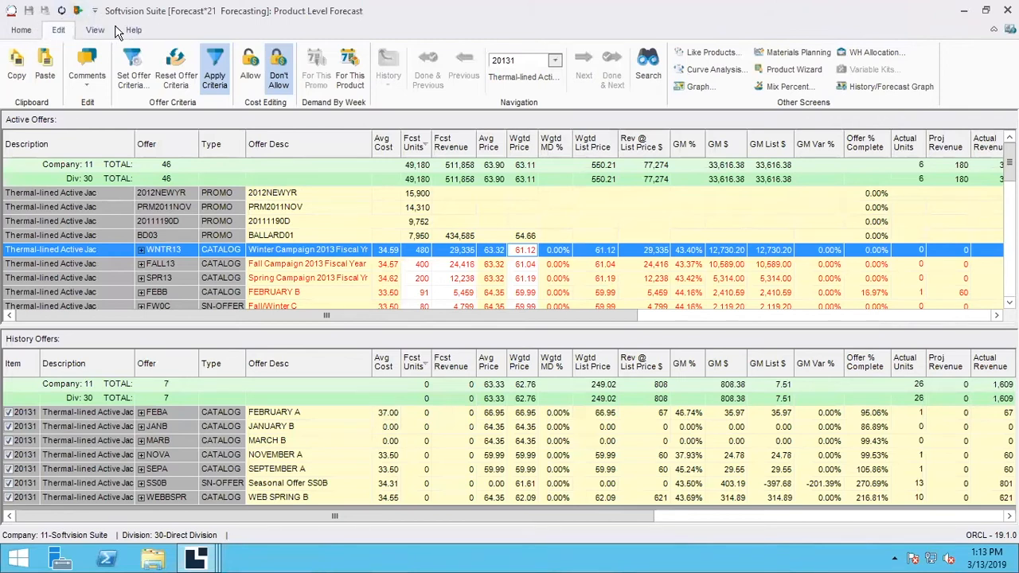
mouse_move(62, 17)
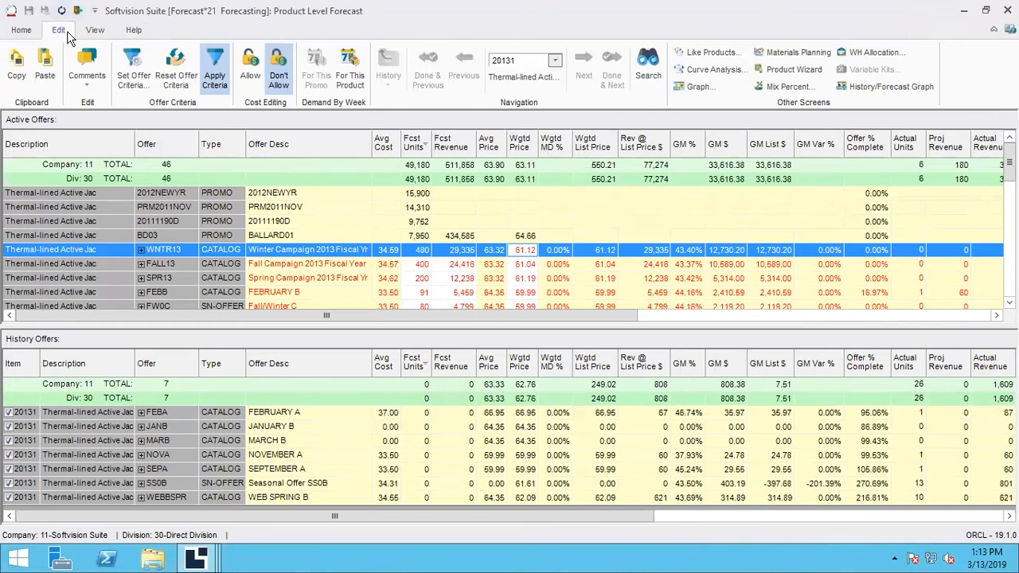
left_click(22, 30)
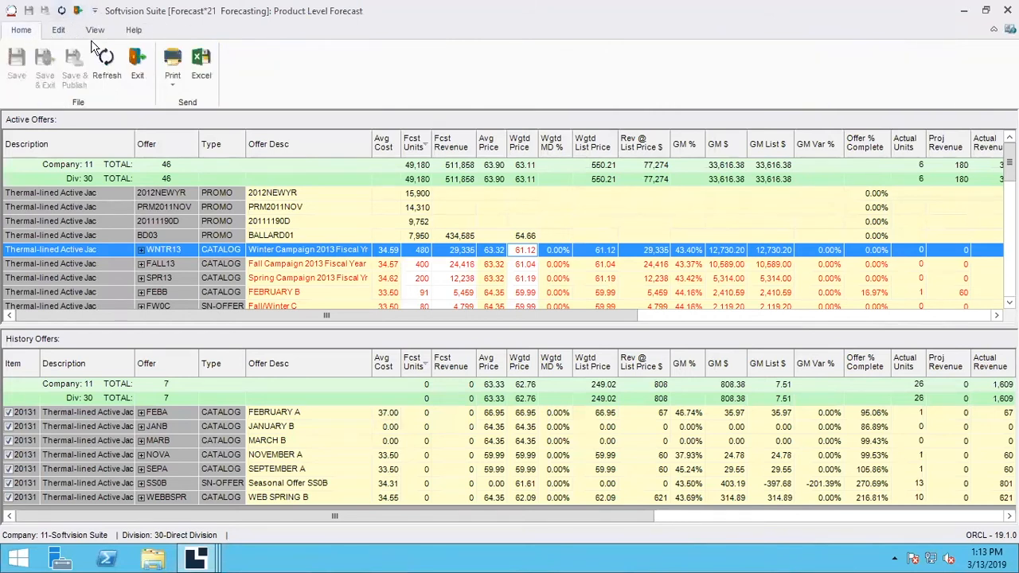
mouse_move(206, 72)
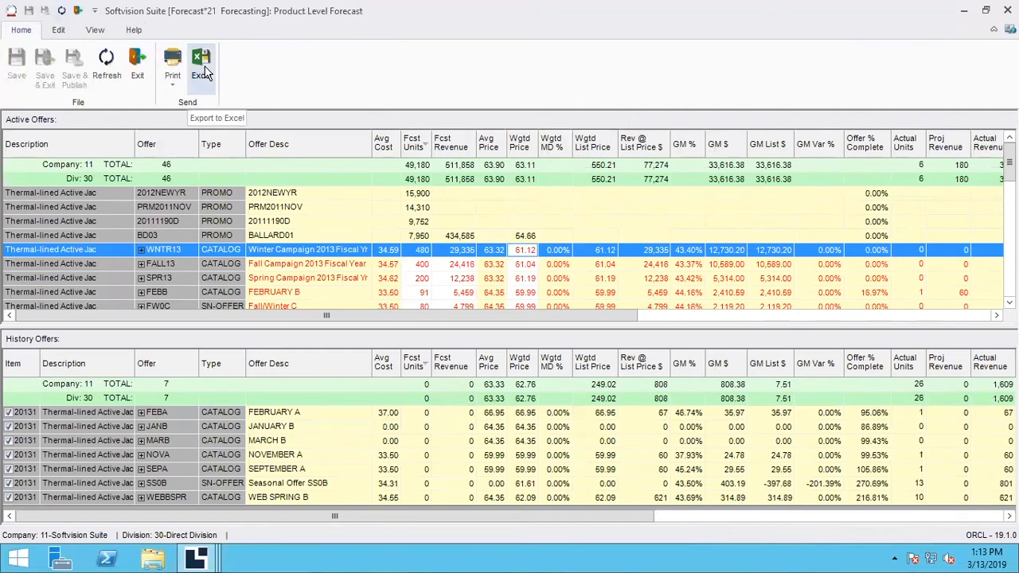
right_click(200, 62)
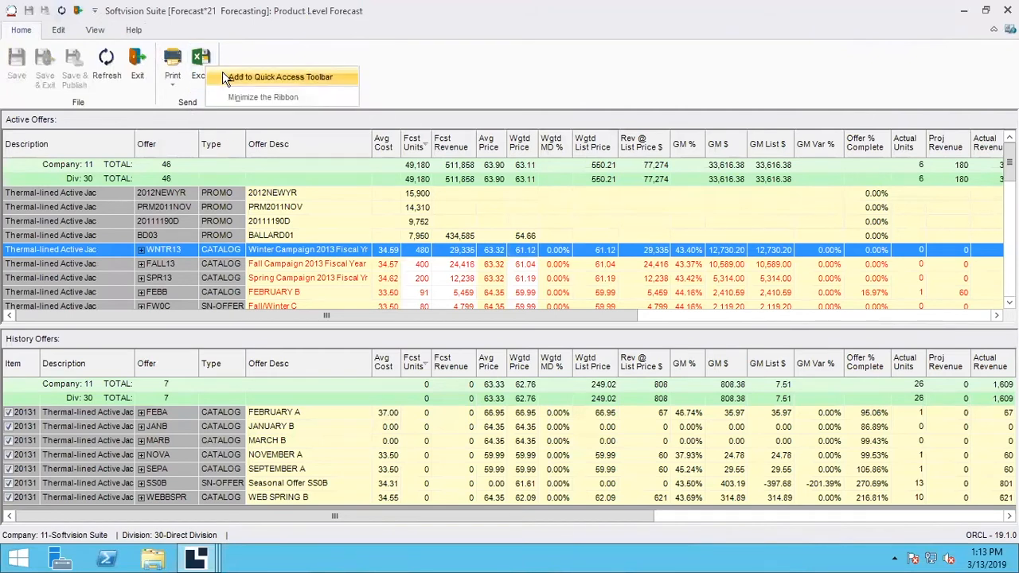
mouse_move(239, 81)
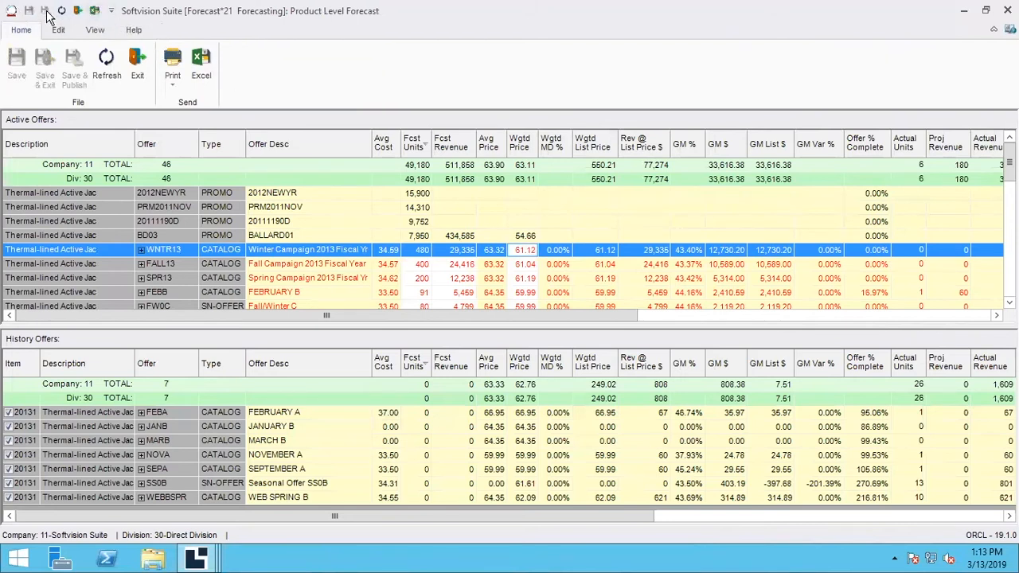
mouse_move(67, 33)
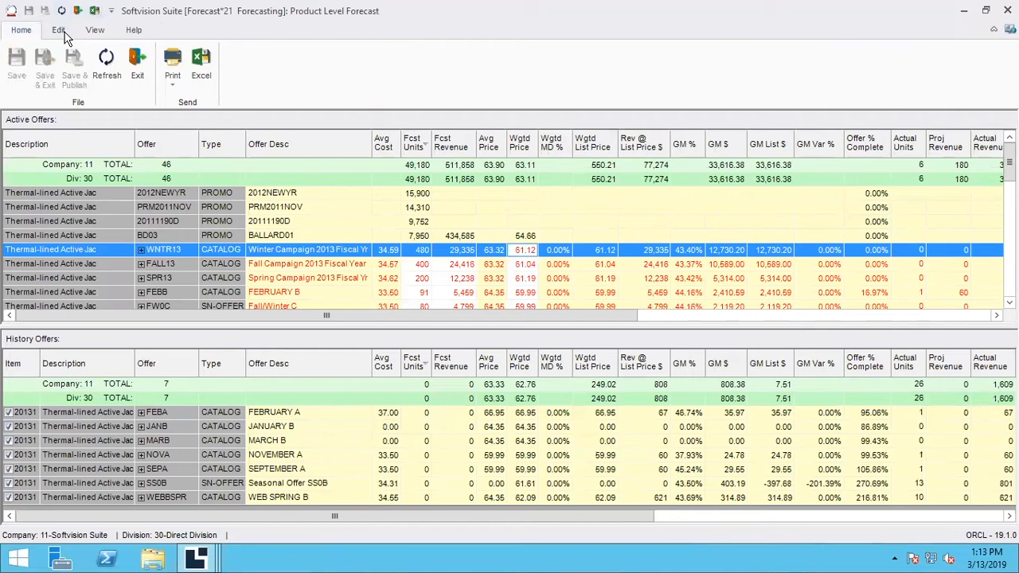
left_click(58, 30)
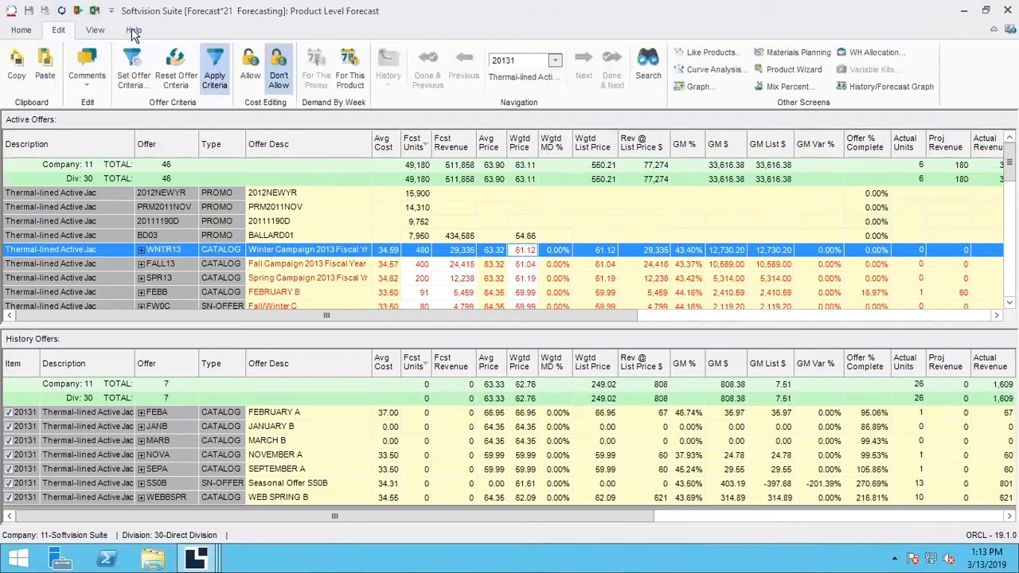
mouse_move(363, 32)
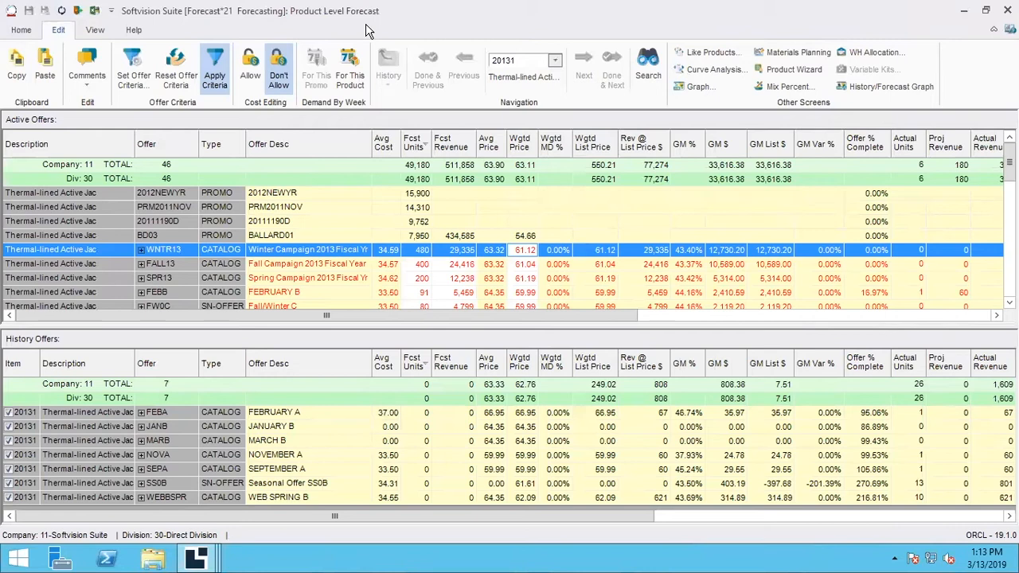
mouse_move(95, 30)
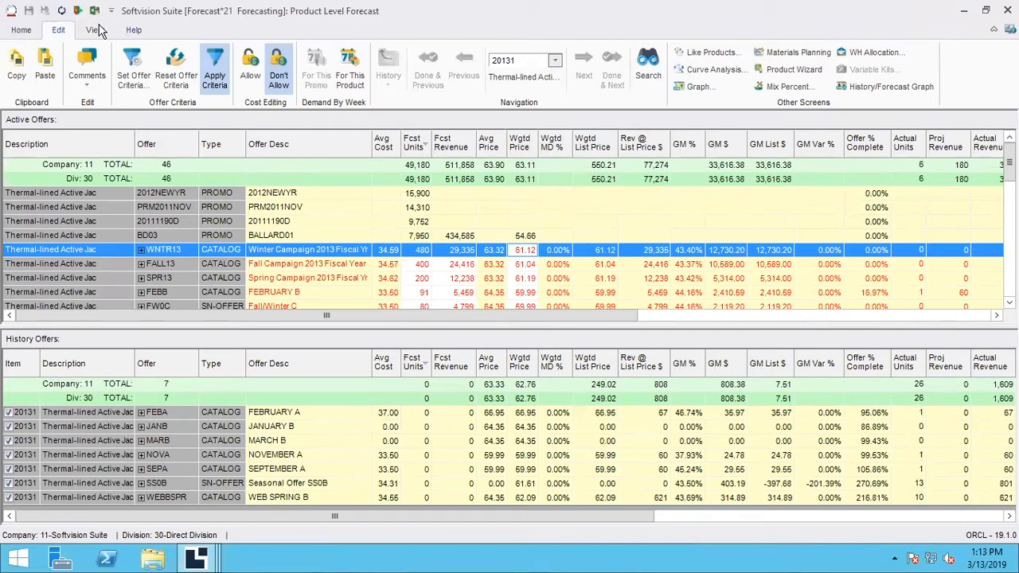
mouse_move(324, 38)
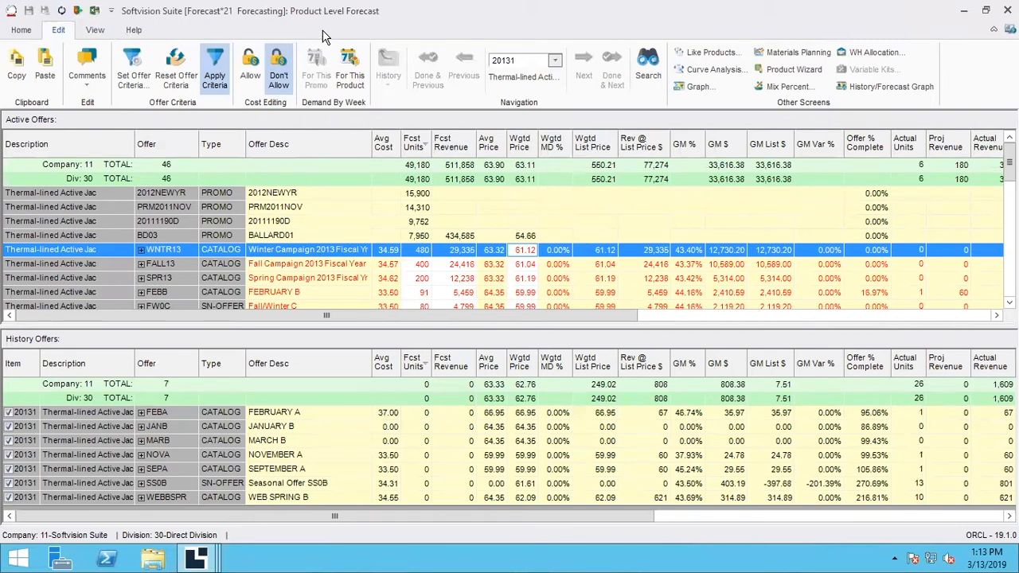
mouse_move(203, 28)
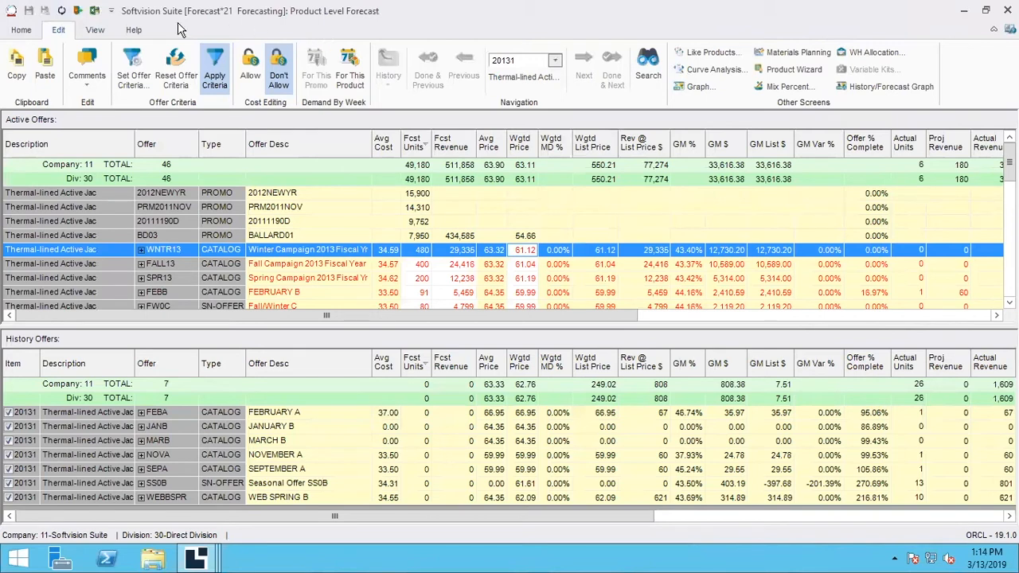
mouse_move(43, 12)
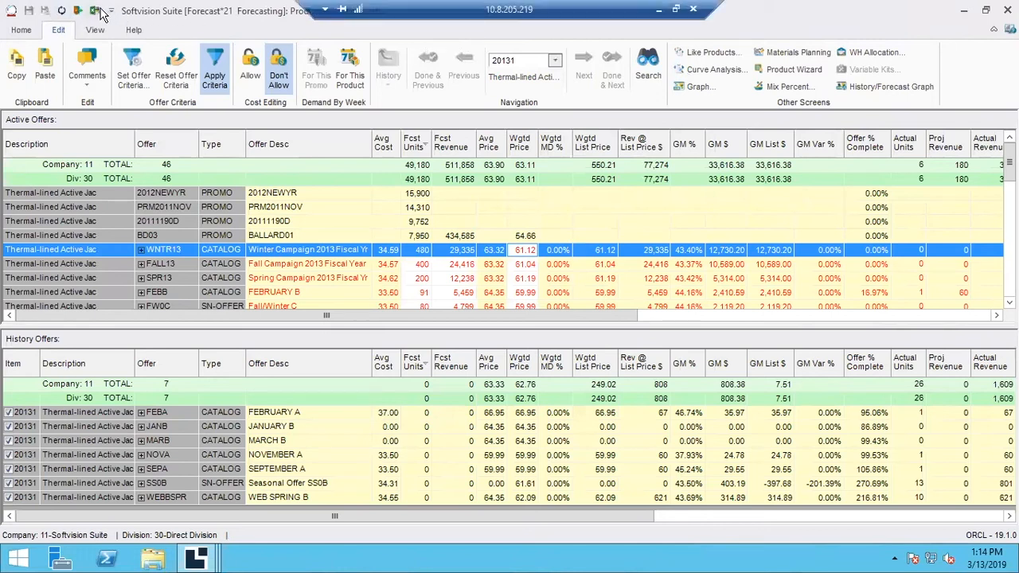
right_click(95, 11)
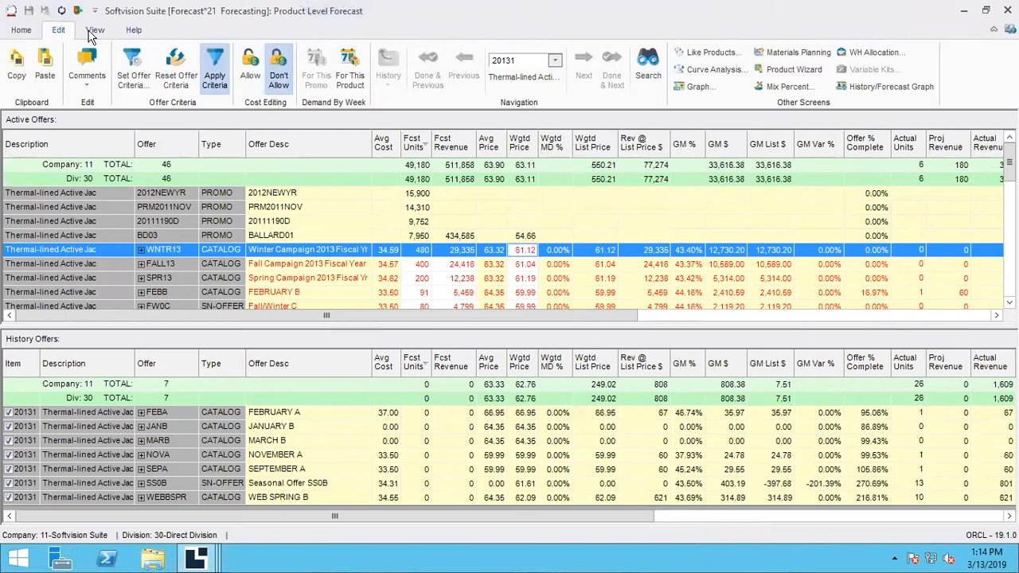
mouse_move(502, 17)
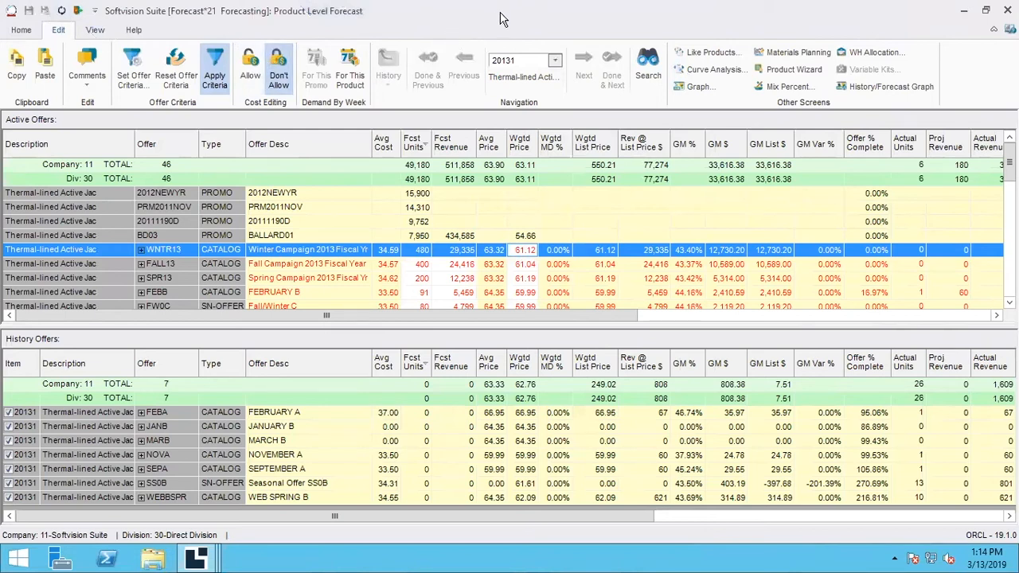
mouse_move(503, 18)
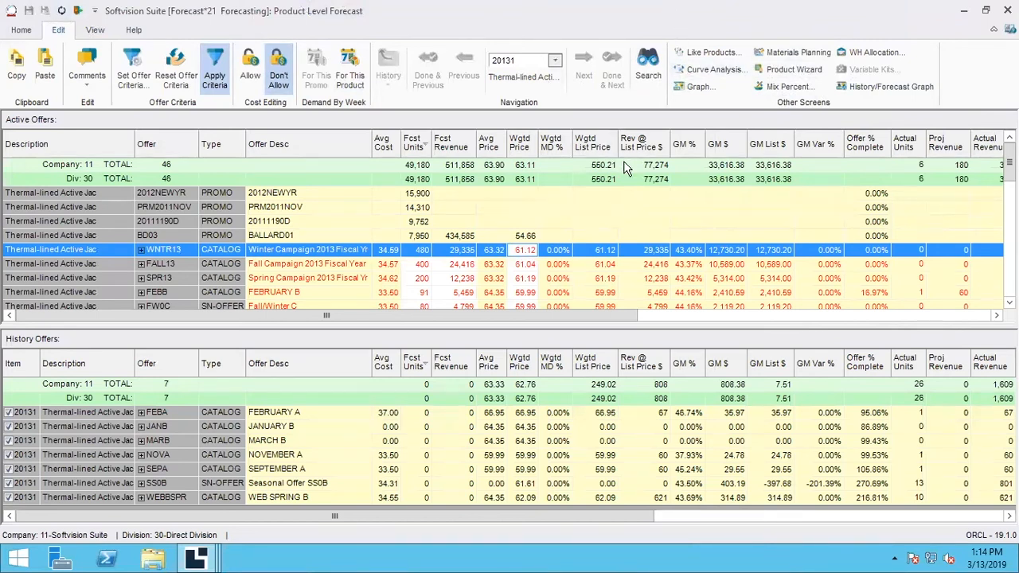
mouse_move(651, 98)
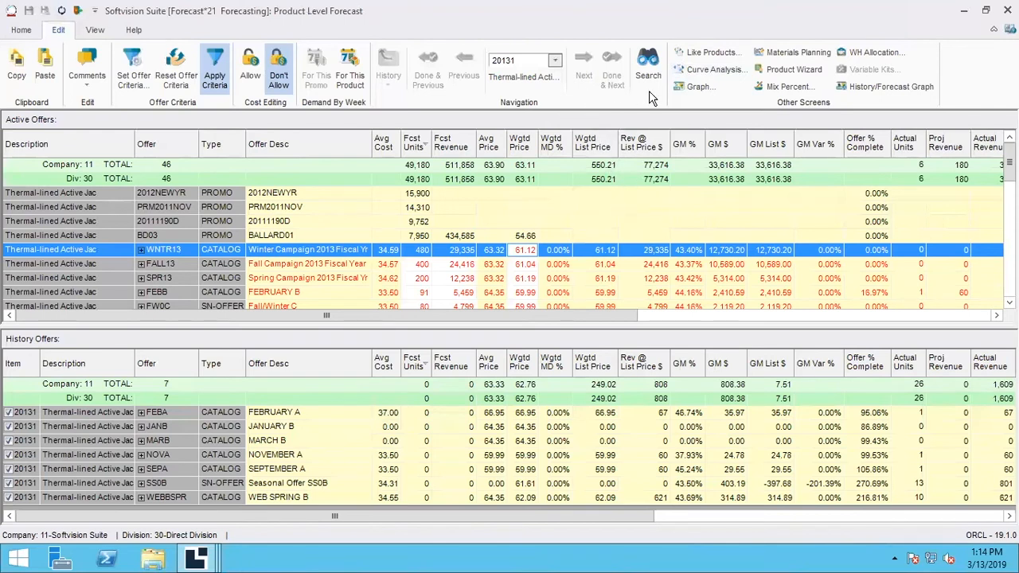
mouse_move(511, 264)
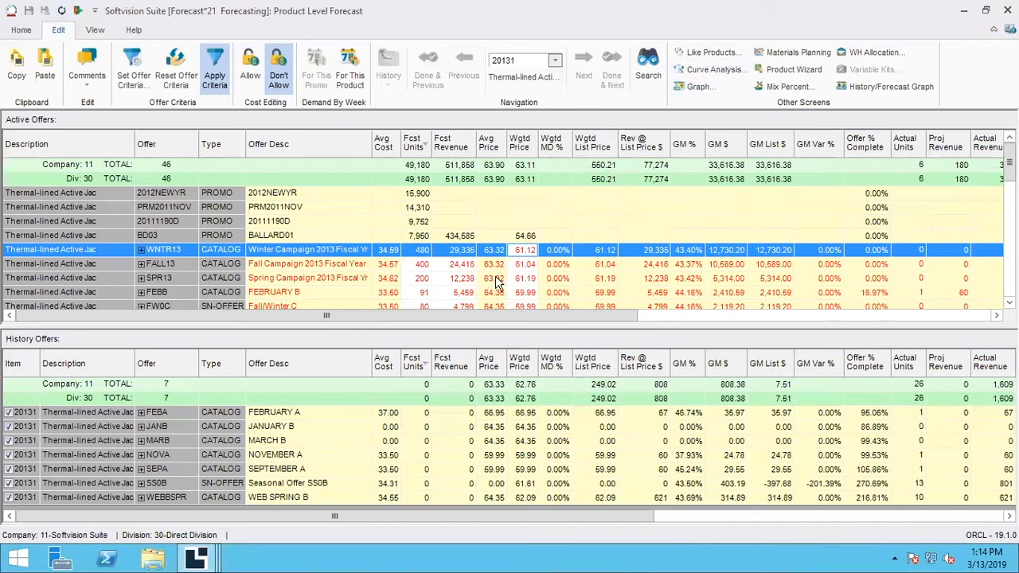
mouse_move(509, 233)
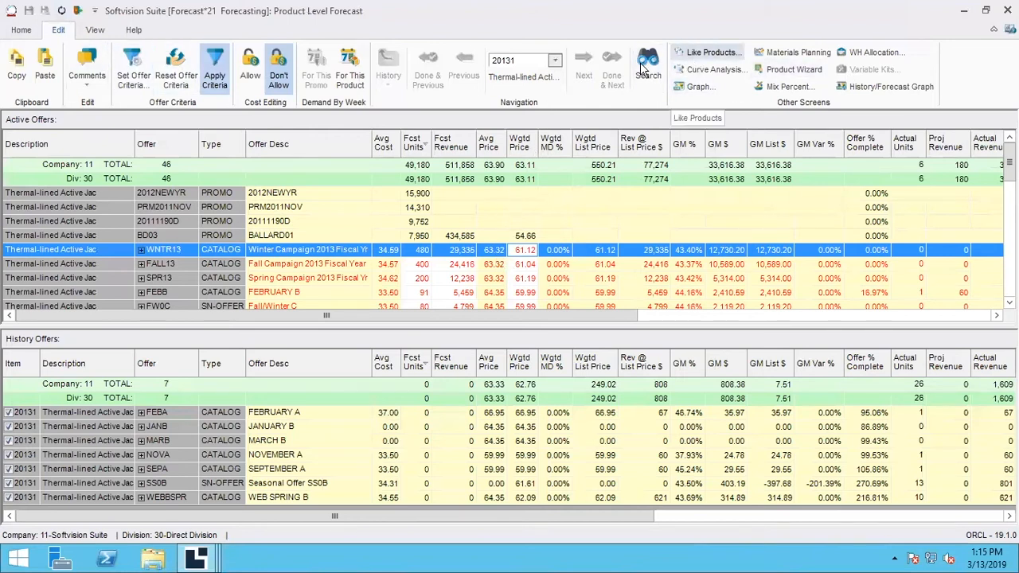
mouse_move(525, 183)
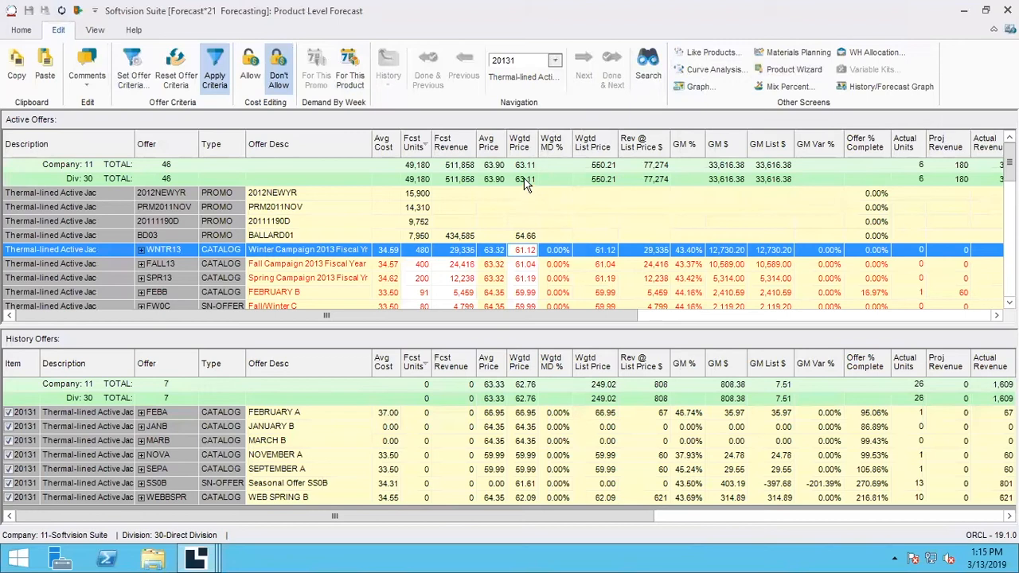
mouse_move(564, 188)
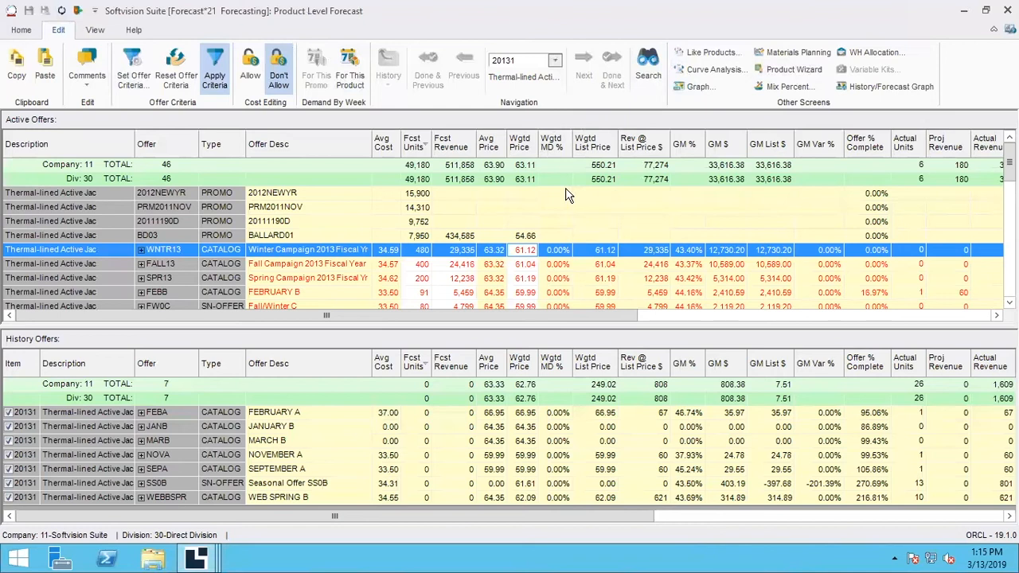
mouse_move(498, 233)
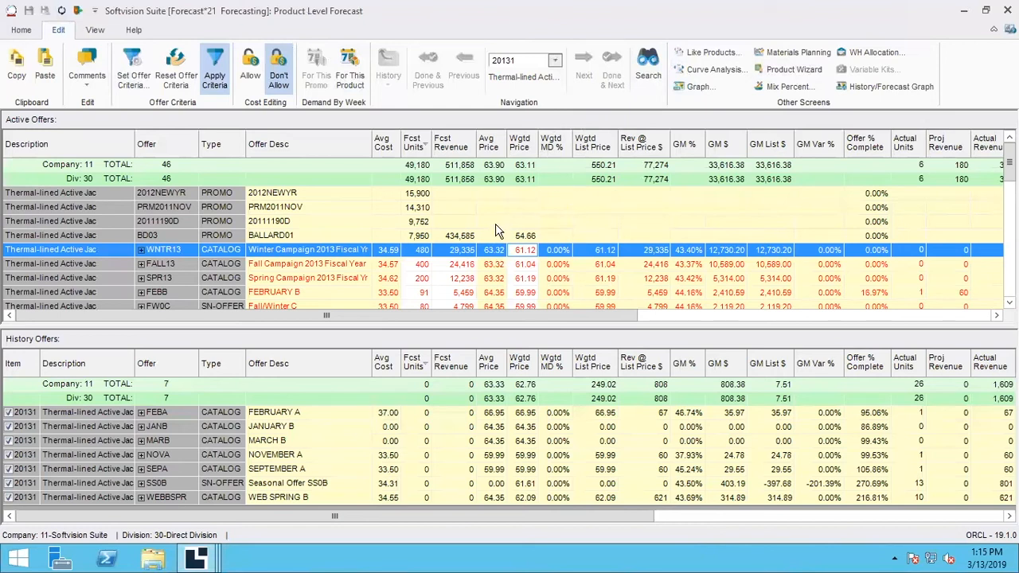
mouse_move(488, 250)
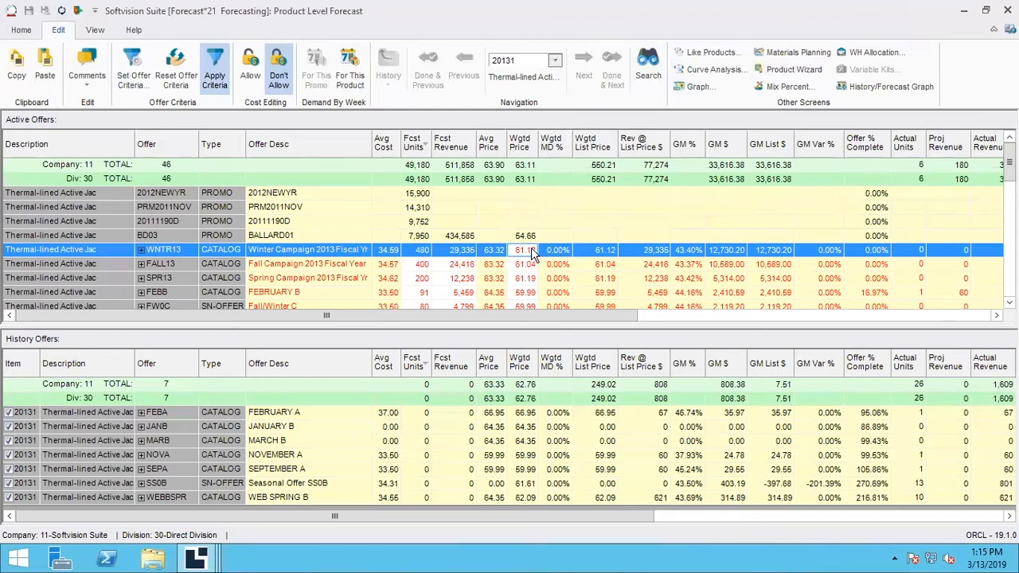
mouse_move(519, 277)
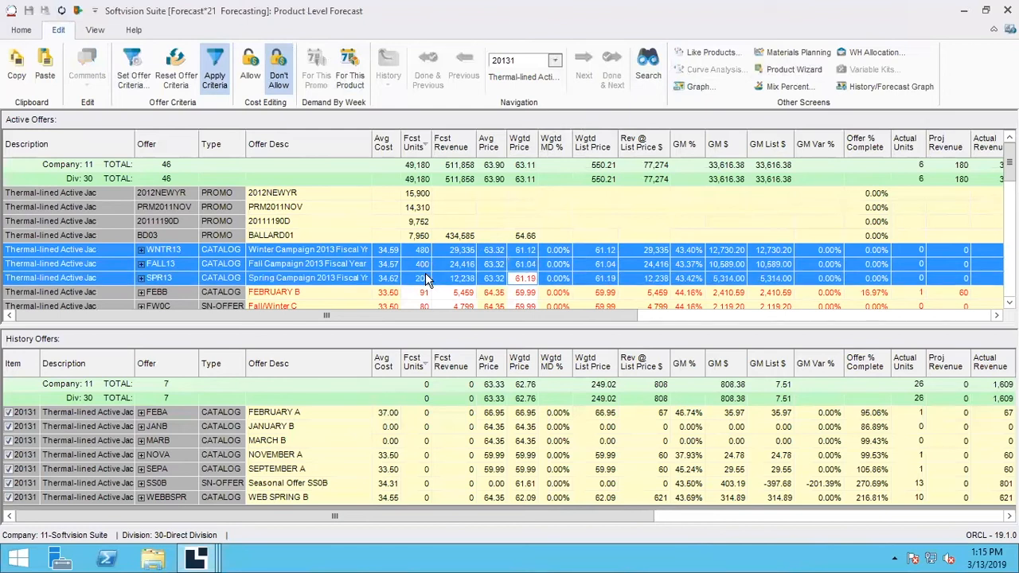
Apply a 20% Mark Down % to the WNTR13, FALL13 and SPR13 offers via Adjust Unit Price.
right_click(427, 278)
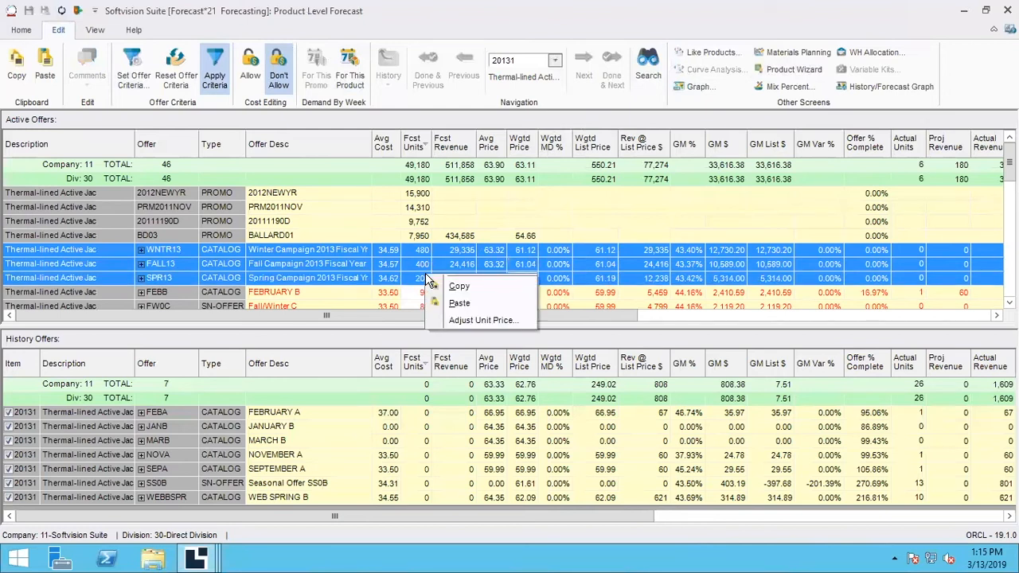
mouse_move(483, 320)
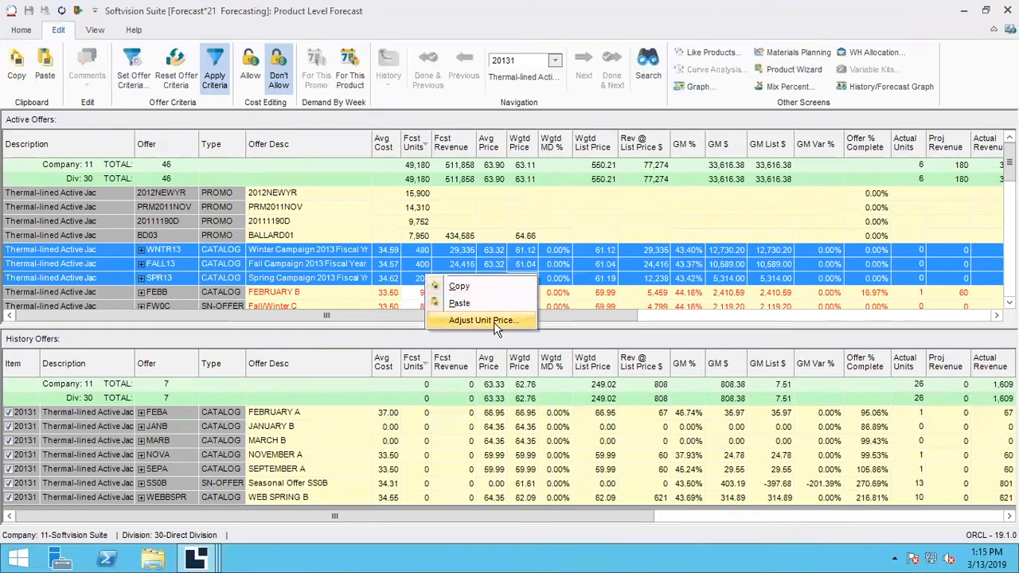
left_click(480, 320)
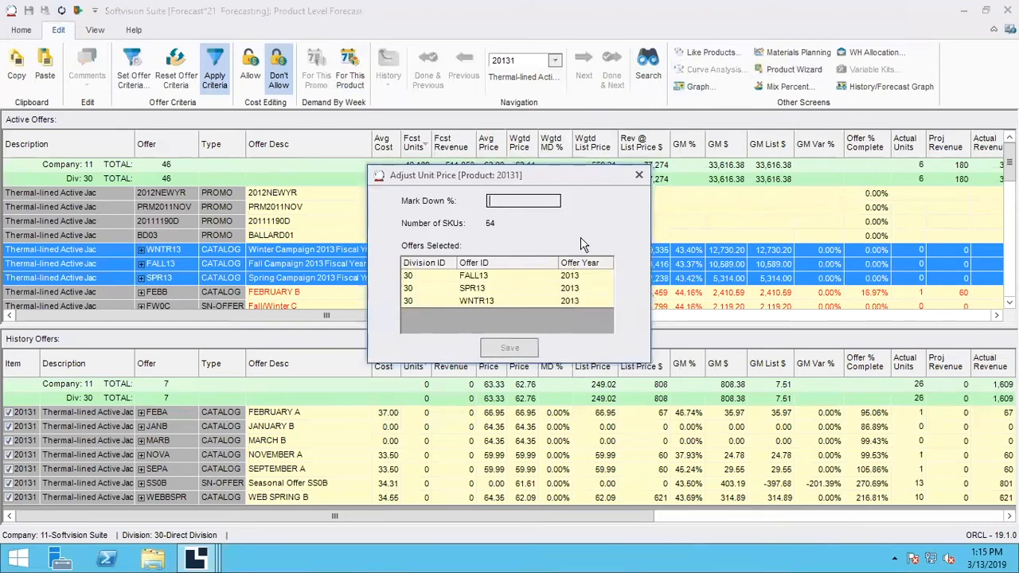
mouse_move(503, 274)
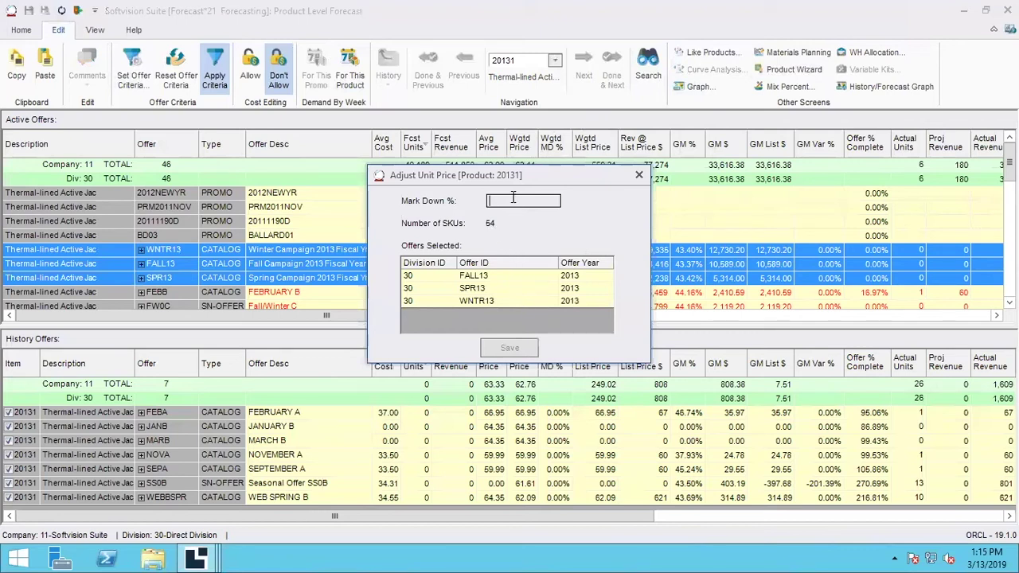
mouse_move(552, 217)
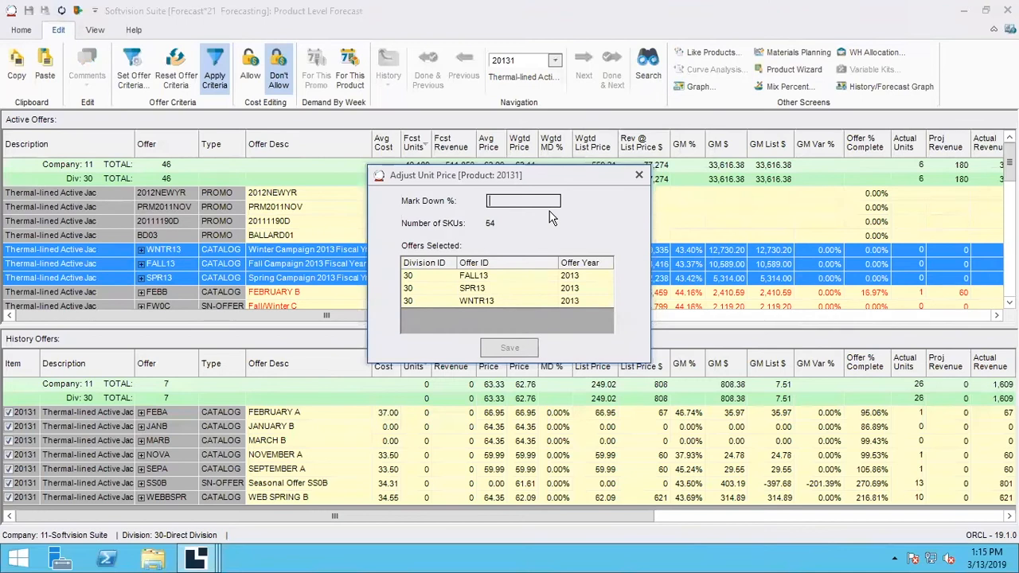
type(".2")
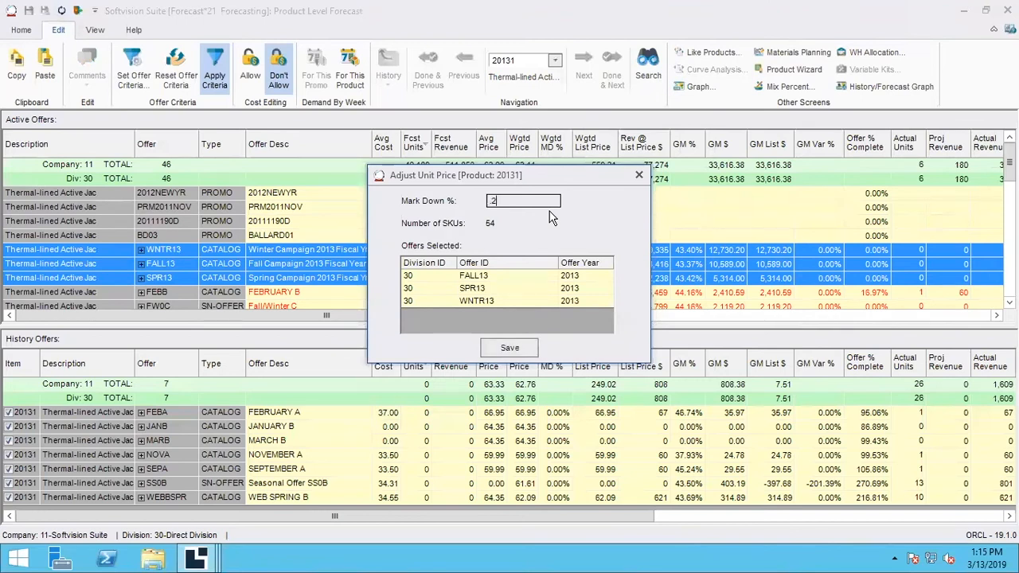
type("20.00%")
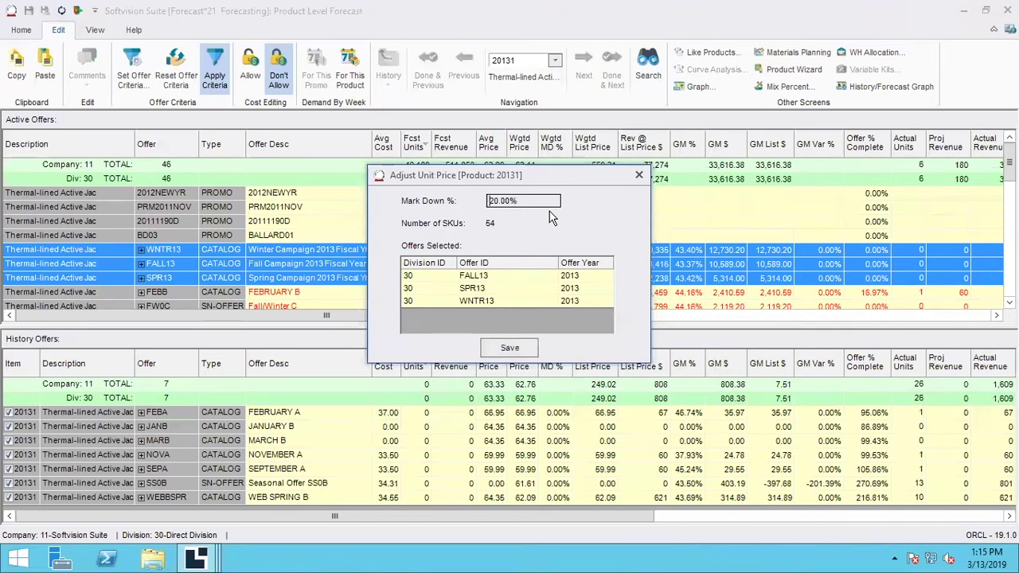
mouse_move(525, 338)
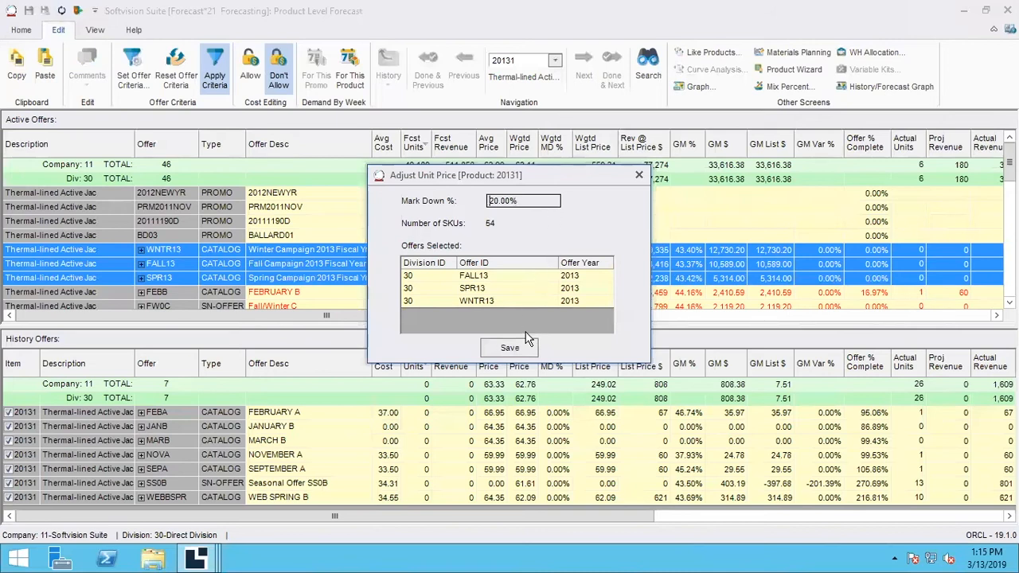
left_click(509, 348)
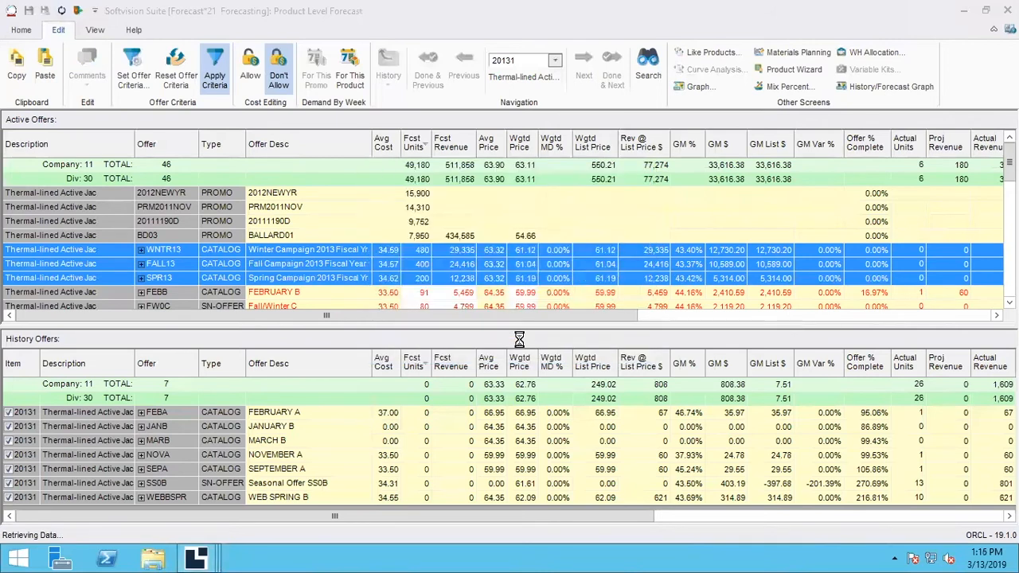
Review the recalculated Fall and Winter Campaign 2013 offers after the 20% markdown.
left_click(213, 66)
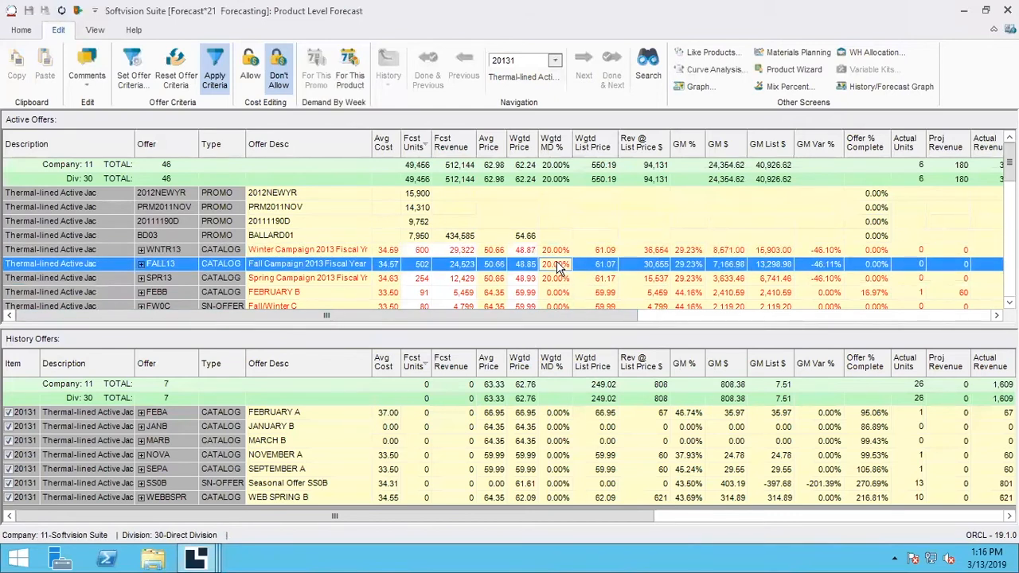
left_click(556, 249)
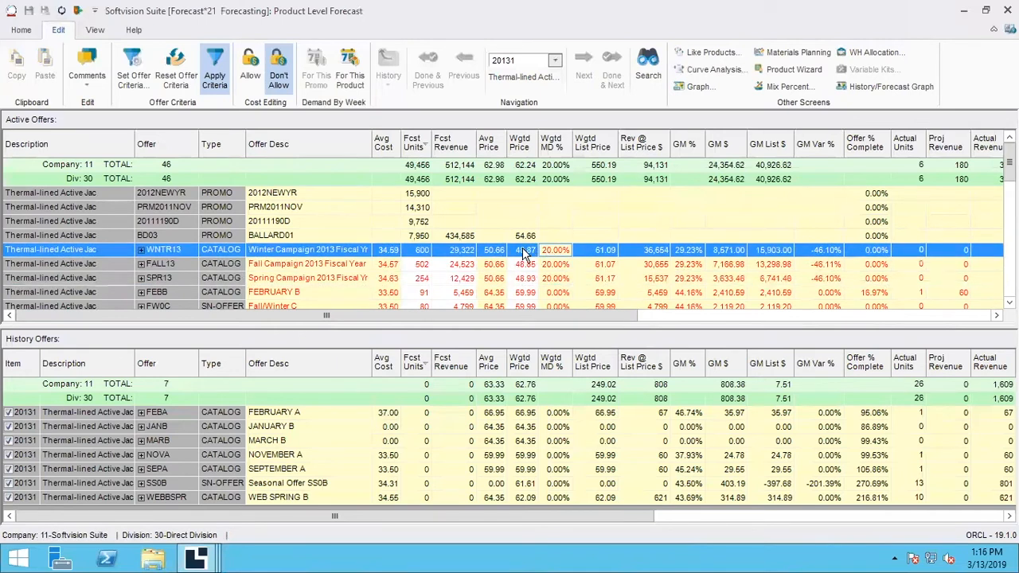
mouse_move(530, 256)
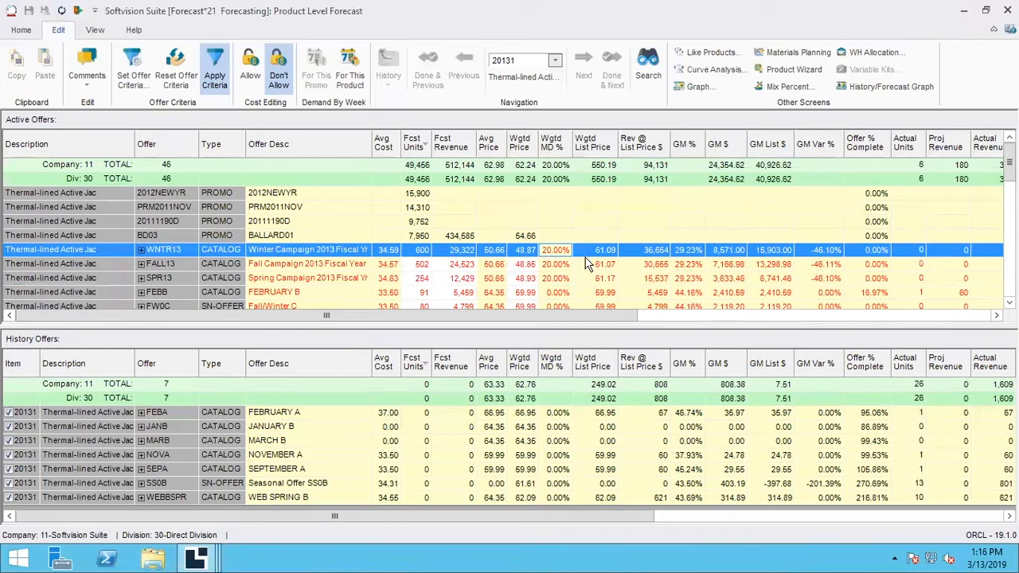
mouse_move(611, 253)
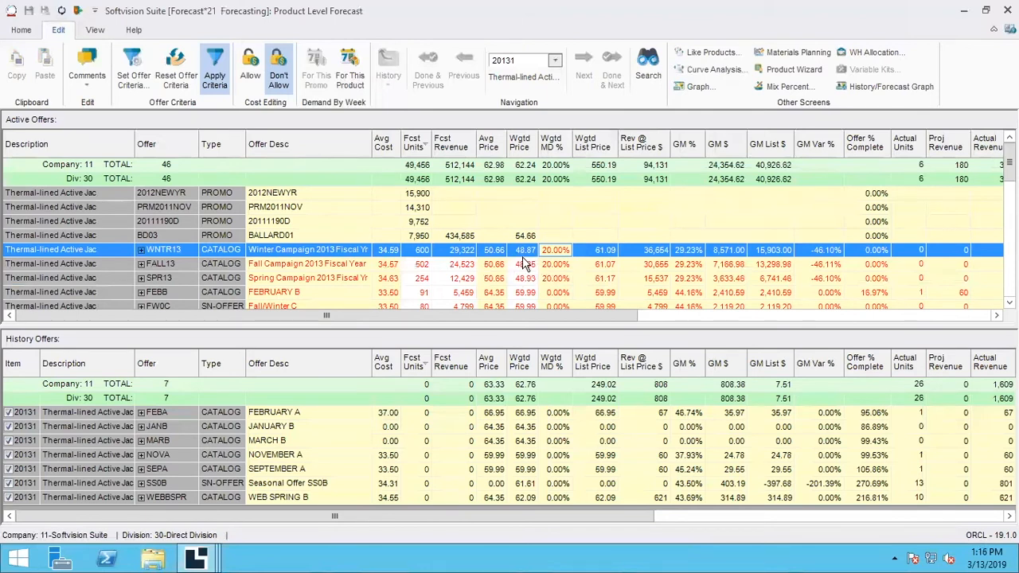
mouse_move(660, 253)
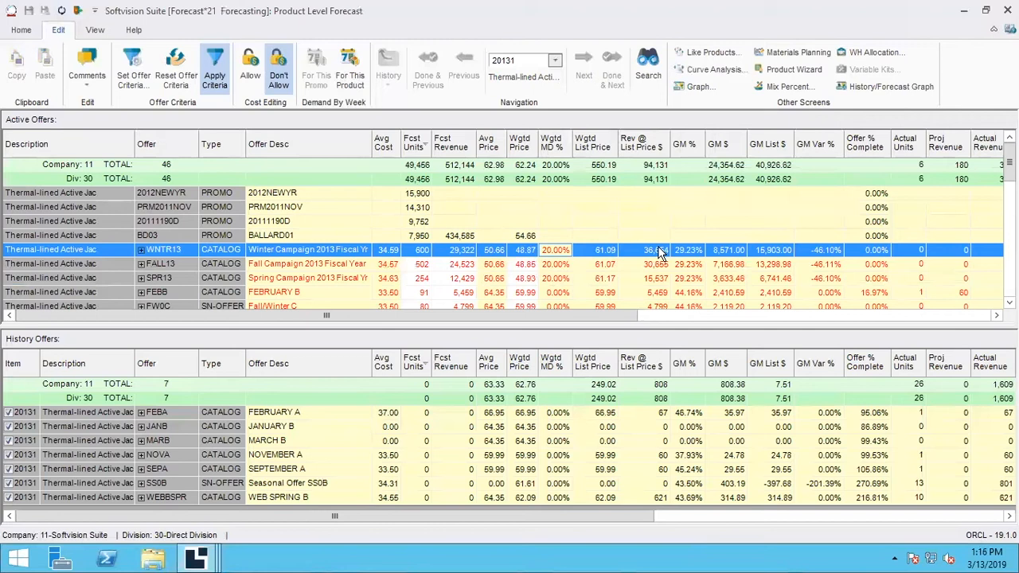
mouse_move(661, 264)
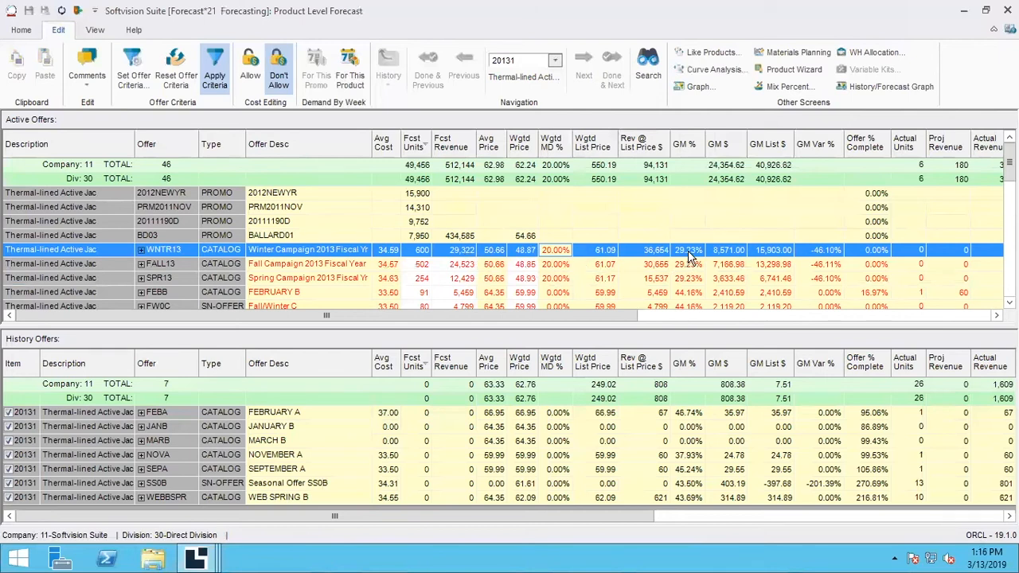
mouse_move(697, 258)
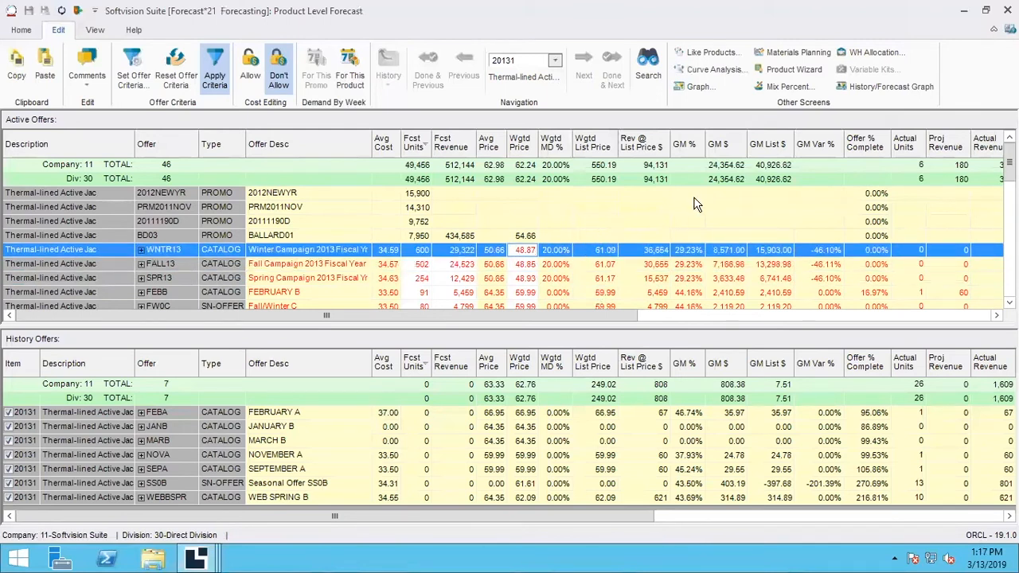
mouse_move(625, 250)
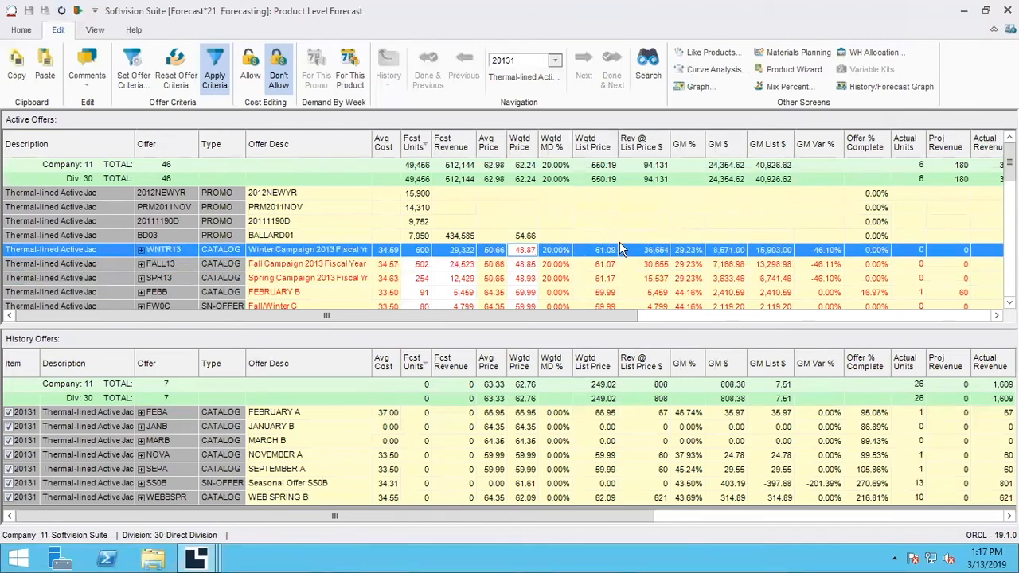
mouse_move(501, 254)
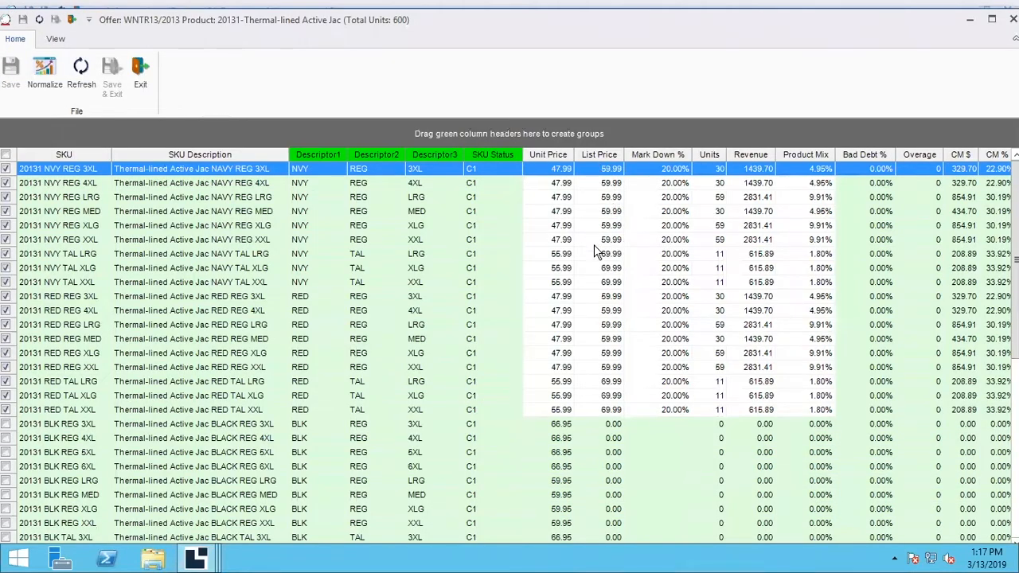
mouse_move(607, 187)
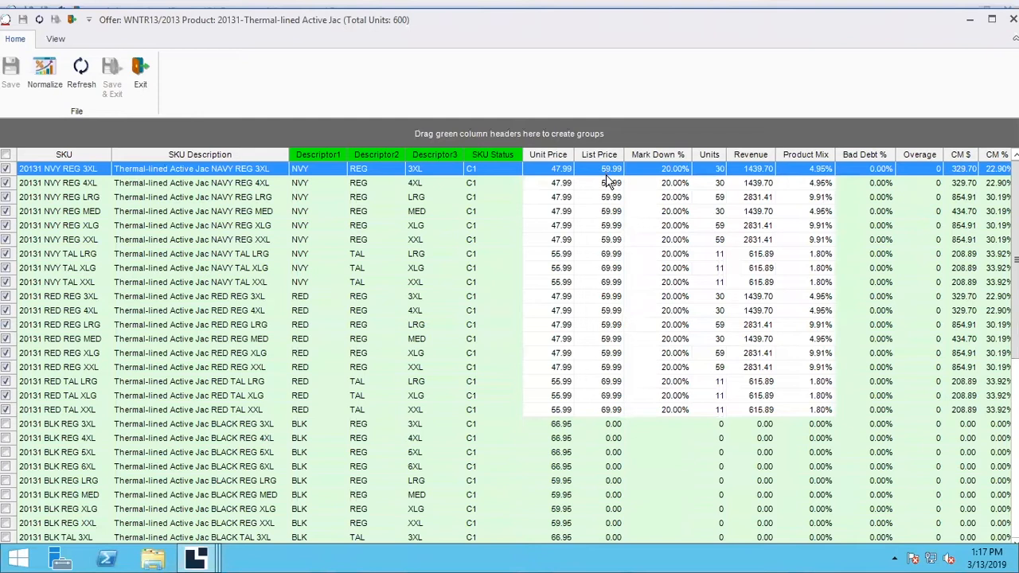
mouse_move(555, 299)
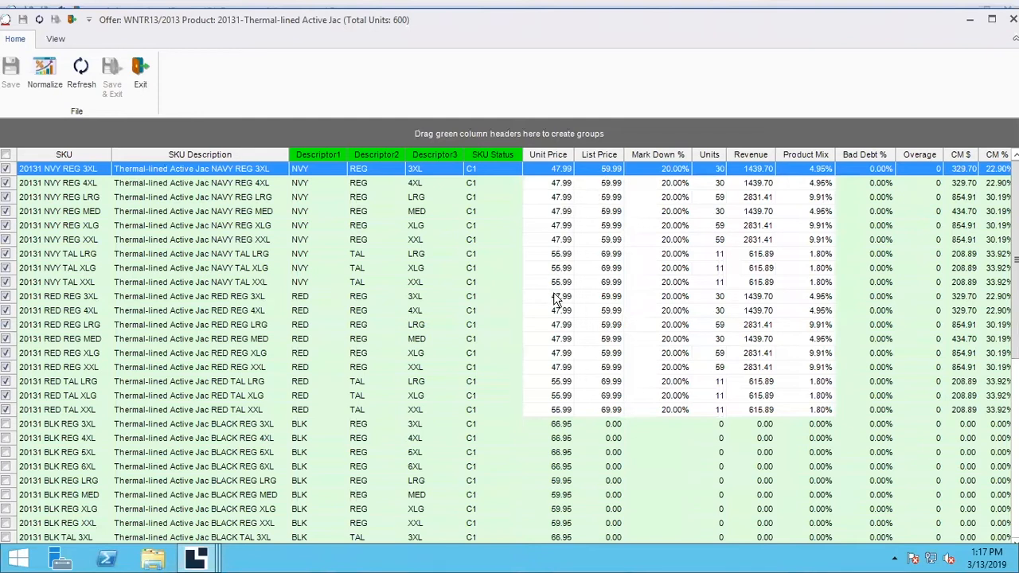
mouse_move(561, 220)
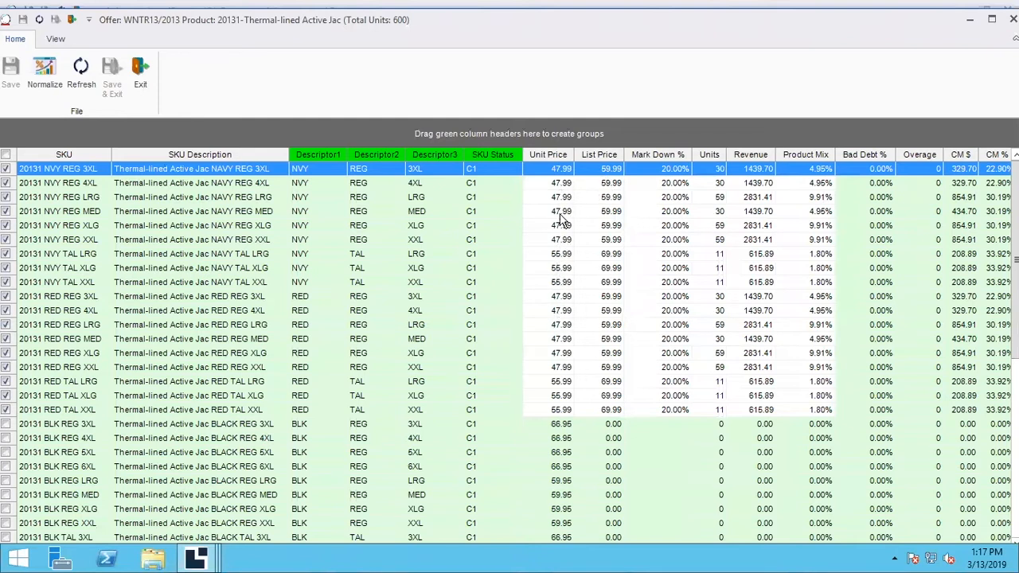
mouse_move(563, 249)
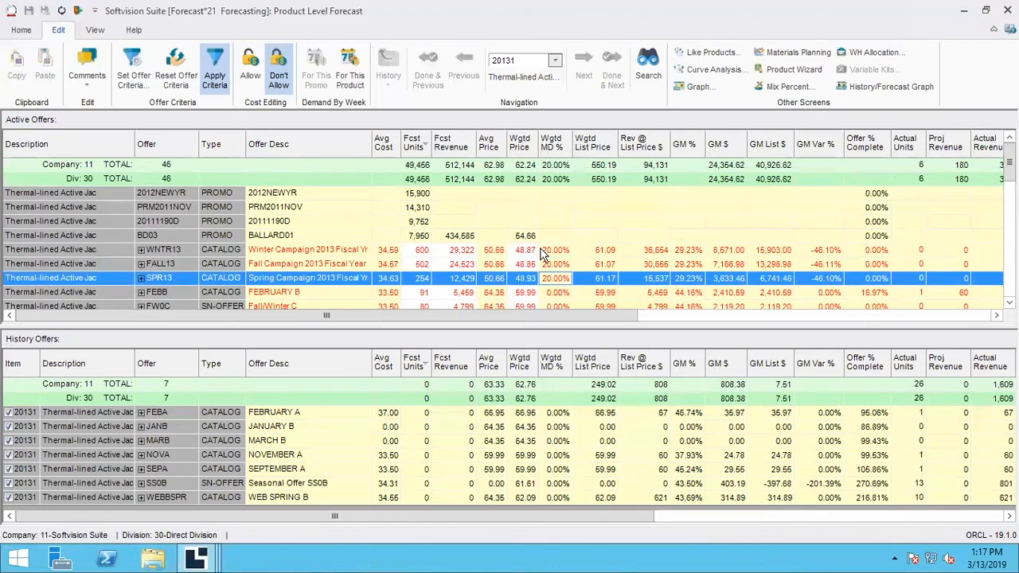
Switch from the Product Level Forecast to the Main Menu dashboard window.
left_click(306, 249)
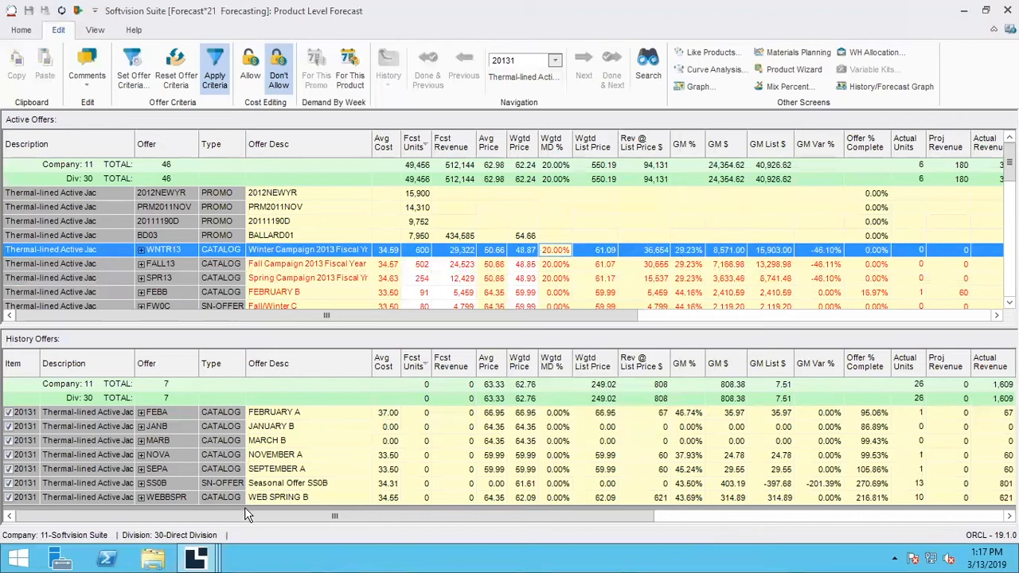
mouse_move(197, 559)
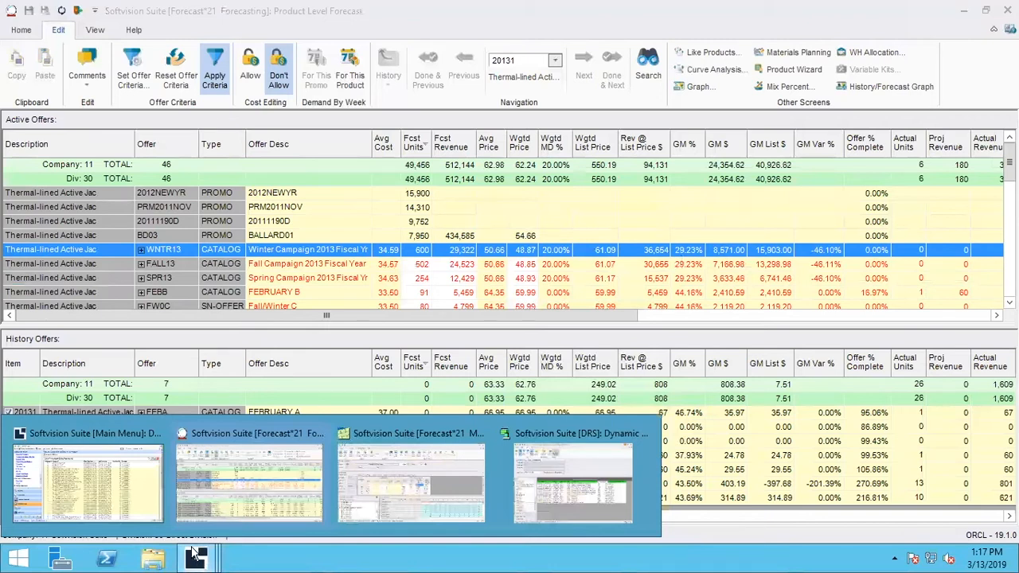
left_click(88, 477)
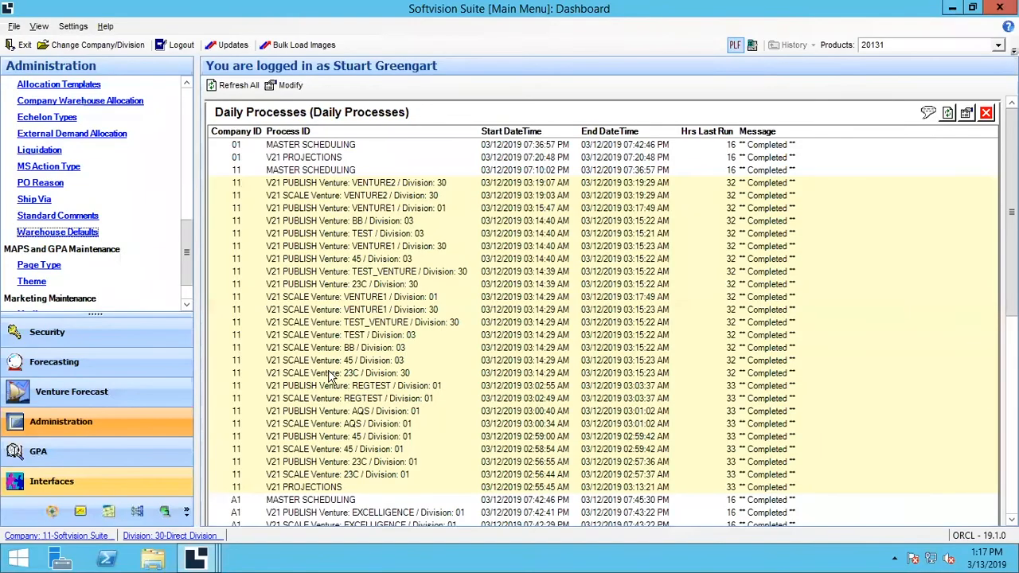
mouse_move(422, 305)
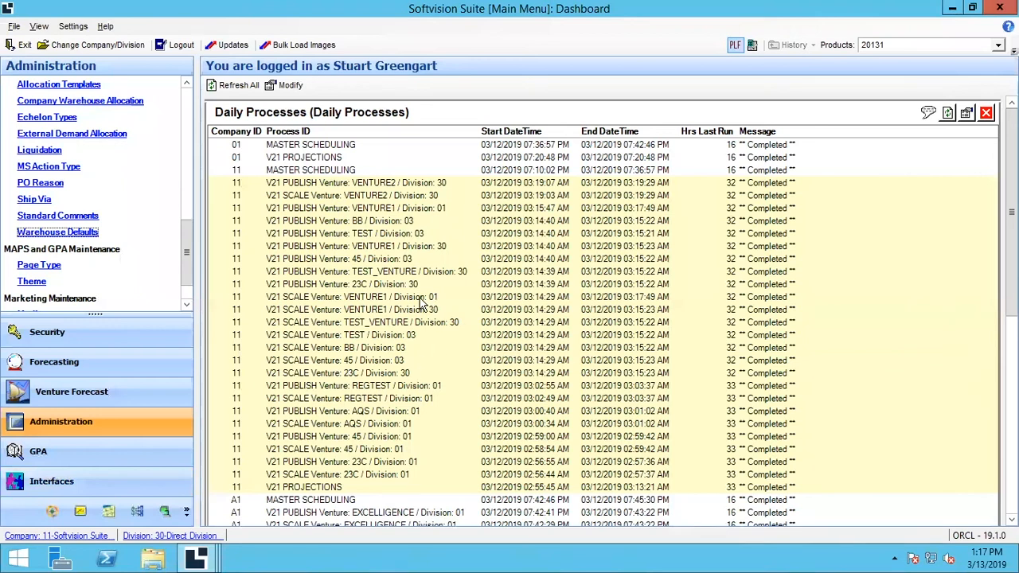
mouse_move(317, 233)
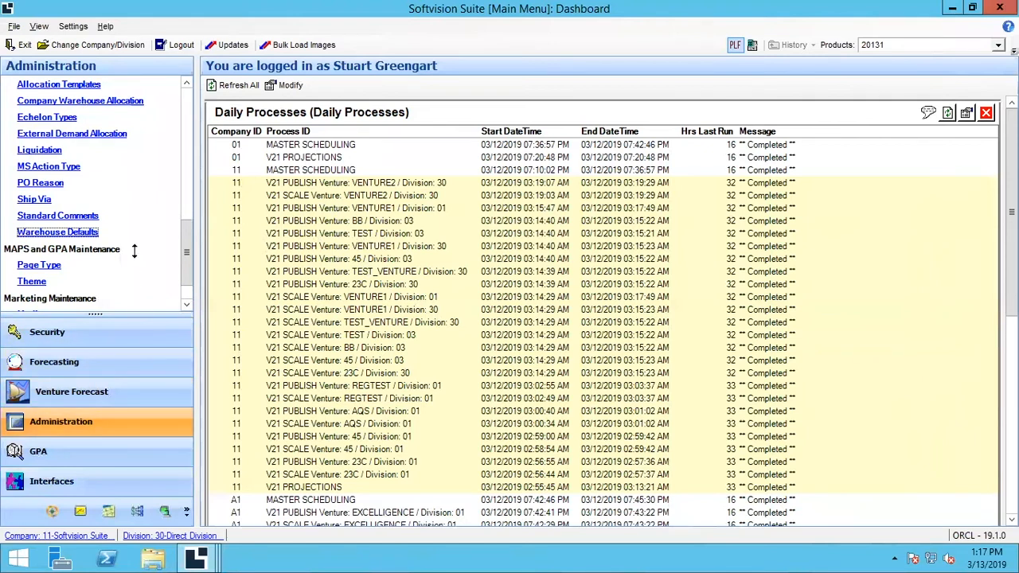
left_click(57, 231)
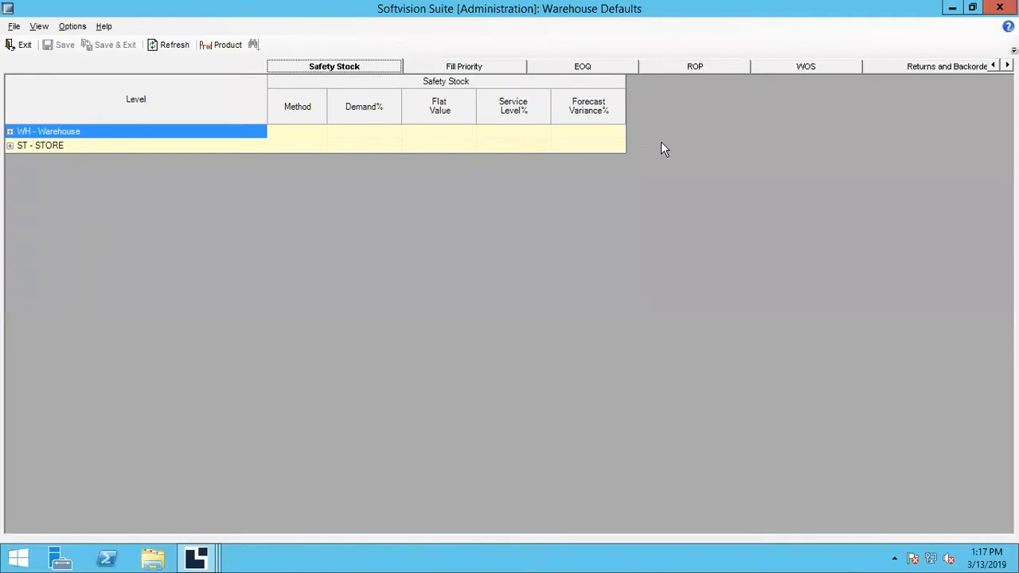
mouse_move(904, 71)
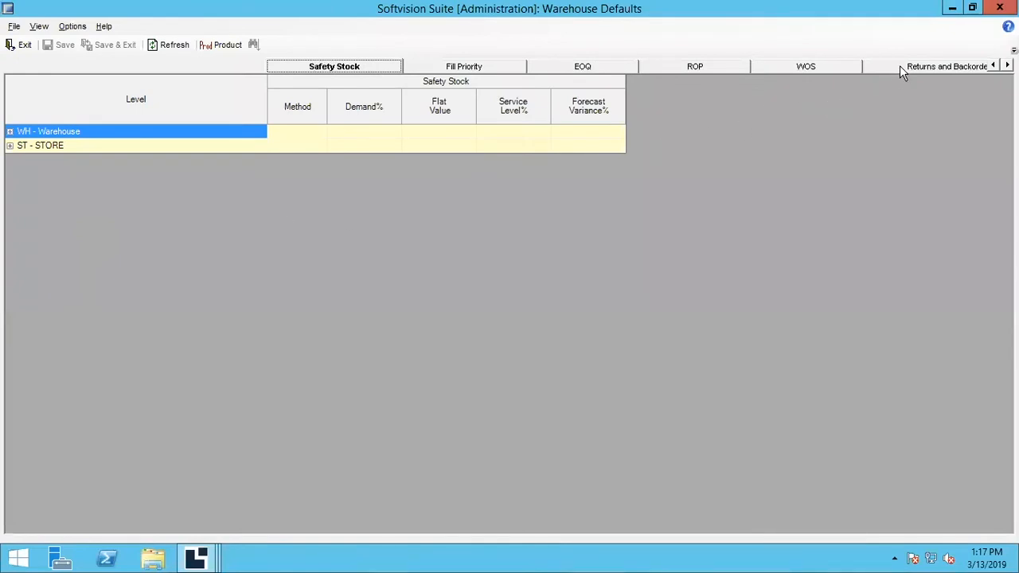
Show Returns and Backorder settings with the WH - Warehouse and ST - STORE levels expanded.
left_click(946, 66)
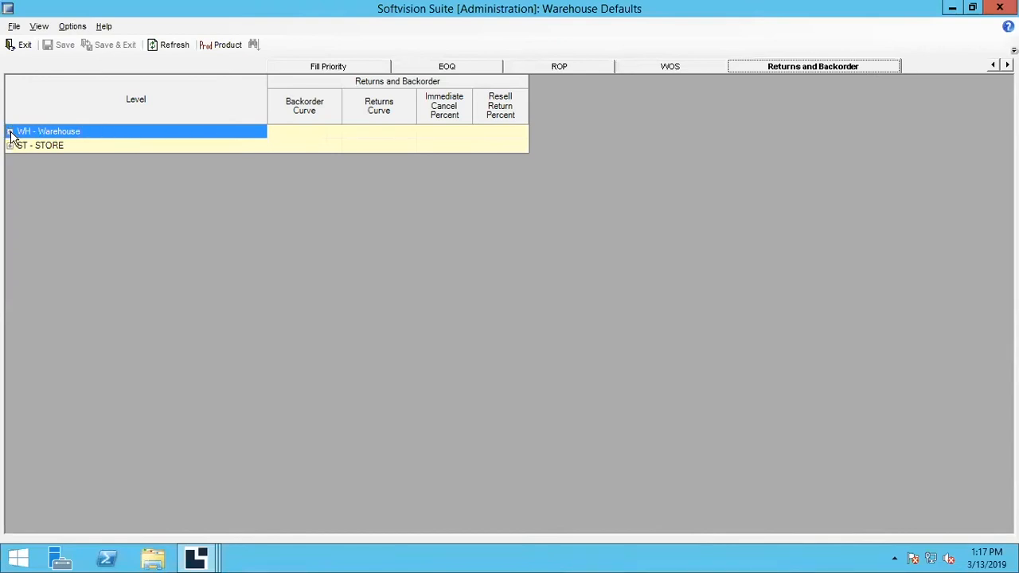
left_click(8, 132)
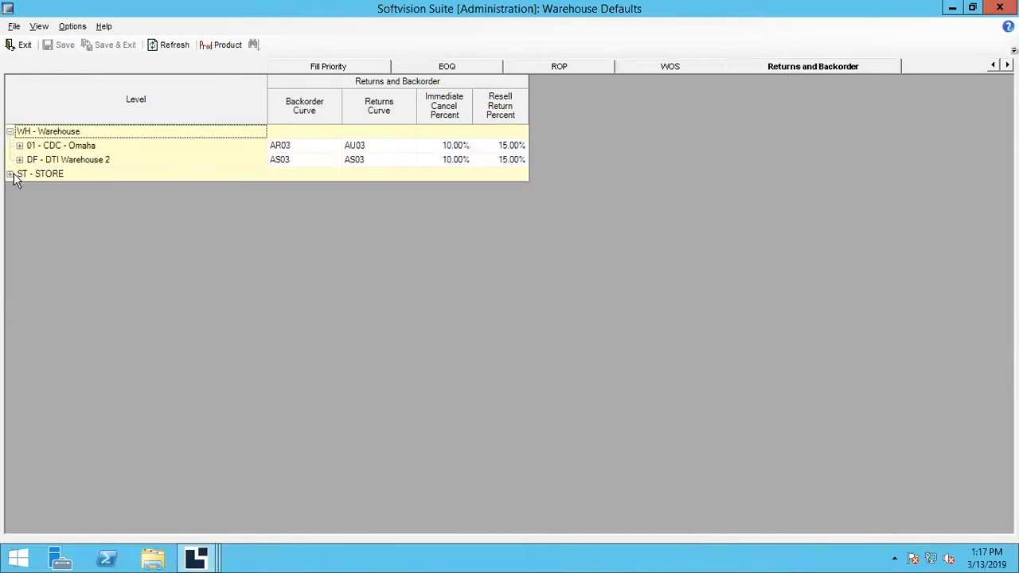
left_click(10, 174)
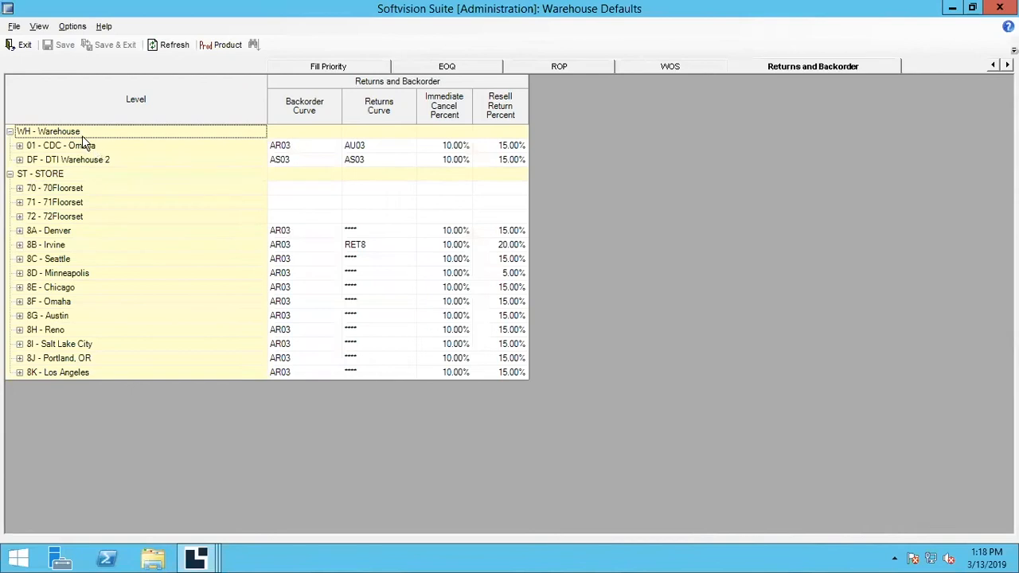
mouse_move(90, 135)
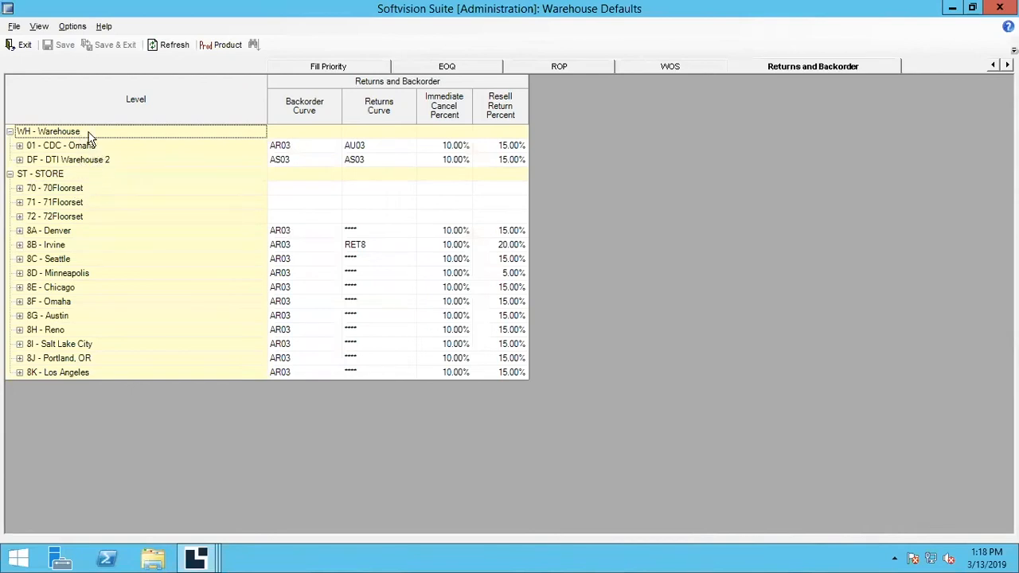
mouse_move(93, 150)
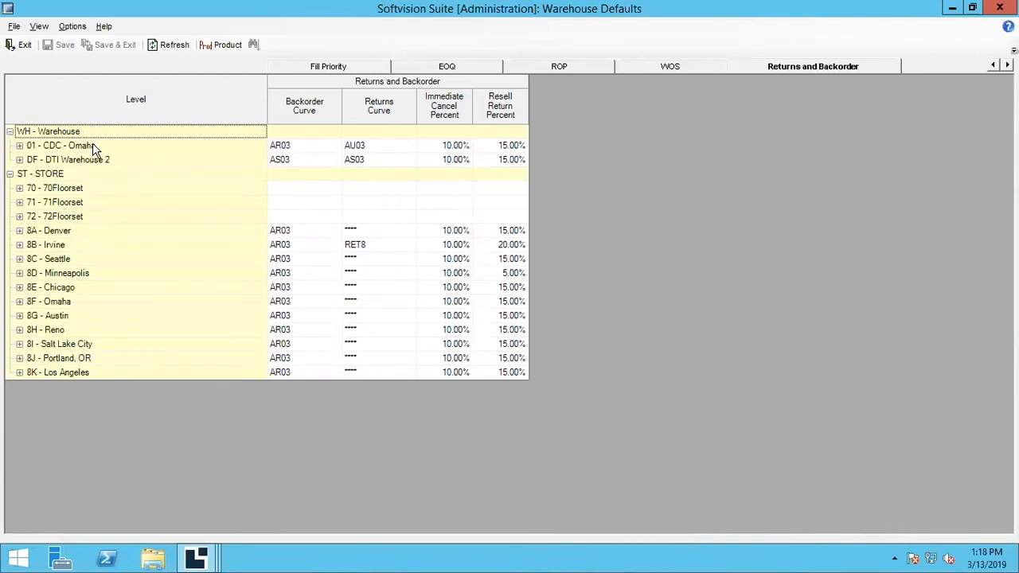
mouse_move(54, 188)
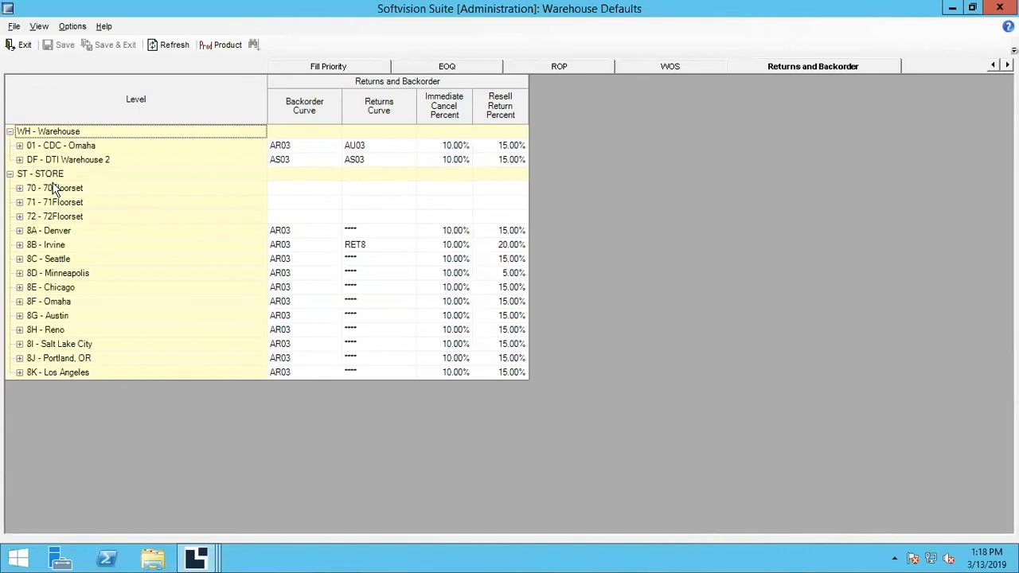
mouse_move(158, 174)
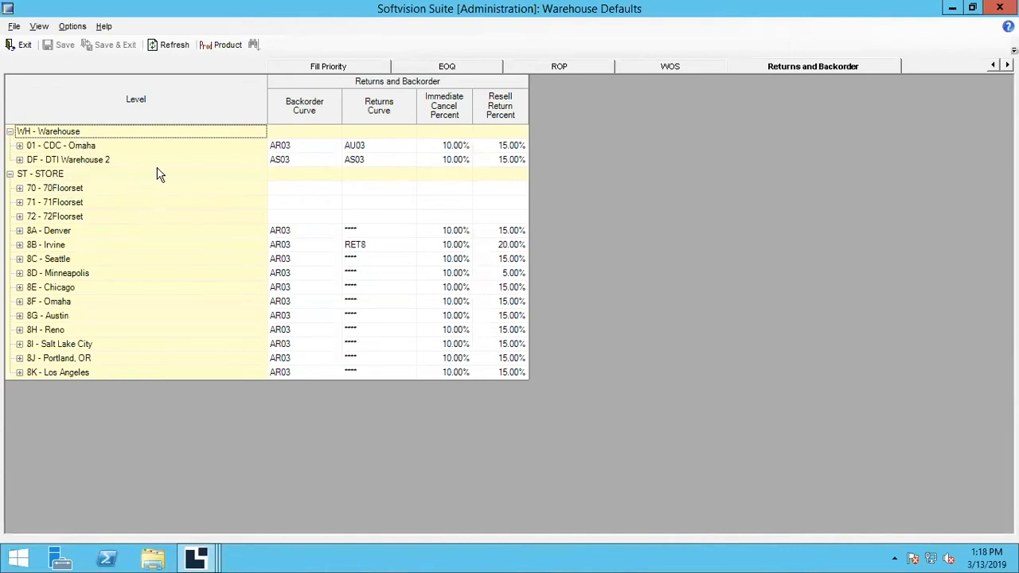
mouse_move(423, 211)
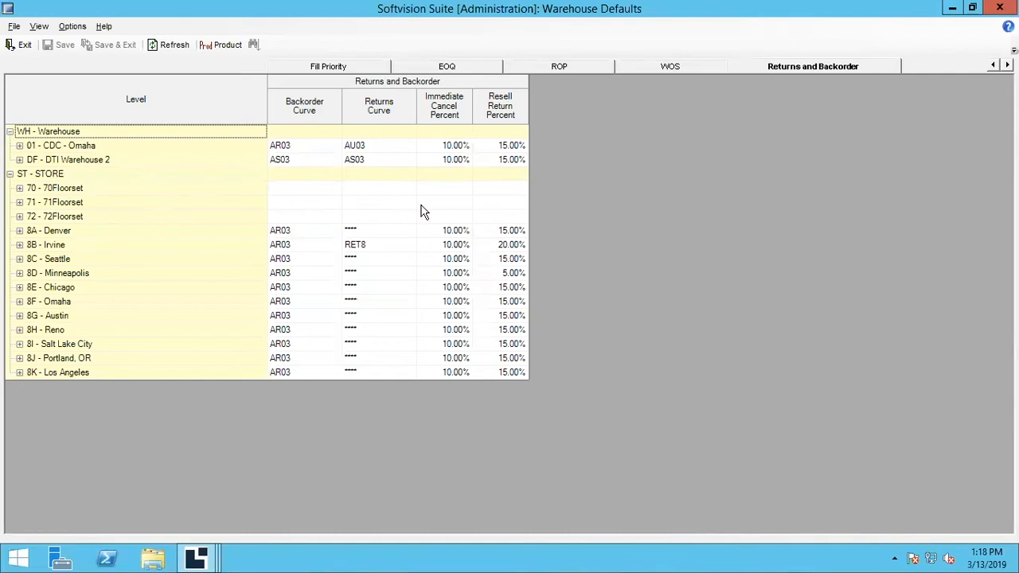
left_click(444, 202)
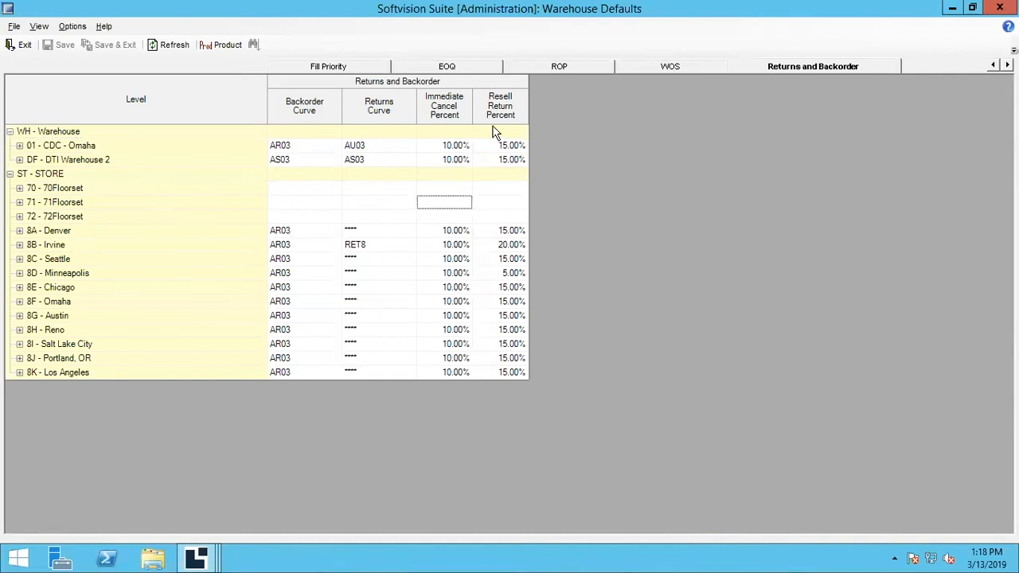
mouse_move(507, 253)
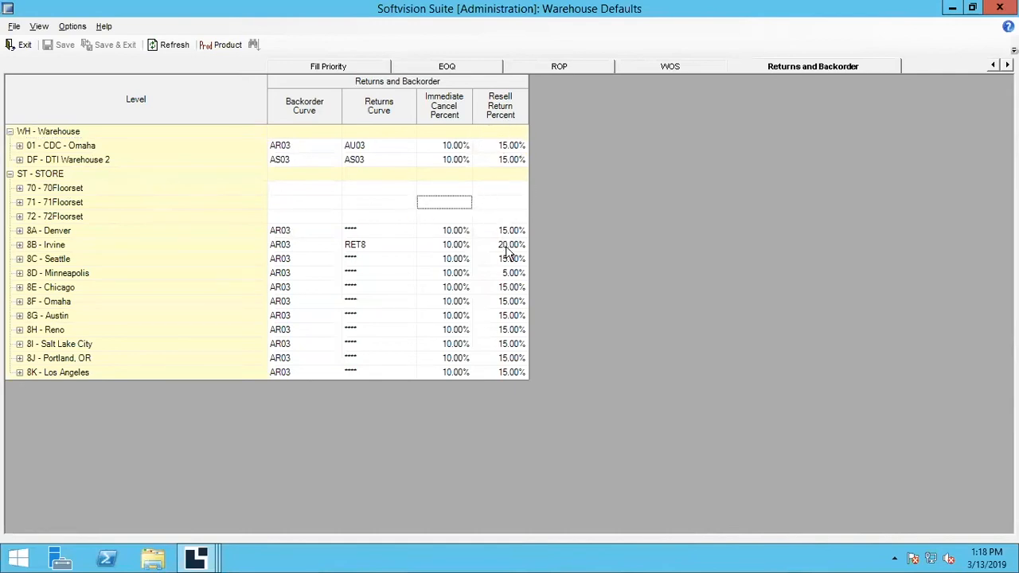
Set 8D Minneapolis Resell Return Percent to 10.00% and review the override options unchanged.
left_click(511, 259)
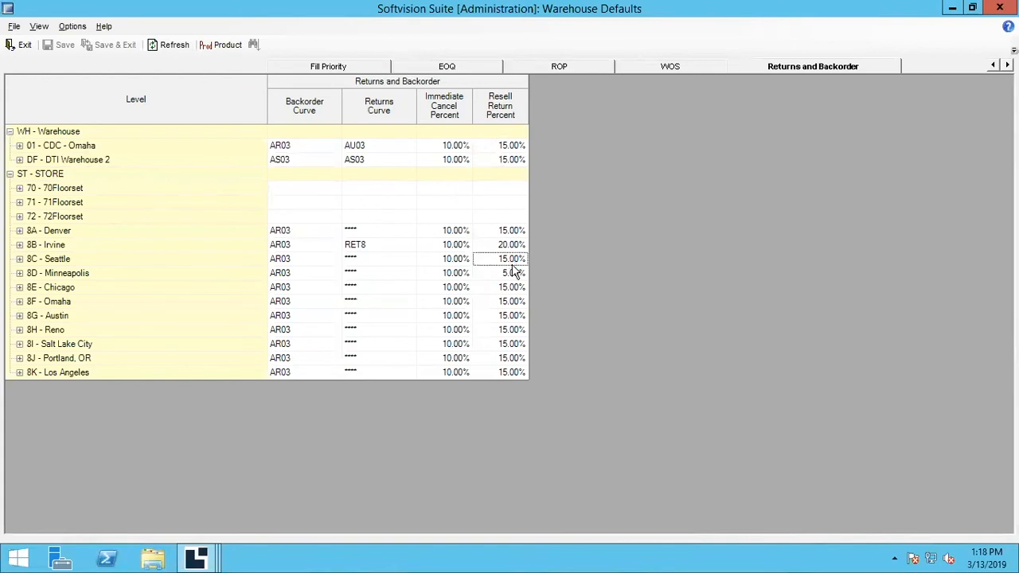
left_click(501, 272)
type("10")
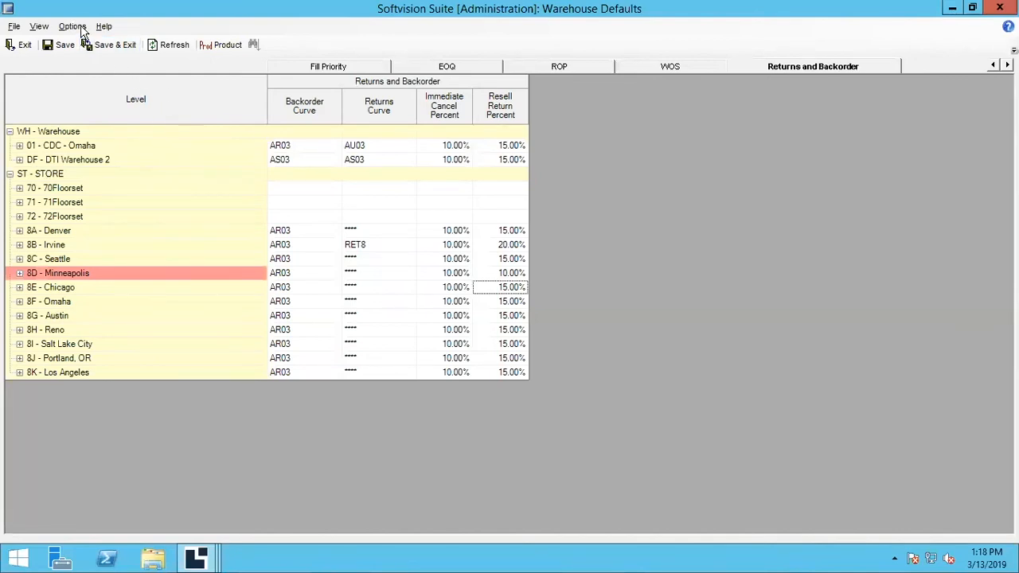
left_click(74, 17)
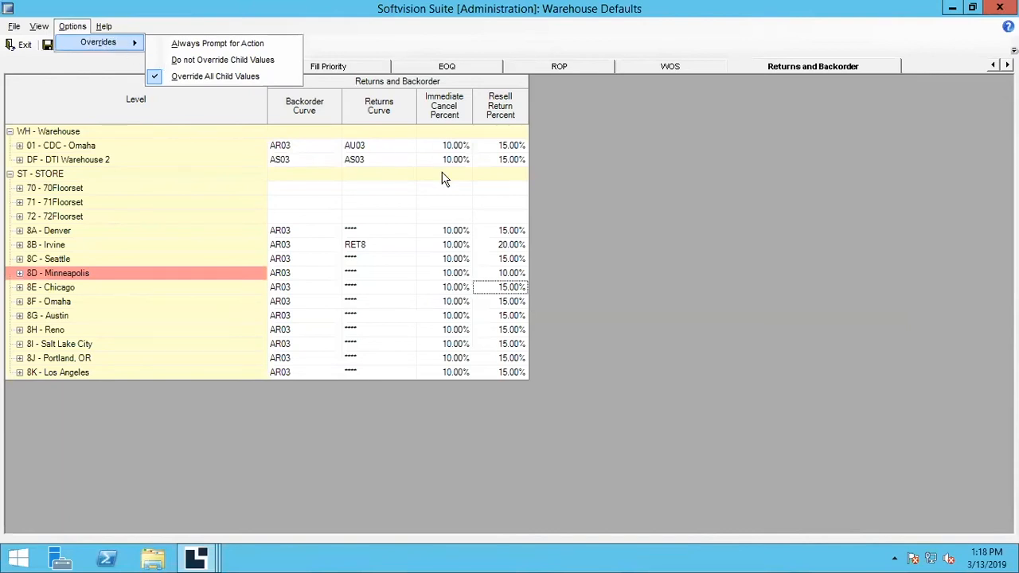
left_click(445, 244)
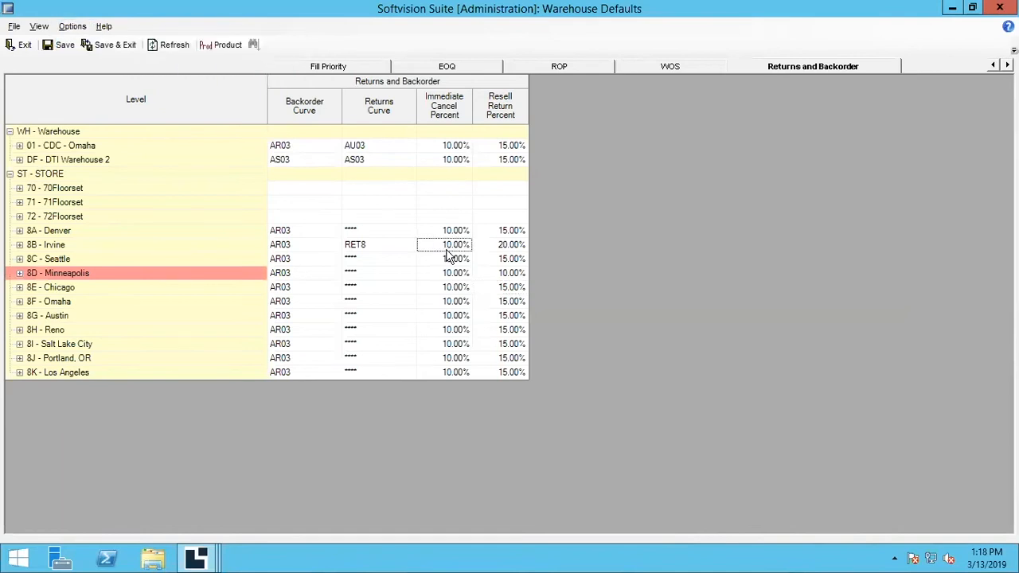
mouse_move(569, 261)
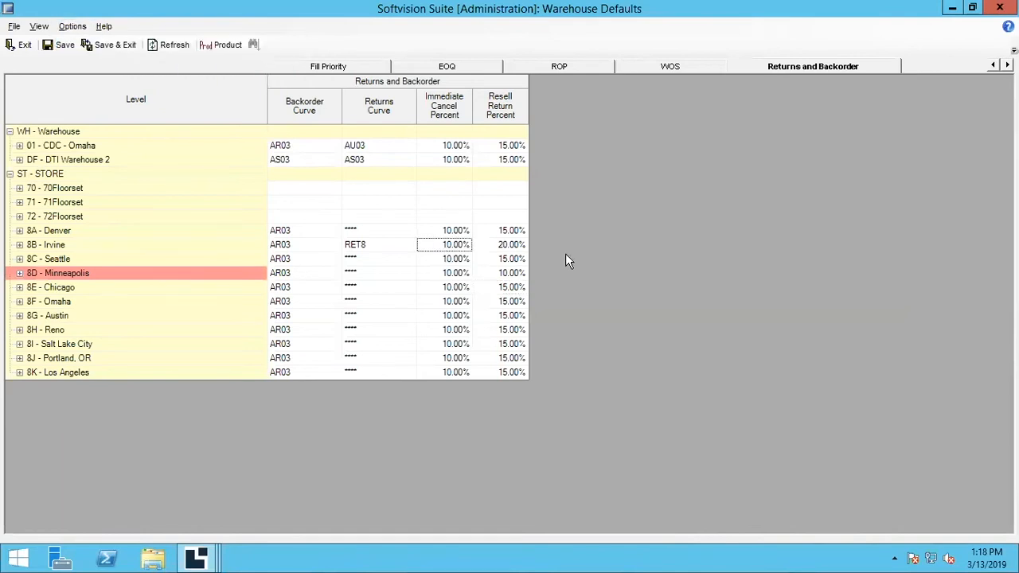
mouse_move(22, 238)
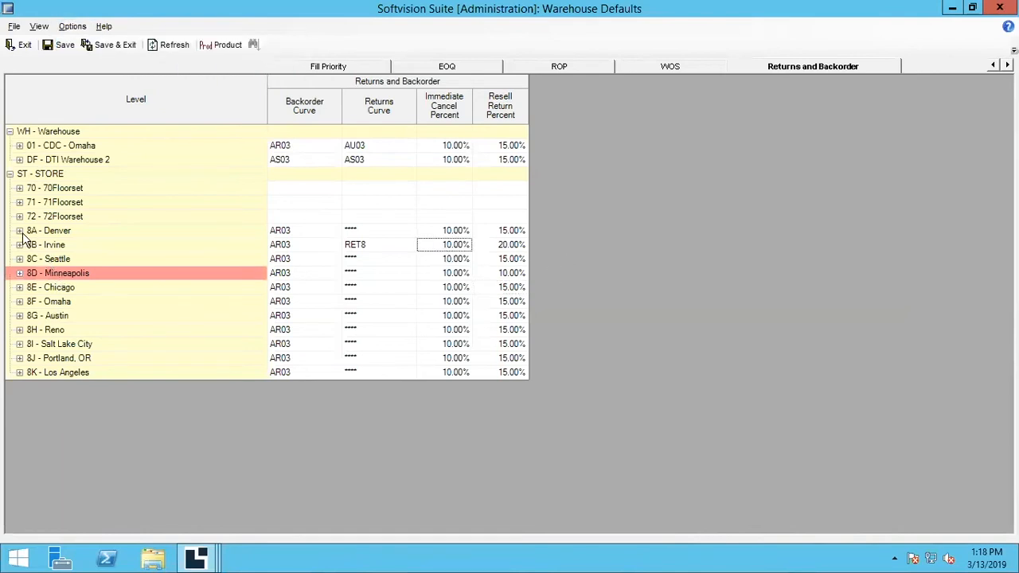
Drill into 8A Denver > Techwear > Task Specific Gloves and open a glove product in Materials Planning.
left_click(48, 230)
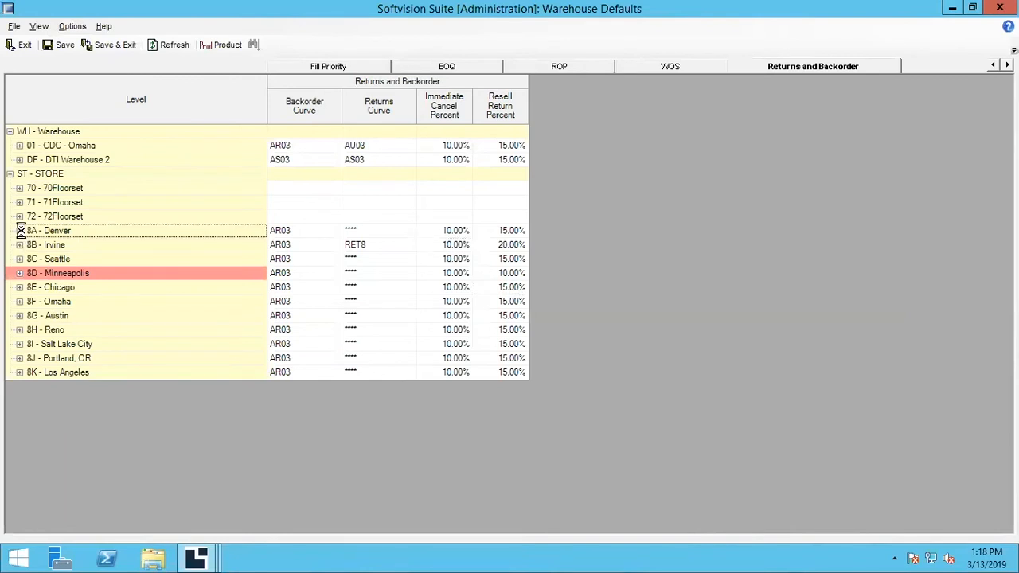
left_click(19, 230)
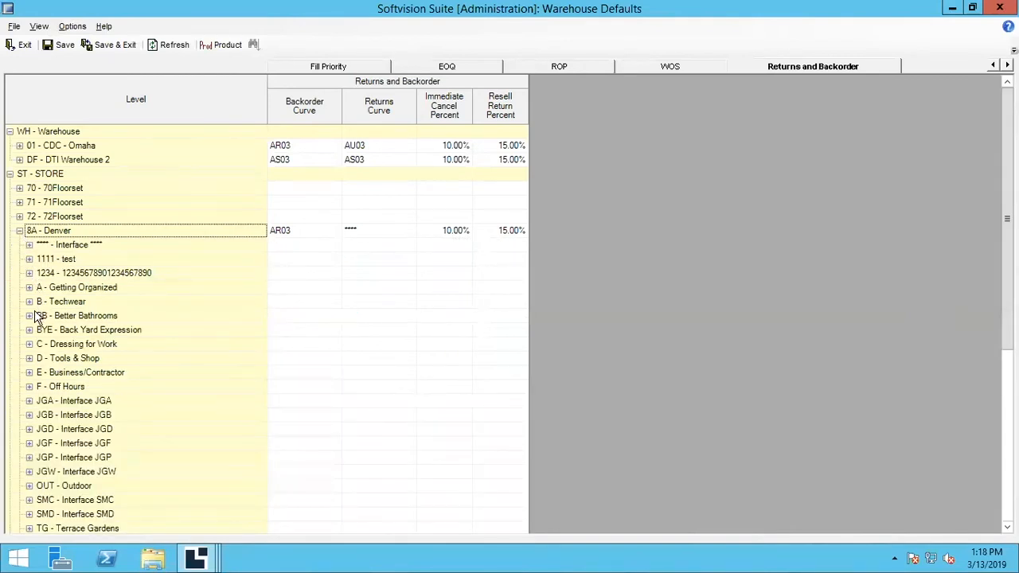
left_click(28, 301)
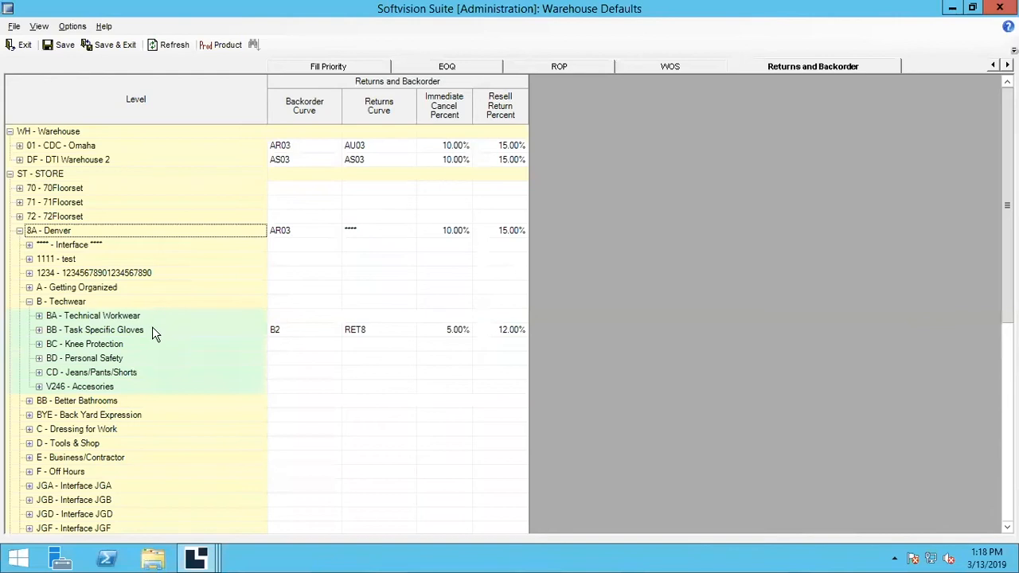
mouse_move(80, 304)
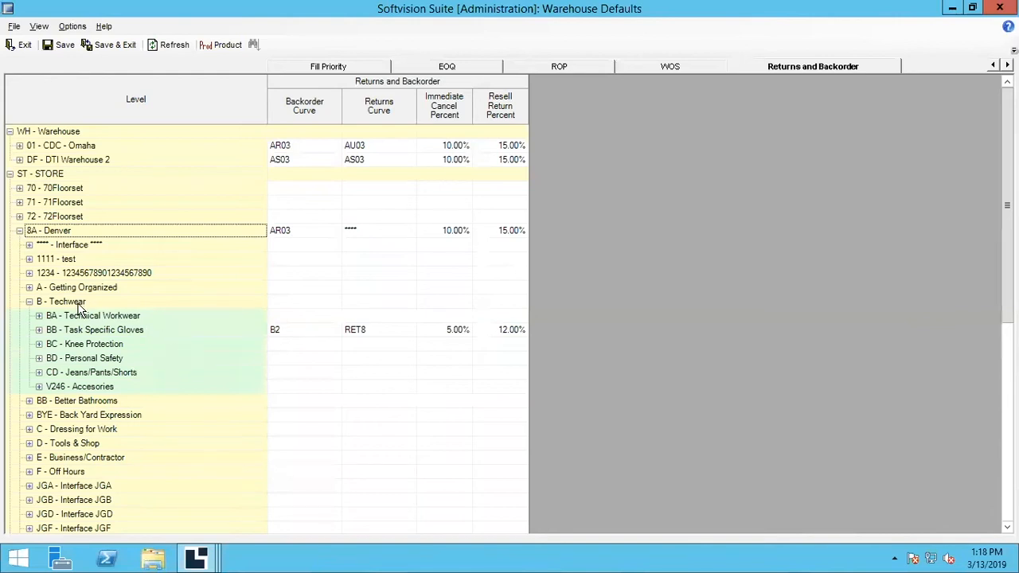
mouse_move(95, 334)
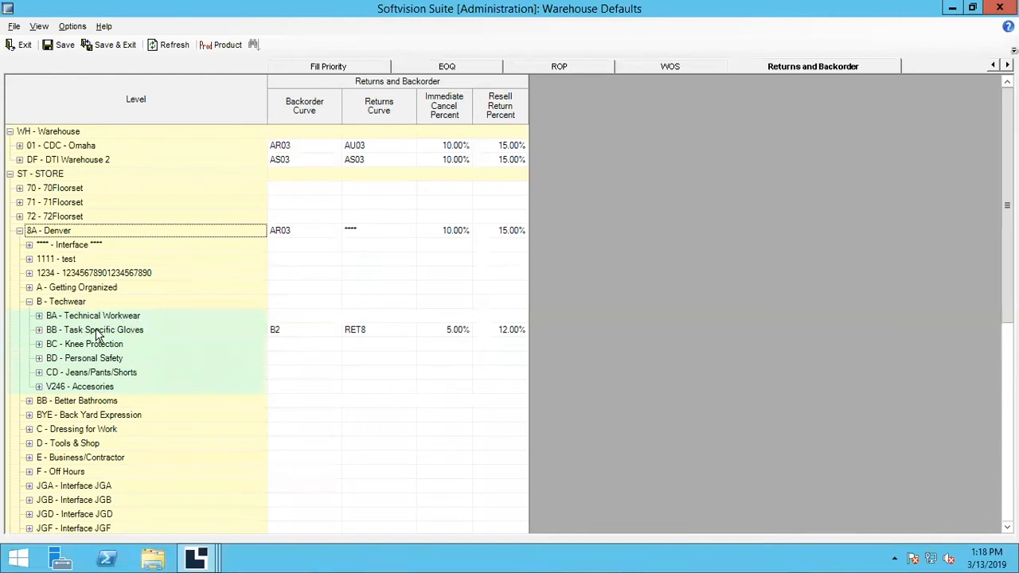
mouse_move(496, 345)
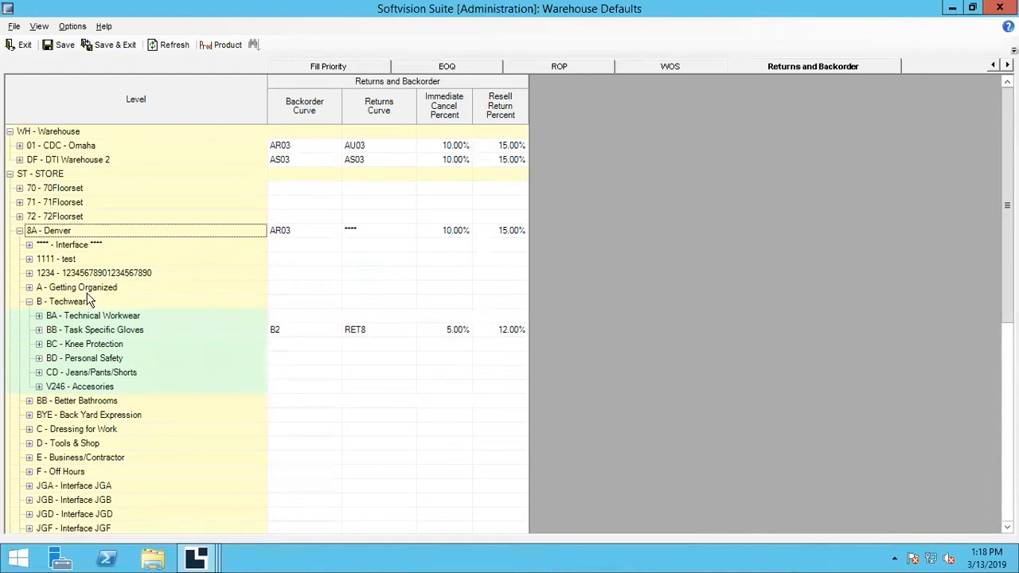
left_click(38, 330)
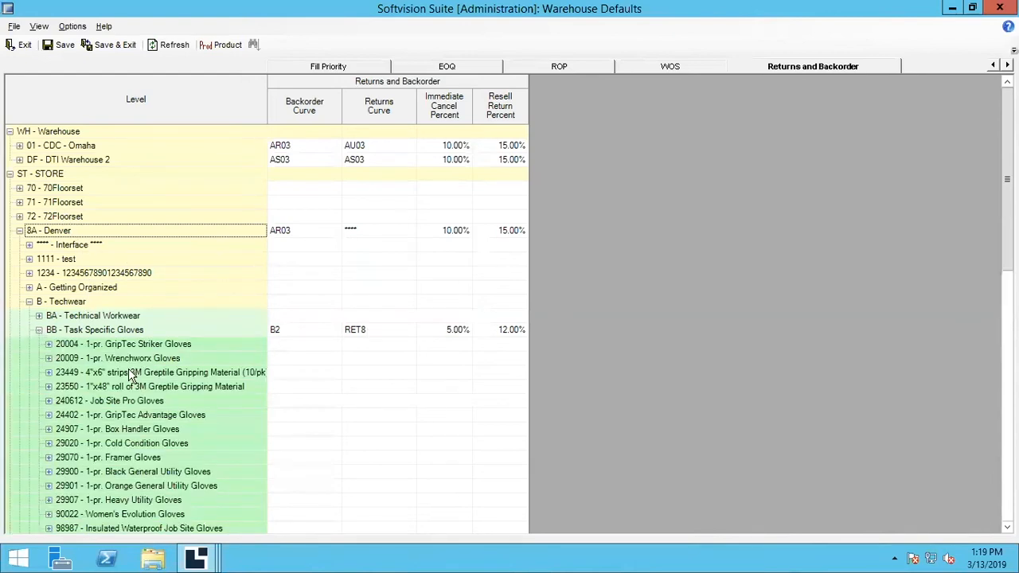
mouse_move(310, 336)
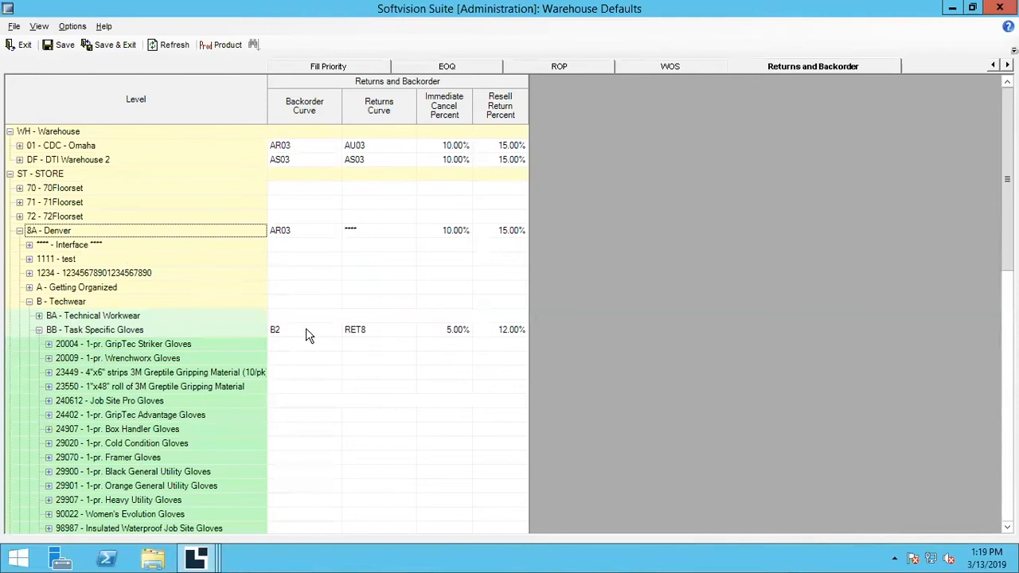
mouse_move(343, 330)
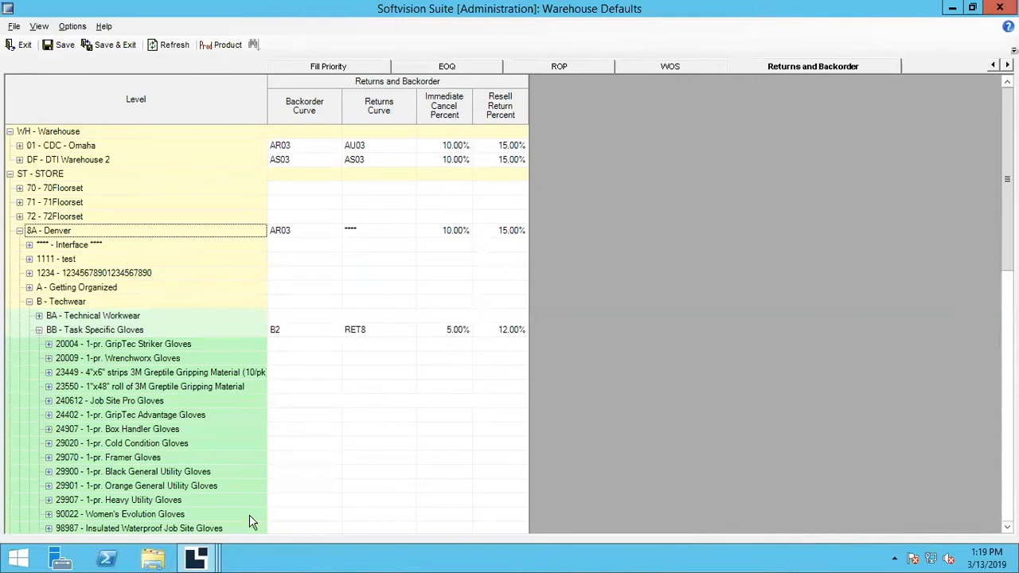
left_click(195, 557)
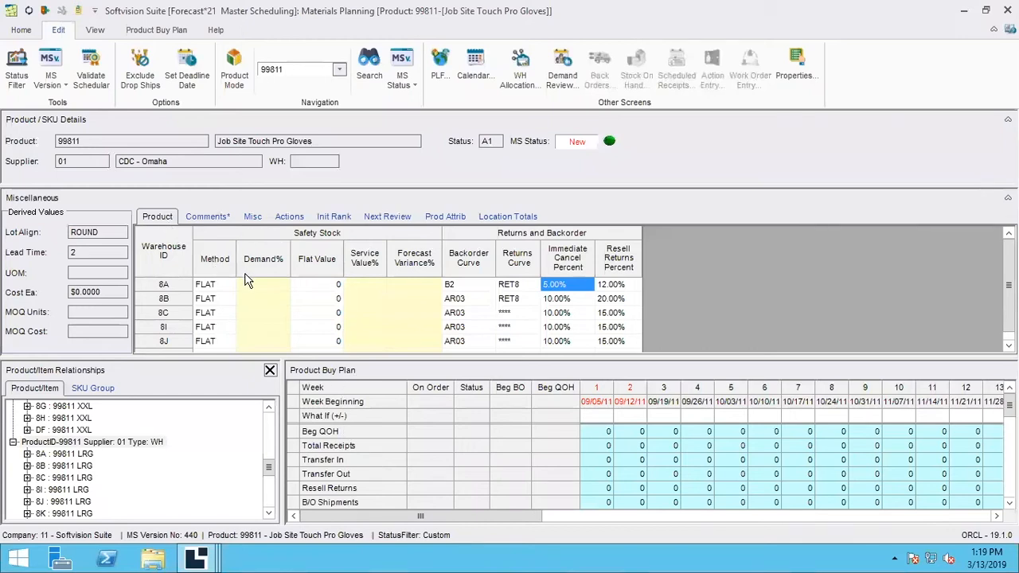
mouse_move(518, 298)
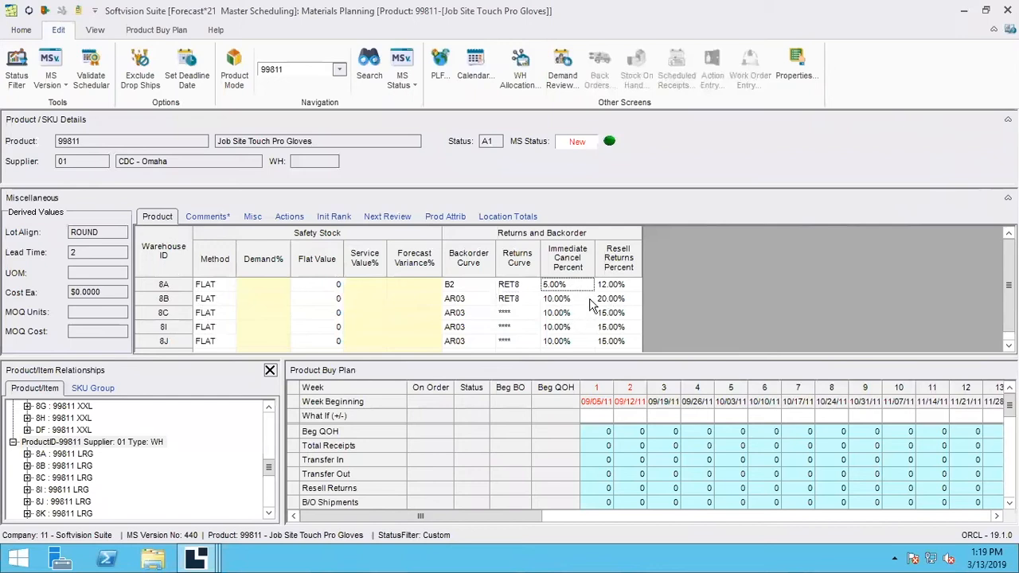
mouse_move(567, 300)
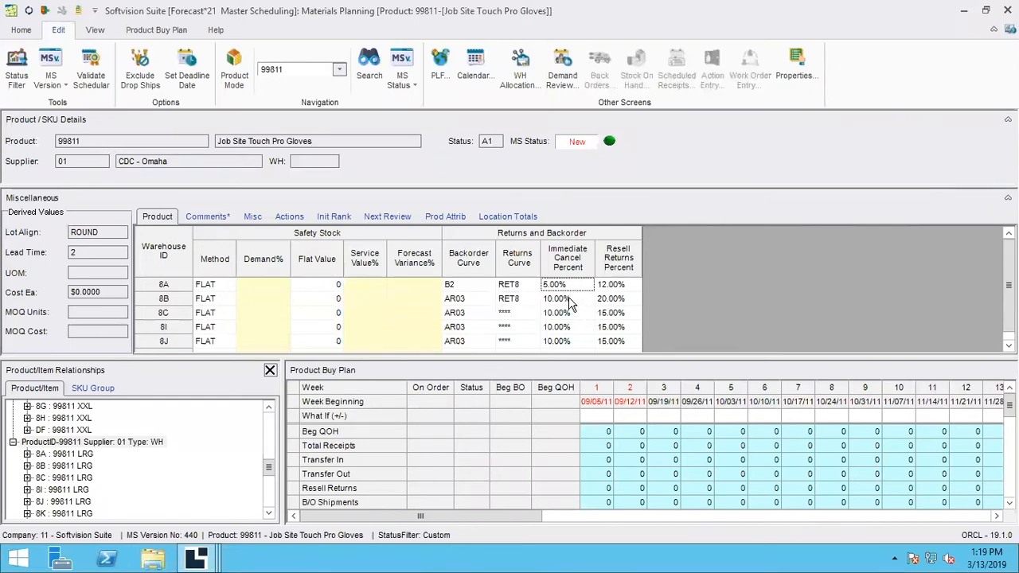
mouse_move(560, 335)
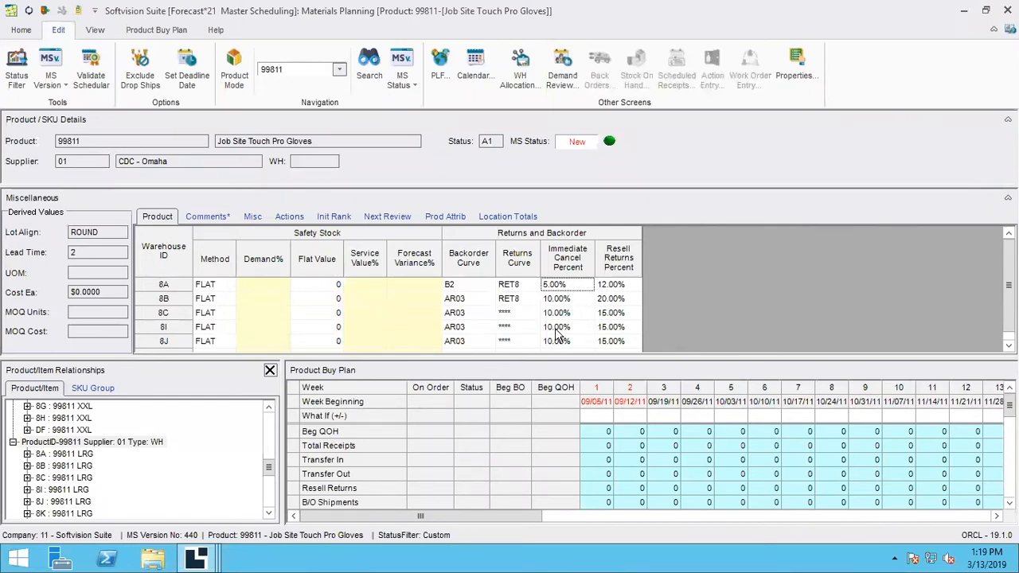
mouse_move(594, 313)
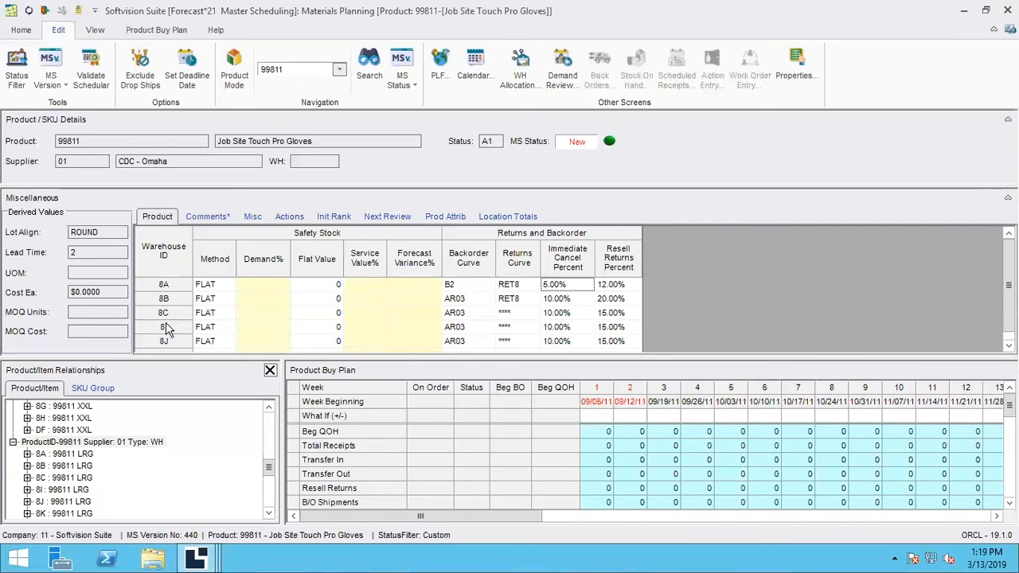
mouse_move(320, 290)
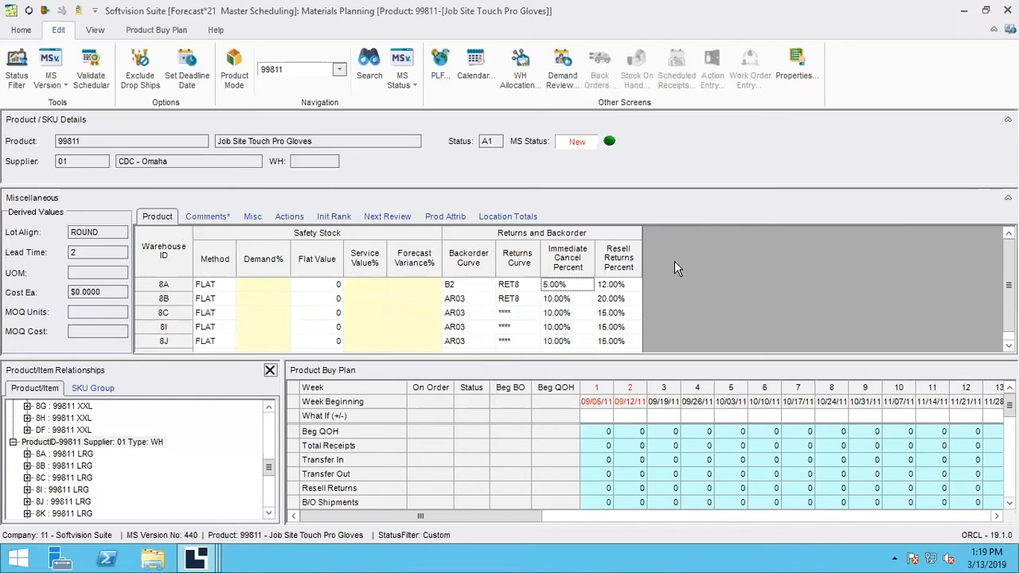
mouse_move(682, 278)
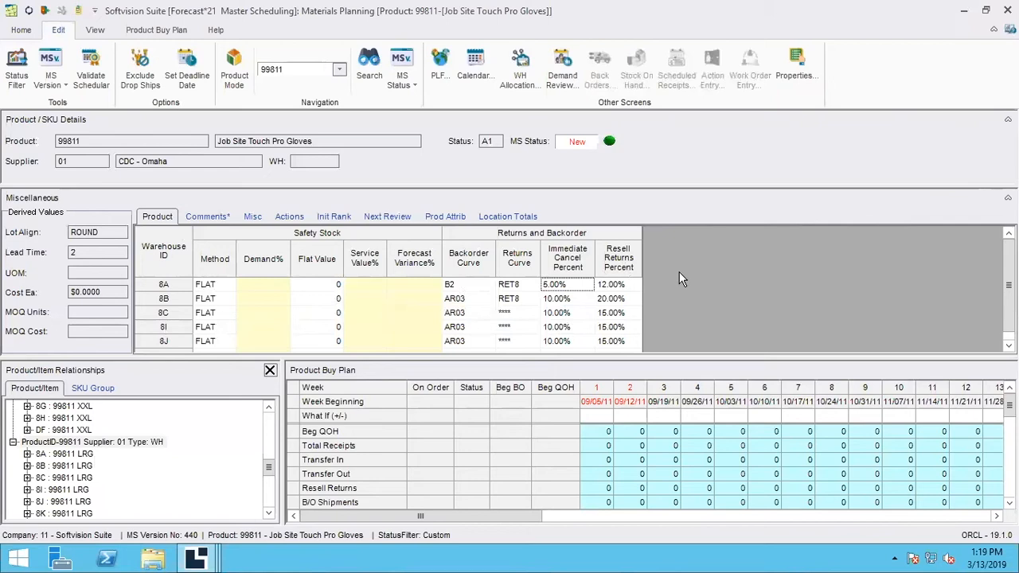
mouse_move(193, 559)
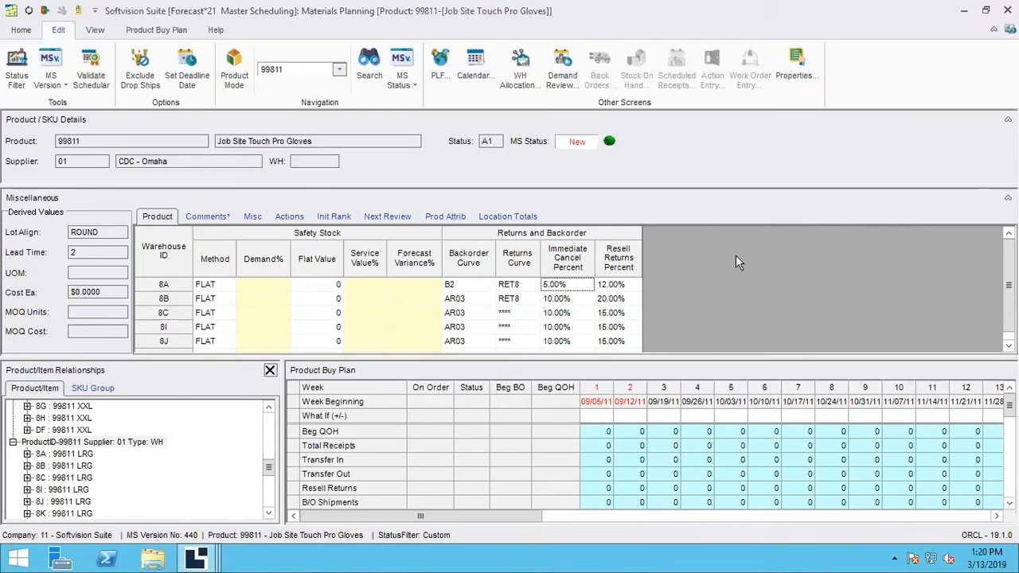
mouse_move(651, 282)
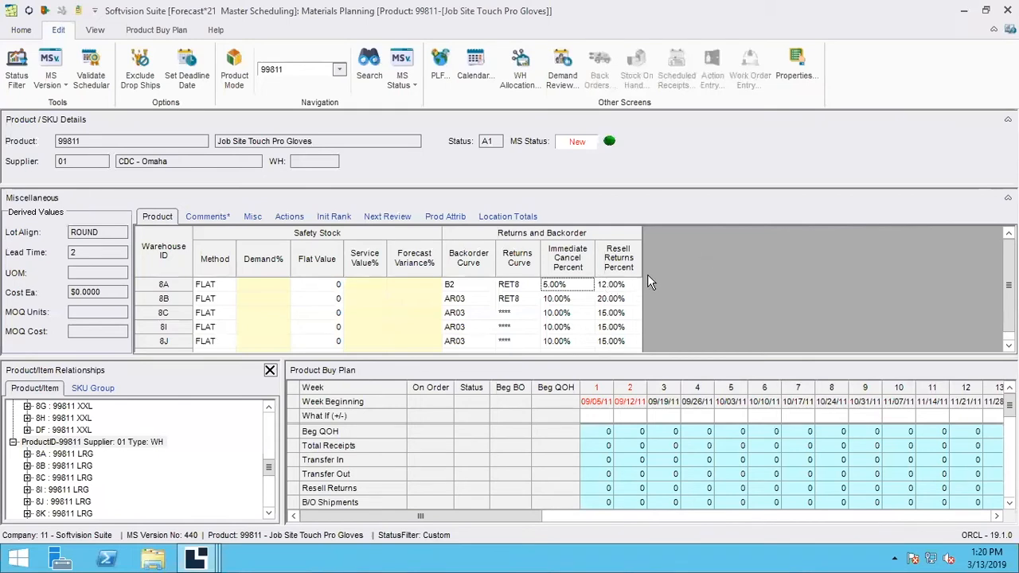
mouse_move(659, 280)
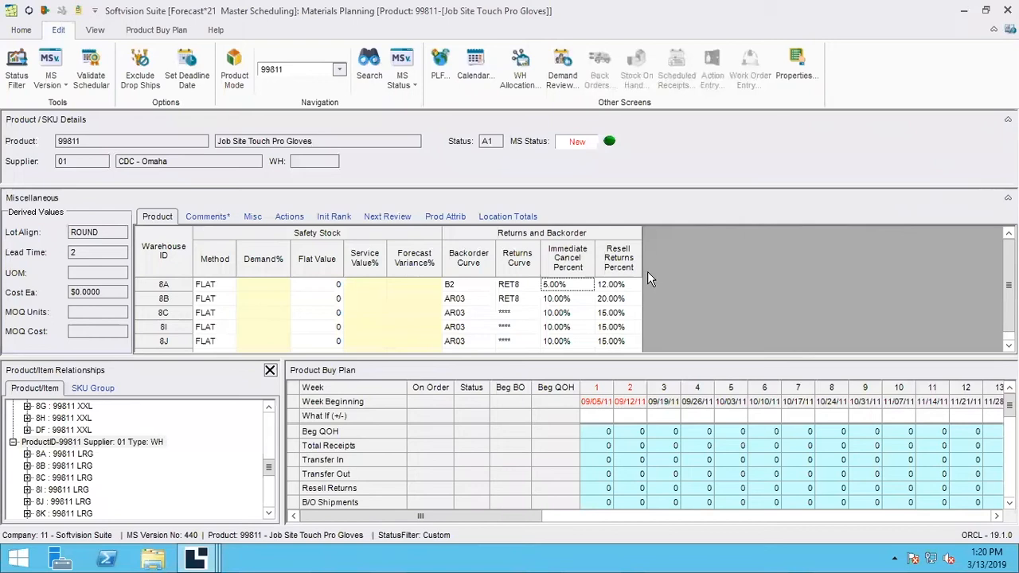
mouse_move(675, 284)
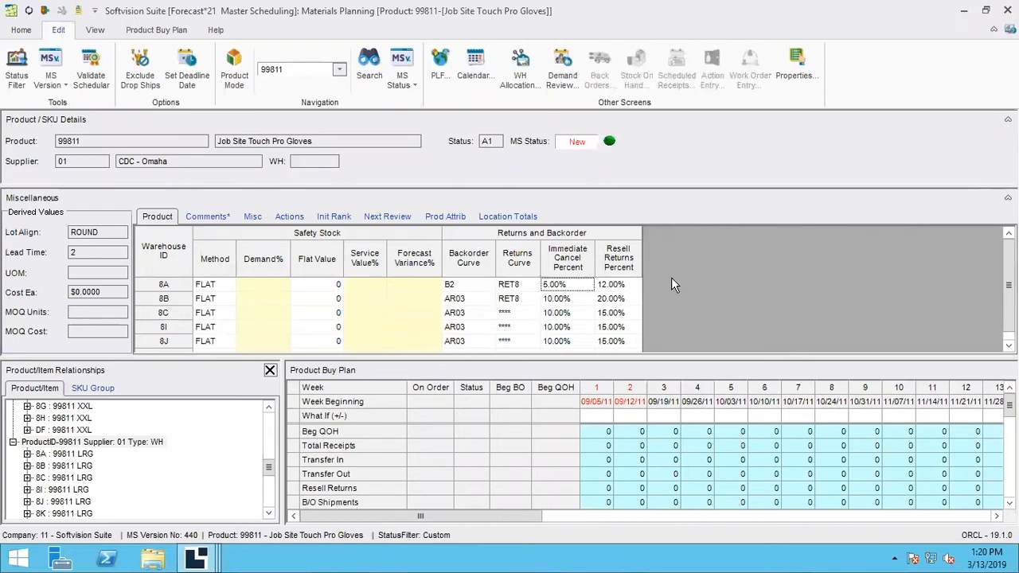
mouse_move(673, 288)
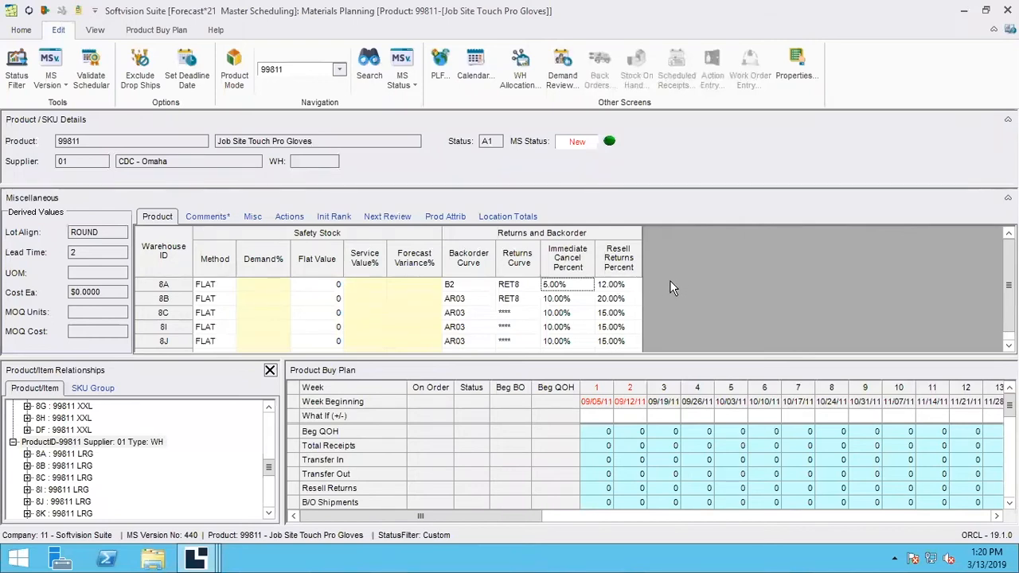
mouse_move(621, 313)
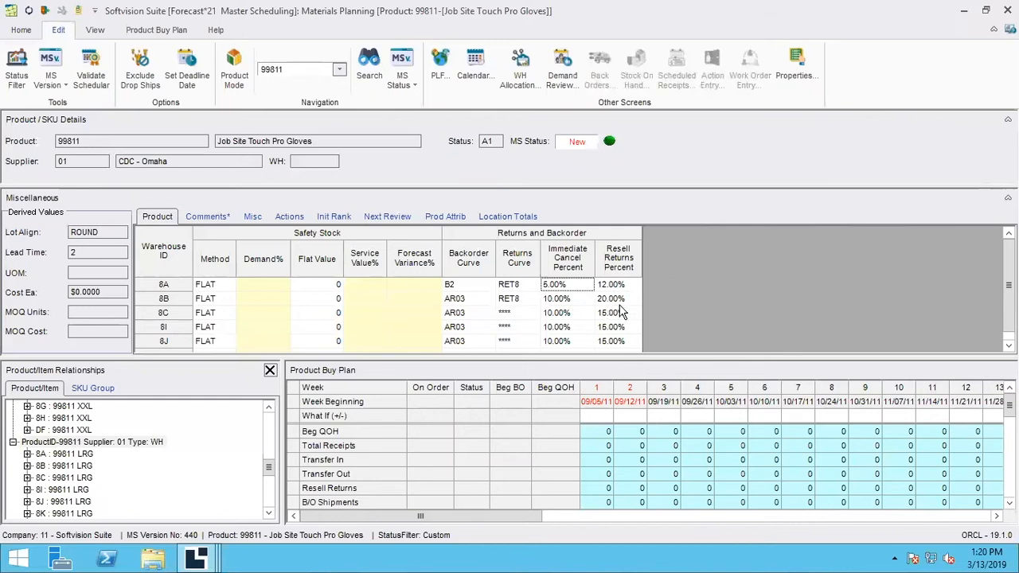
mouse_move(451, 321)
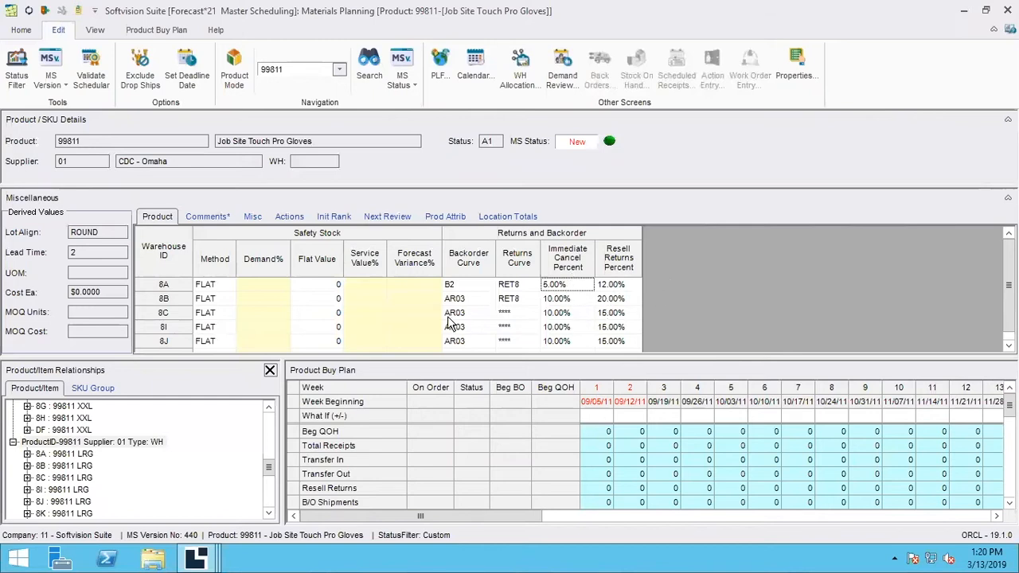
mouse_move(324, 388)
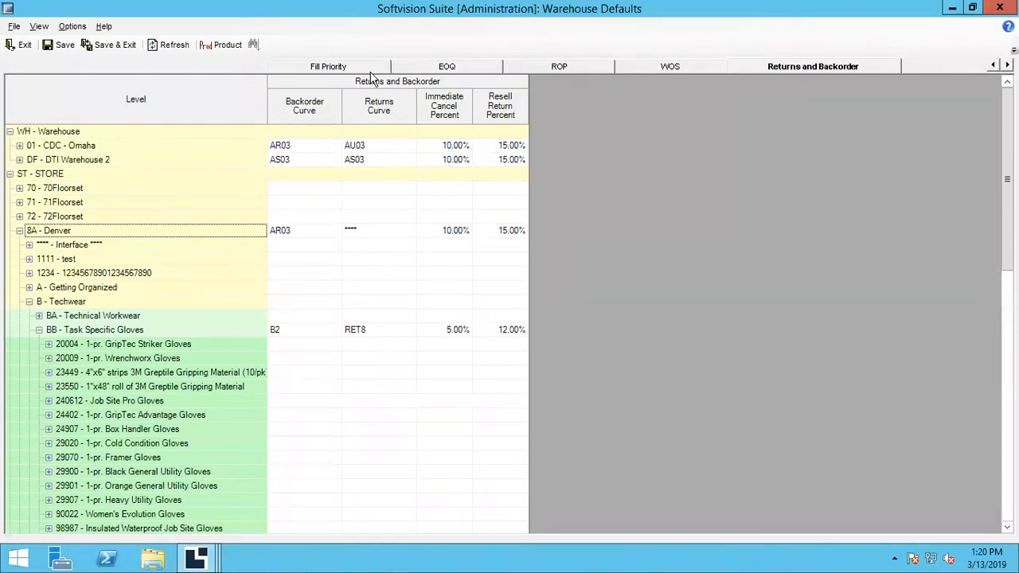
left_click(328, 66)
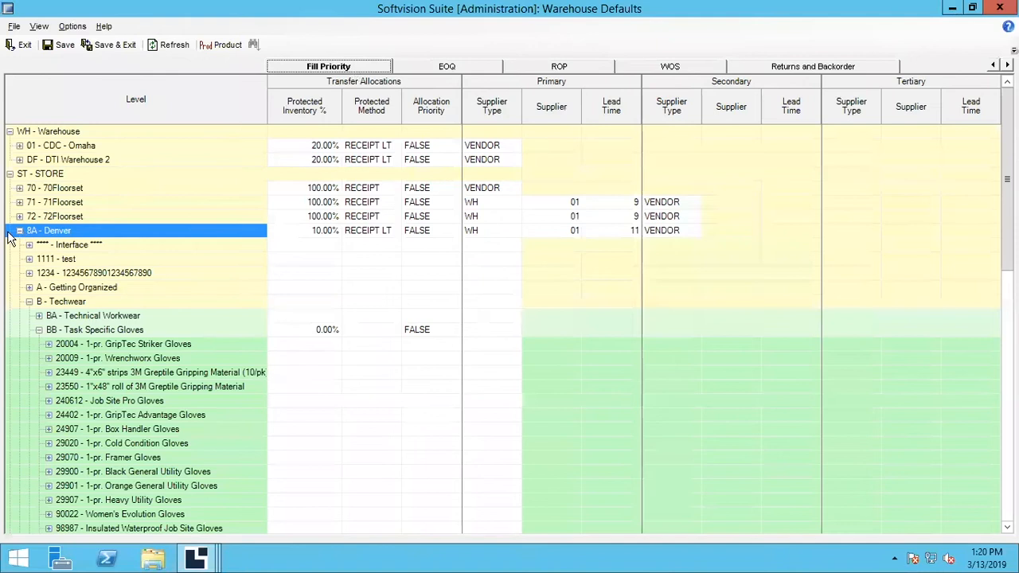
left_click(19, 231)
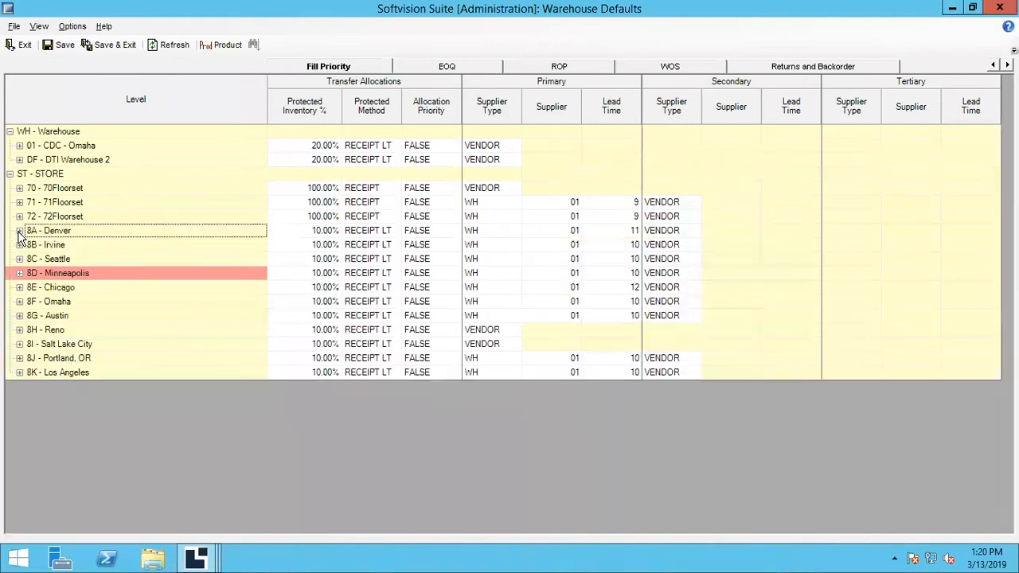
mouse_move(524, 201)
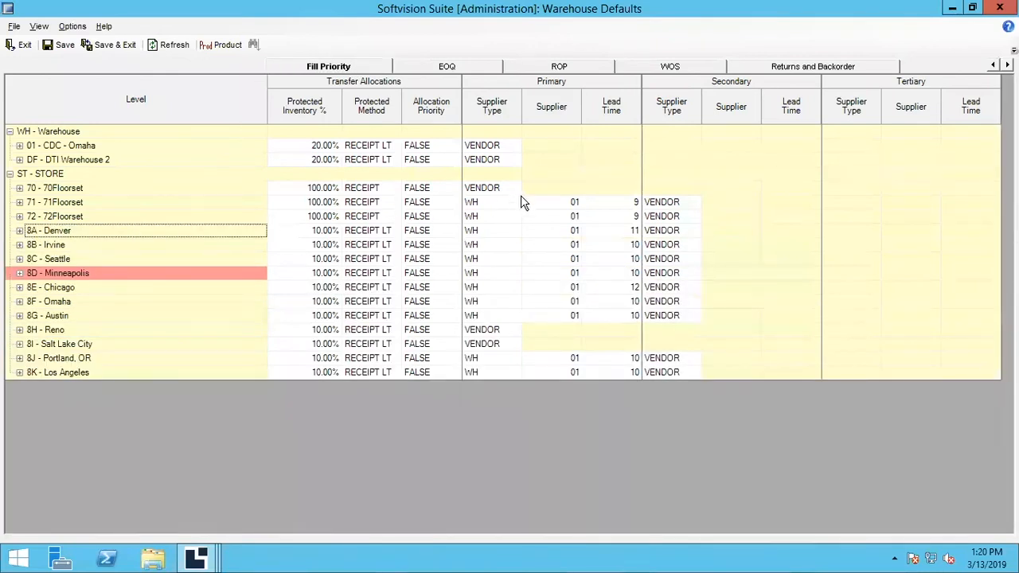
mouse_move(529, 128)
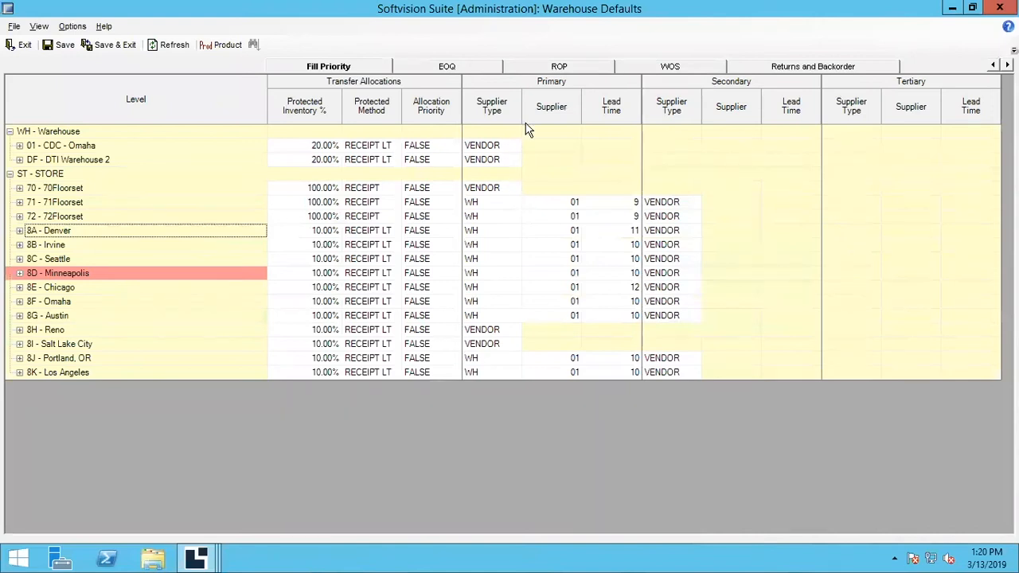
mouse_move(514, 129)
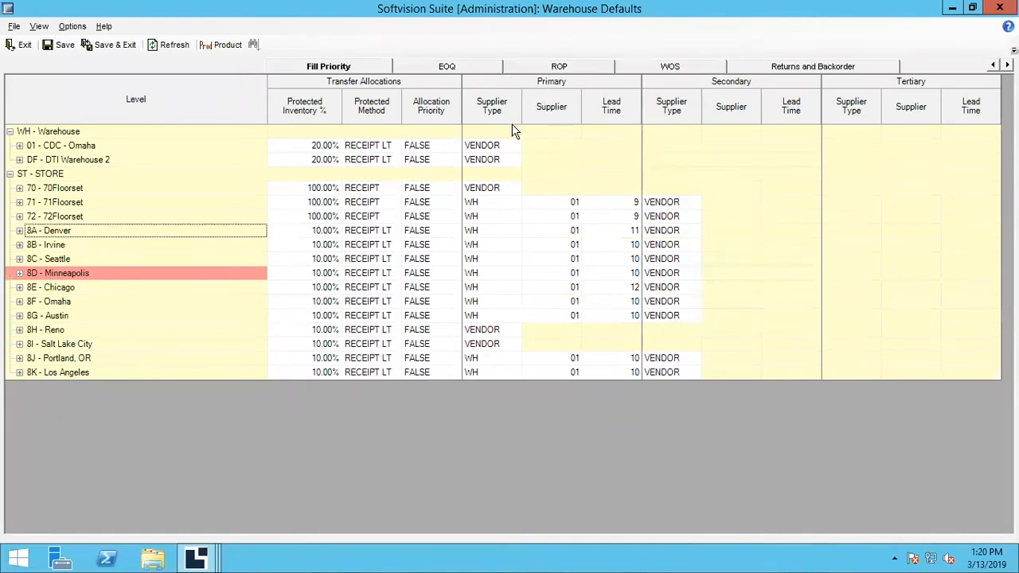
mouse_move(494, 215)
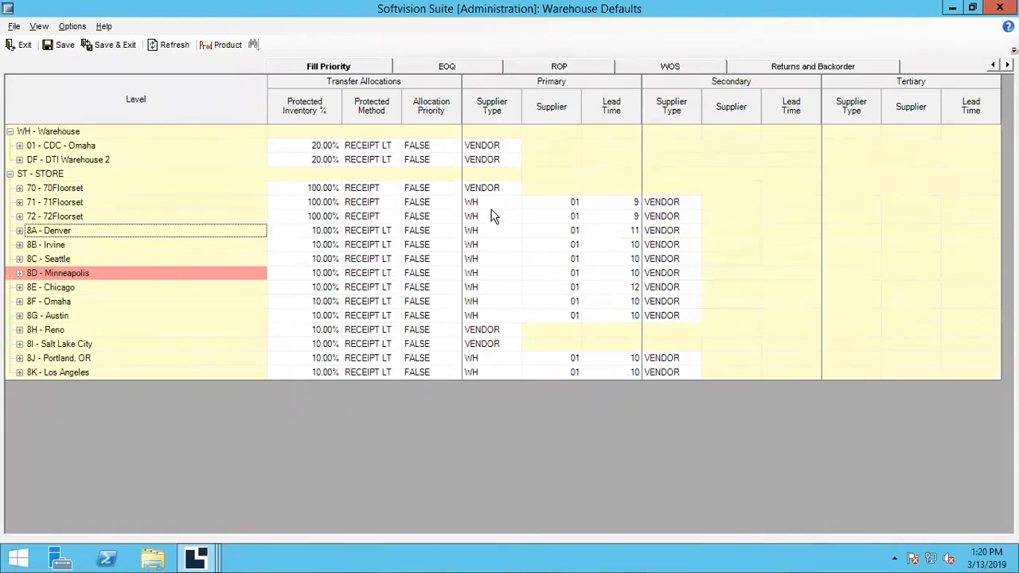
mouse_move(546, 223)
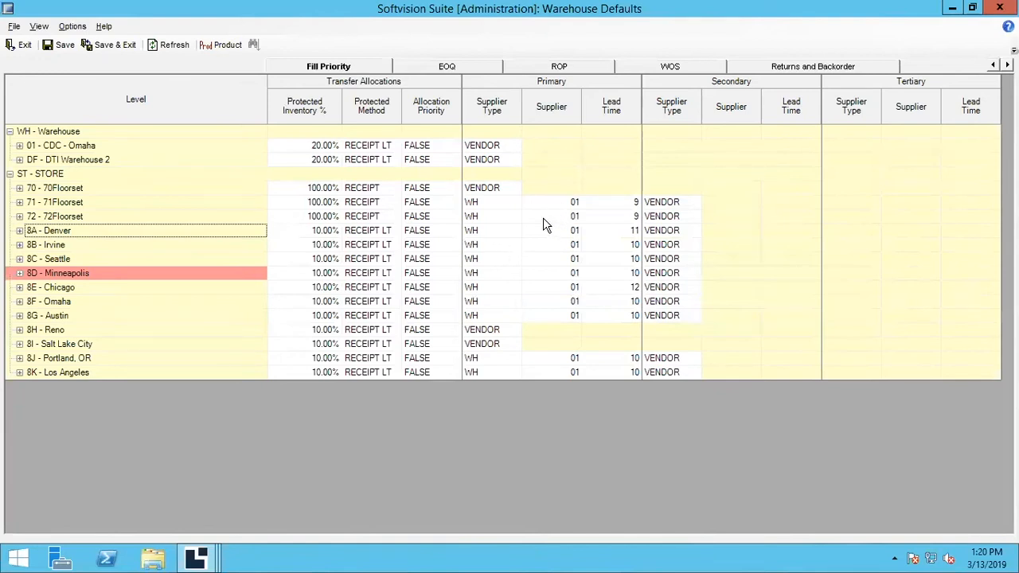
mouse_move(511, 230)
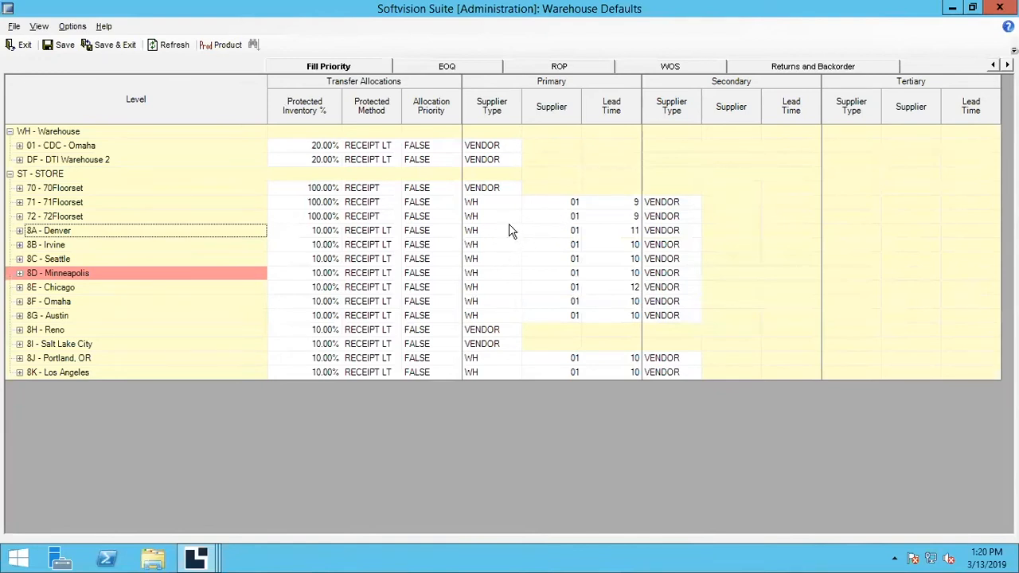
mouse_move(499, 217)
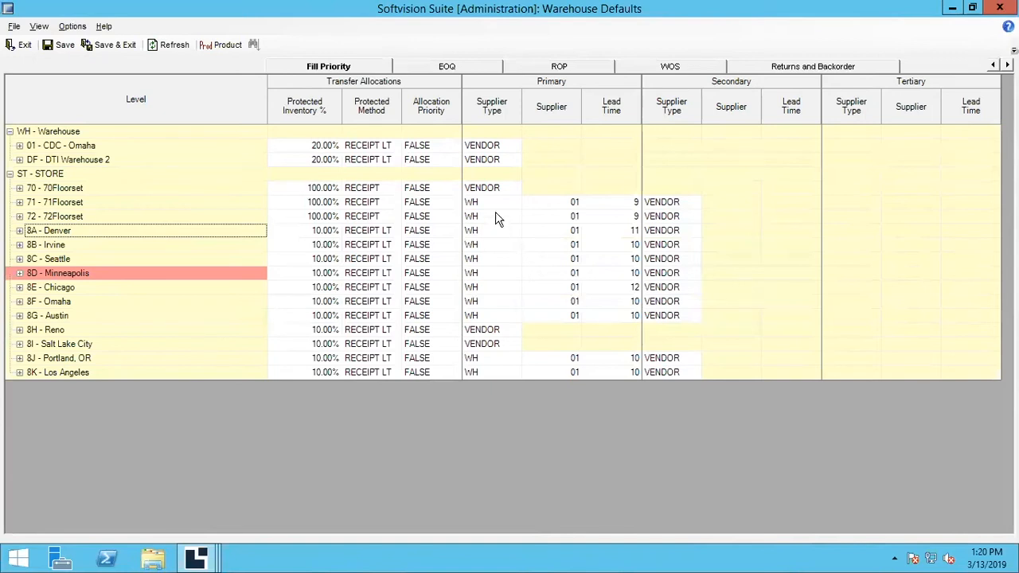
mouse_move(490, 228)
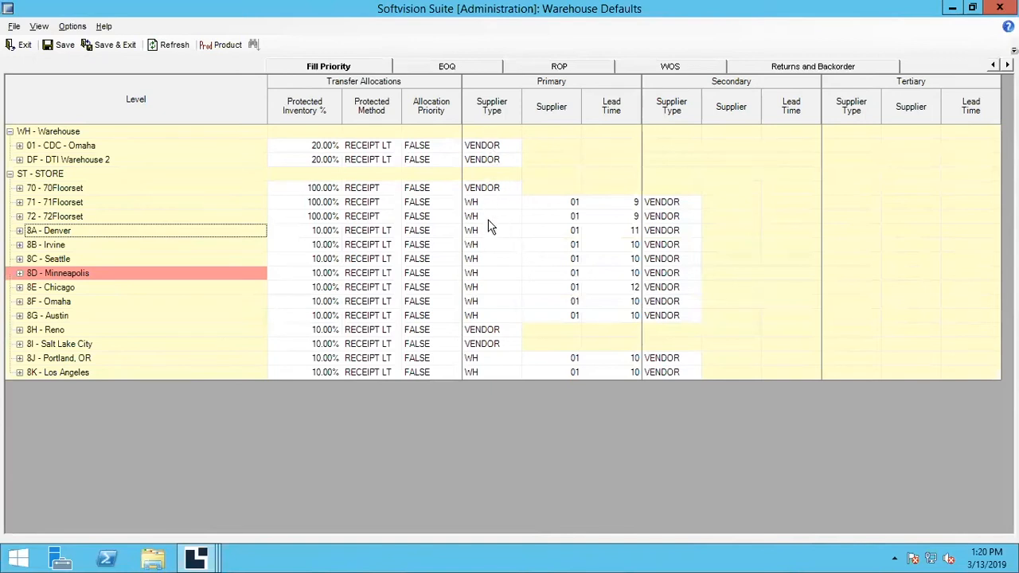
mouse_move(467, 237)
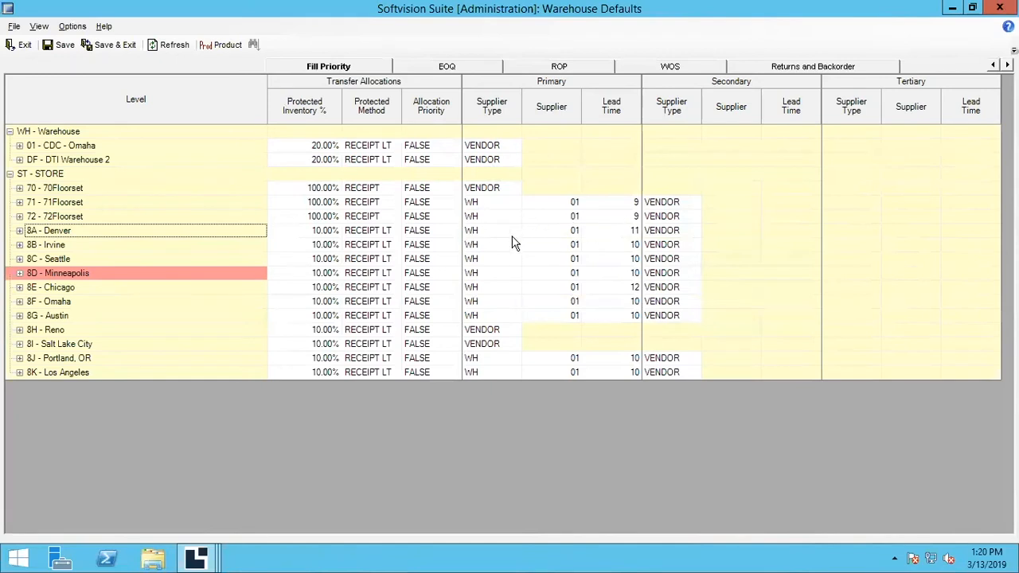
mouse_move(491, 170)
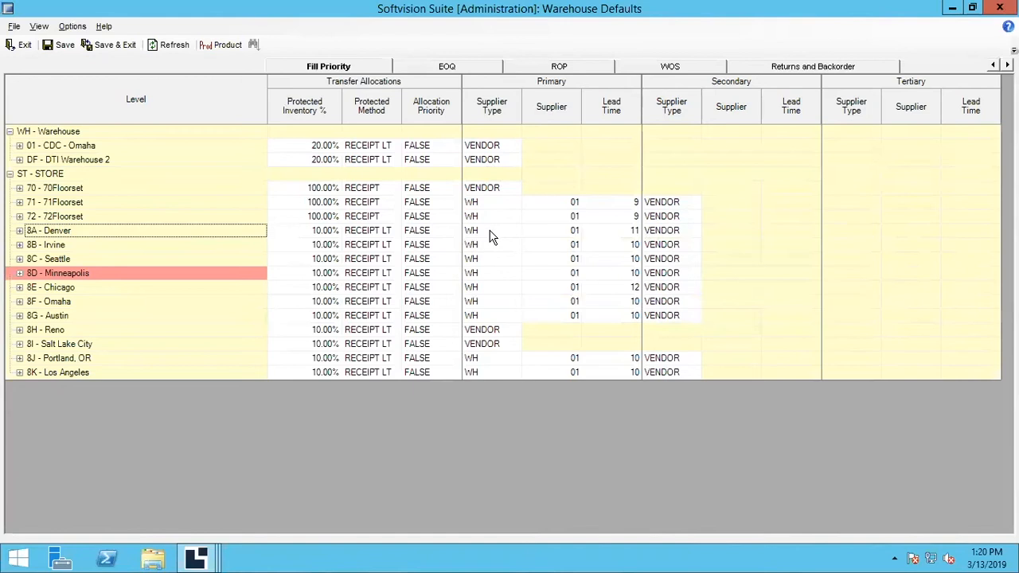
left_click(491, 230)
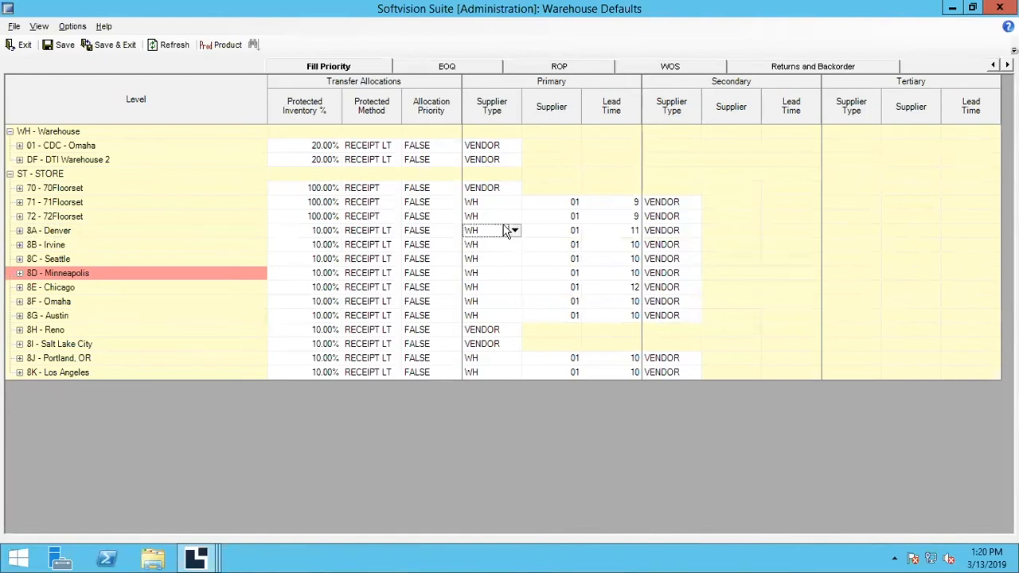
Set Denver's and Irvine's Primary Supplier Type to ST (store).
left_click(515, 230)
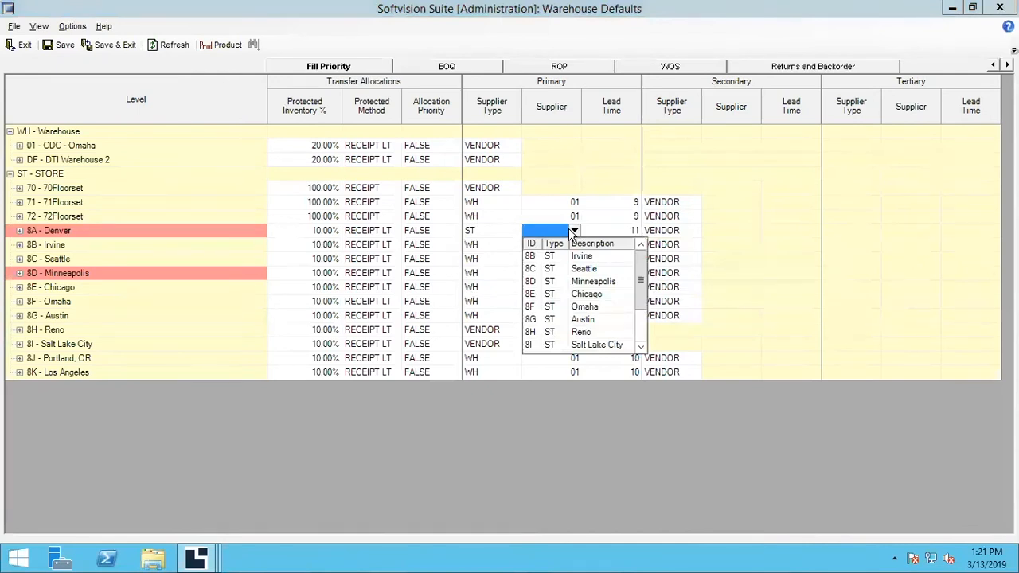
mouse_move(575, 268)
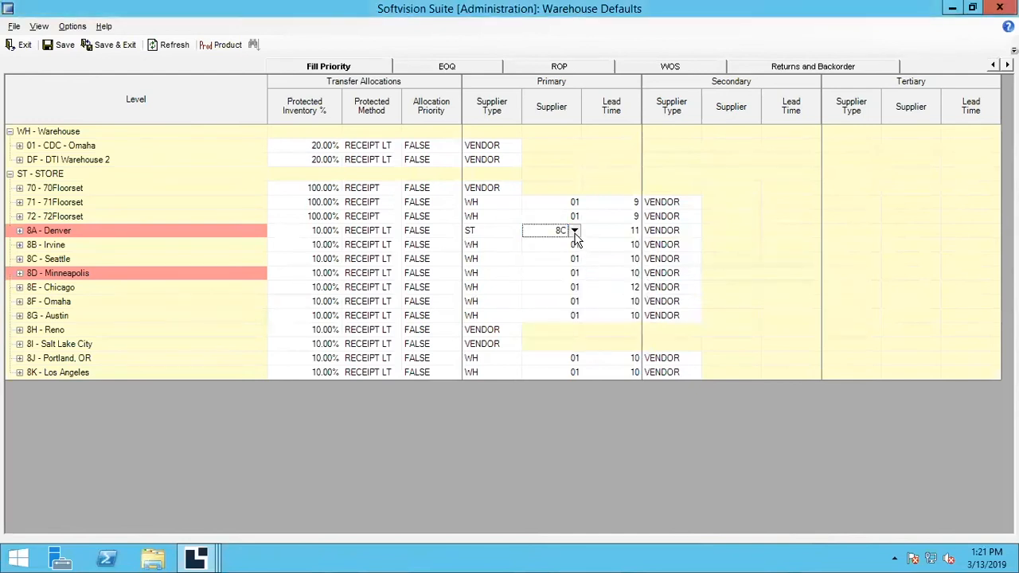
mouse_move(492, 257)
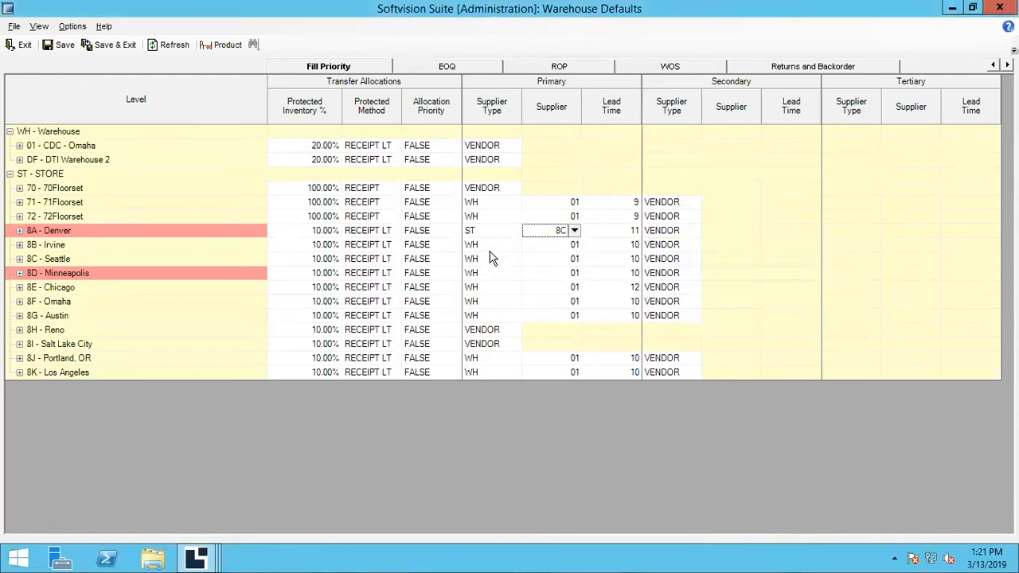
left_click(514, 244)
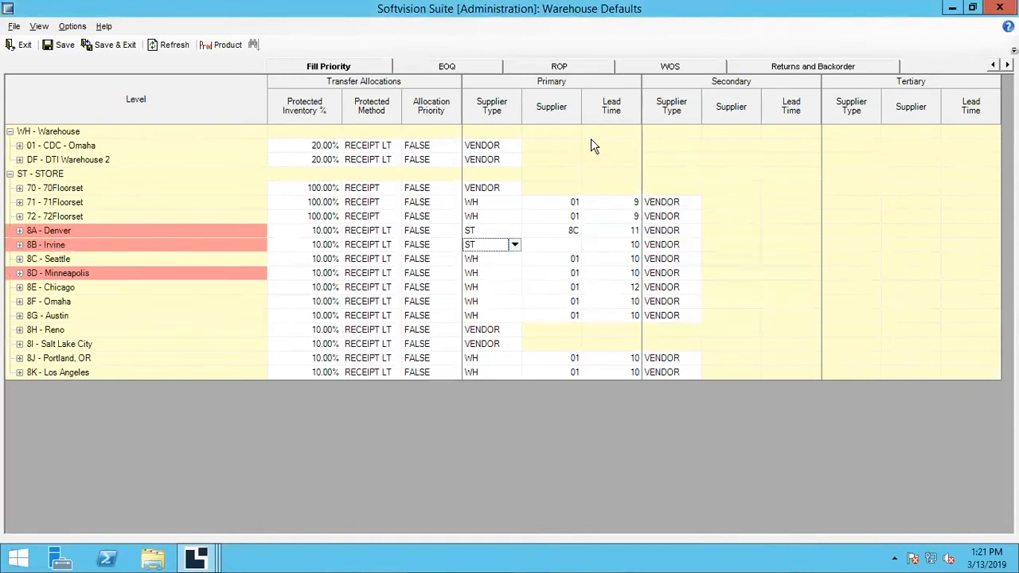
mouse_move(526, 149)
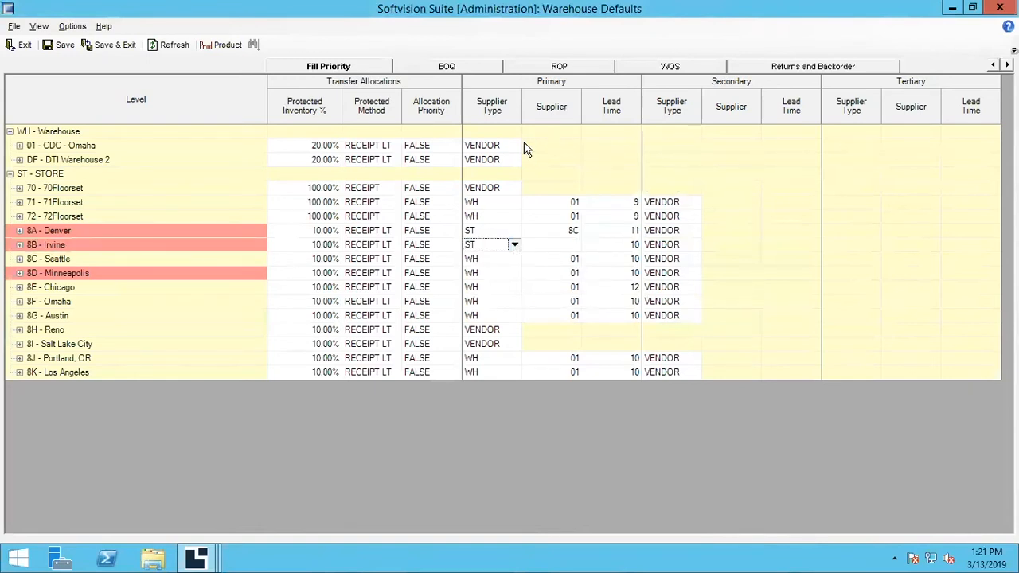
Set CDC - Omaha's Primary Supplier Type to ST with store 8B as supplier.
left_click(514, 145)
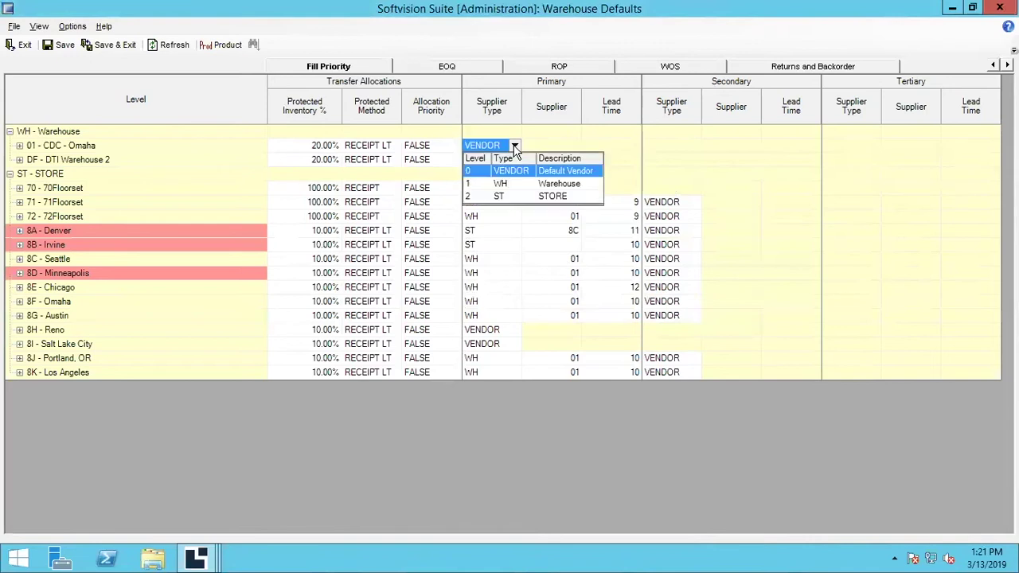
left_click(498, 195)
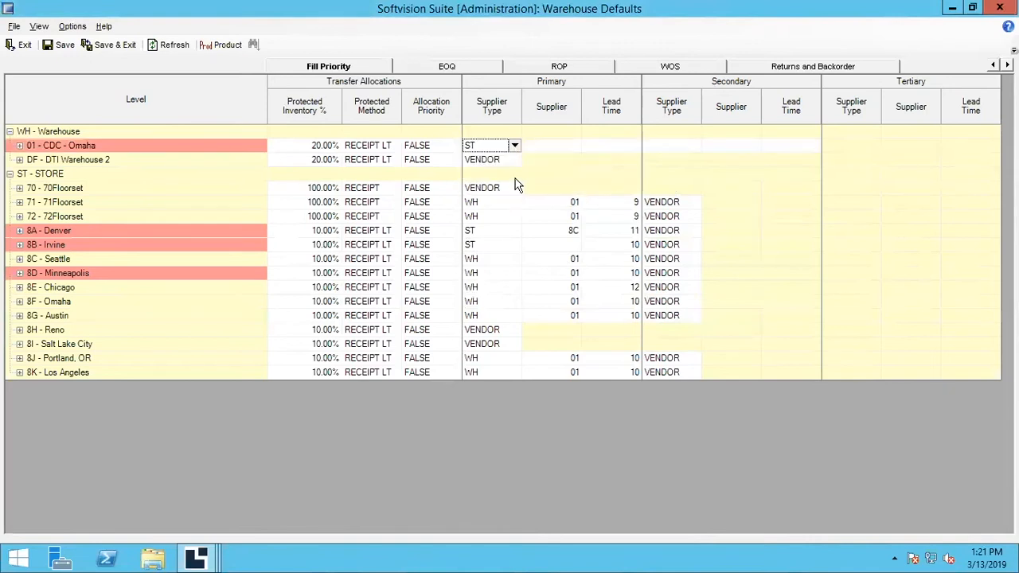
left_click(551, 145)
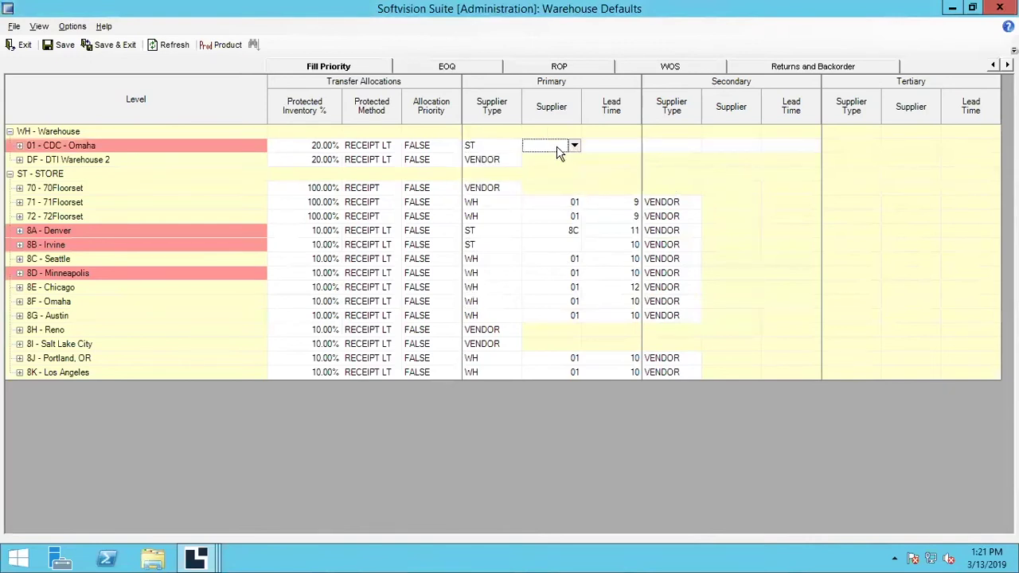
mouse_move(177, 139)
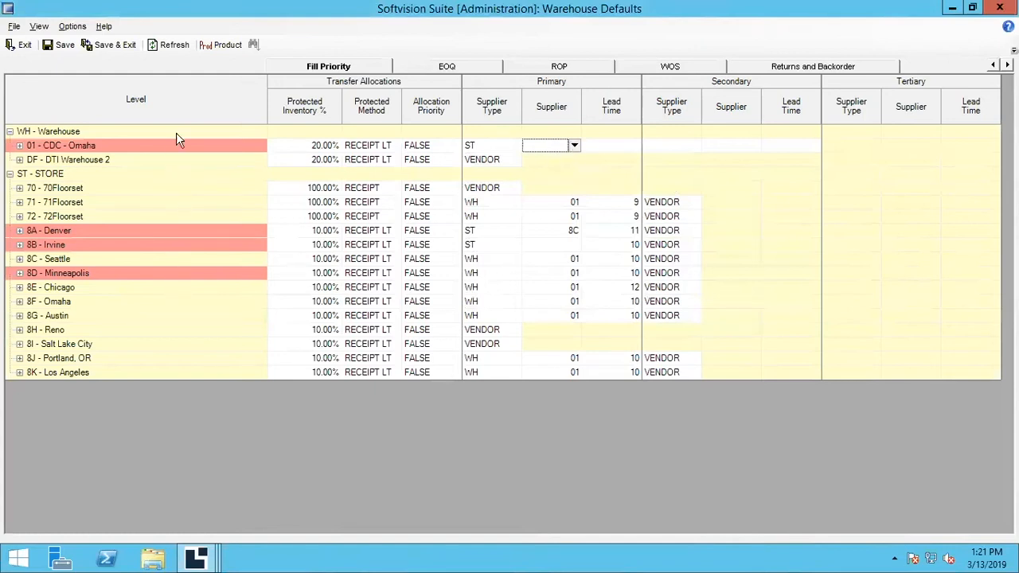
left_click(574, 145)
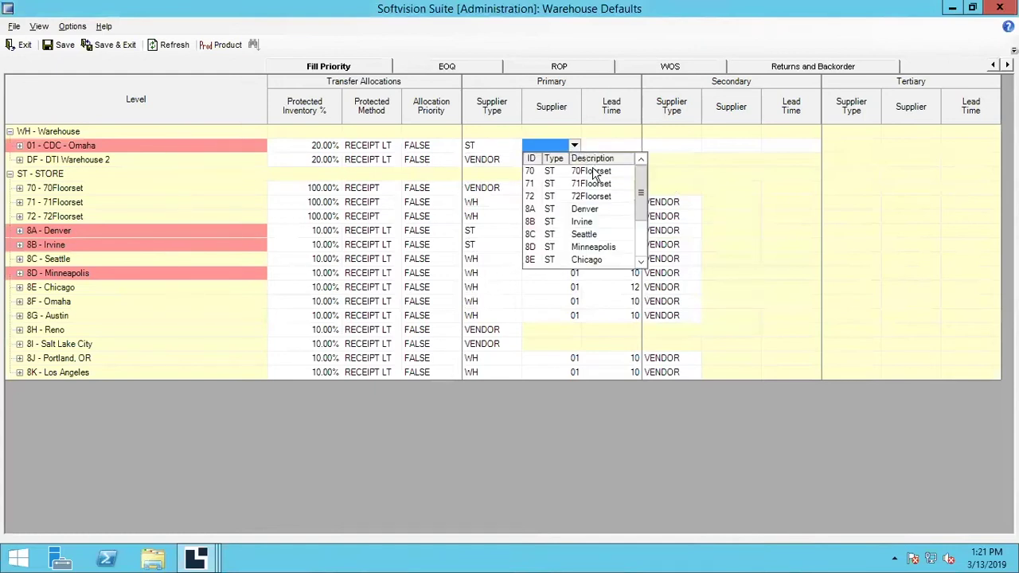
left_click(584, 221)
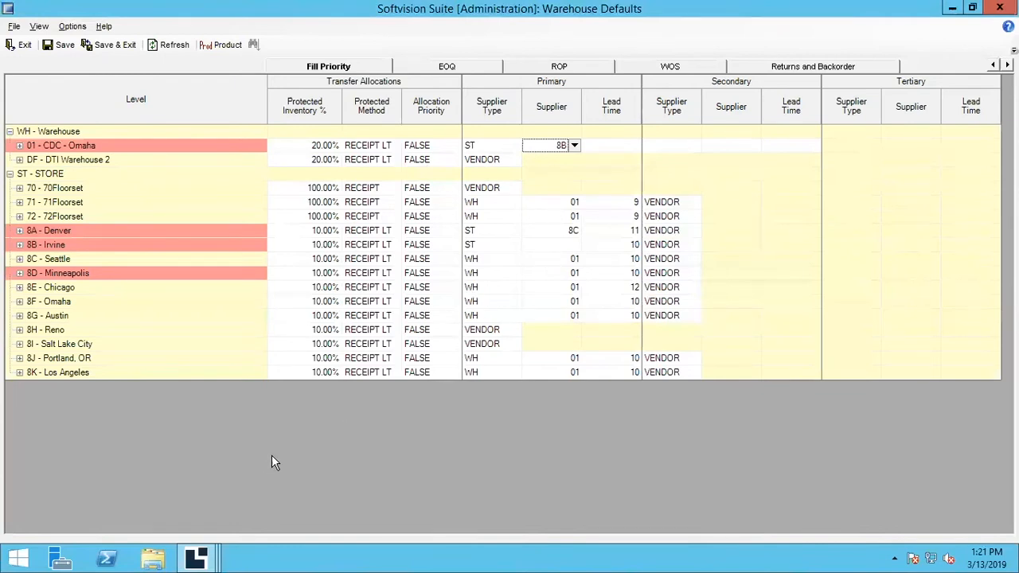
mouse_move(600, 336)
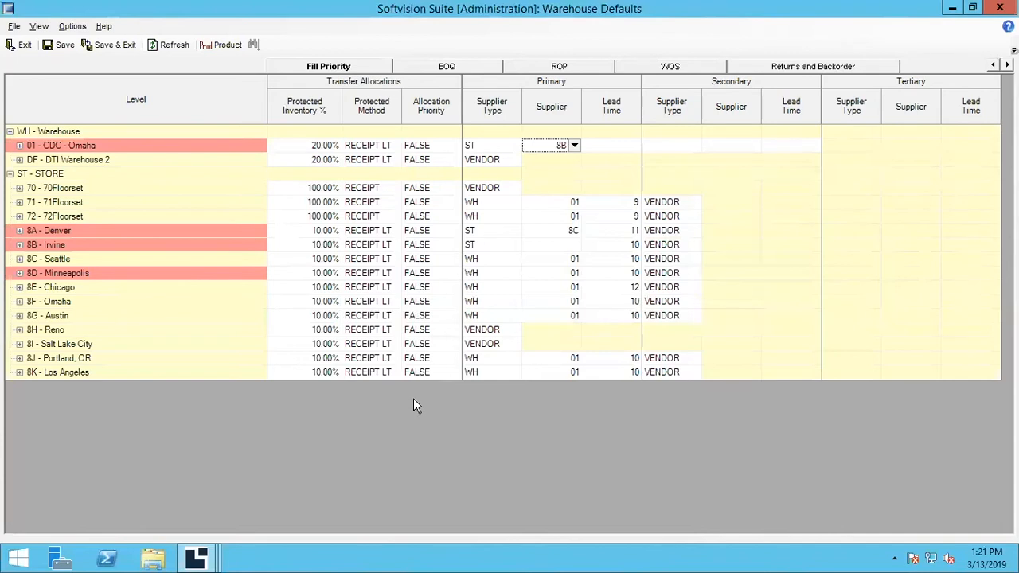
mouse_move(231, 530)
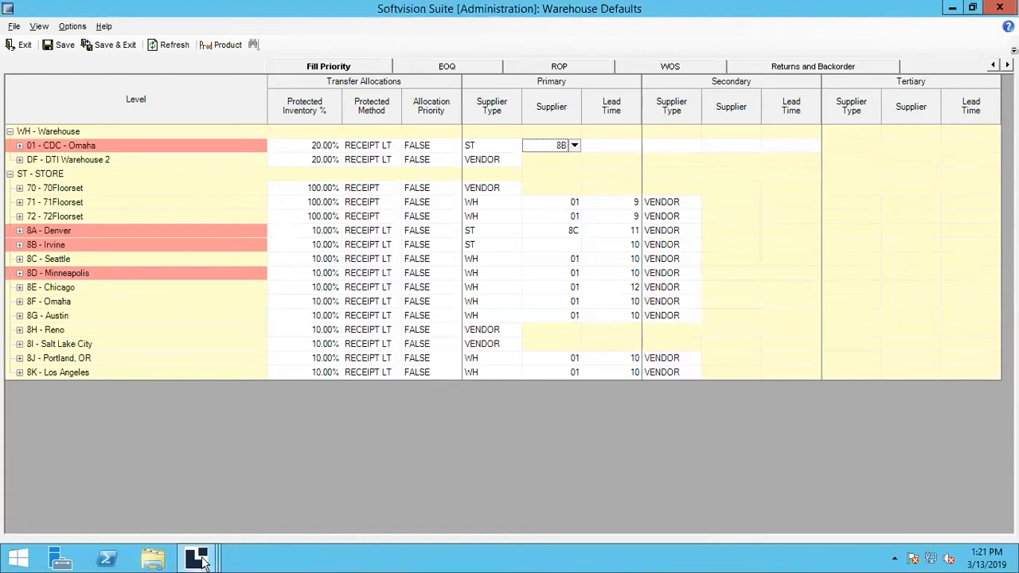
mouse_move(197, 558)
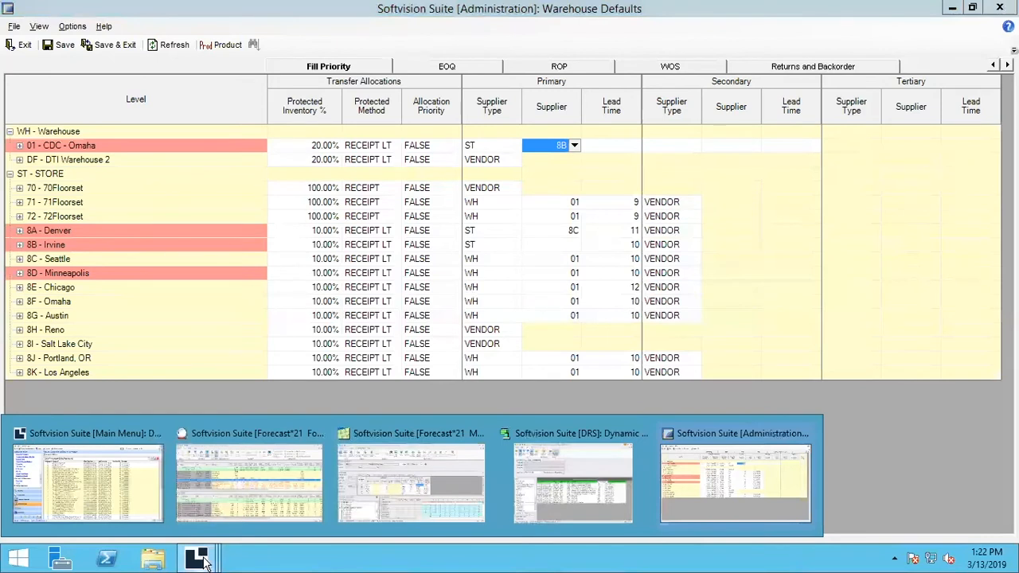
mouse_move(556, 270)
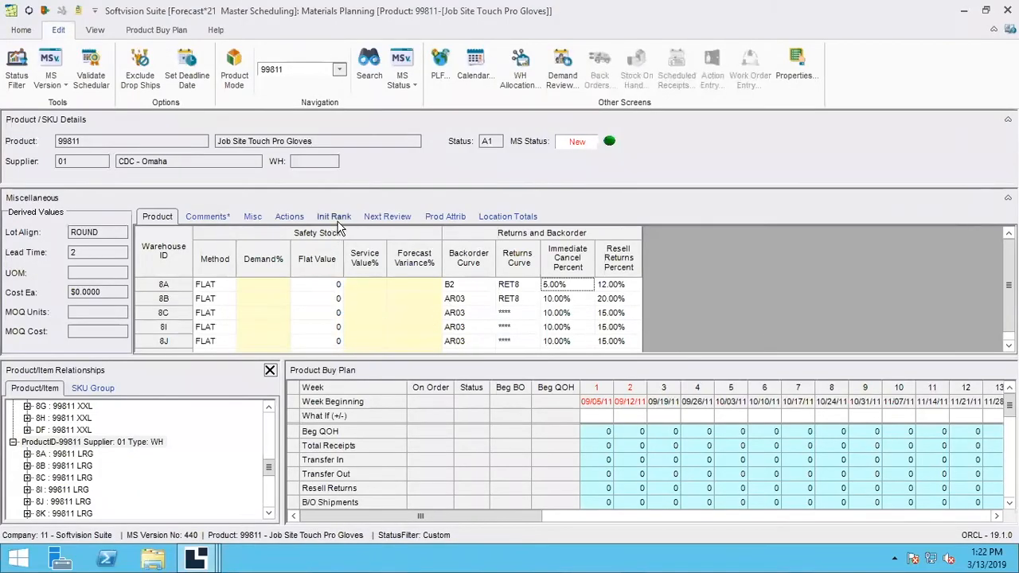
Show the gloves' Actions: acquire by Transfer Order and list the available transfer suppliers.
left_click(289, 215)
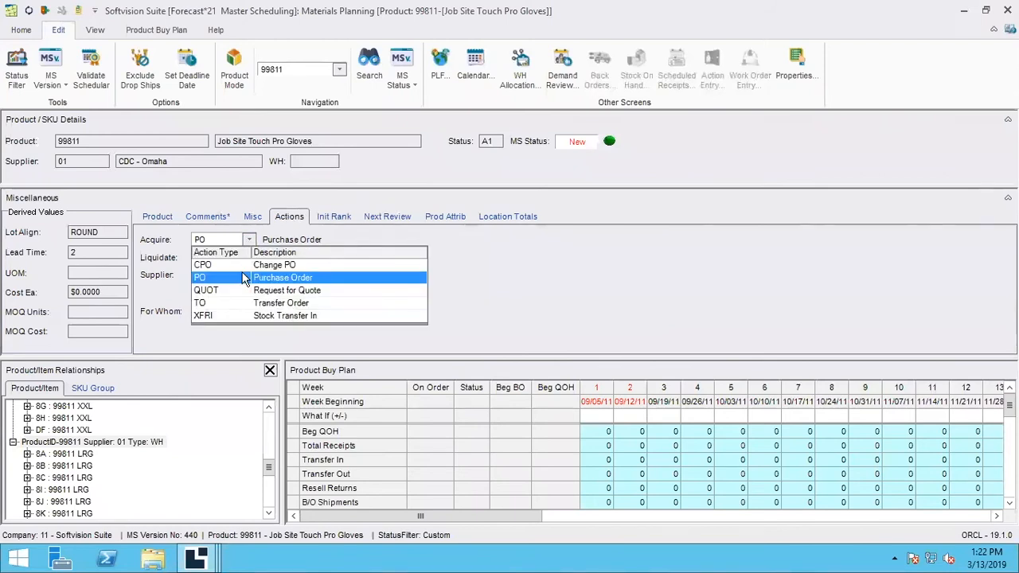
left_click(199, 302)
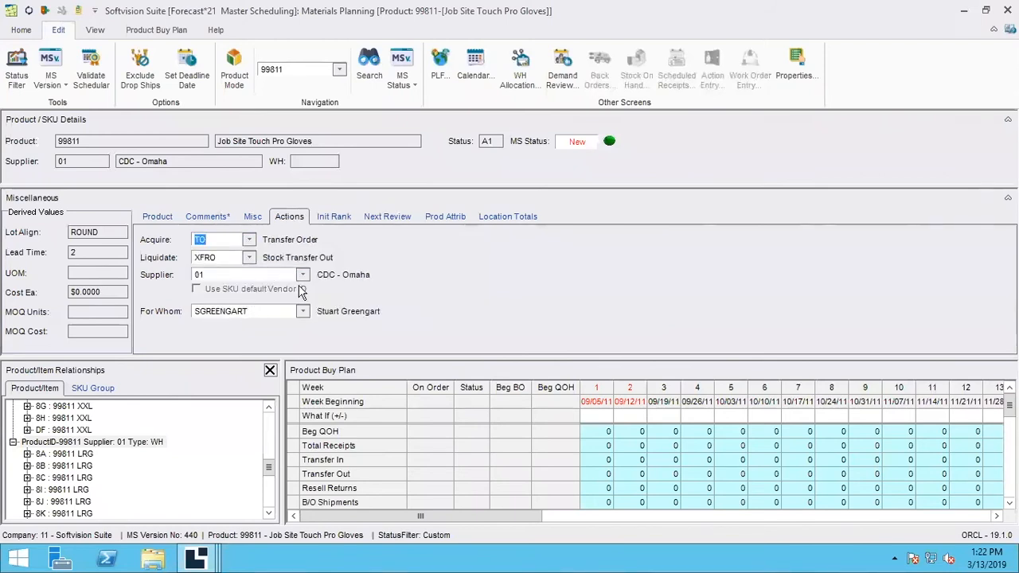
left_click(302, 273)
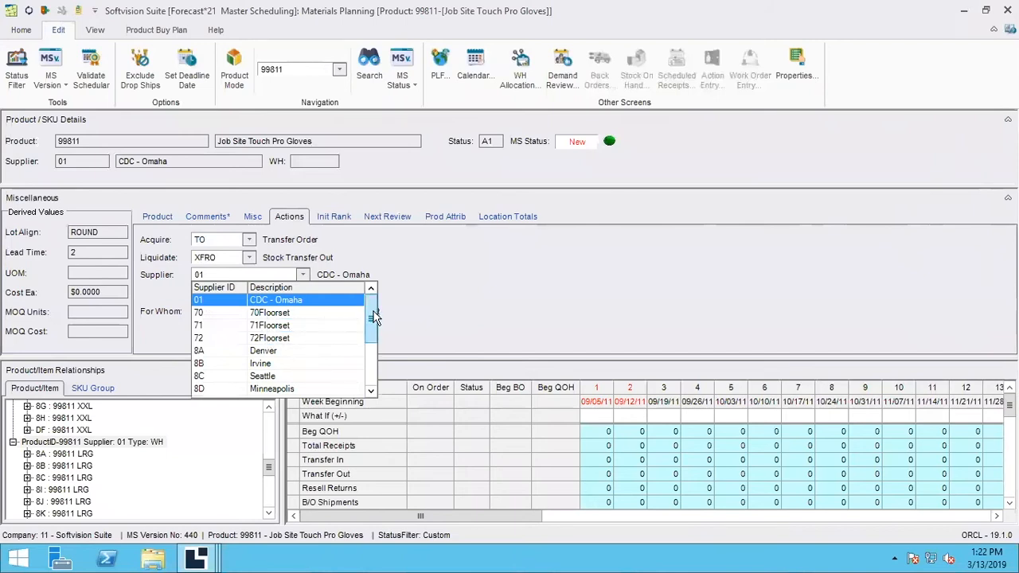
scroll("down", 3)
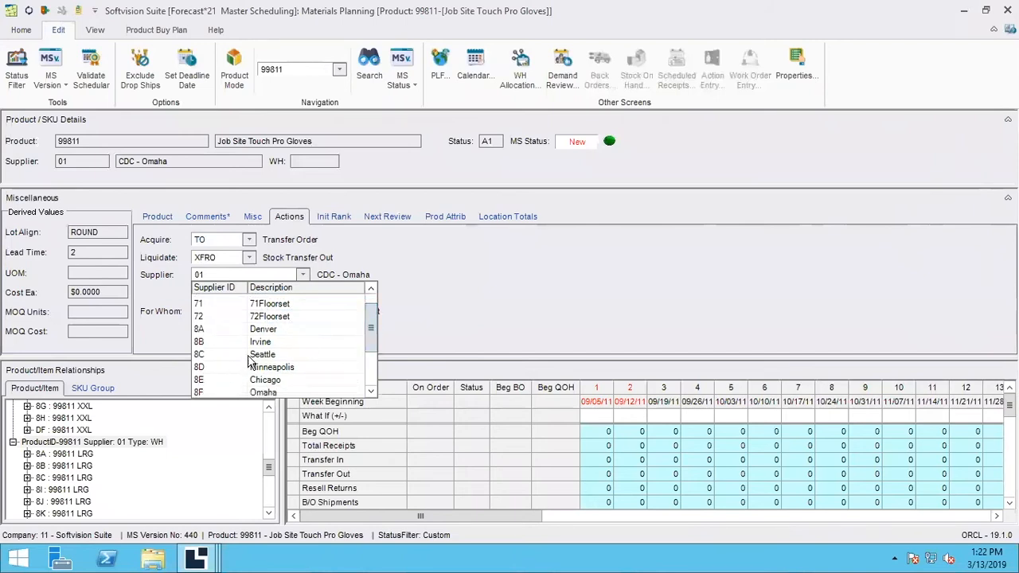
mouse_move(317, 356)
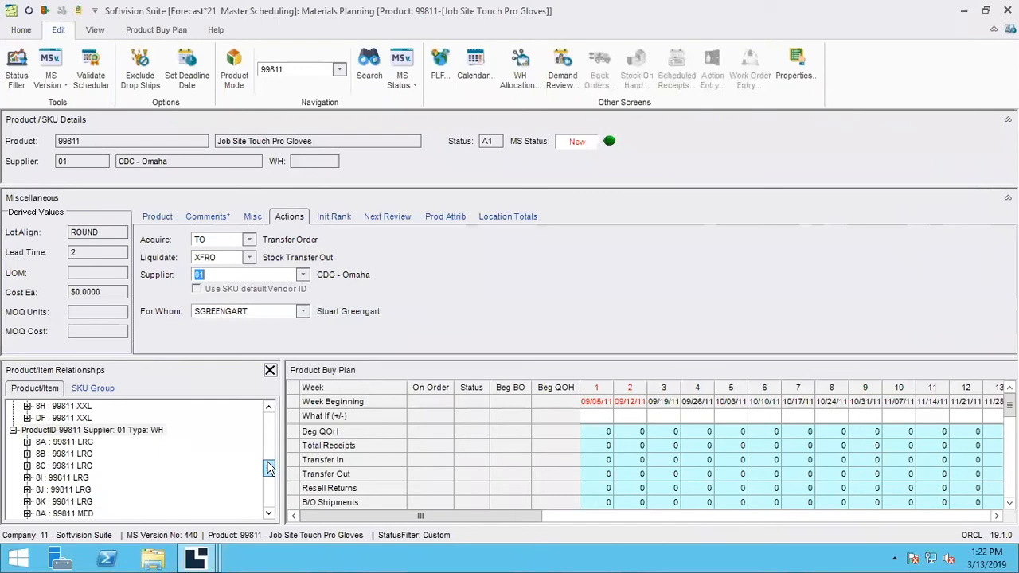
mouse_move(97, 452)
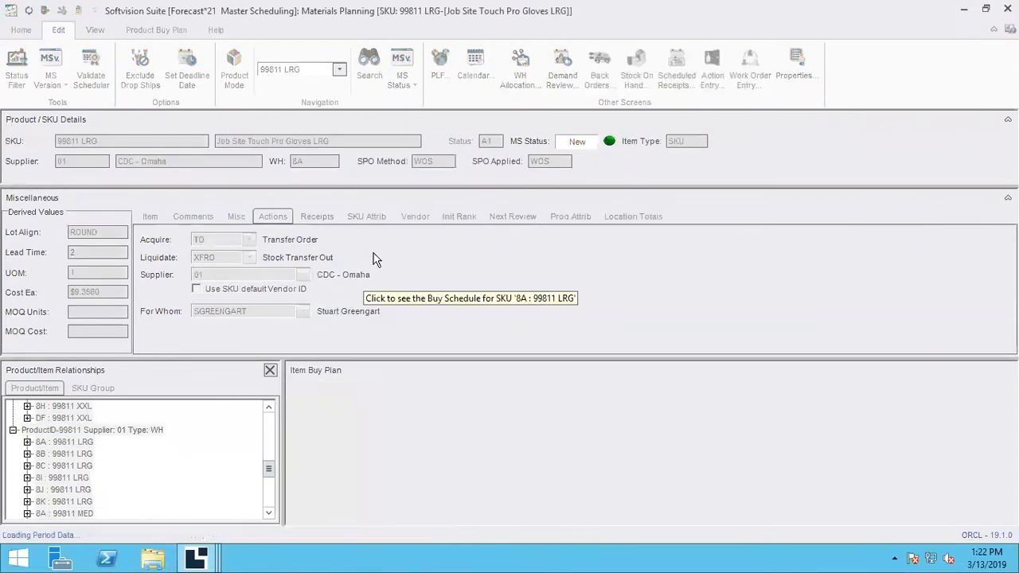
For SKU 8A : 99811 LRG, pick supplier 8C - Seattle and show the Item Buy Plan commands.
left_click(60, 442)
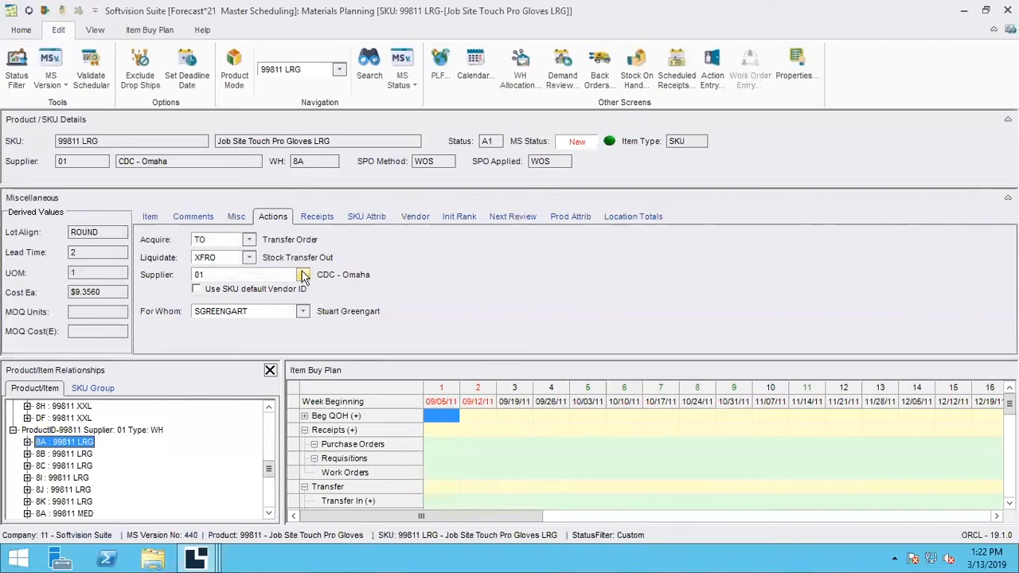
left_click(303, 274)
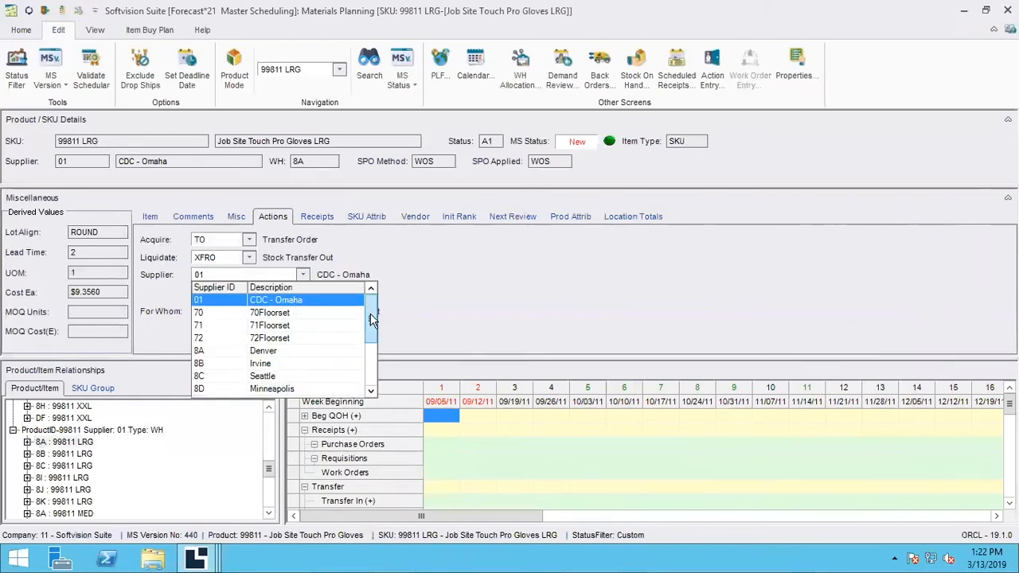
scroll("down", 3)
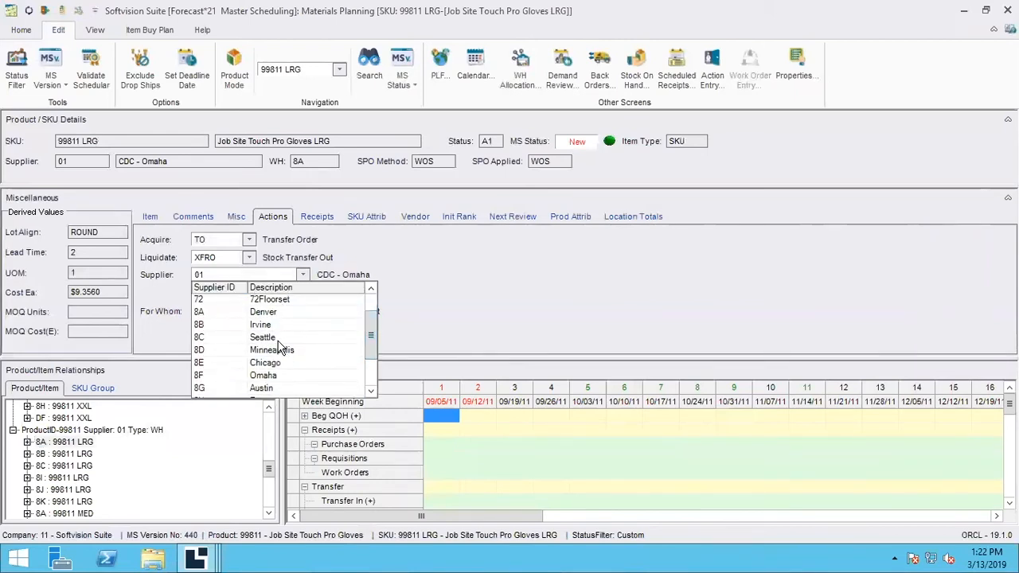
left_click(263, 336)
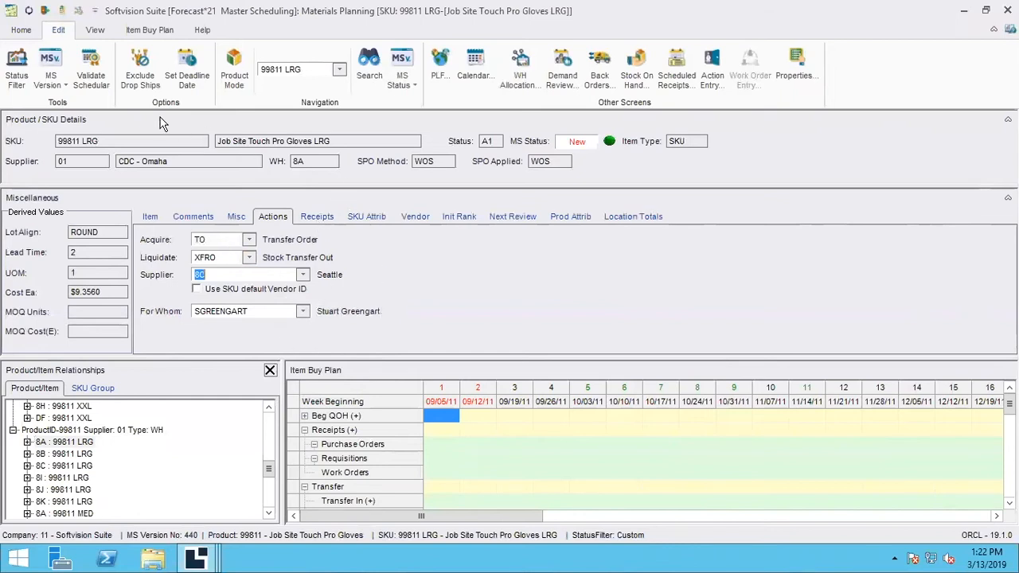
mouse_move(159, 30)
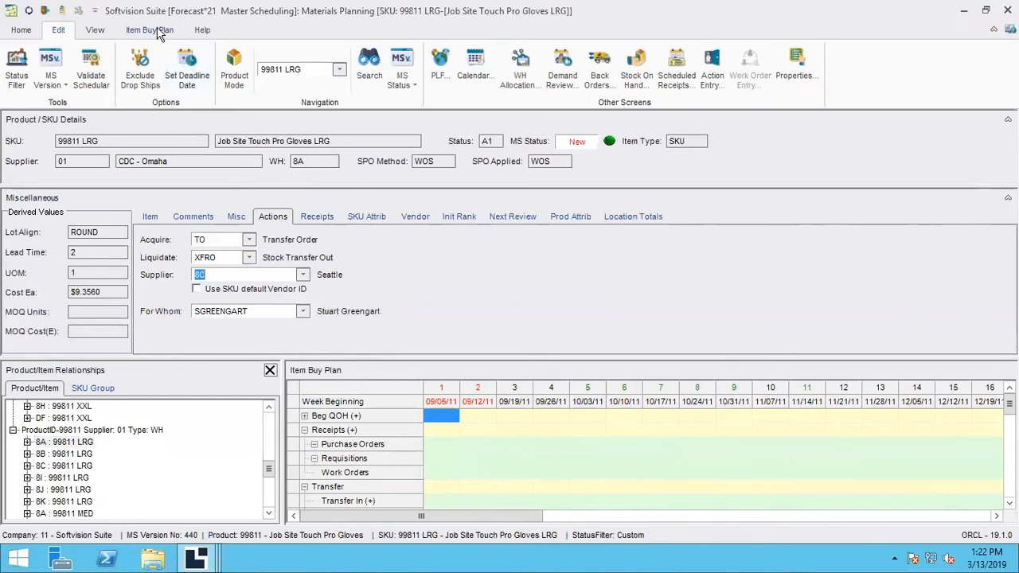
left_click(154, 30)
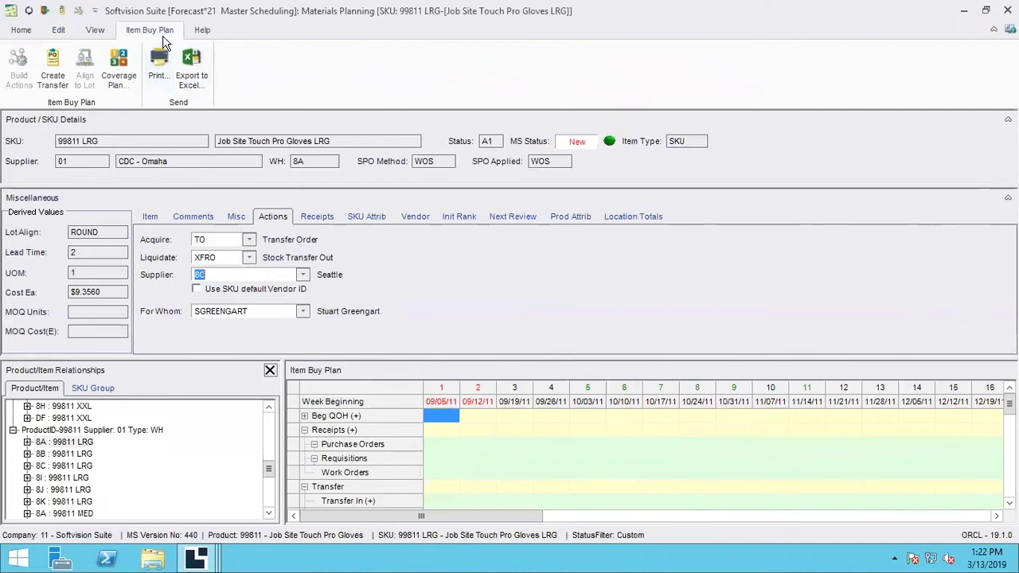
mouse_move(154, 31)
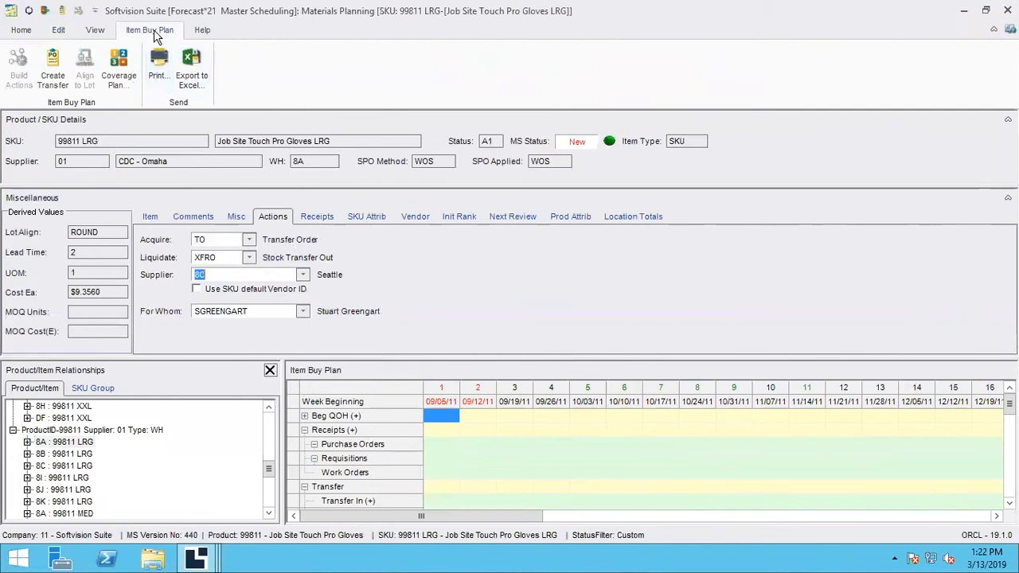
mouse_move(112, 133)
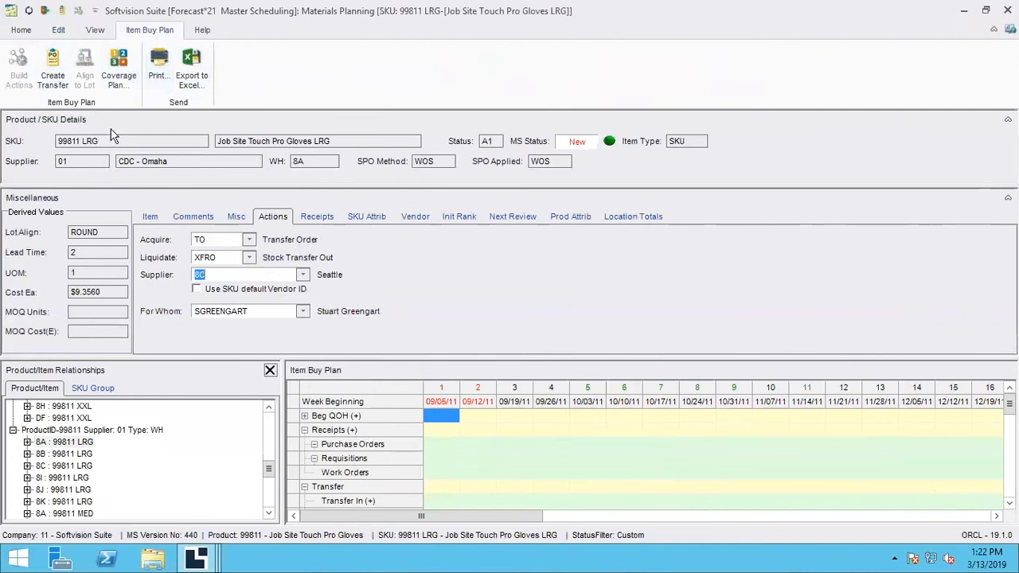
mouse_move(58, 68)
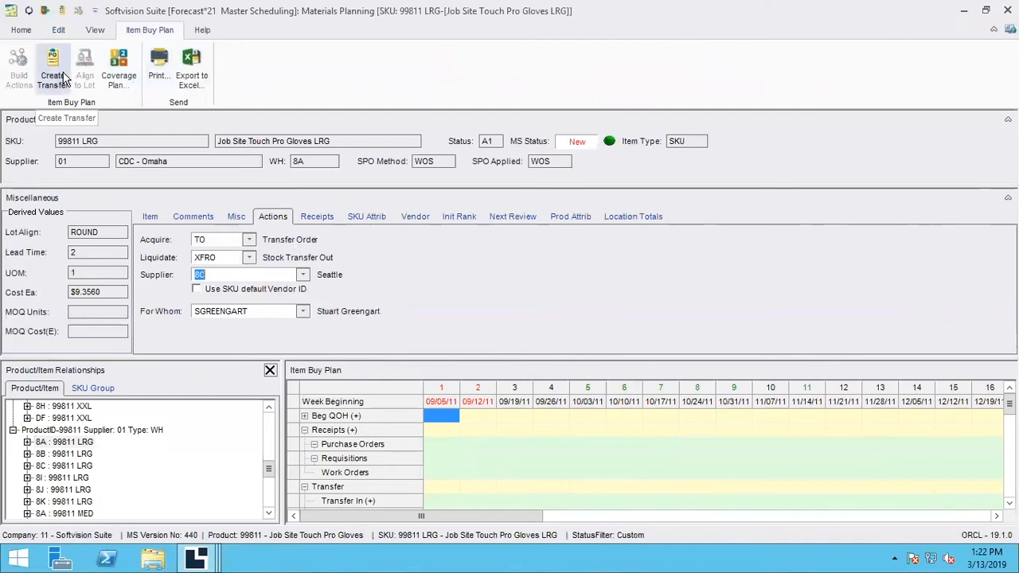
mouse_move(215, 200)
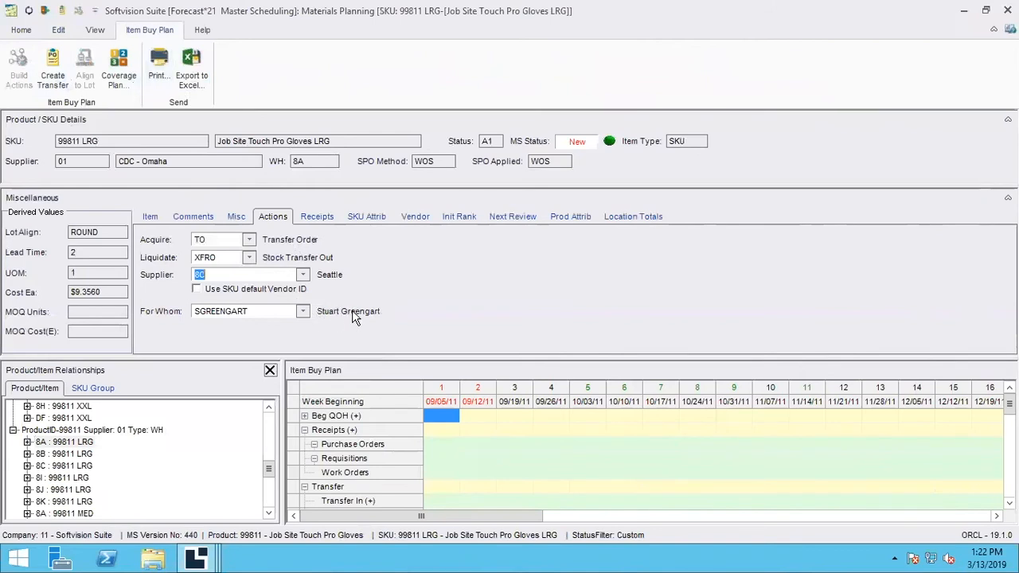
mouse_move(384, 304)
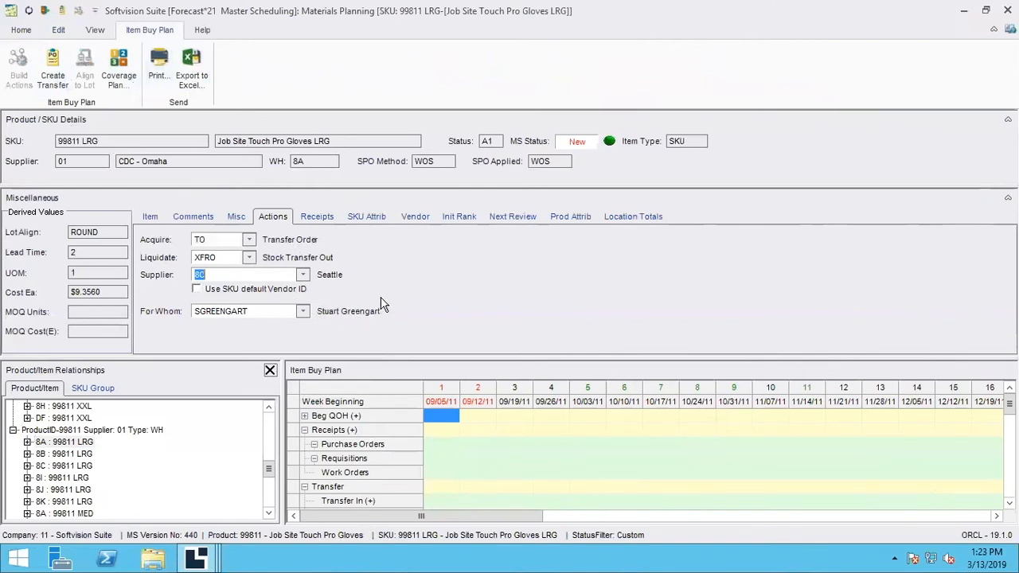
mouse_move(342, 328)
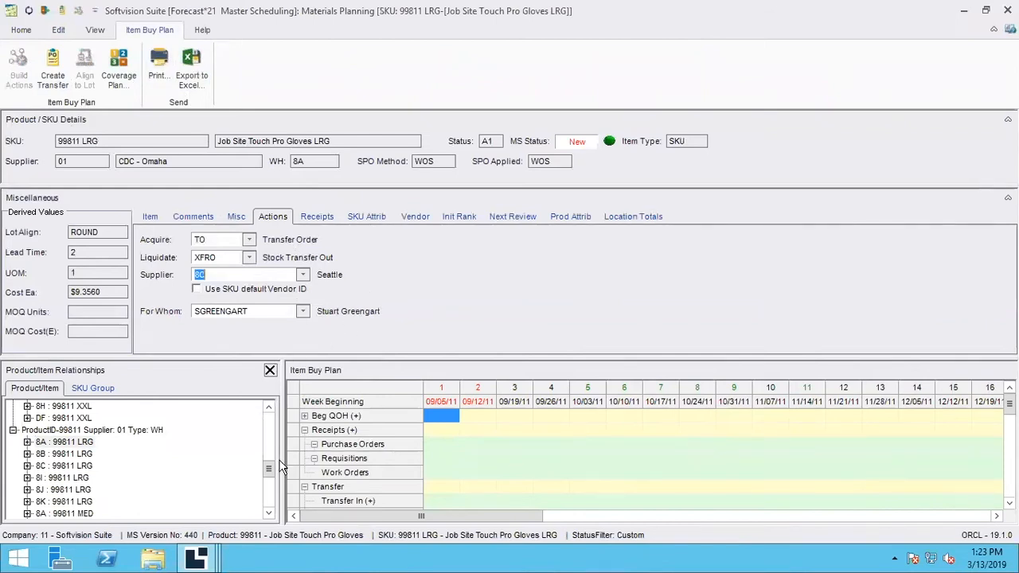
Collapse the Miscellaneous panel so weekly SPO and allocated unit rows are visible.
scroll("down", 3)
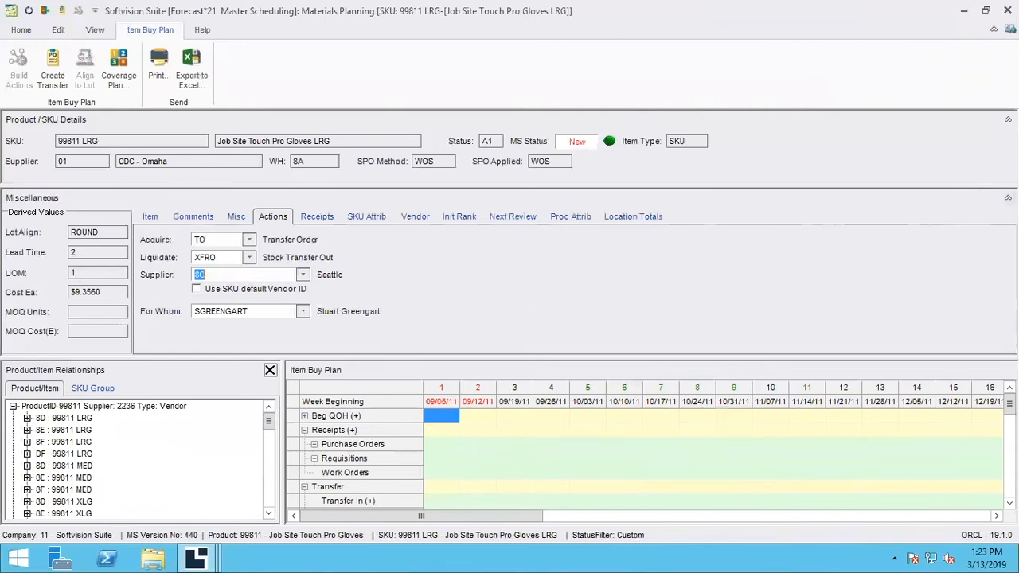
left_click(1004, 201)
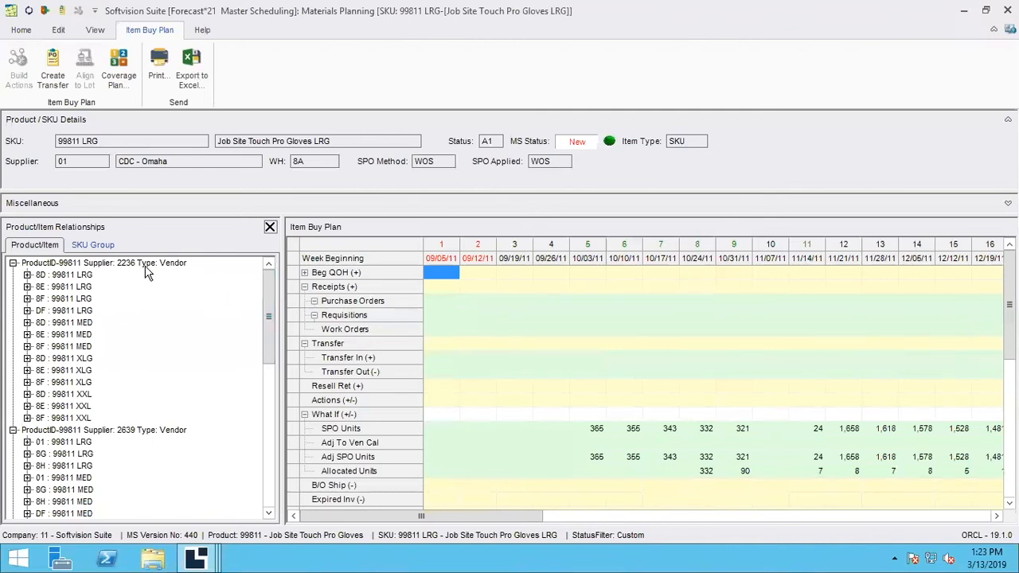
mouse_move(136, 264)
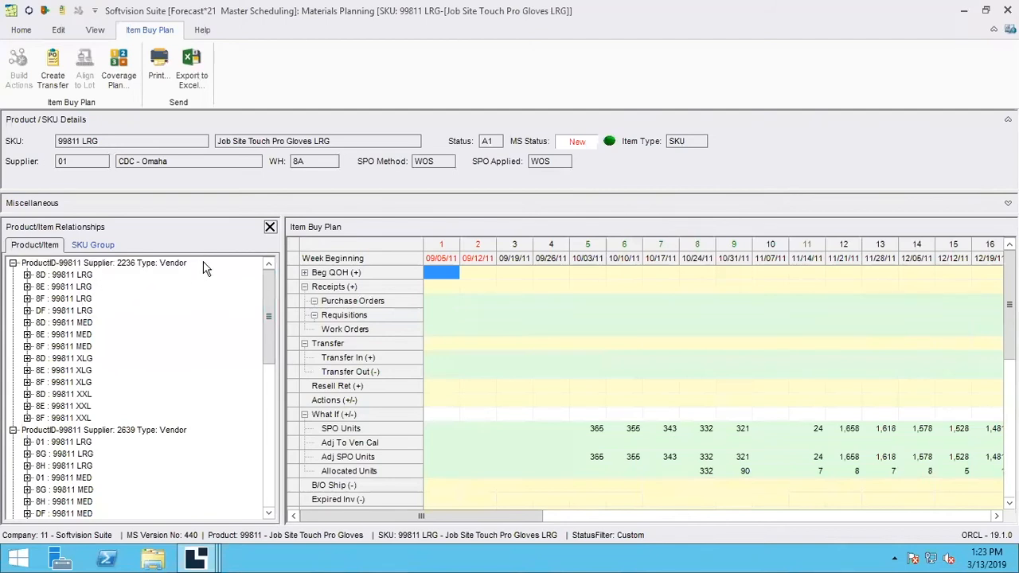
mouse_move(181, 442)
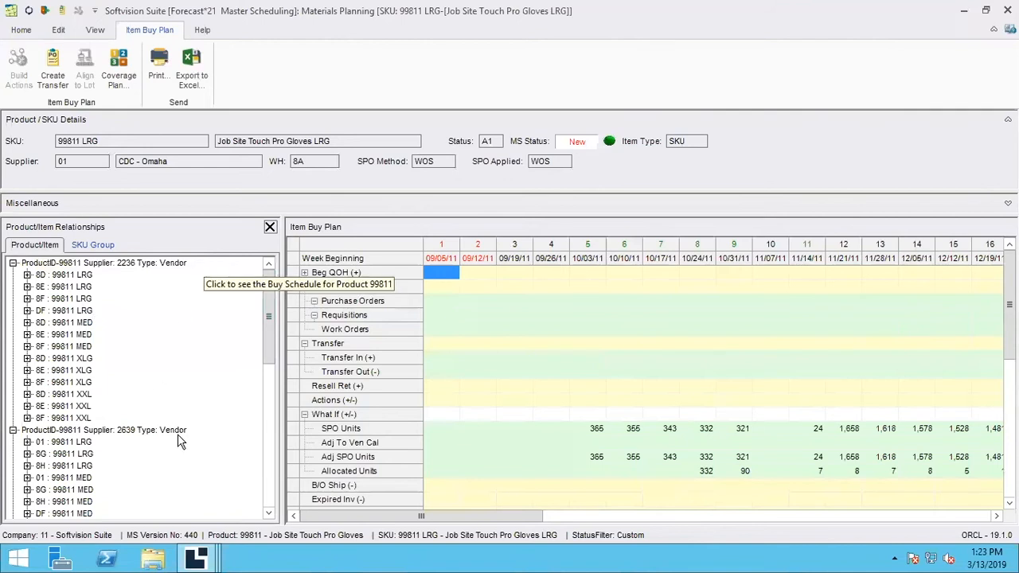
mouse_move(203, 433)
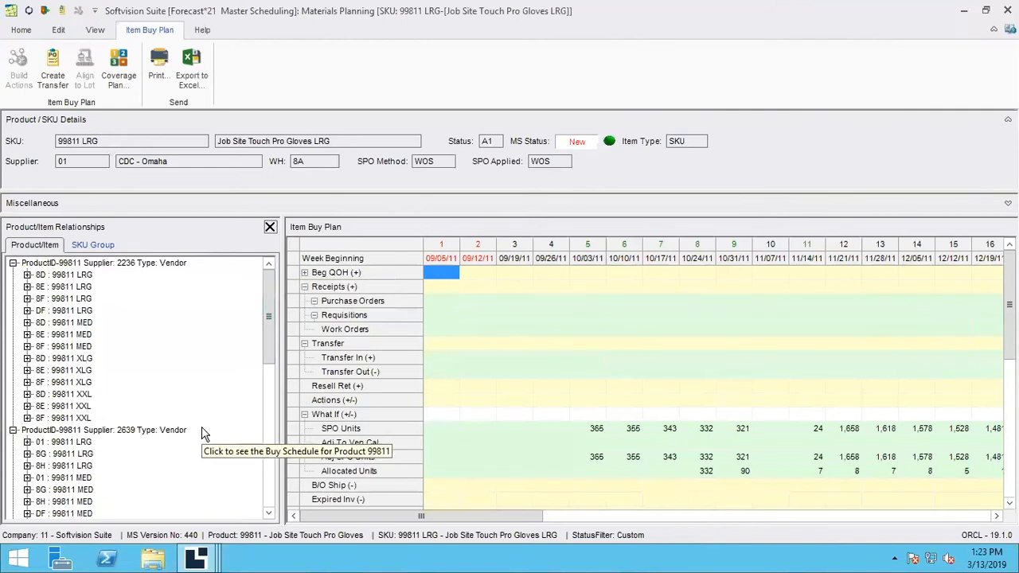
mouse_move(197, 438)
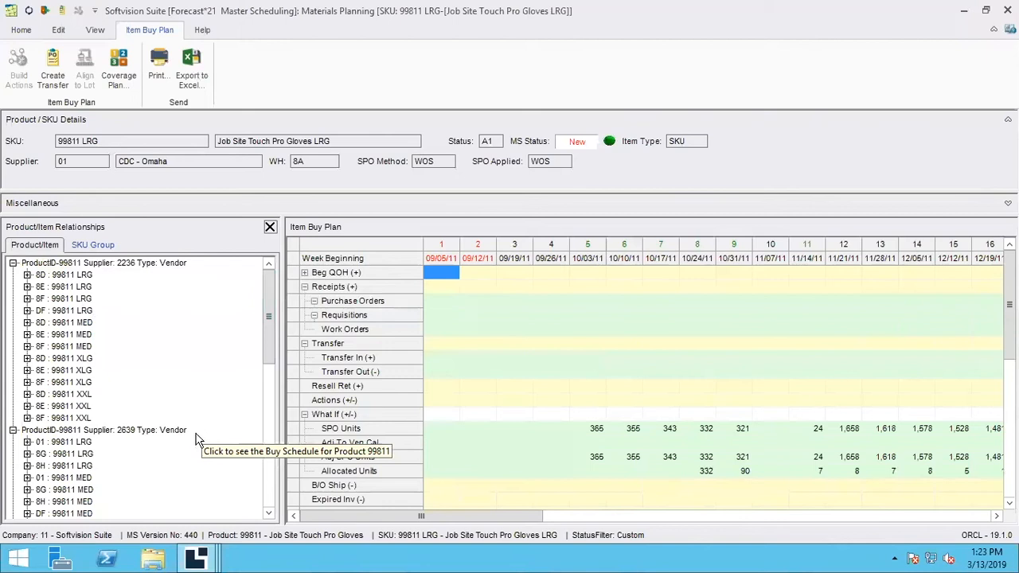
mouse_move(204, 434)
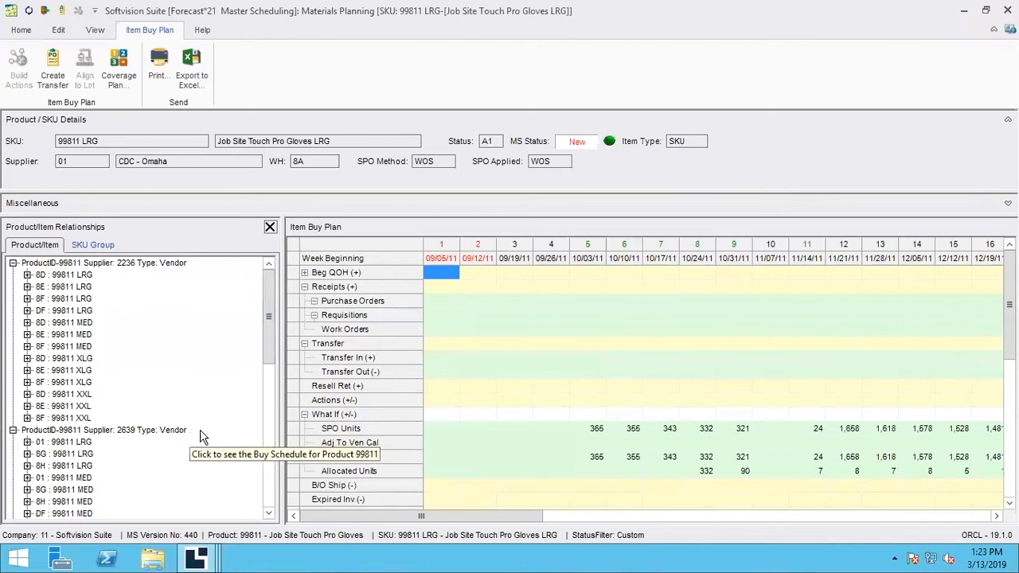
mouse_move(199, 436)
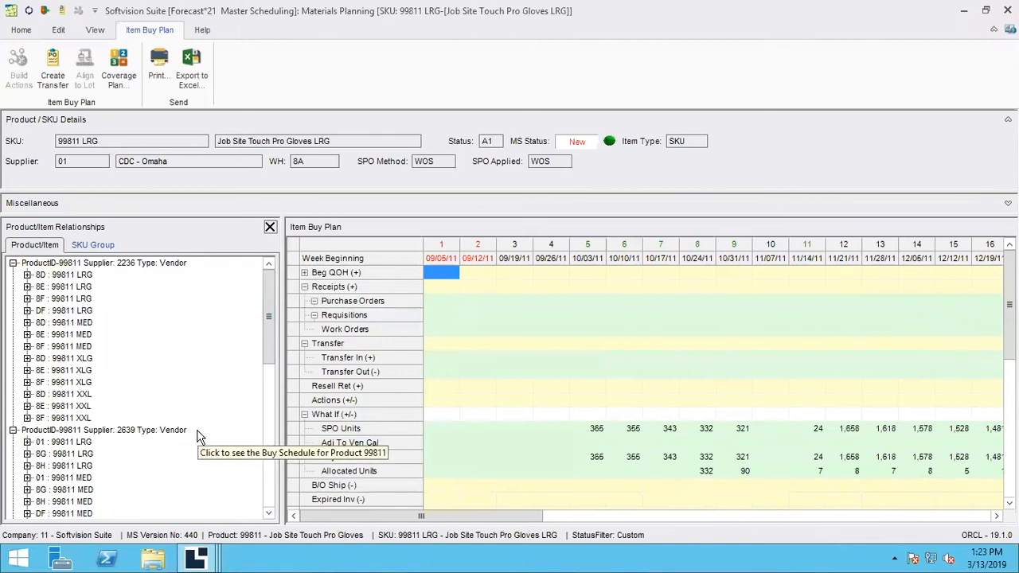
mouse_move(244, 420)
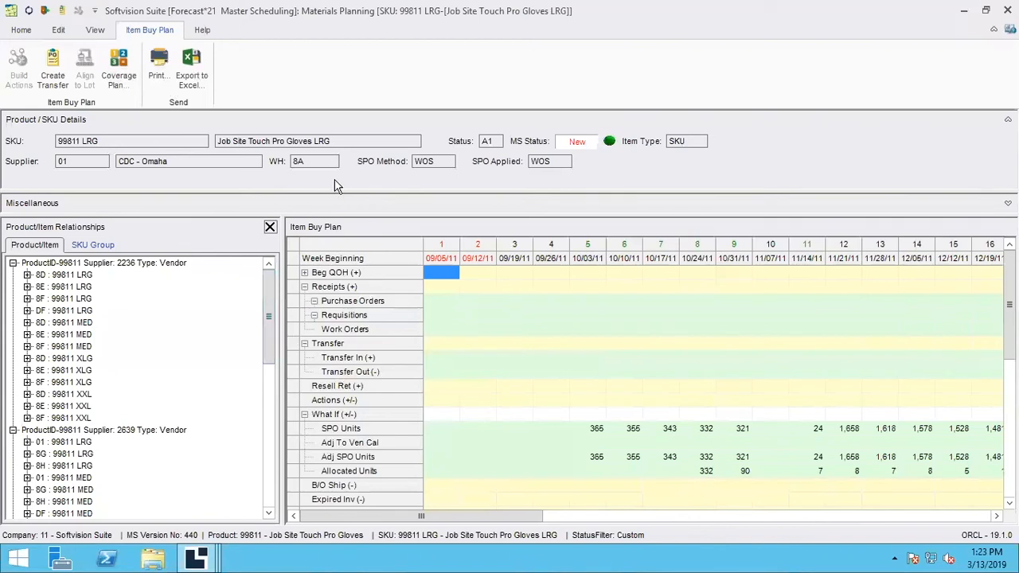
mouse_move(71, 41)
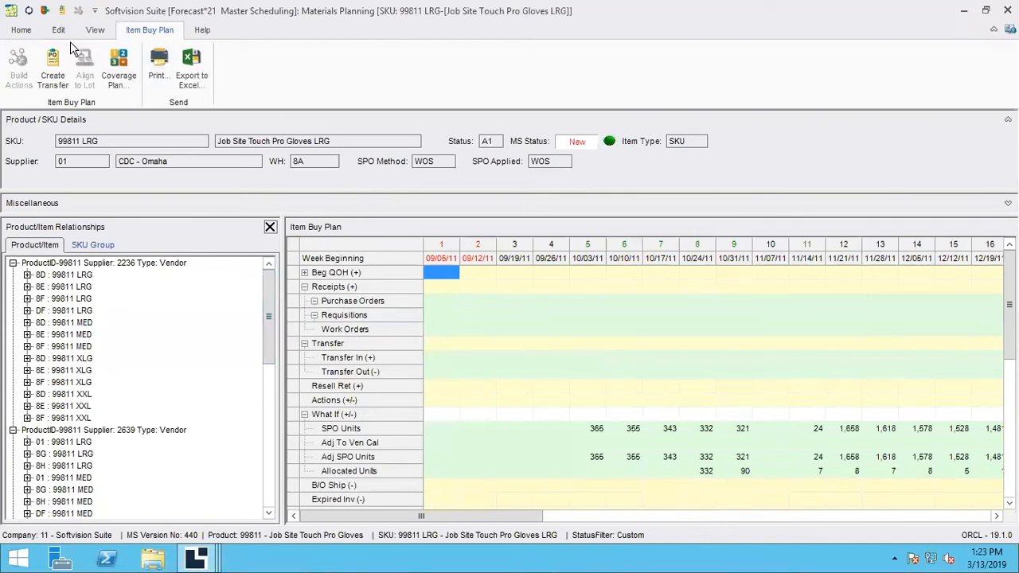
From the Edit commands, launch the product view for 99811 Job Site Touch Pro Gloves.
left_click(54, 30)
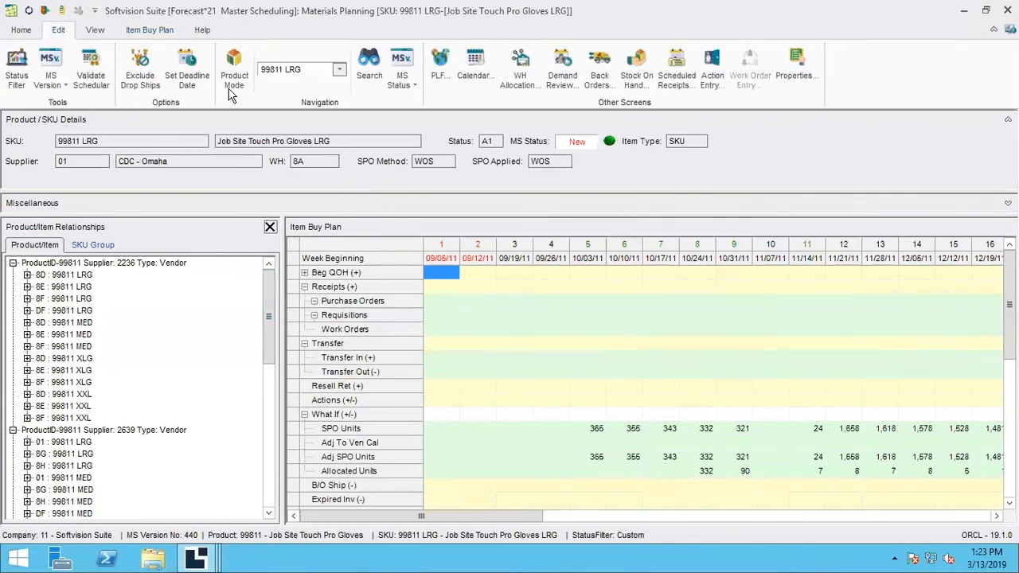
mouse_move(426, 203)
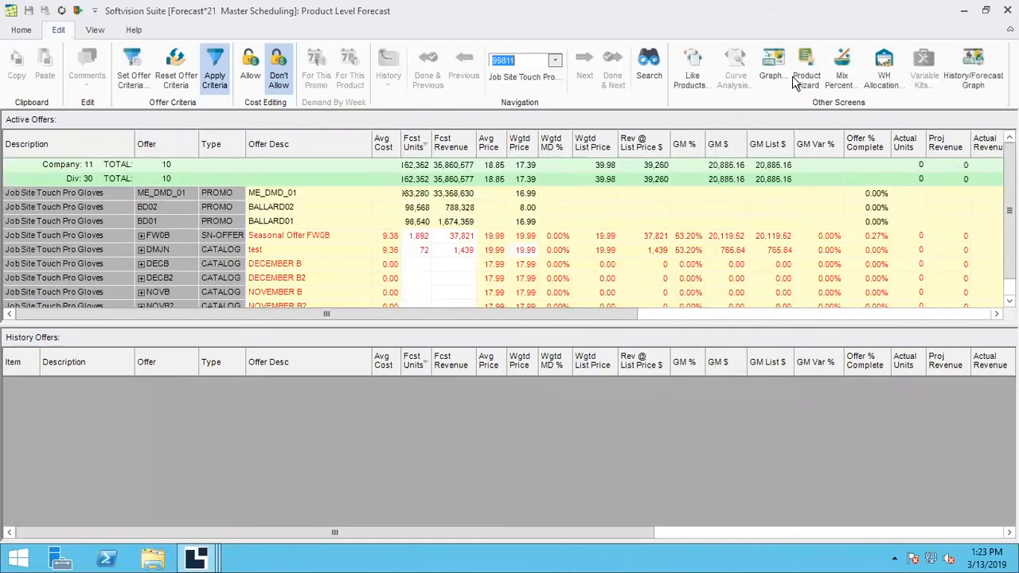
left_click(808, 68)
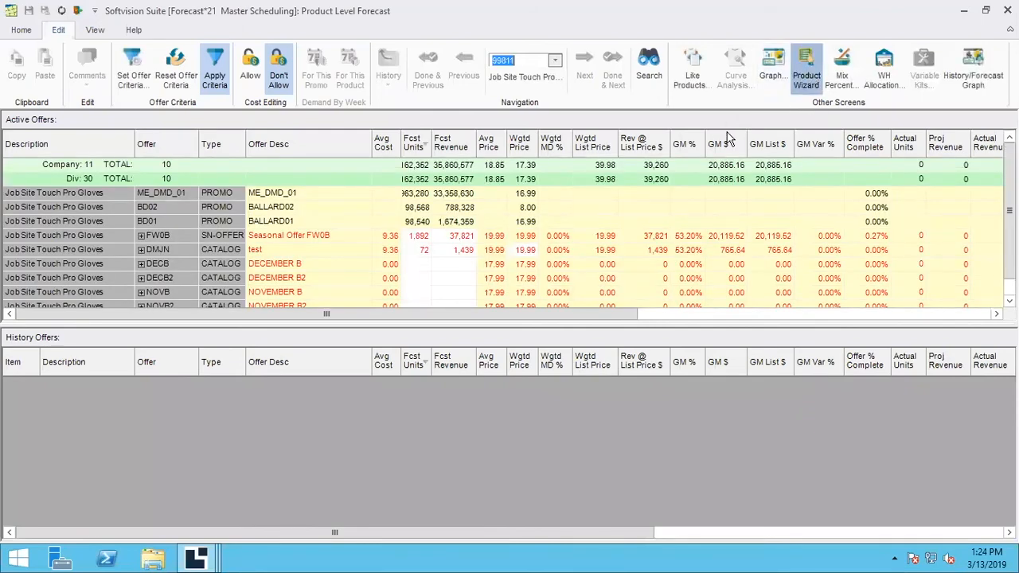
In the Product Wizard's Warehouse Defaults, view Fill Priority suppliers for 99811 LRG and DTI Warehouse 2's choices.
left_click(807, 65)
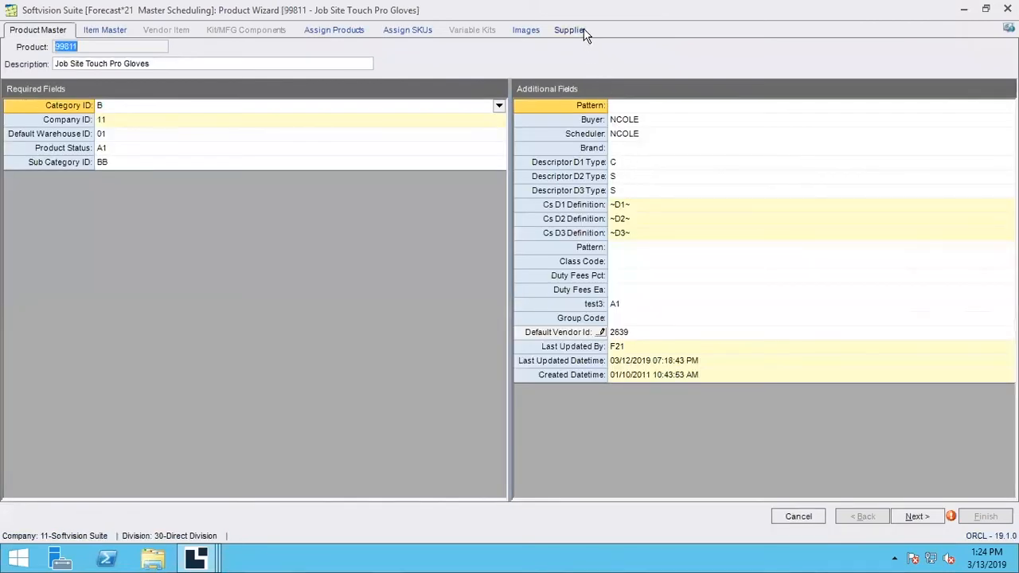
left_click(569, 29)
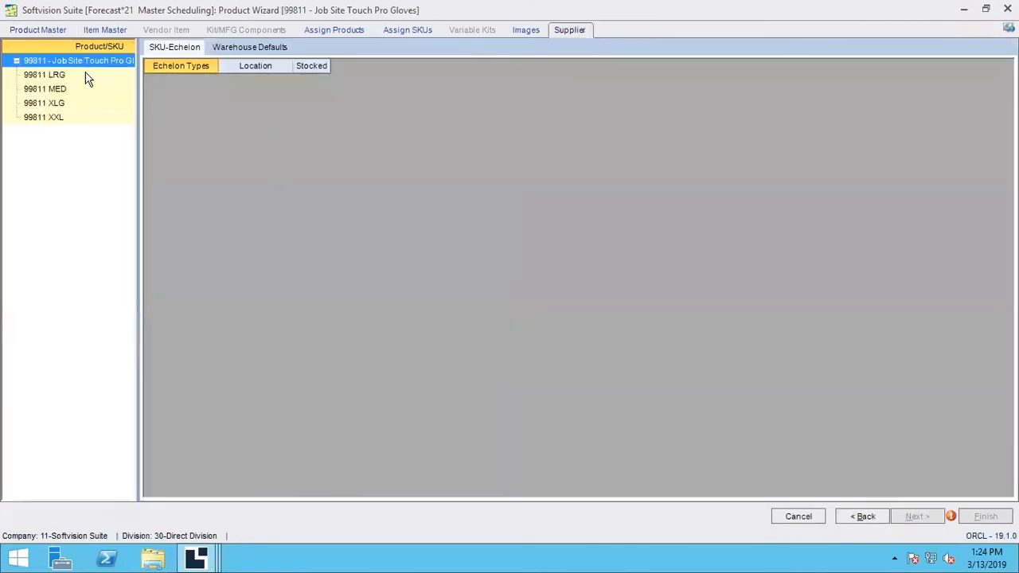
left_click(253, 47)
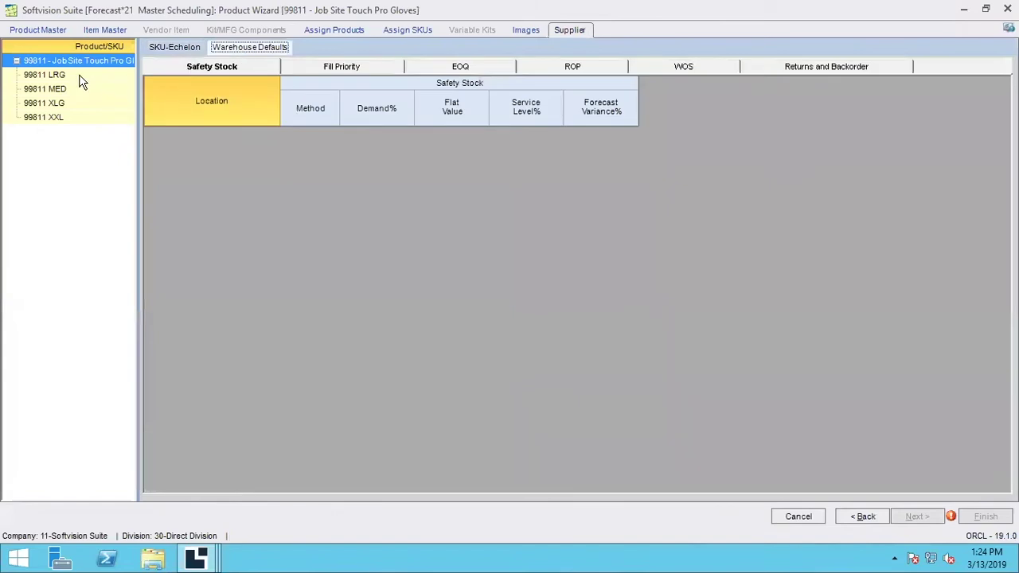
left_click(43, 75)
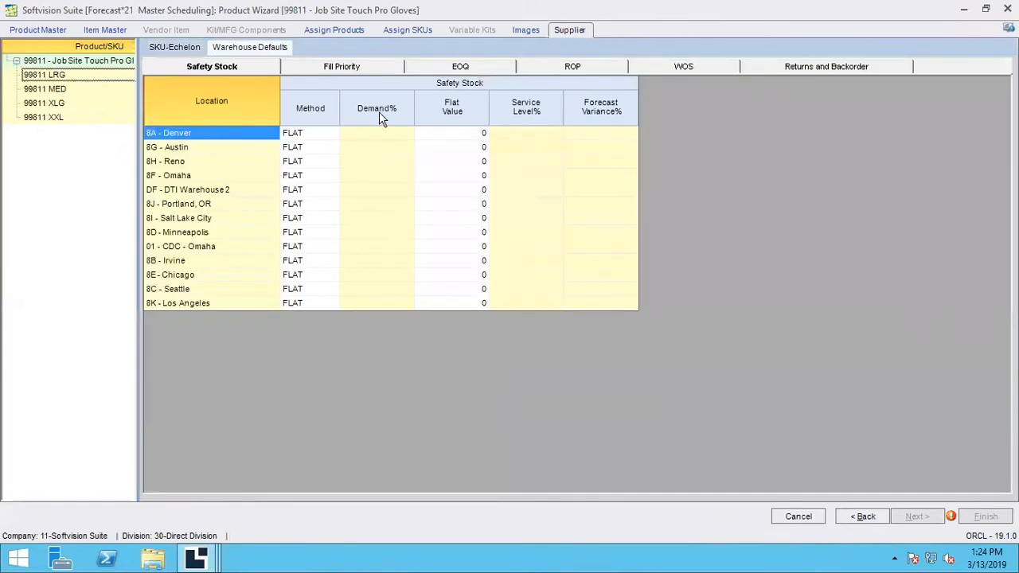
mouse_move(358, 72)
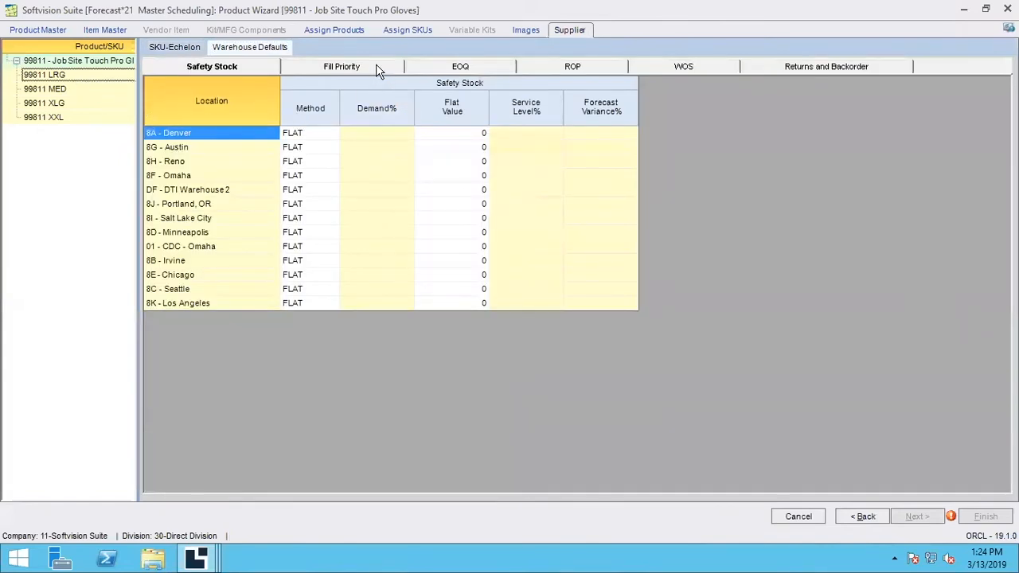
left_click(342, 66)
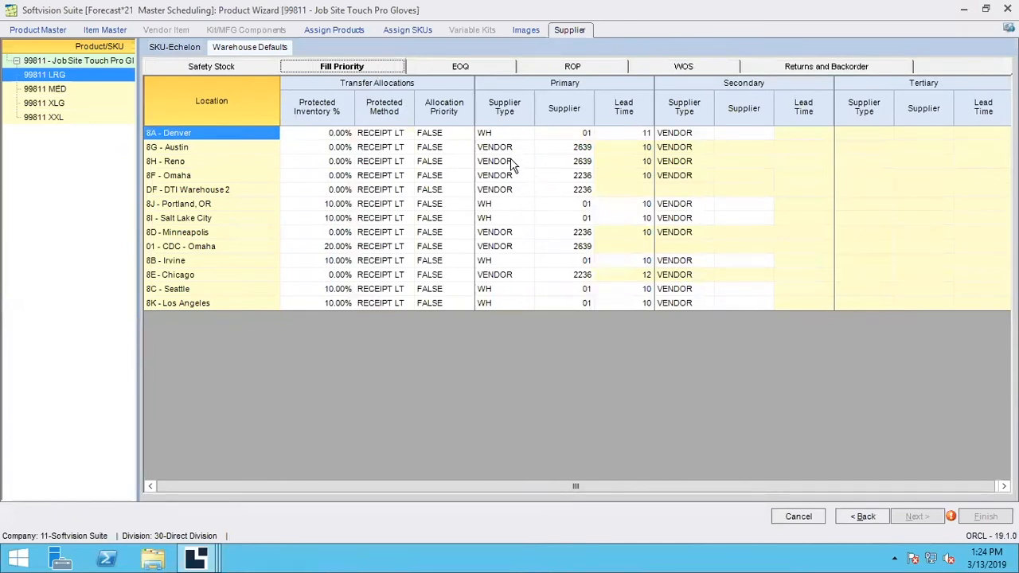
mouse_move(578, 175)
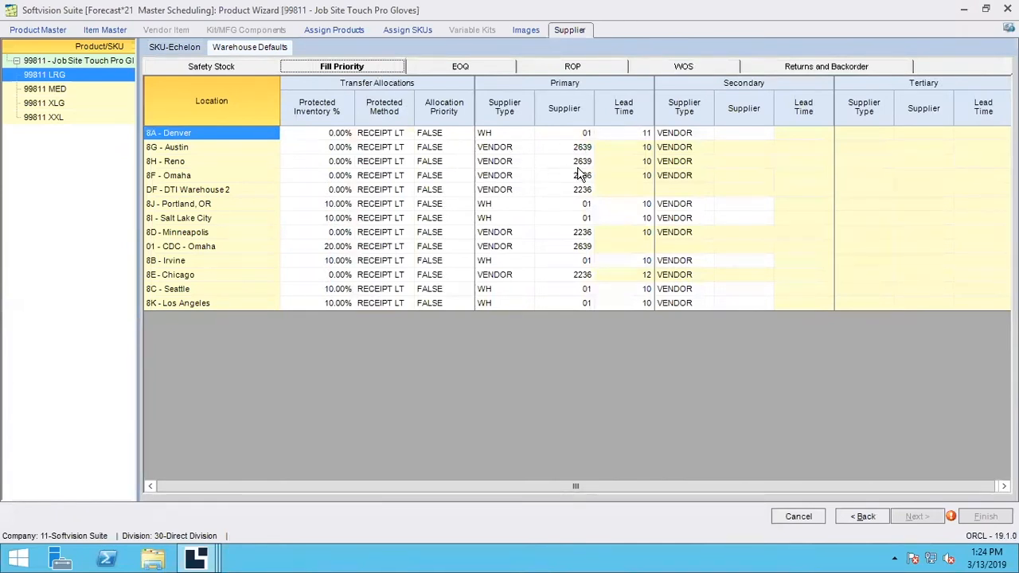
mouse_move(586, 168)
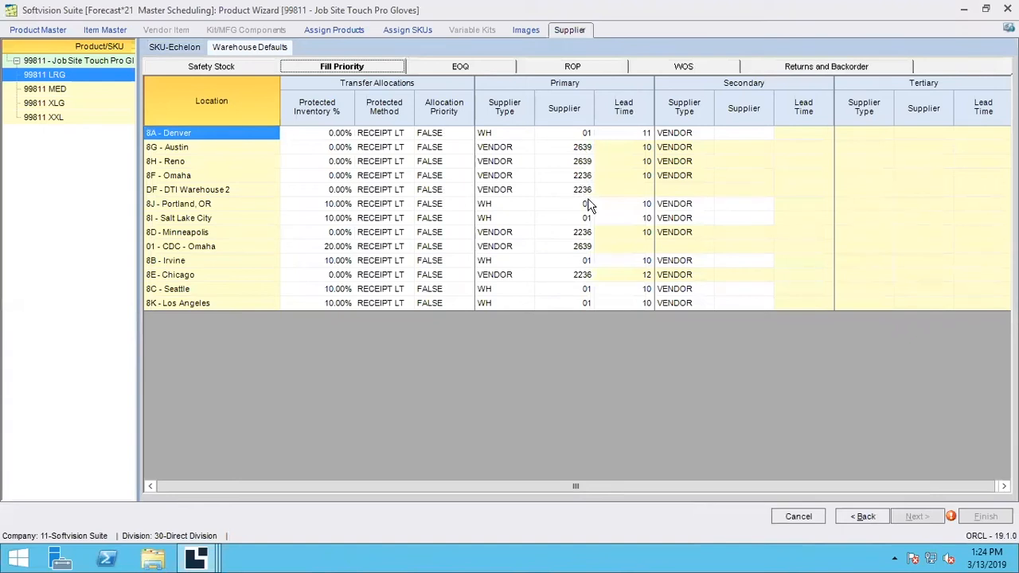
left_click(589, 190)
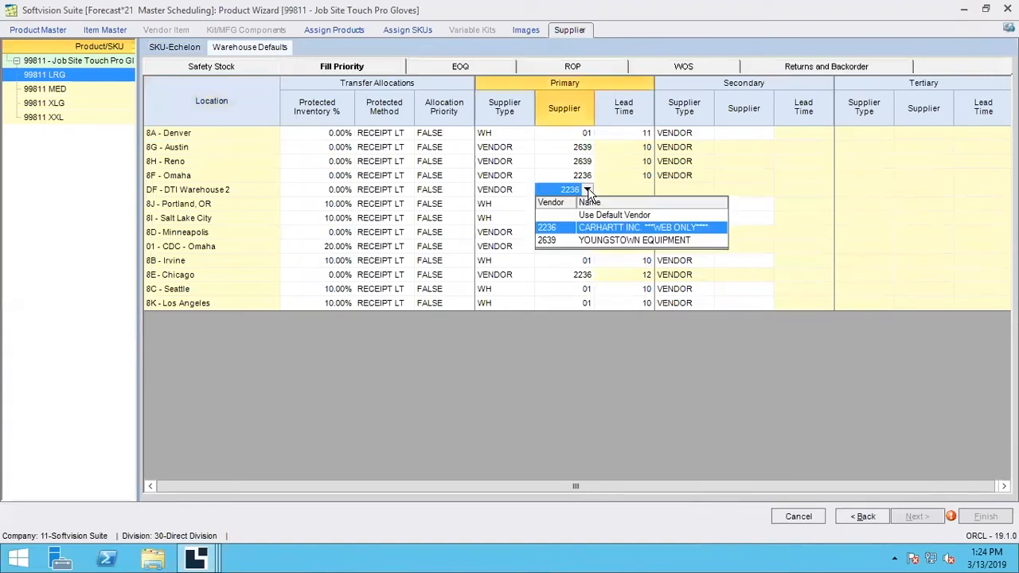
mouse_move(597, 250)
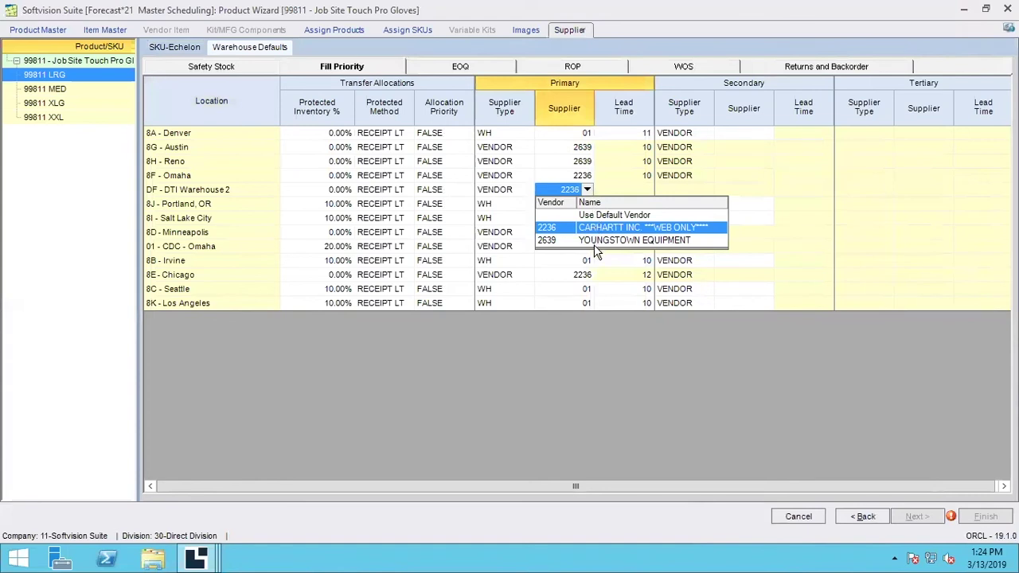
mouse_move(601, 249)
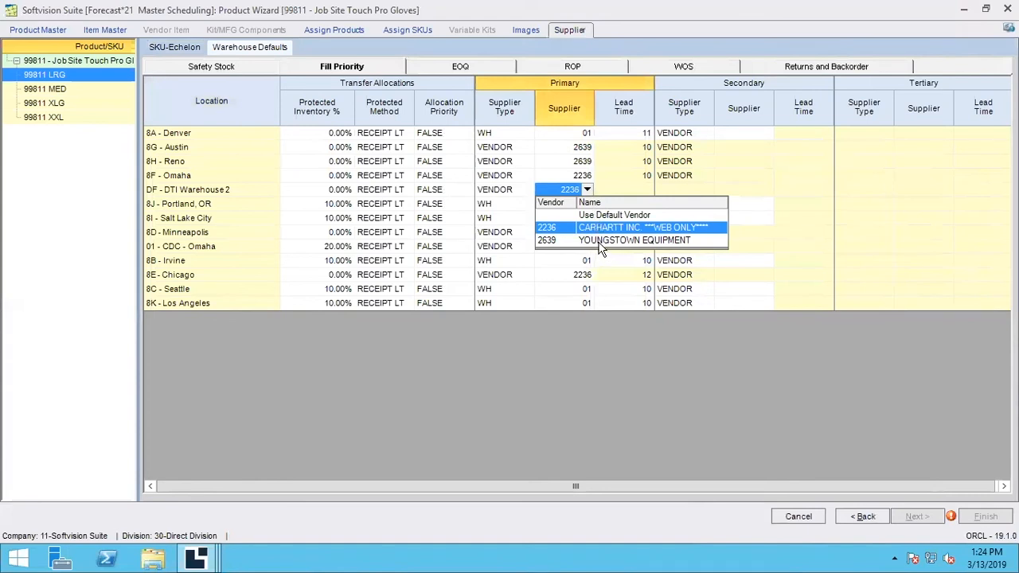
mouse_move(744, 304)
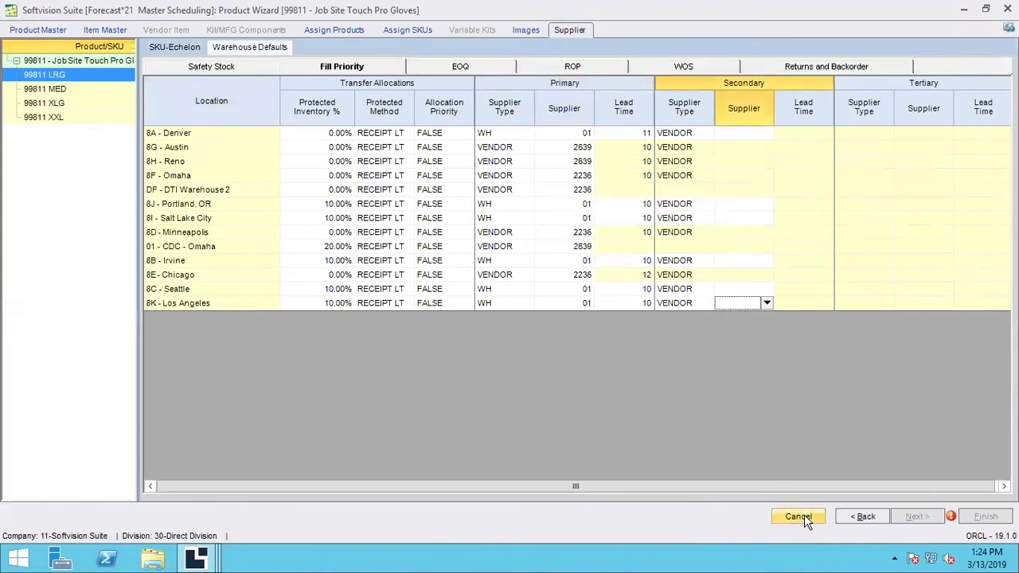
Cancel the wizard and view the vendors supplying 8D : 99811 LRG.
left_click(797, 515)
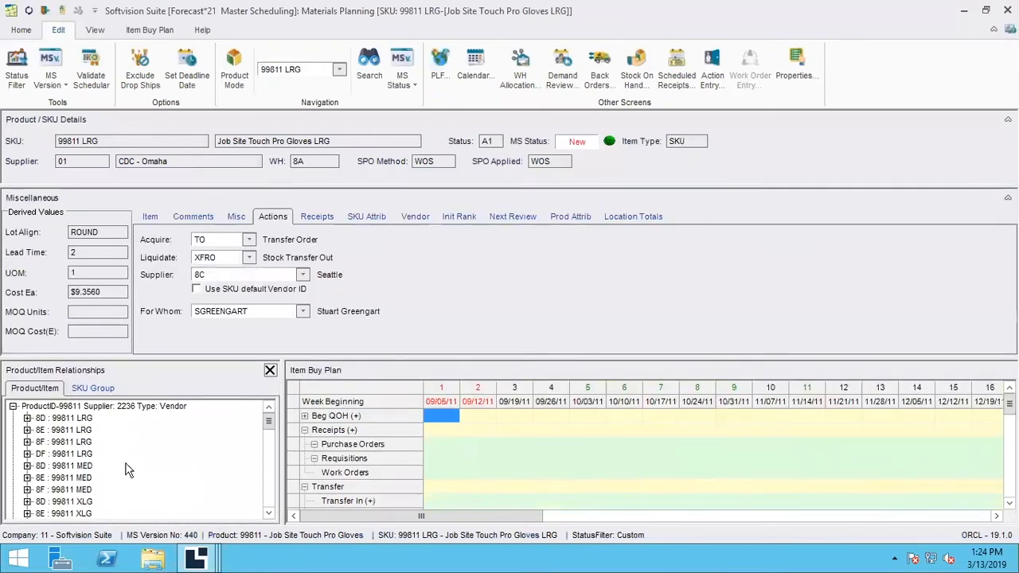
left_click(64, 419)
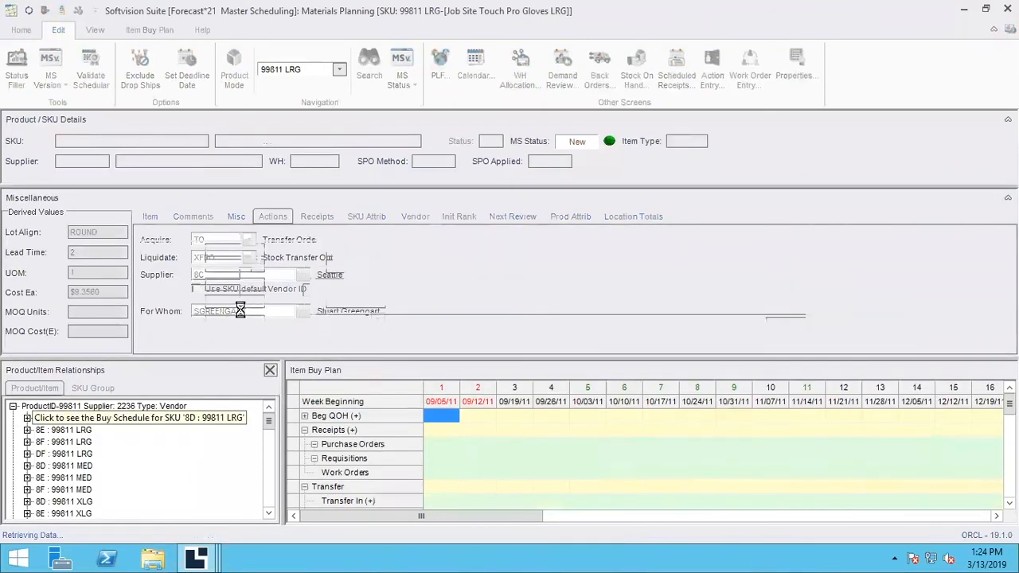
left_click(135, 418)
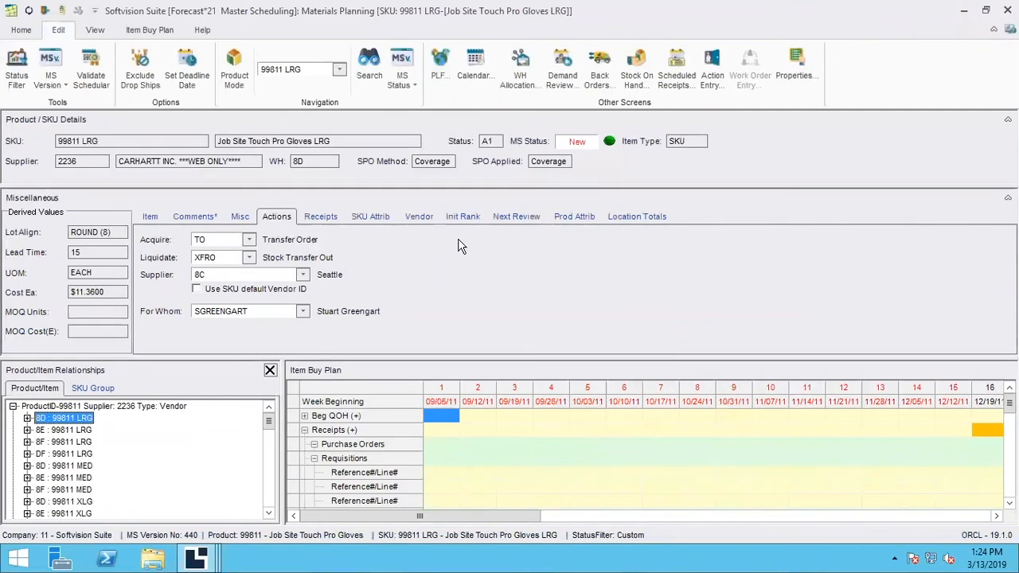
left_click(419, 216)
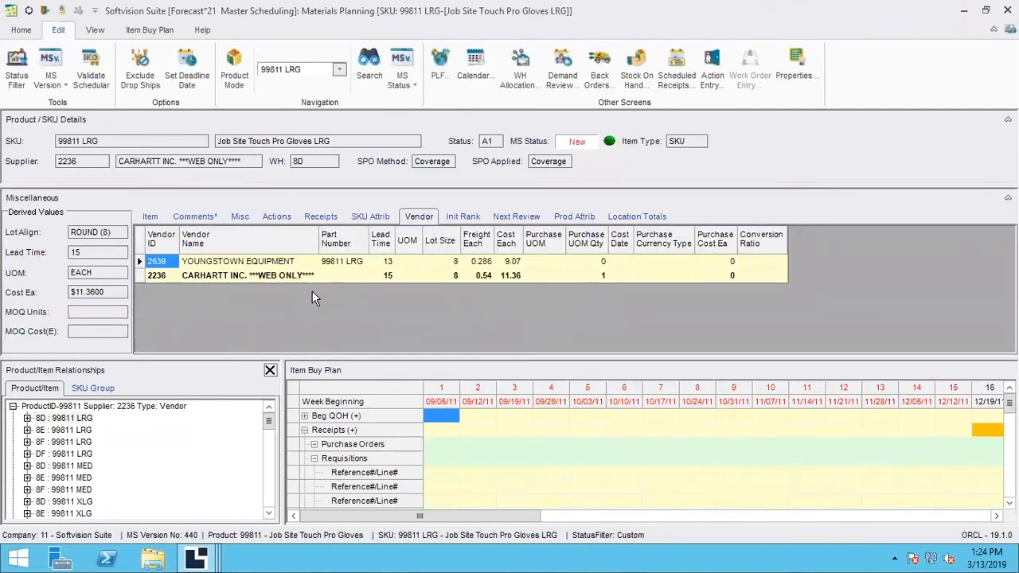
mouse_move(280, 286)
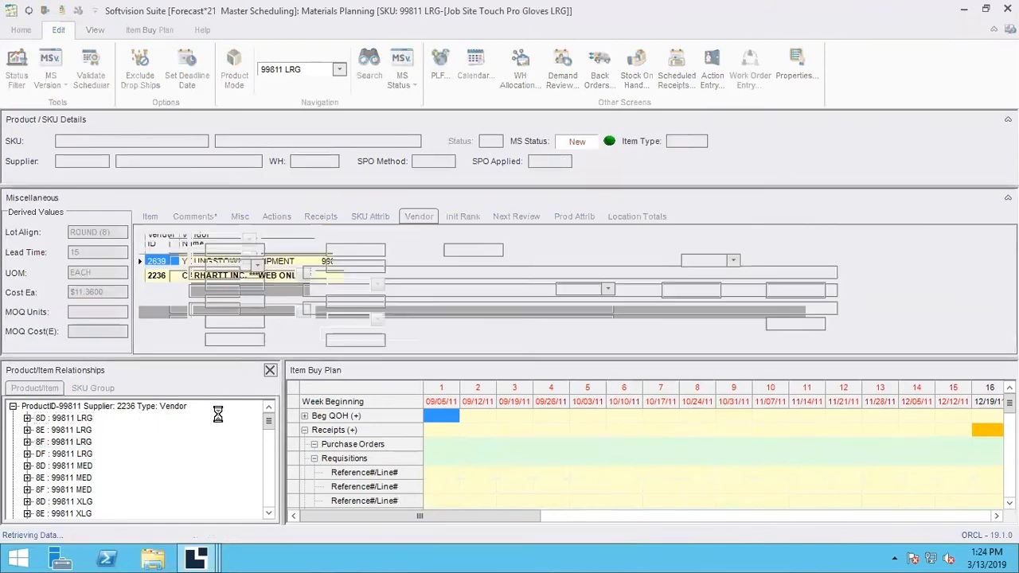
Browse Youngstown Equipment's SKUs 8G and 8H, then load the whole-product buy plan for 99811.
left_click(52, 442)
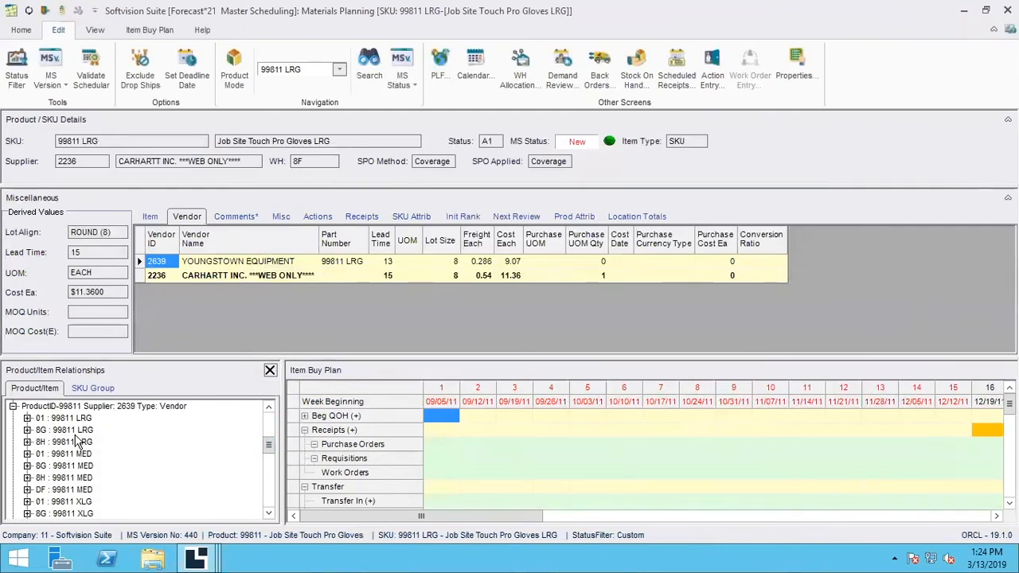
left_click(64, 418)
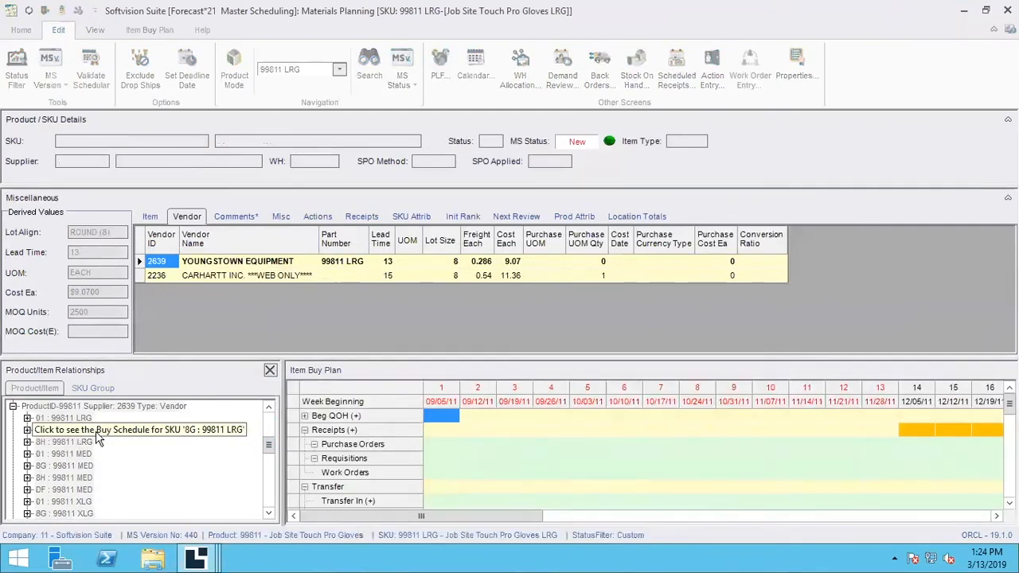
left_click(59, 429)
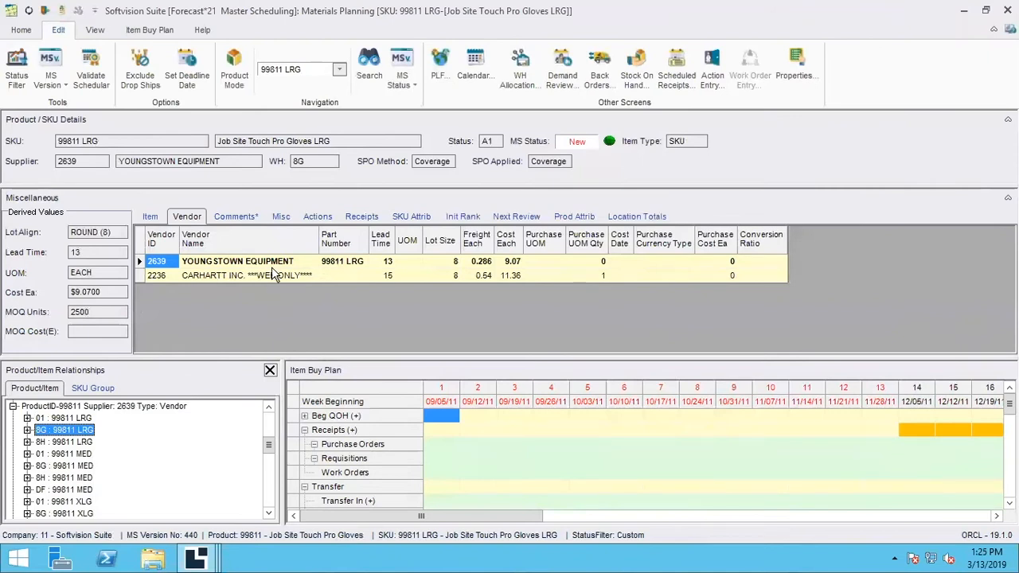
left_click(62, 442)
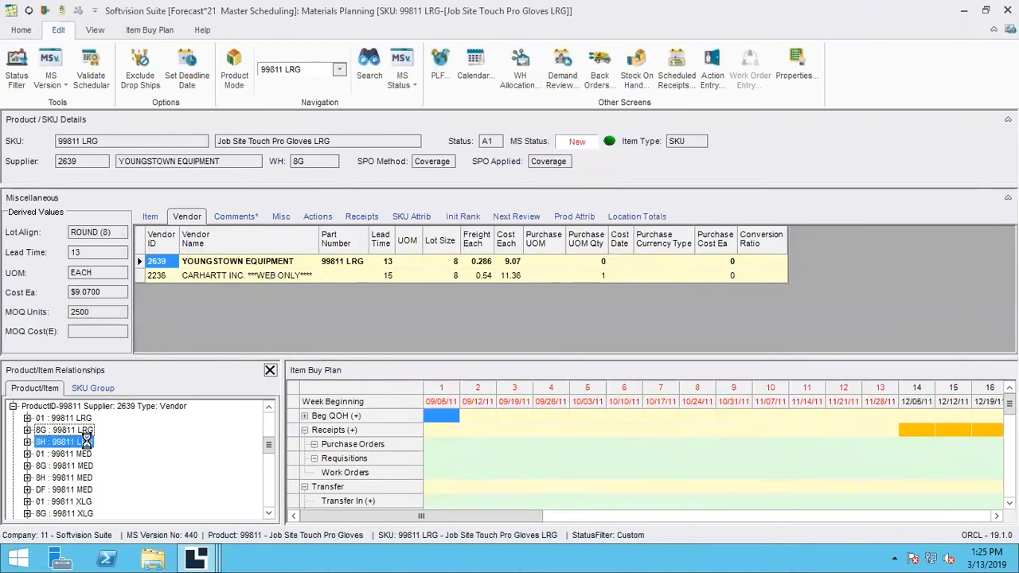
left_click(64, 441)
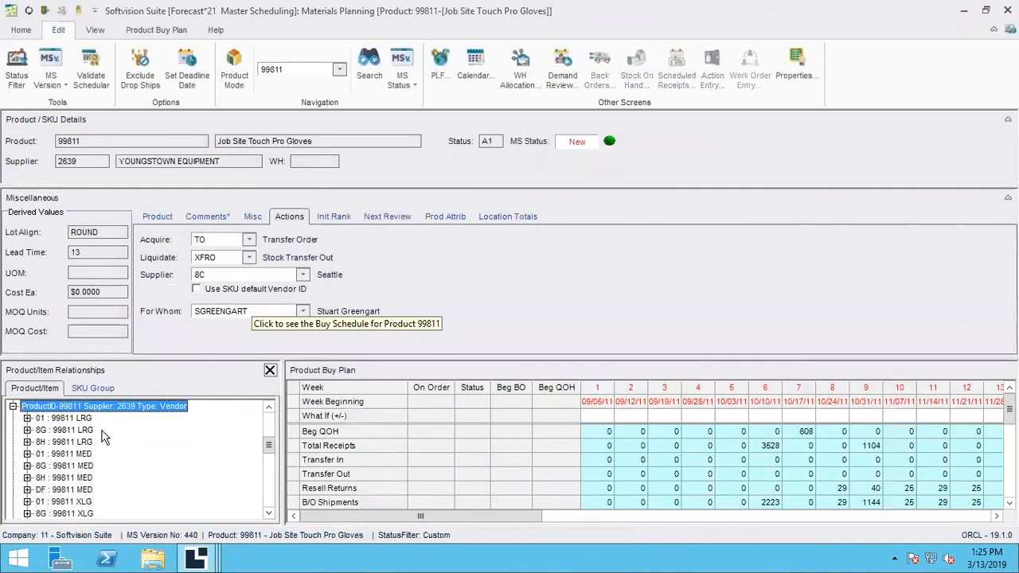
mouse_move(577, 292)
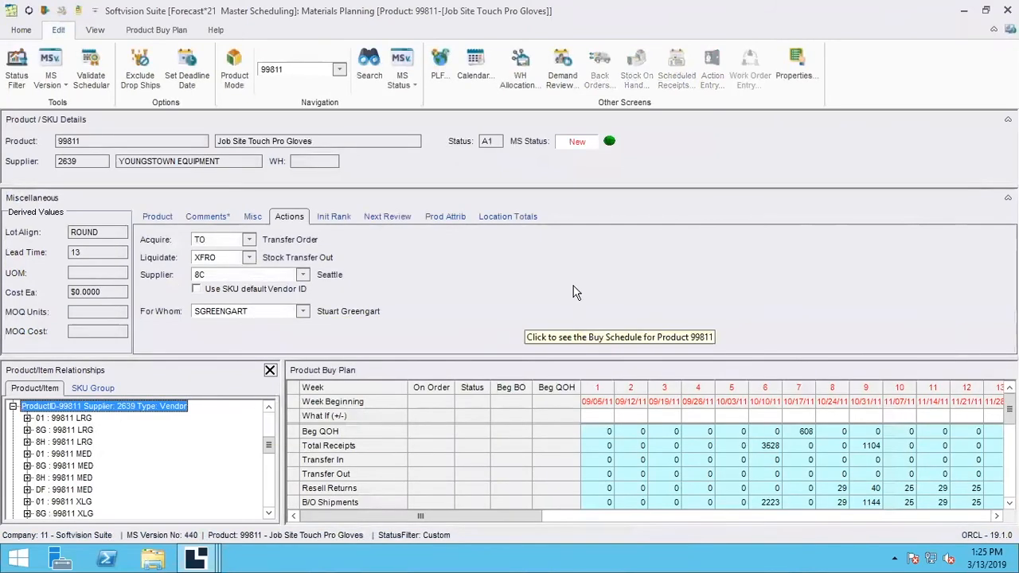
mouse_move(538, 302)
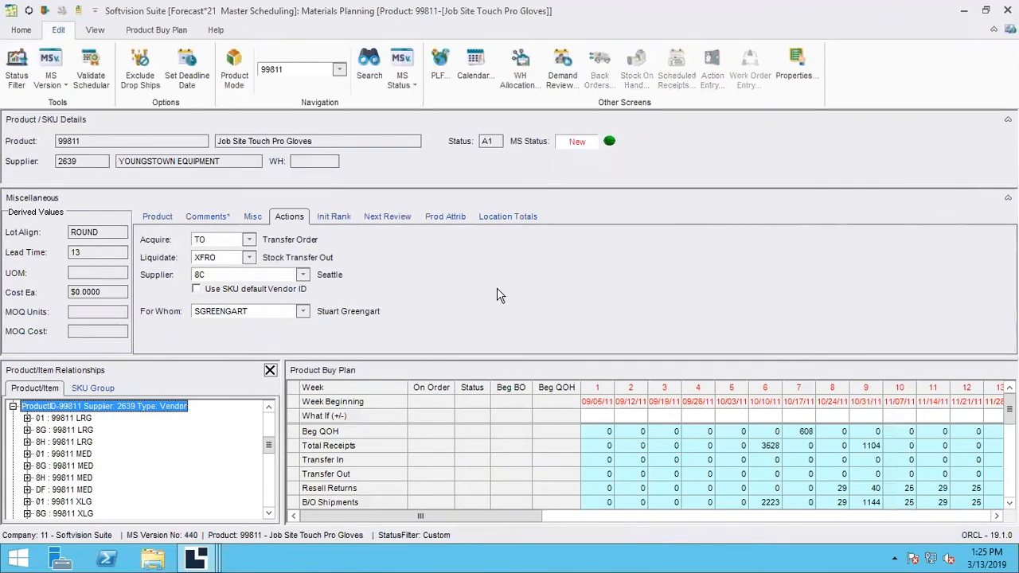
mouse_move(478, 258)
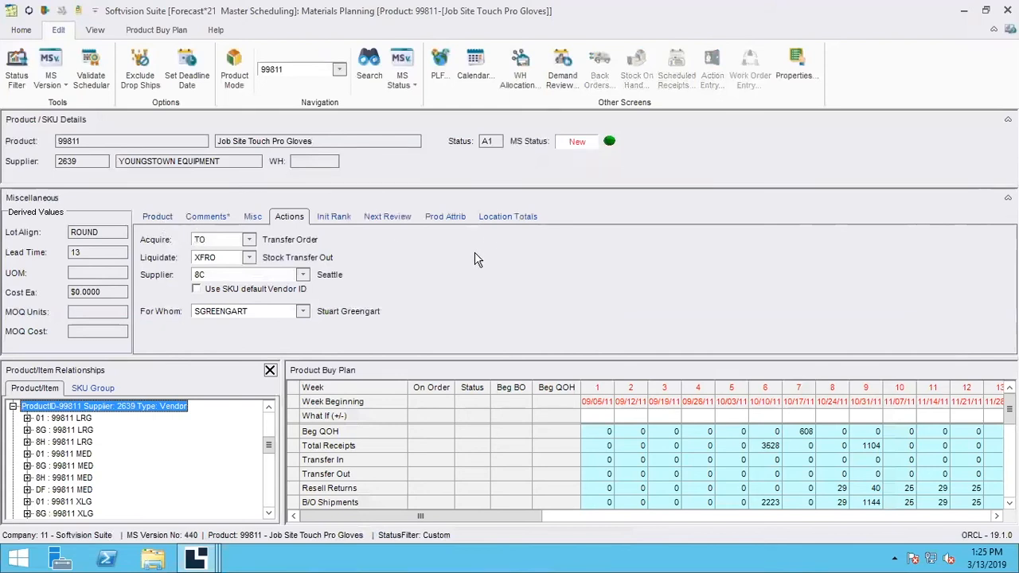
mouse_move(490, 255)
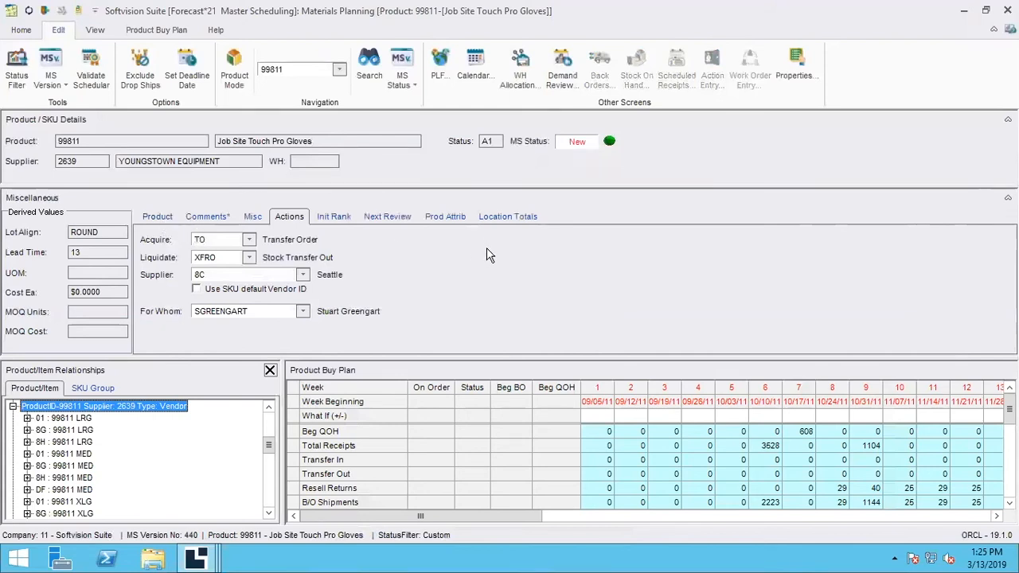
mouse_move(480, 259)
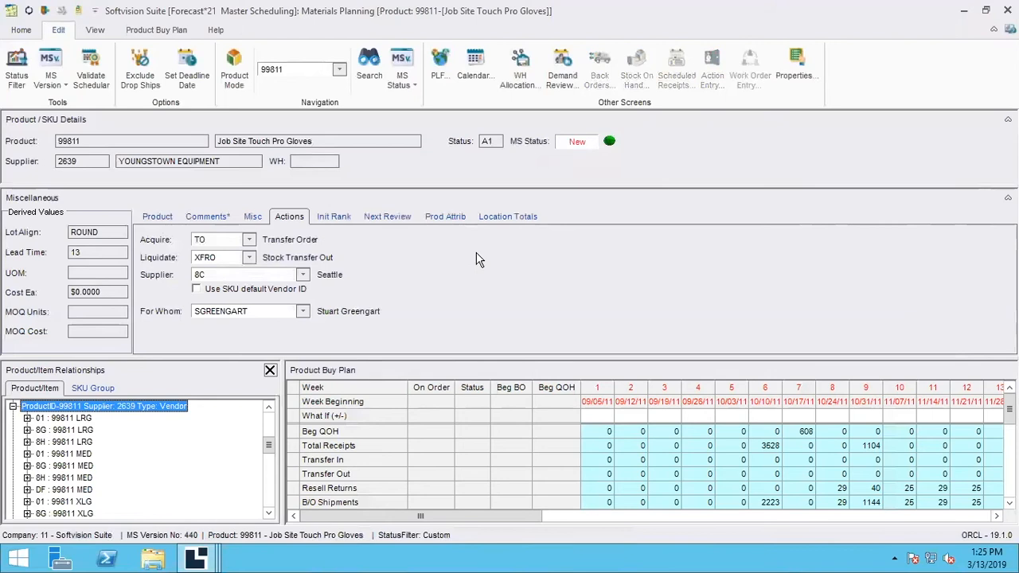
Show Location Totals for 99811 with receipt then demand totals per warehouse and store.
left_click(507, 216)
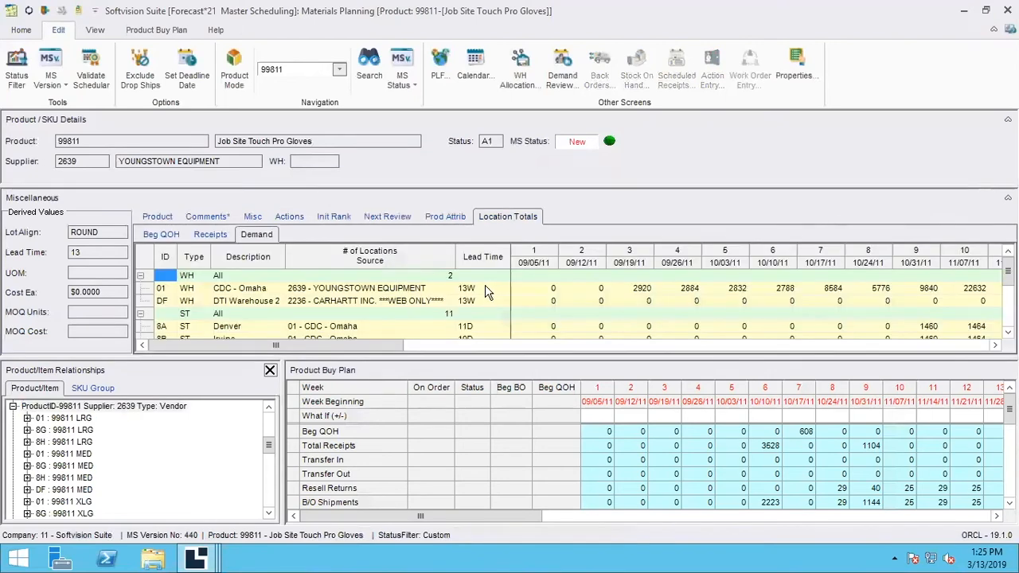
mouse_move(520, 323)
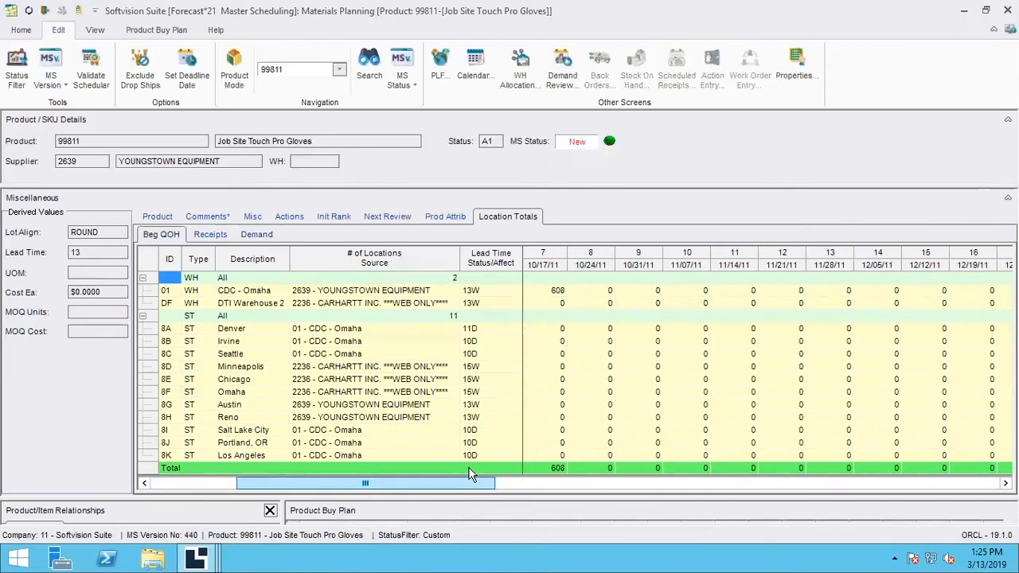
scroll("left", 3)
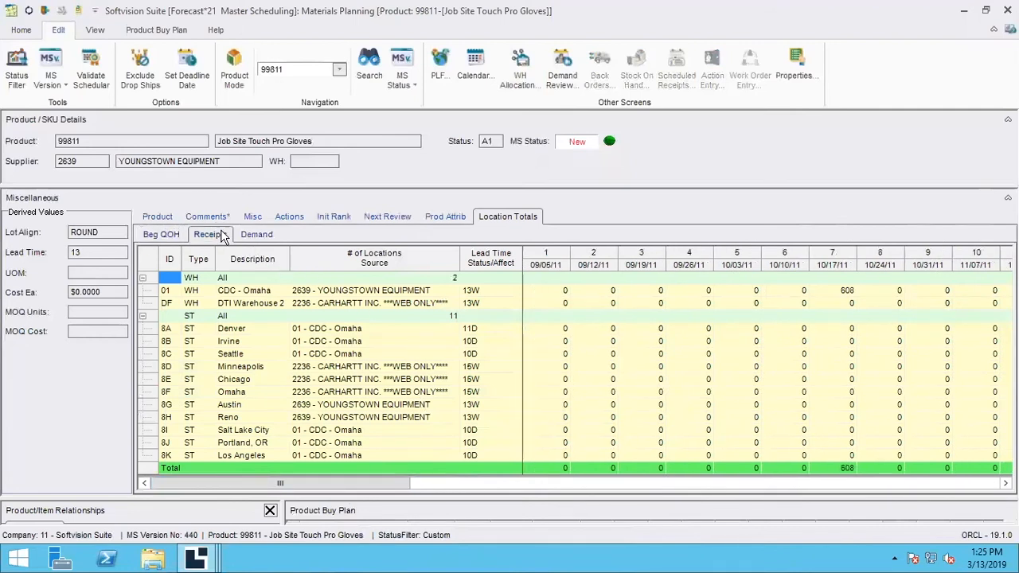
left_click(208, 234)
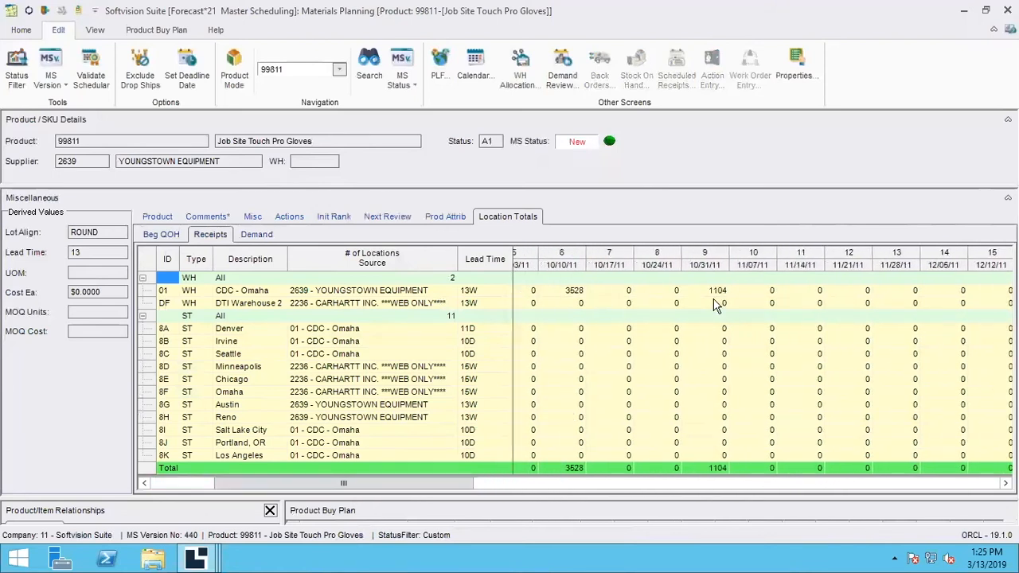
left_click(256, 235)
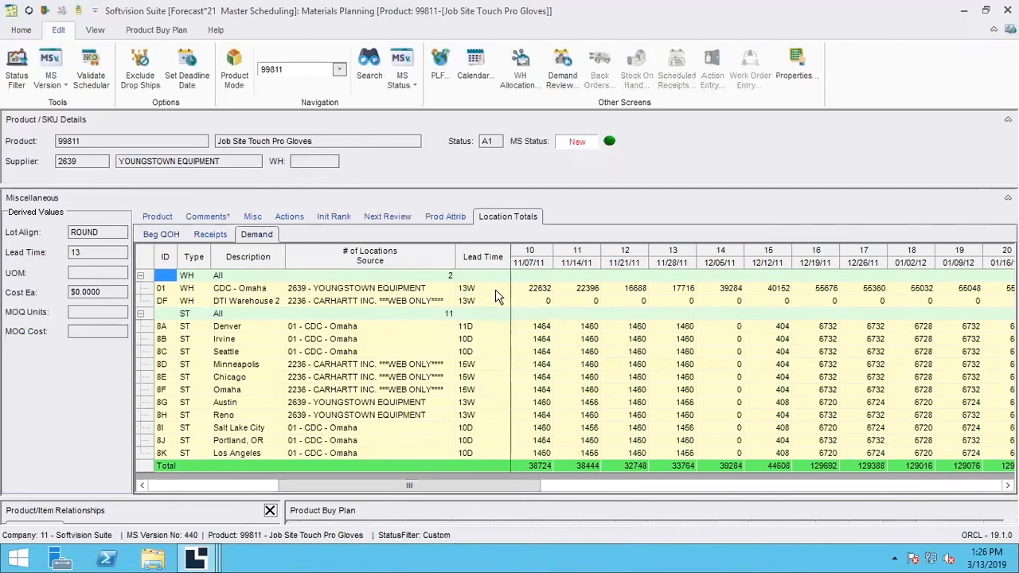
mouse_move(265, 306)
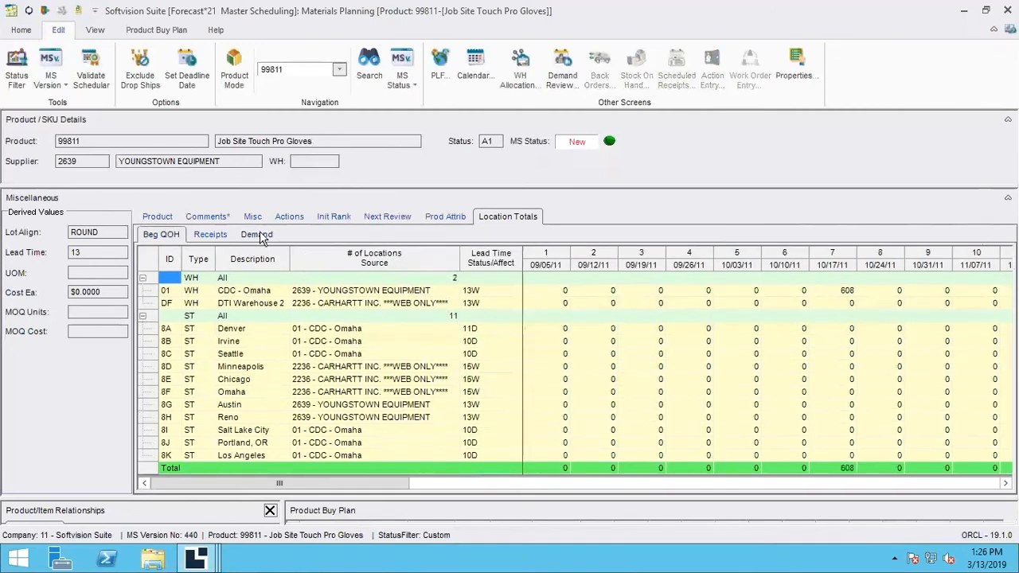
left_click(256, 234)
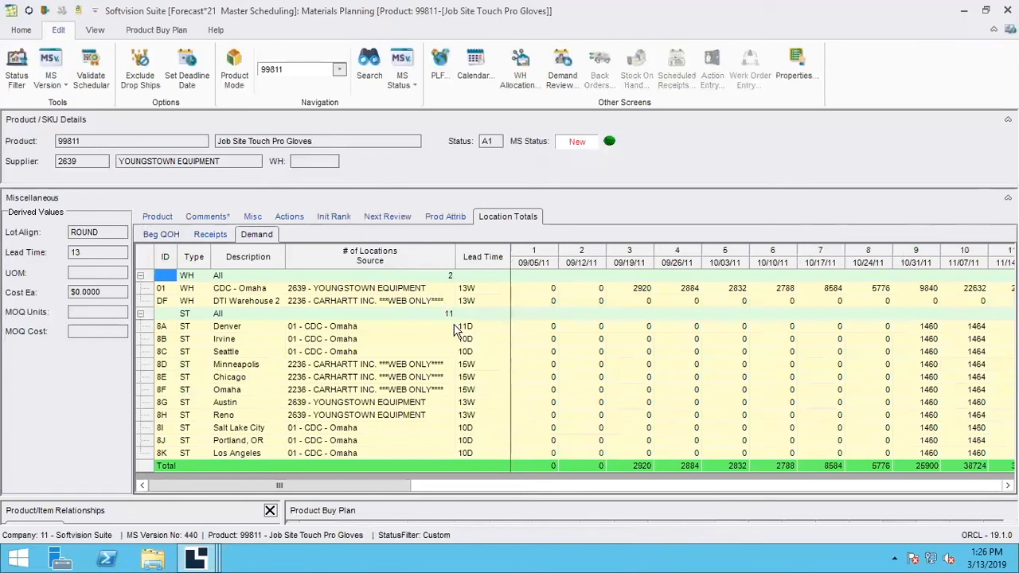
mouse_move(467, 345)
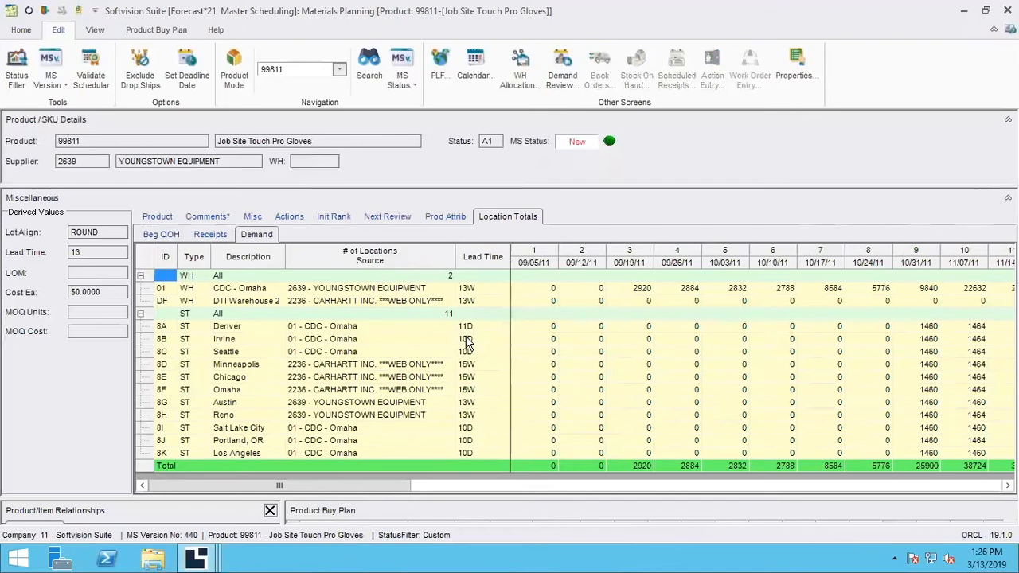
mouse_move(364, 344)
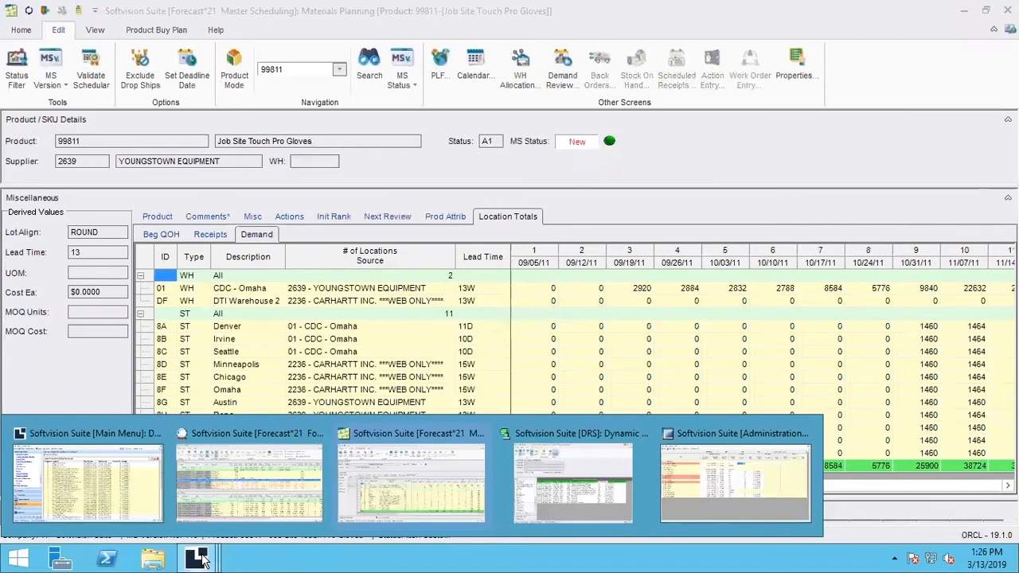
mouse_move(554, 471)
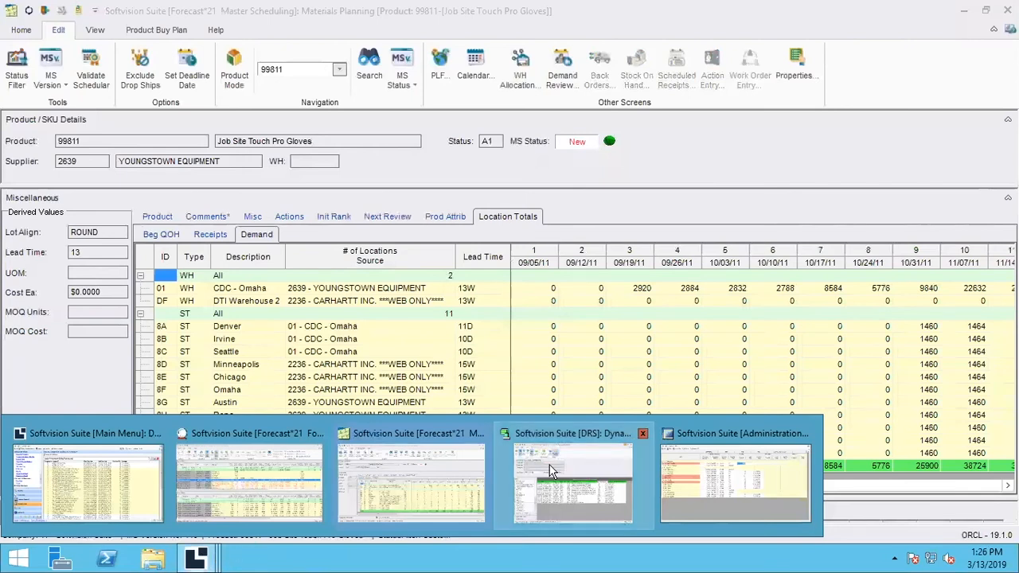
Switch to the Dynamic Reports window showing the Open PO Report.
left_click(568, 482)
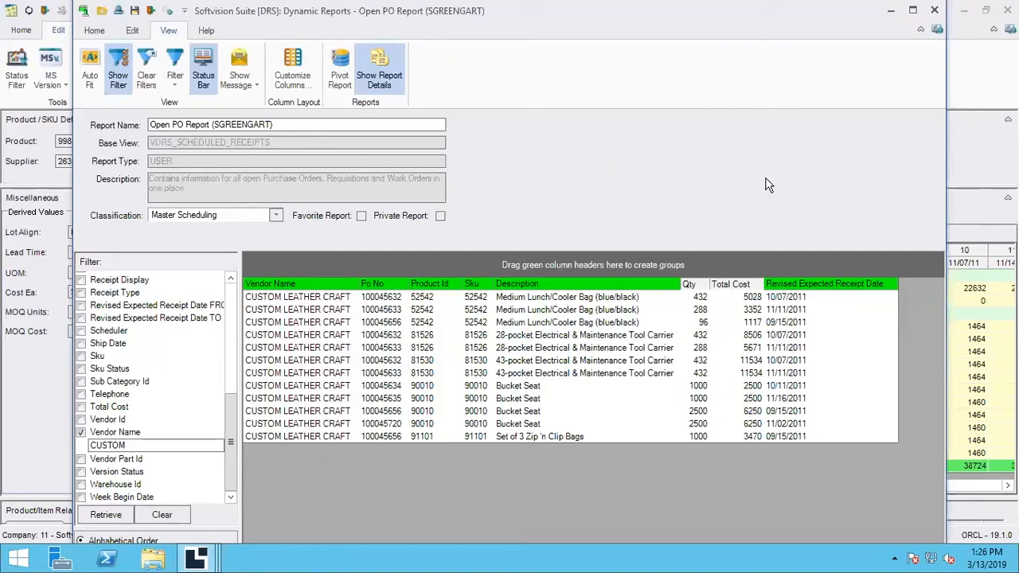
mouse_move(750, 202)
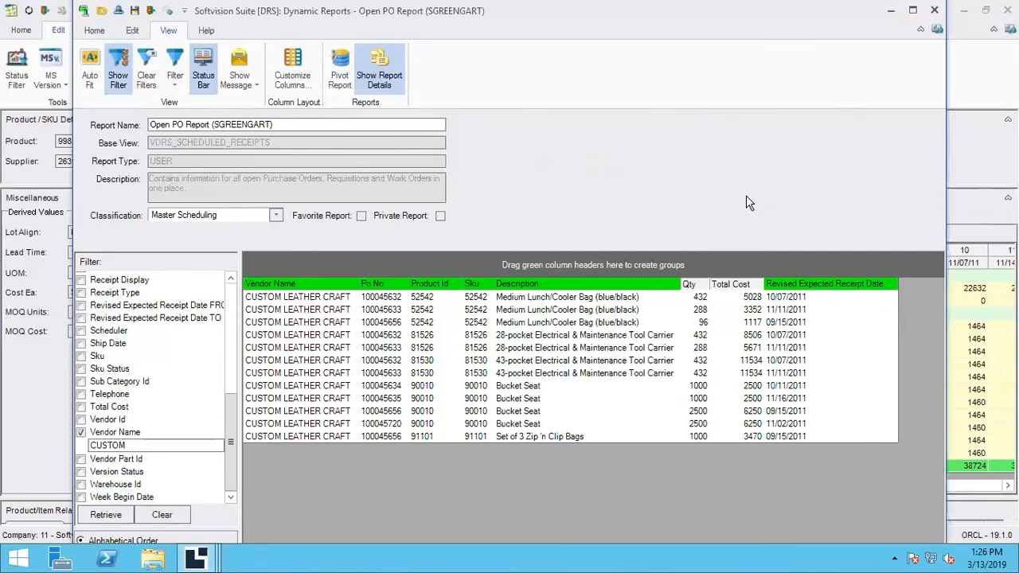
mouse_move(603, 191)
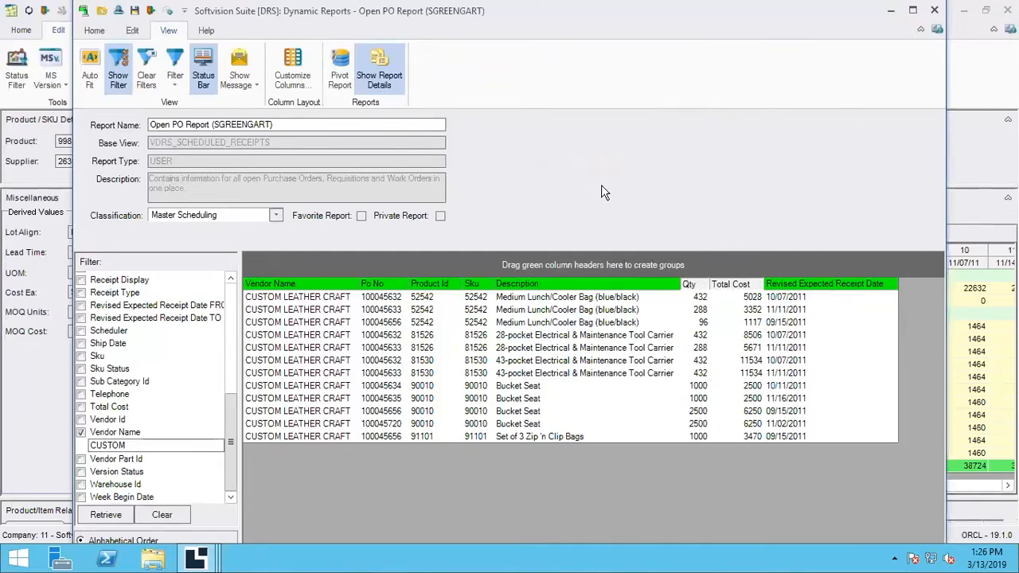
mouse_move(384, 155)
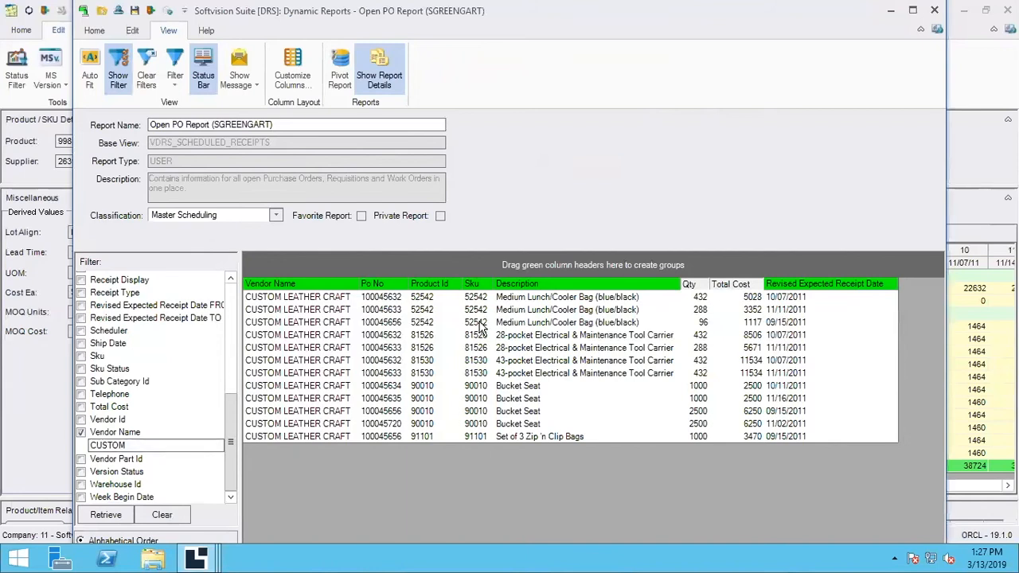
mouse_move(792, 298)
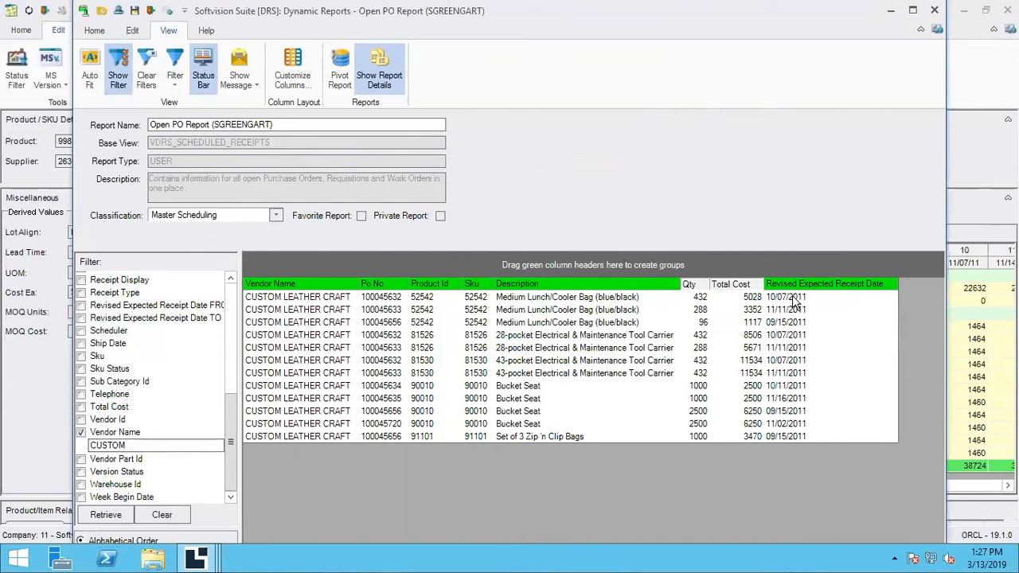
mouse_move(696, 307)
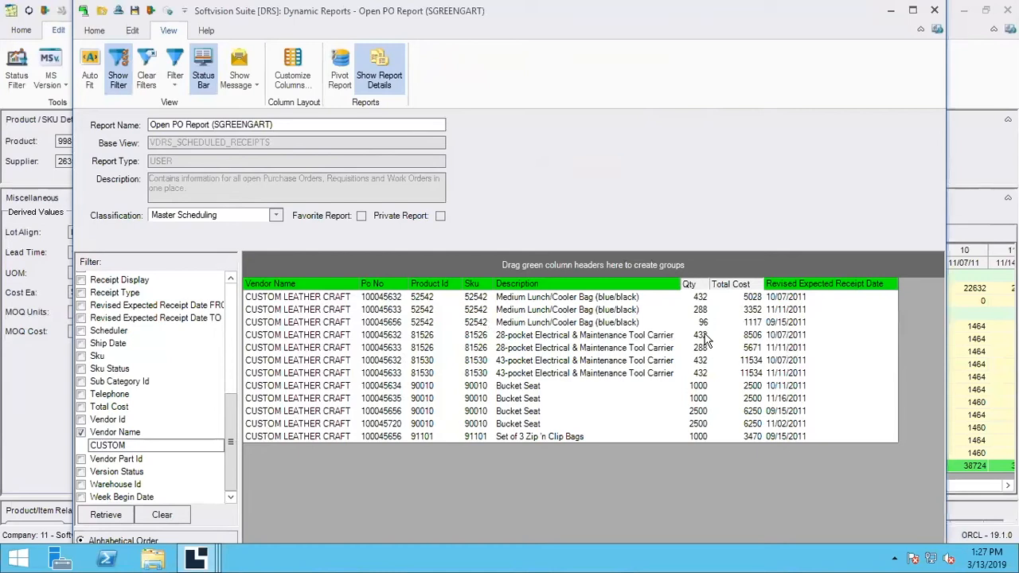
mouse_move(448, 367)
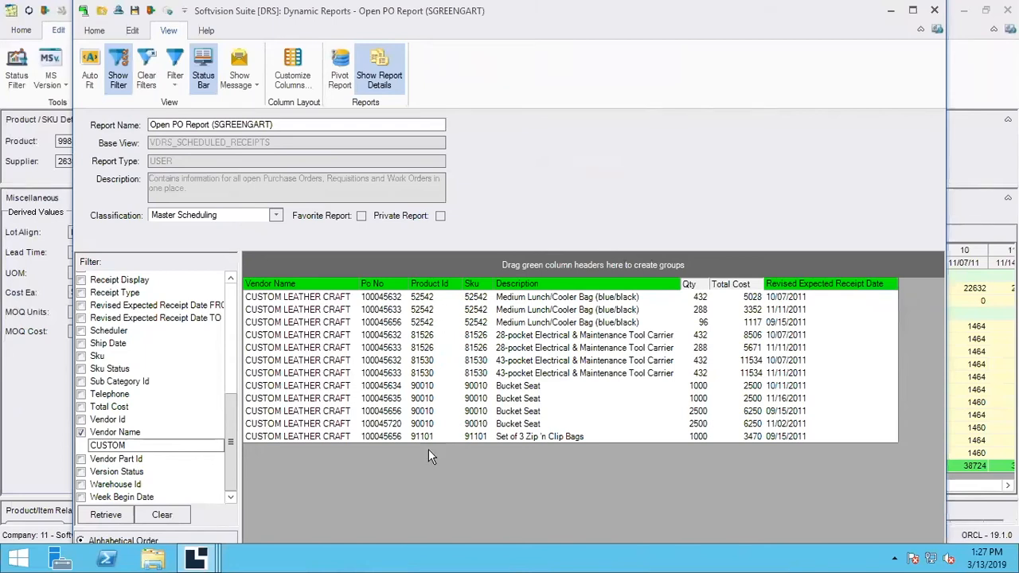
mouse_move(481, 446)
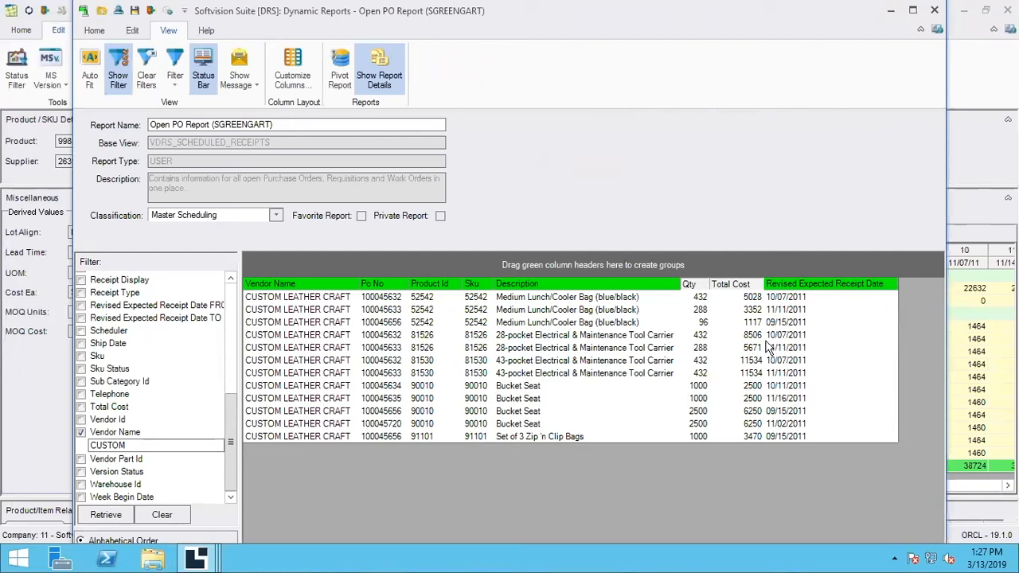
mouse_move(486, 462)
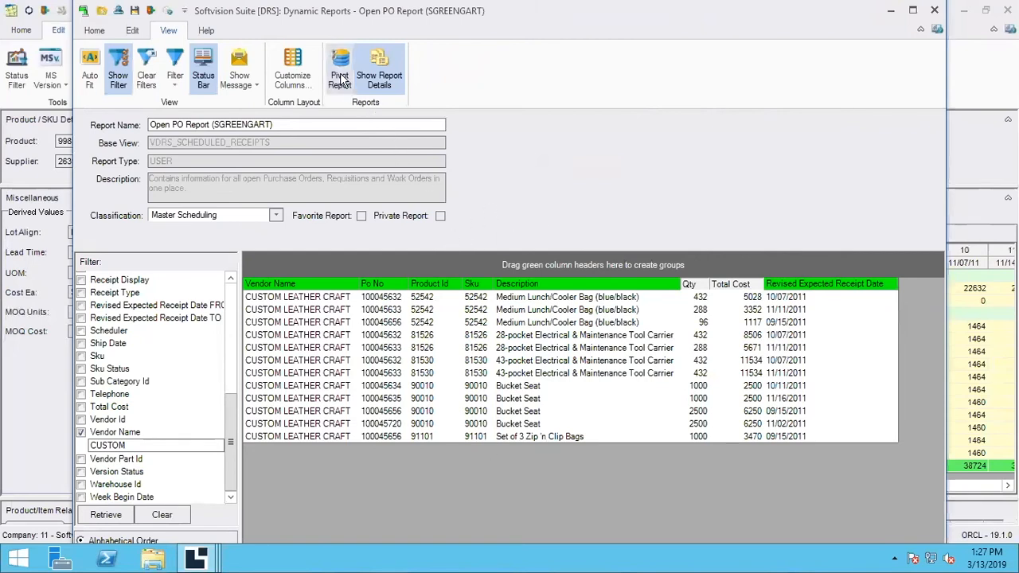
Build a pivot grid with Sku and Description rows, Qty data, and Revised Expected Receipt Date columns.
left_click(338, 67)
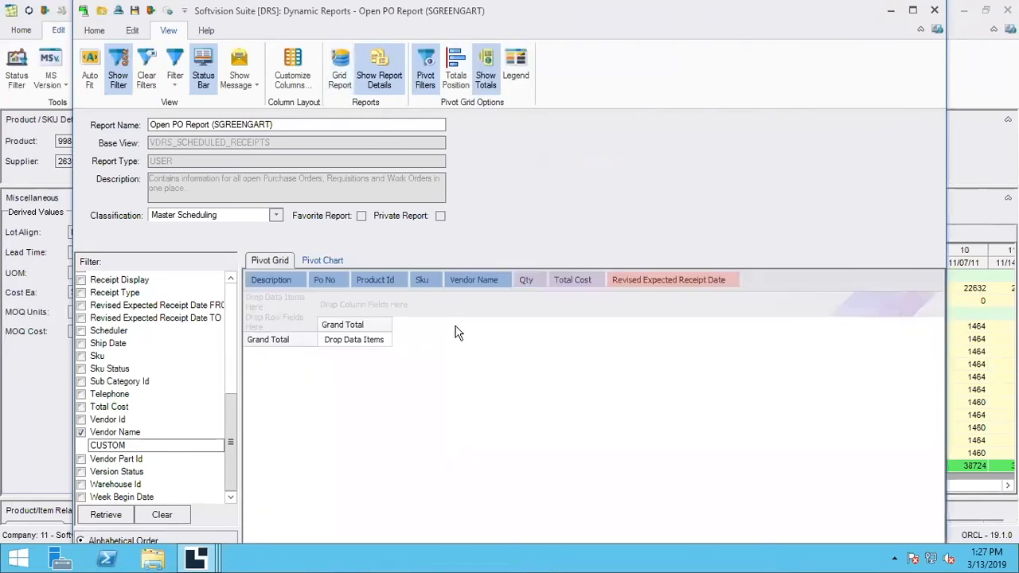
mouse_move(438, 347)
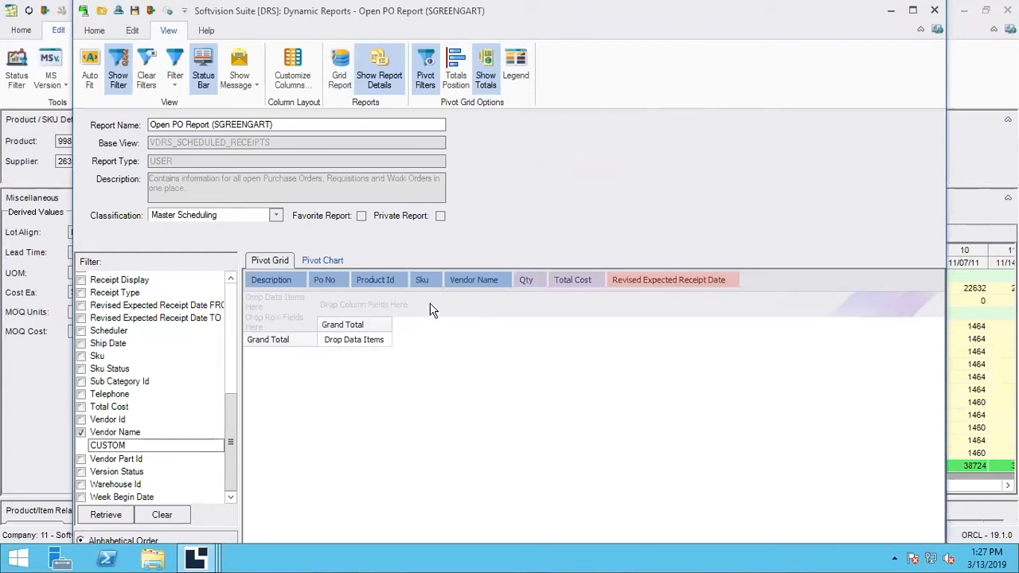
mouse_move(296, 328)
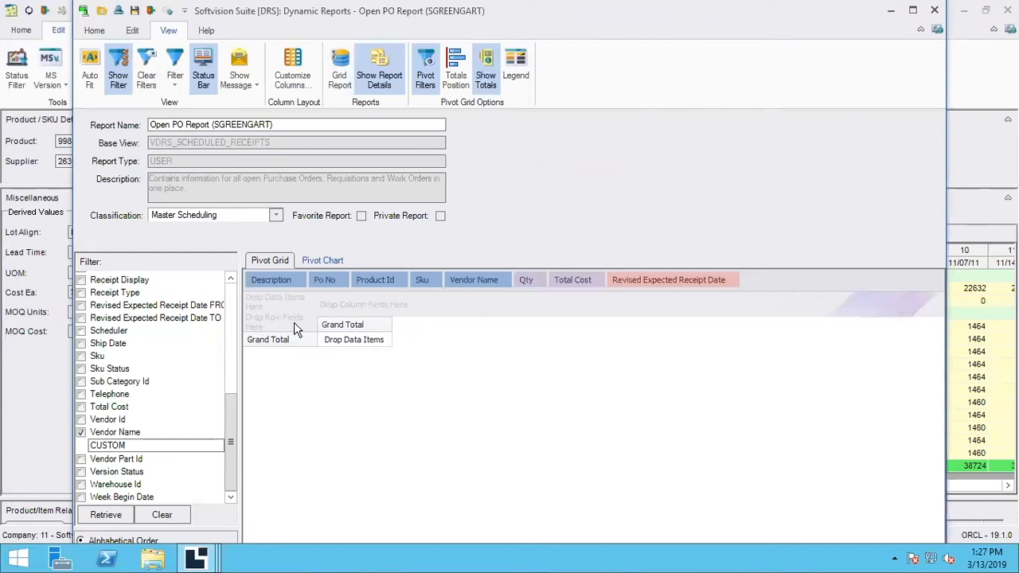
mouse_move(433, 313)
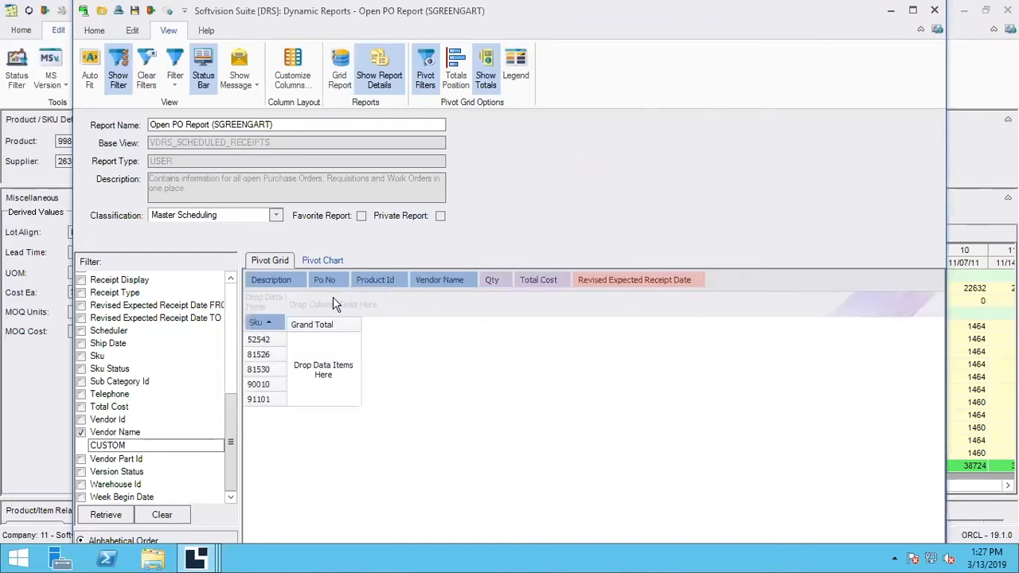
mouse_move(286, 280)
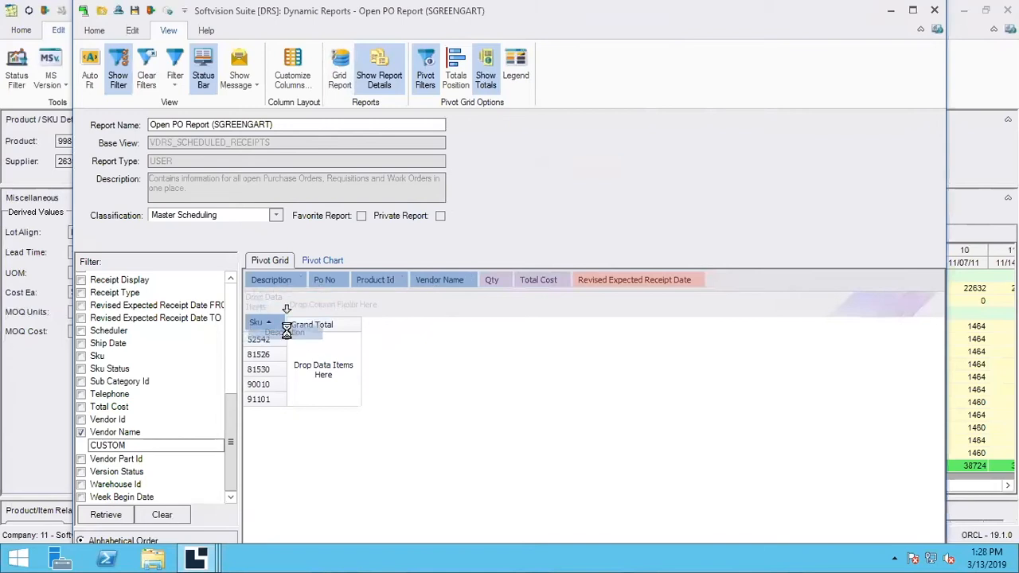
left_click_drag(271, 280, 363, 323)
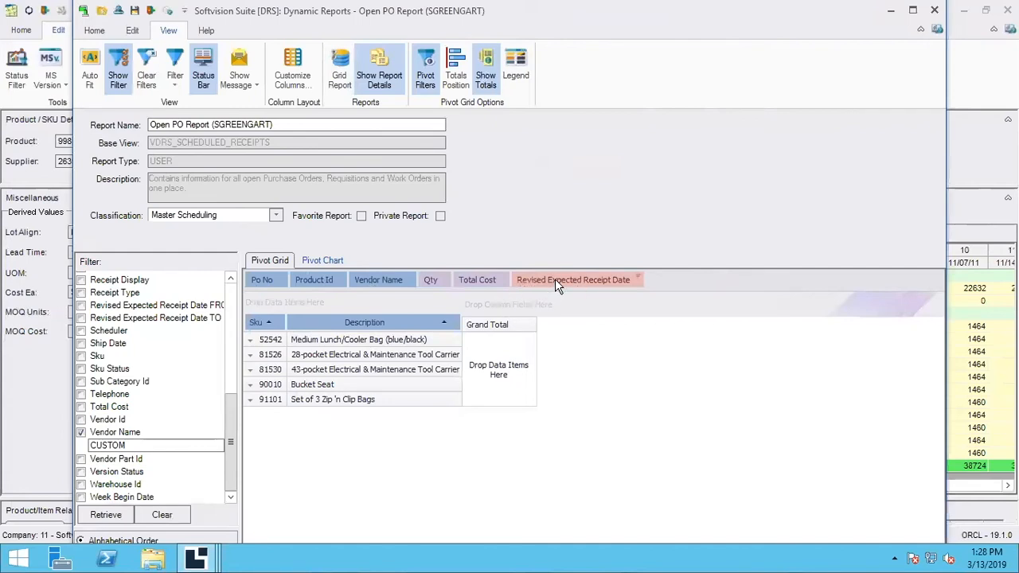
left_click_drag(573, 279, 525, 301)
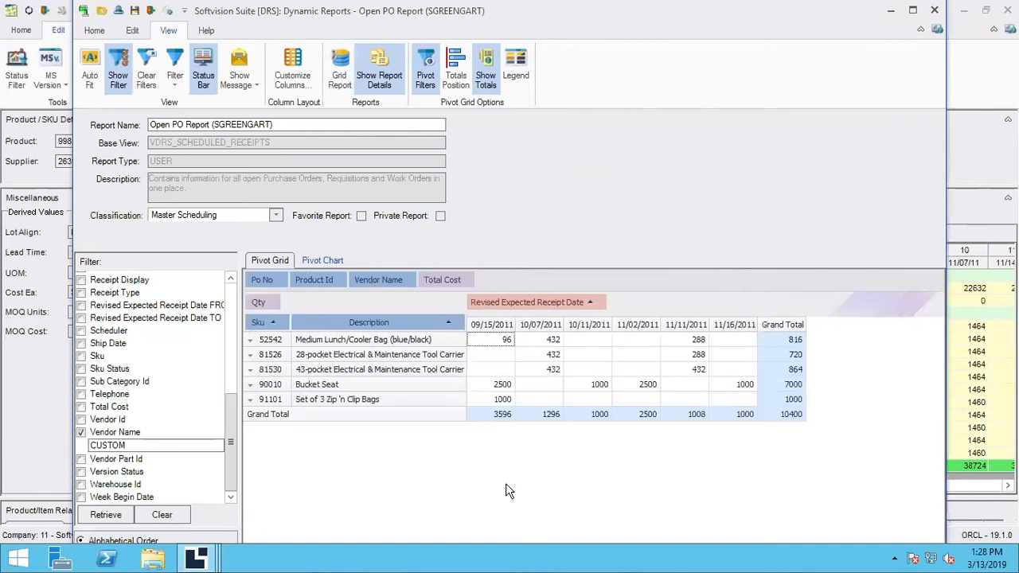
mouse_move(407, 344)
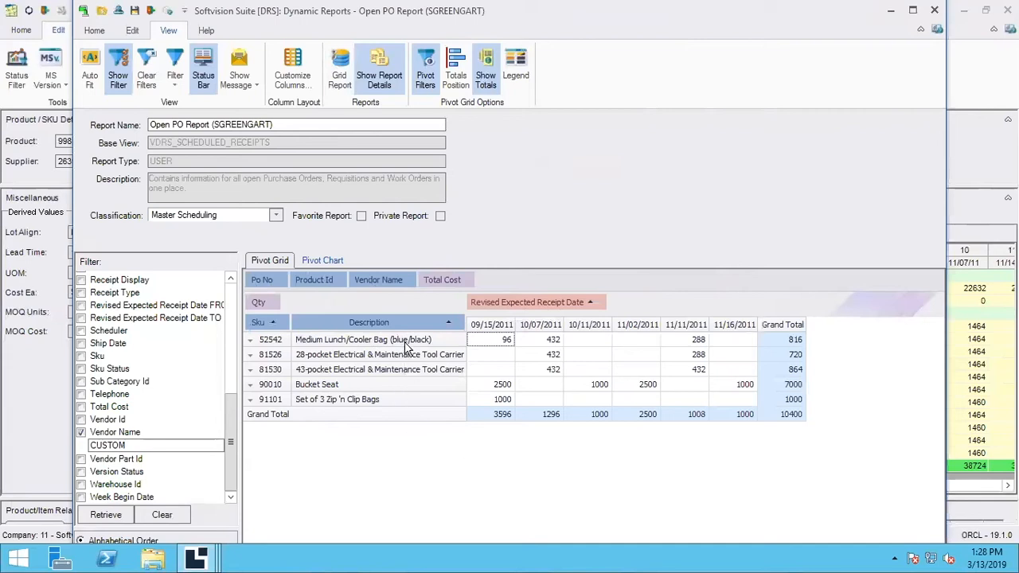
mouse_move(676, 328)
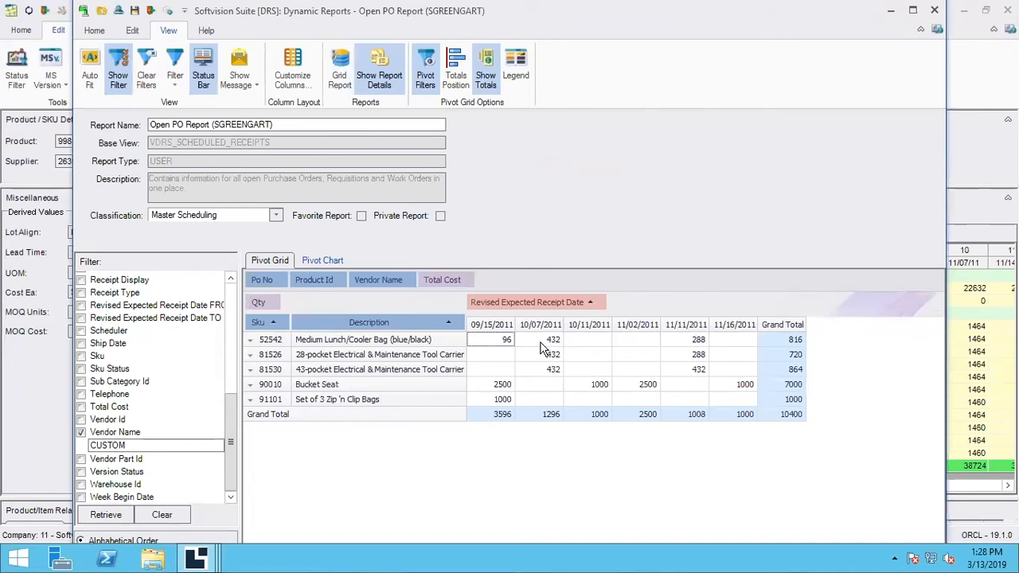
mouse_move(597, 460)
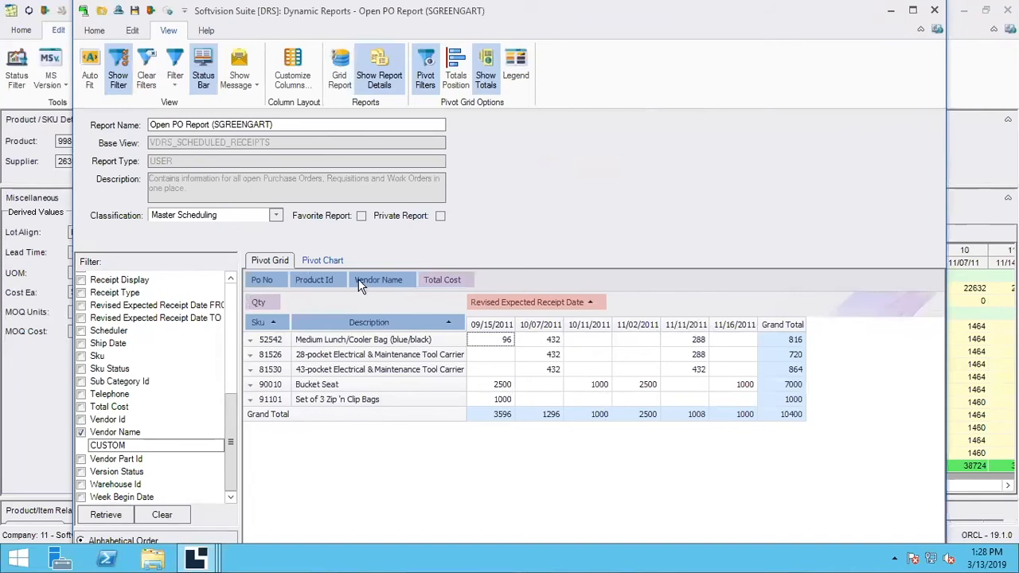
Show the pivot as a chart with receipt dates on the axis and SKUs as legend series.
left_click(322, 260)
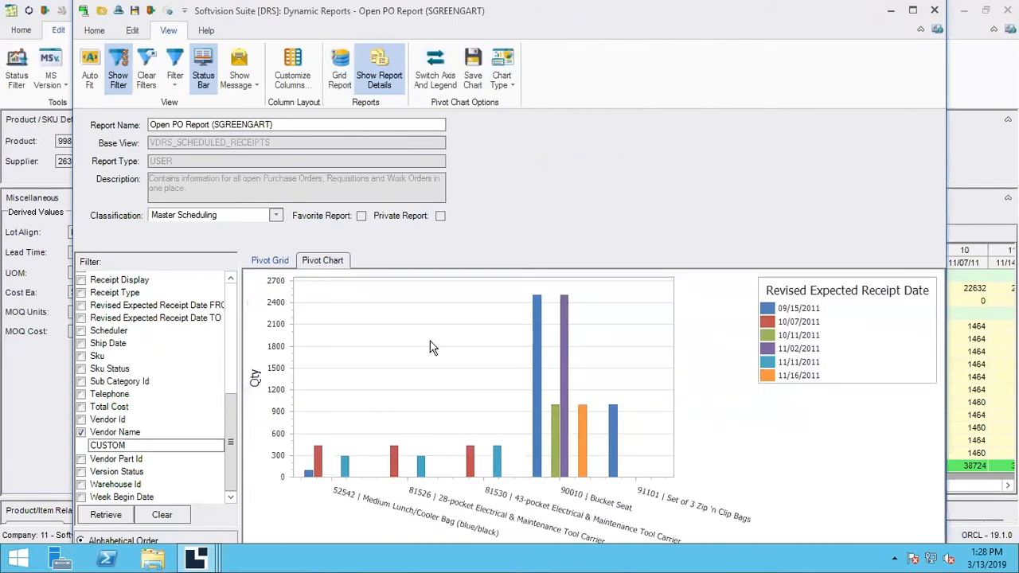
mouse_move(756, 439)
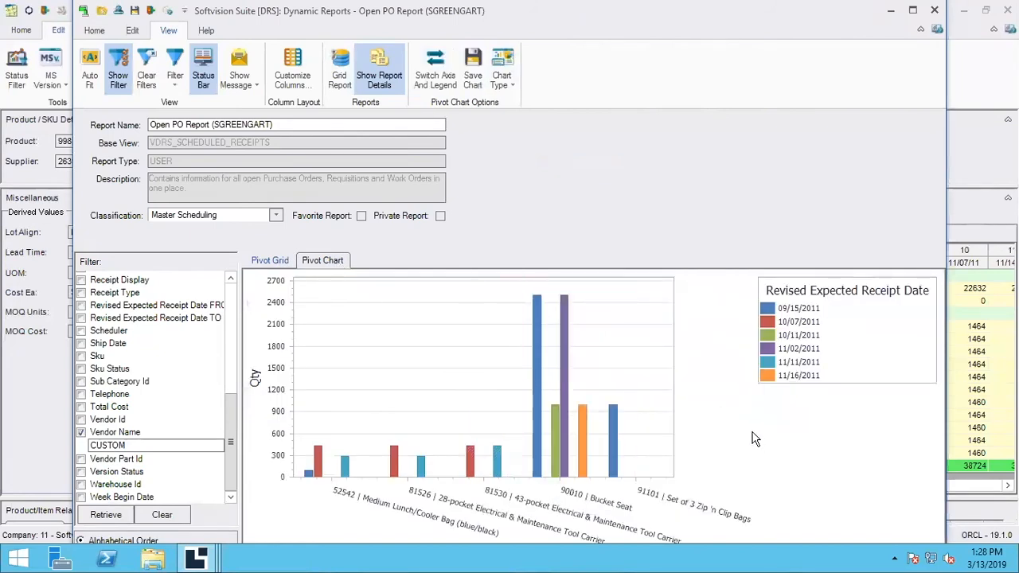
mouse_move(710, 438)
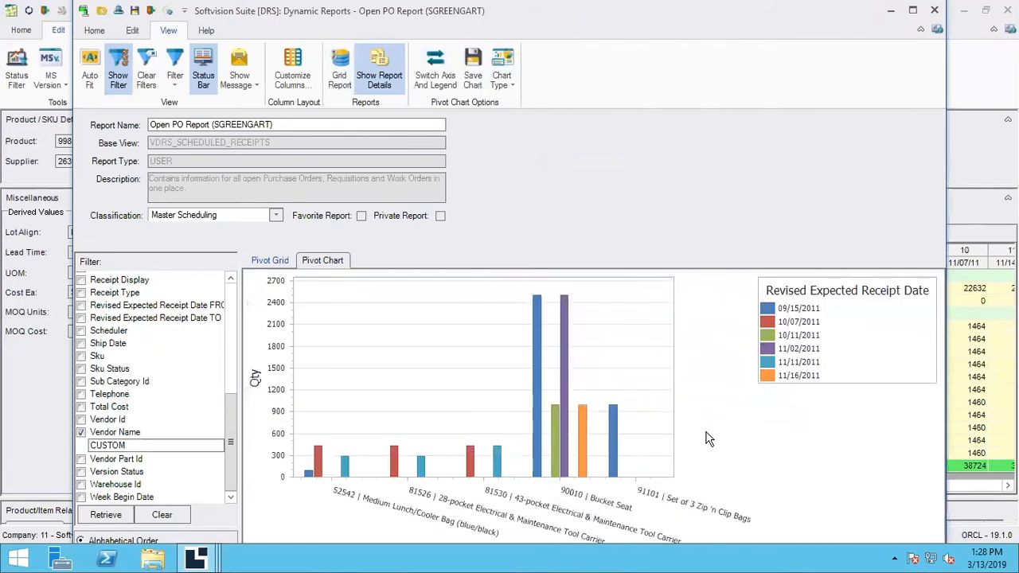
mouse_move(732, 297)
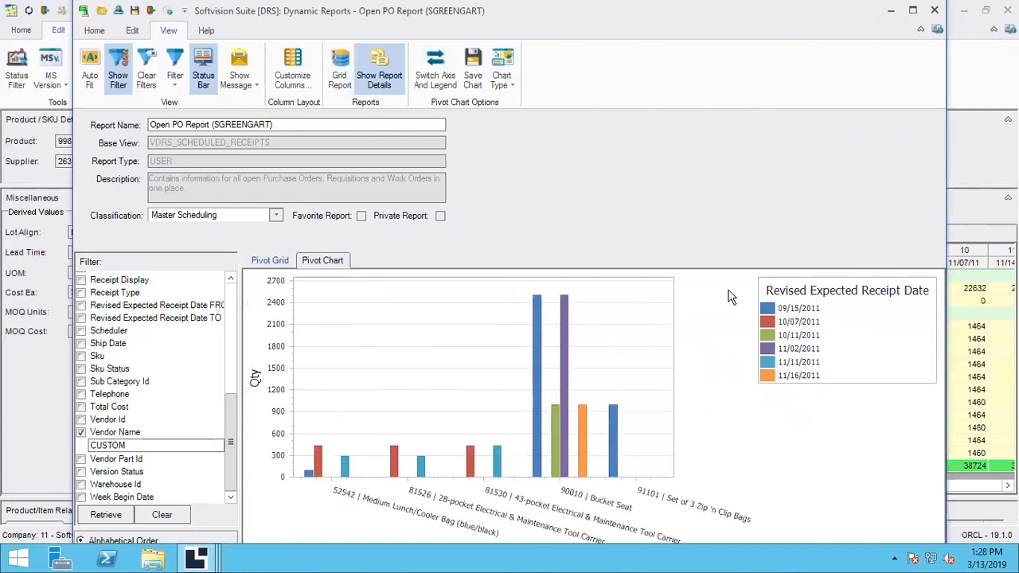
mouse_move(434, 76)
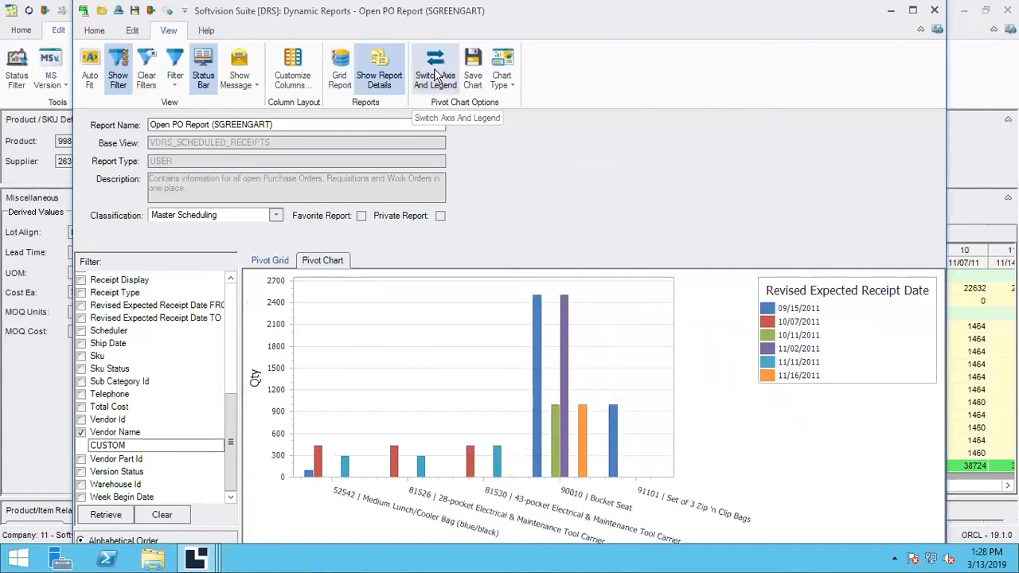
left_click(434, 63)
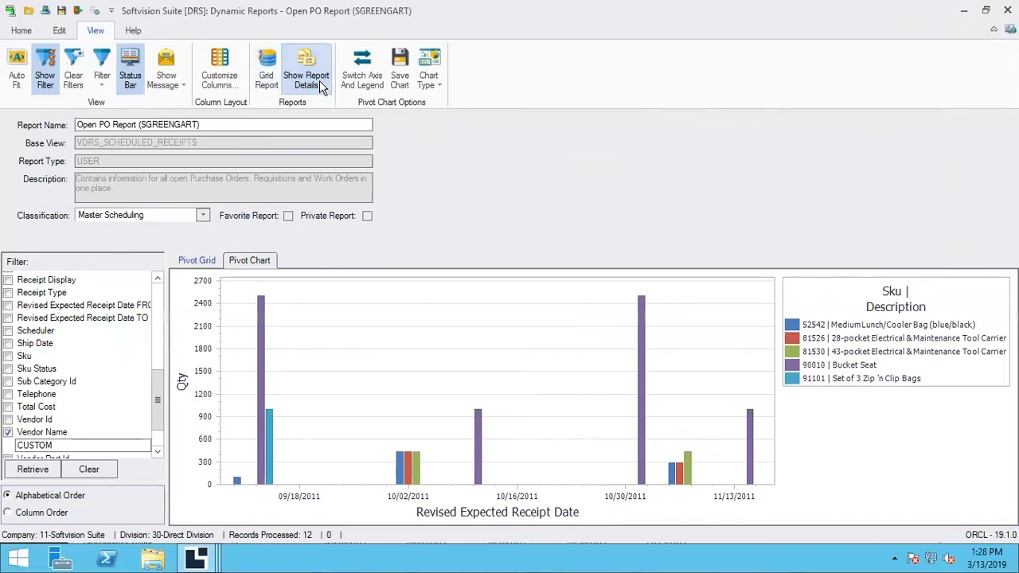
Return to the pivot grid and bring up the actionable items for SKU 52542.
left_click(197, 260)
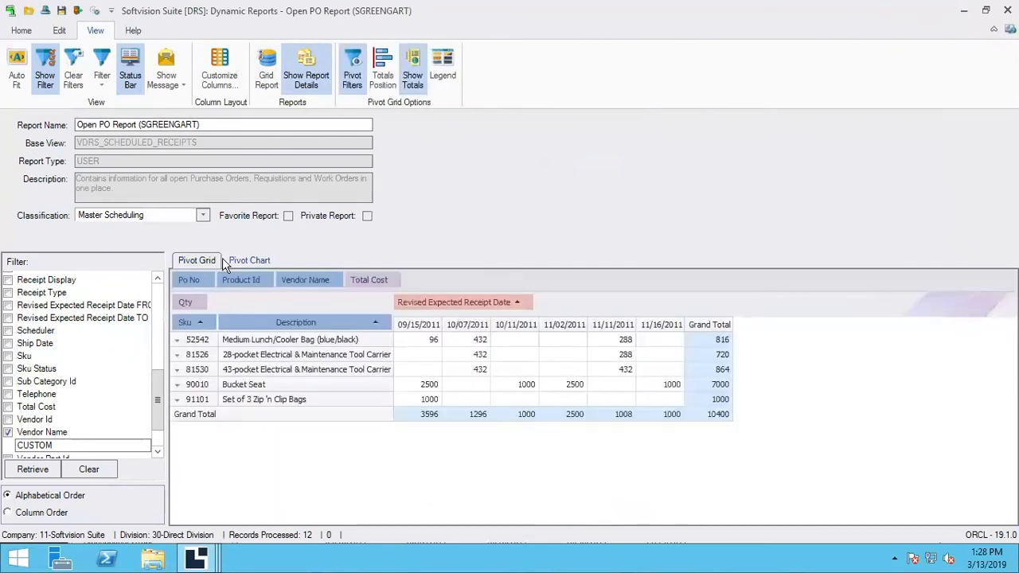
mouse_move(472, 173)
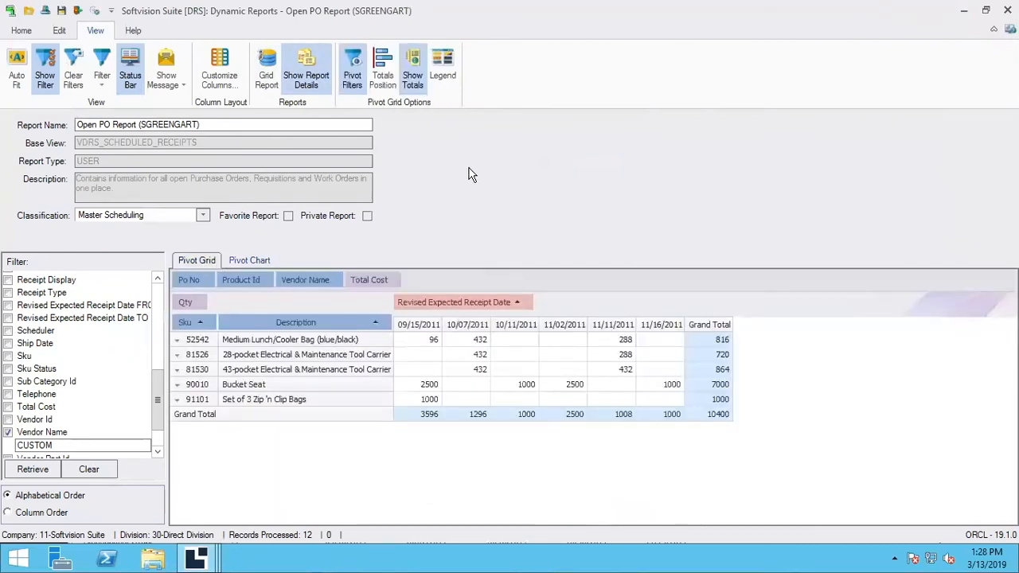
mouse_move(460, 209)
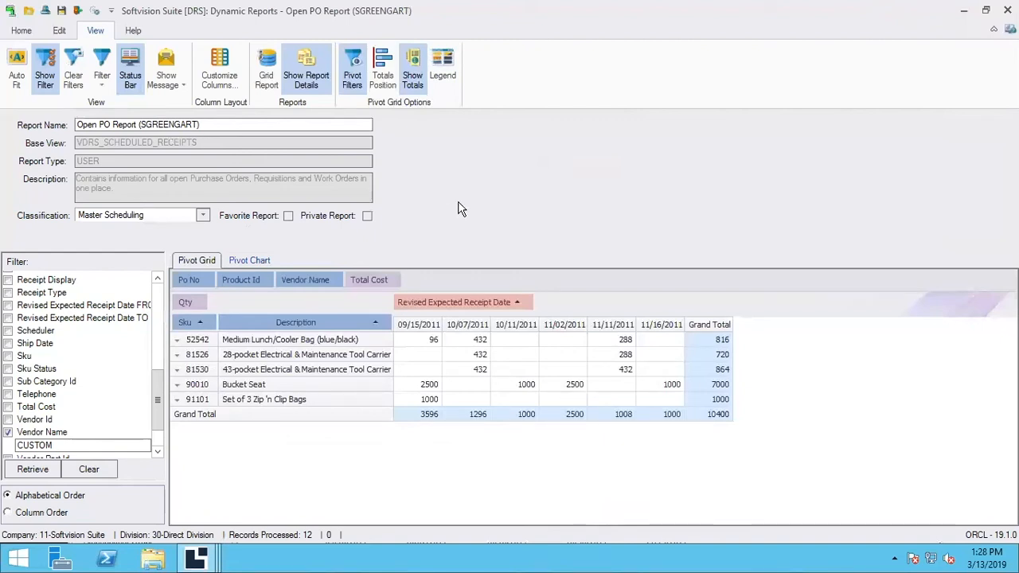
mouse_move(464, 218)
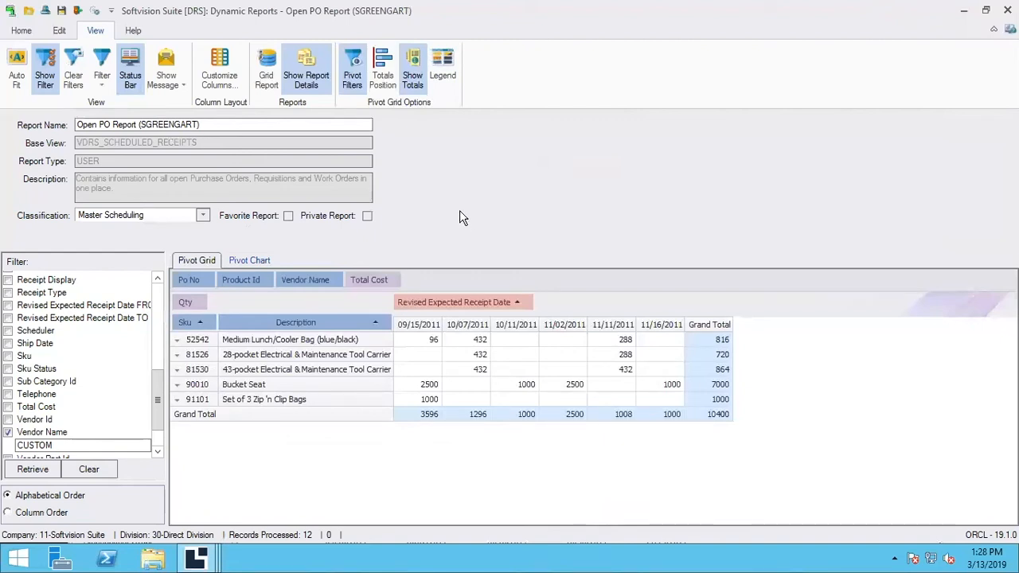
mouse_move(448, 308)
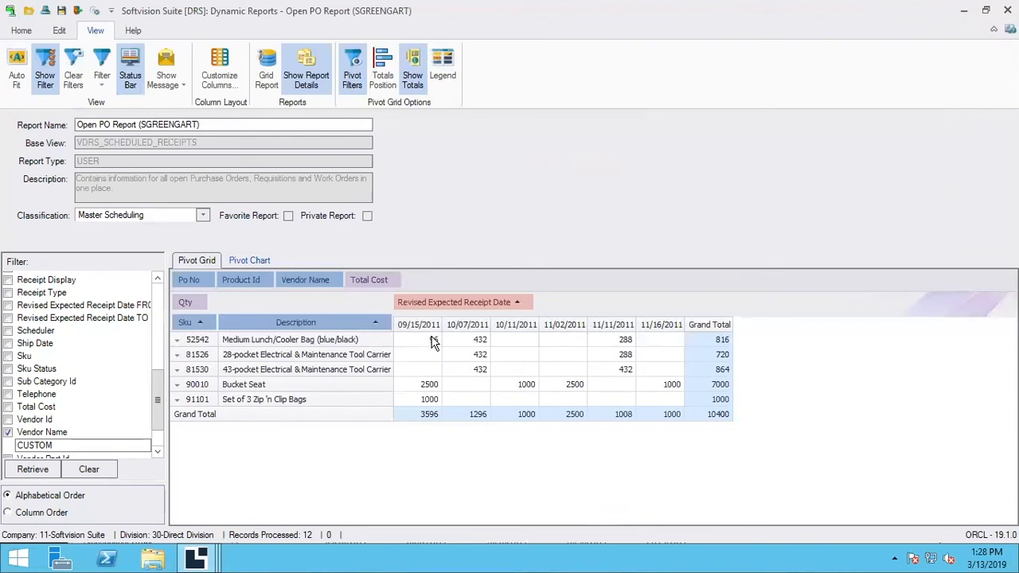
right_click(432, 339)
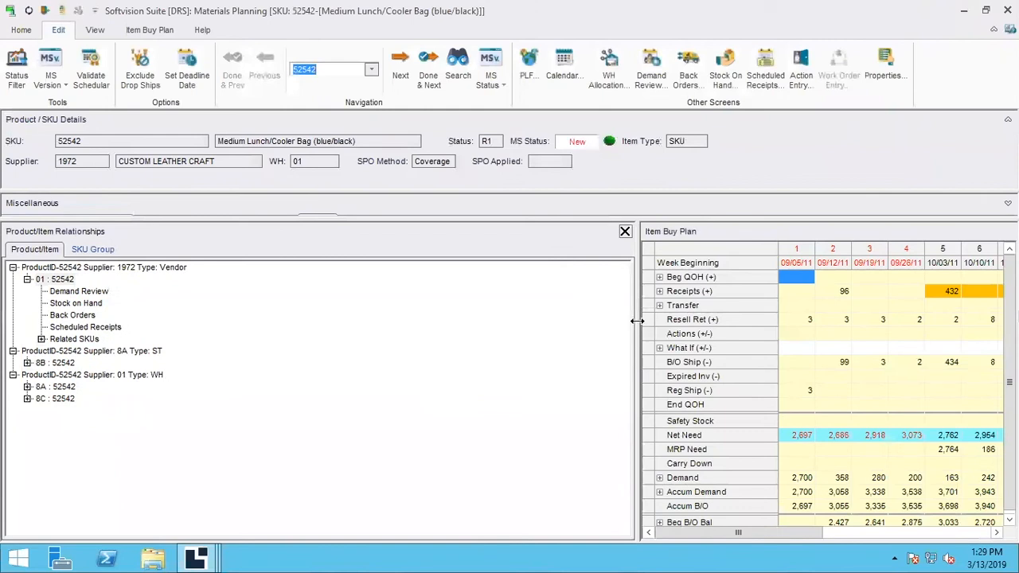
Widen the Item Buy Plan pane, step through SKUs 81526, 81530, 90010 and 91101, then leave Materials Planning.
left_click_drag(637, 321, 255, 354)
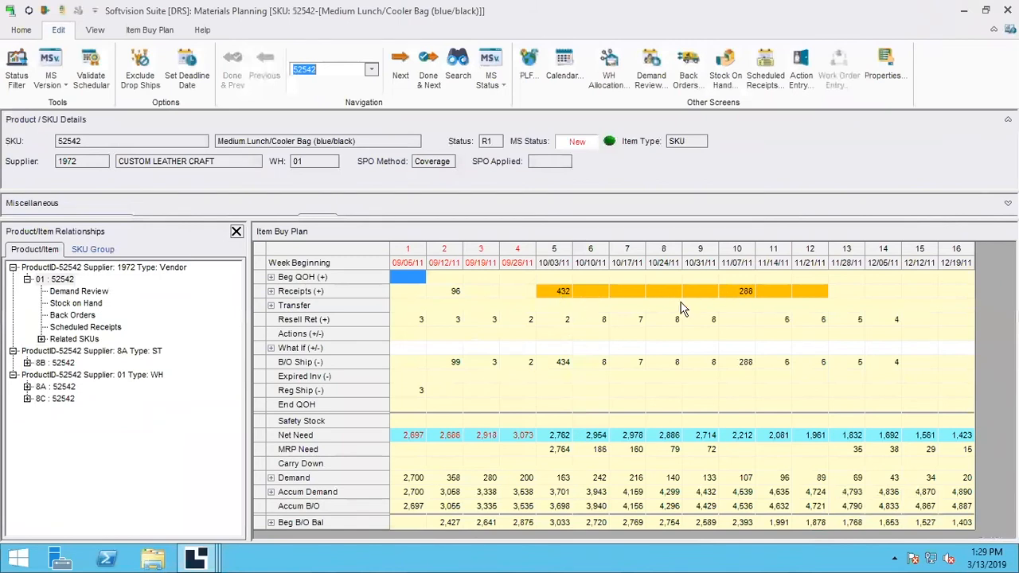
mouse_move(482, 143)
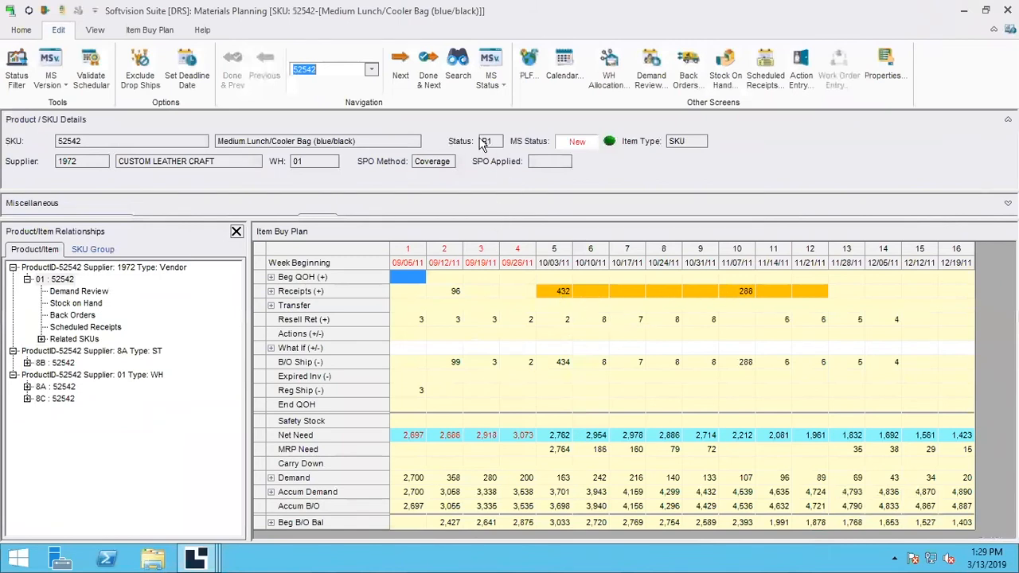
left_click(400, 63)
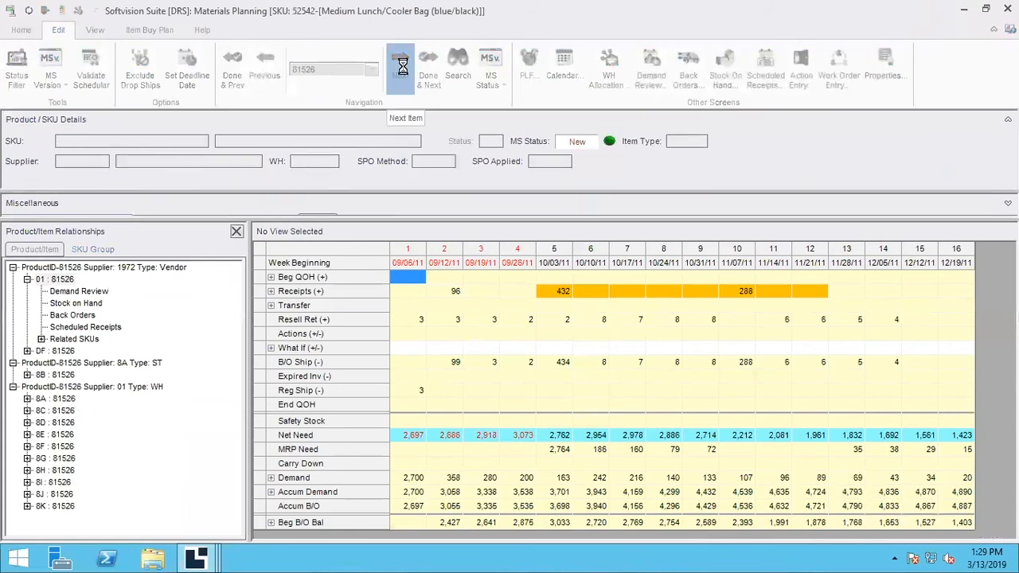
left_click(398, 63)
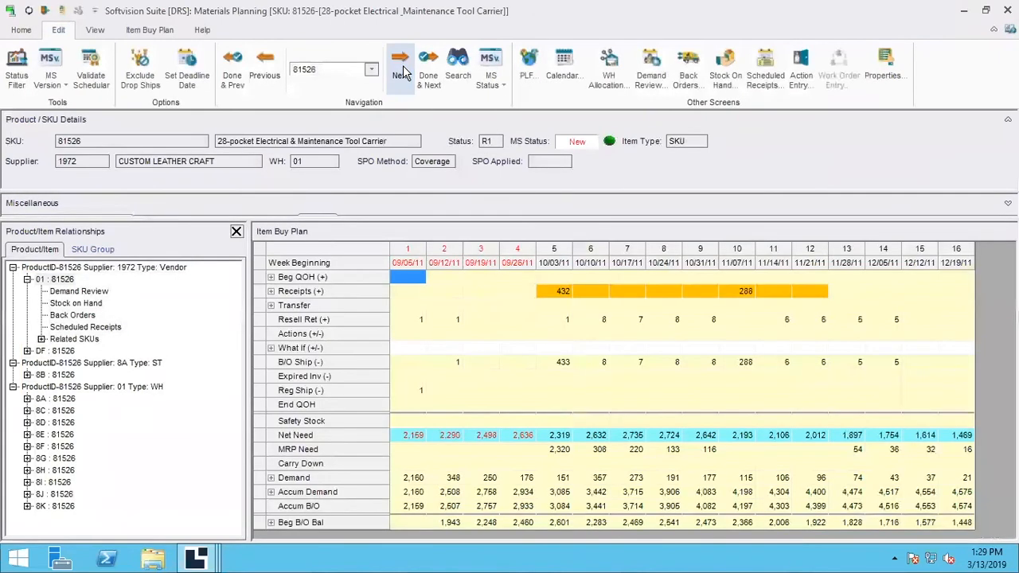
mouse_move(398, 67)
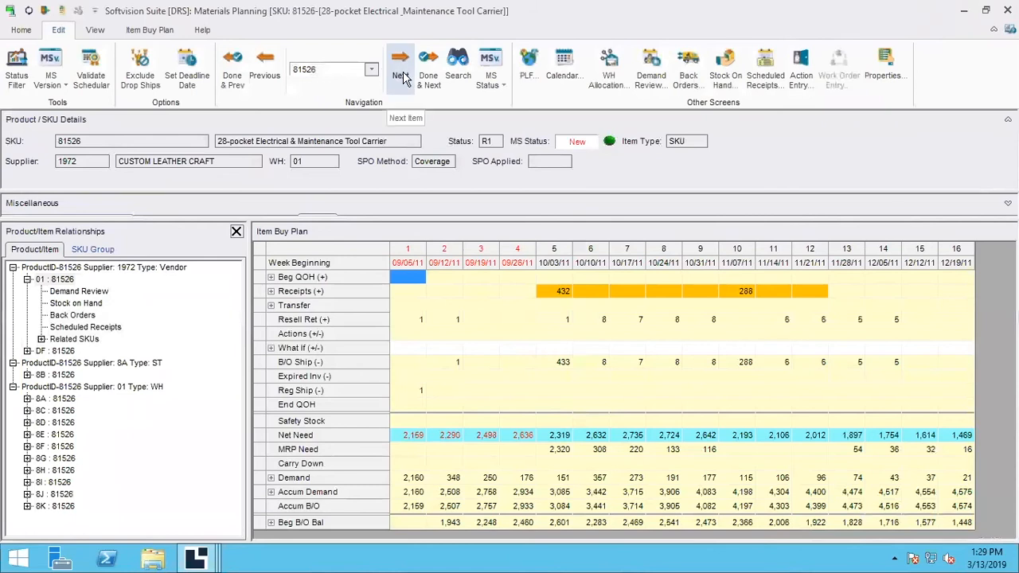
left_click(399, 64)
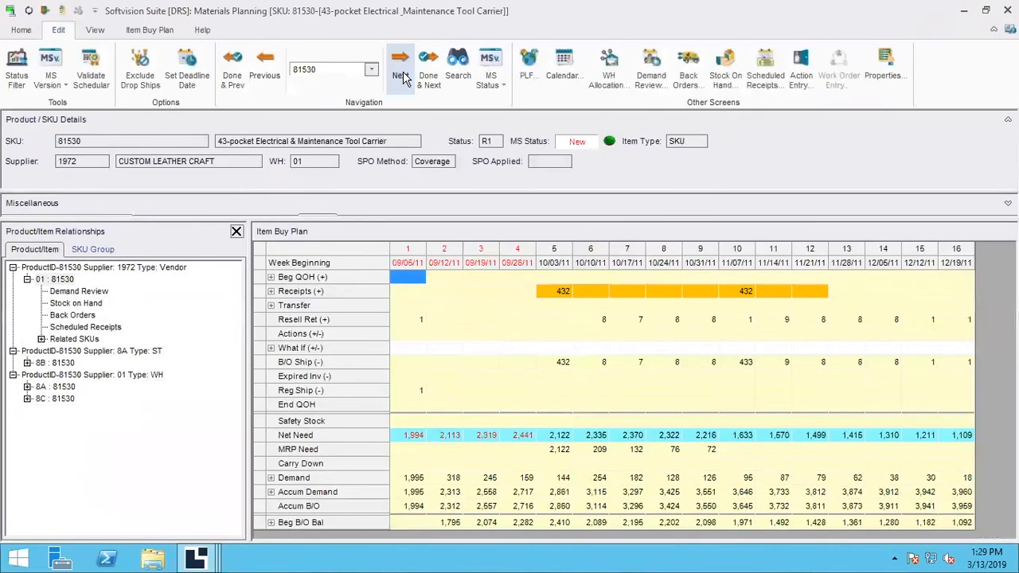
left_click(400, 59)
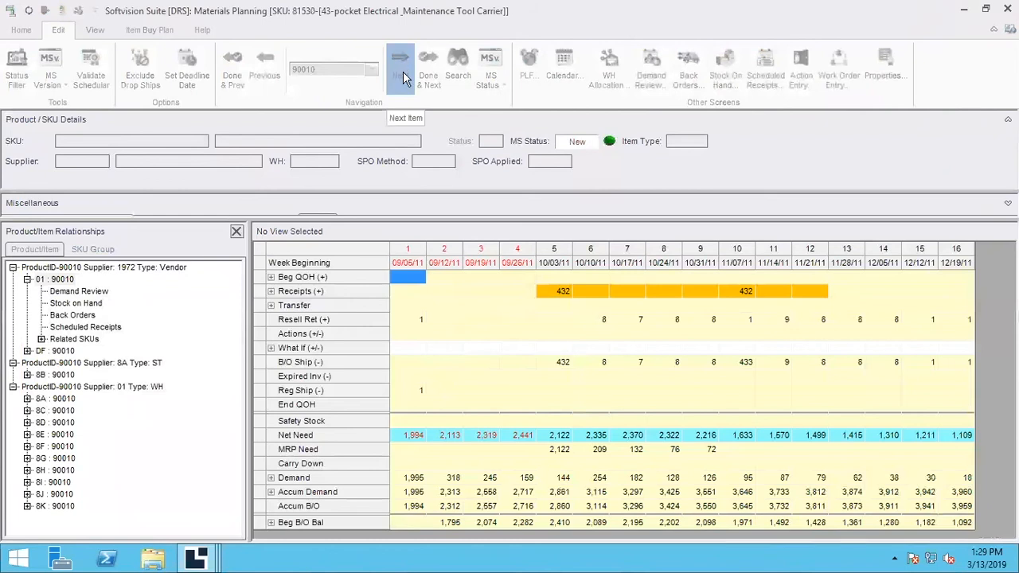
left_click(401, 57)
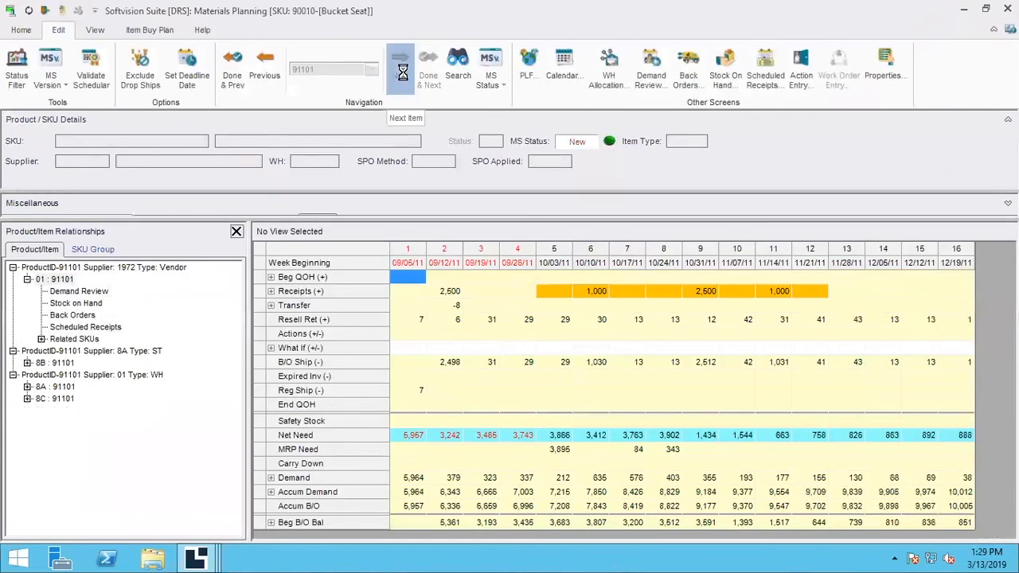
left_click(399, 67)
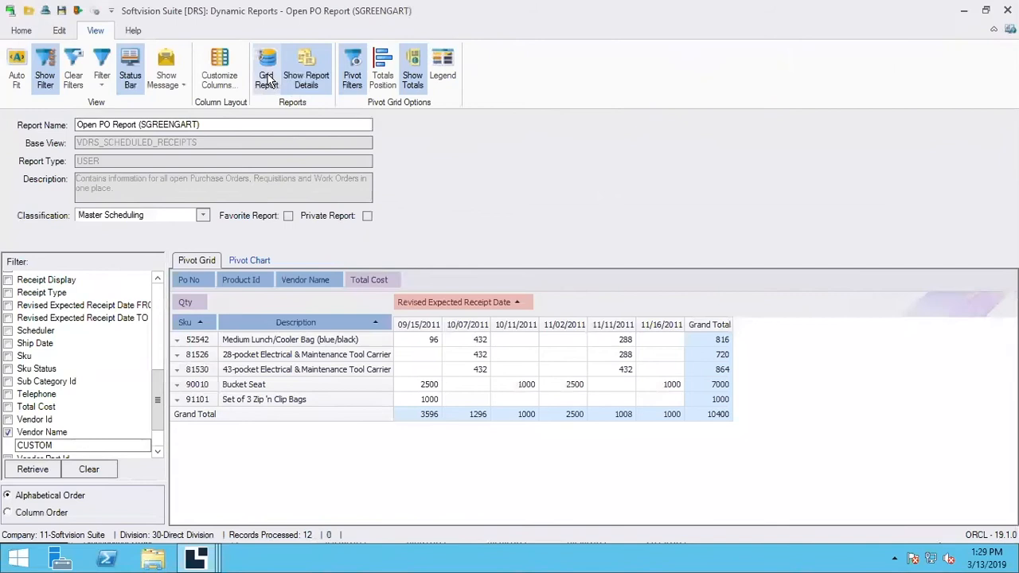
Switch to the flat Grid Report and view the actionable-item menus for product and SKU 52542.
left_click(267, 67)
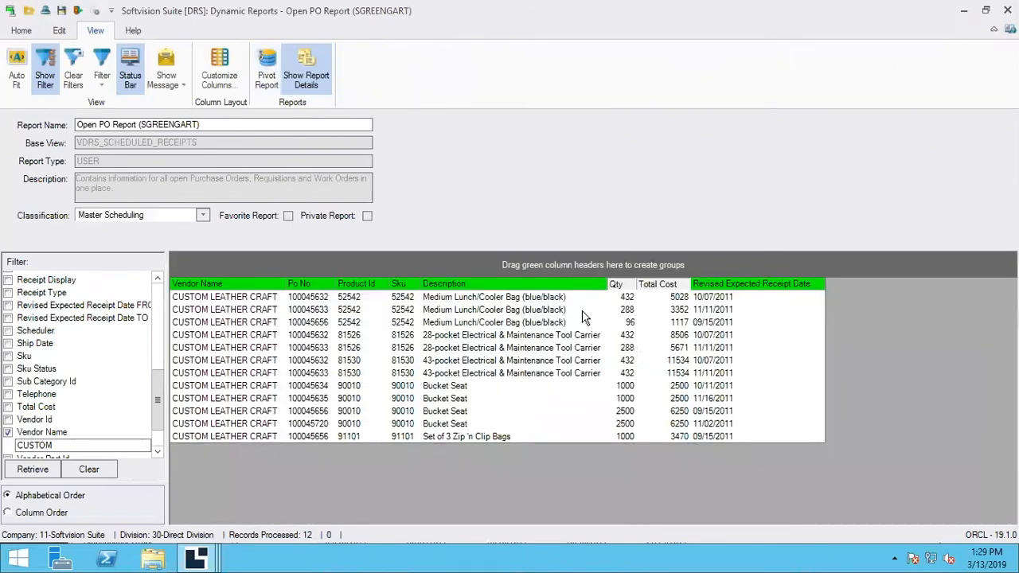
left_click(356, 296)
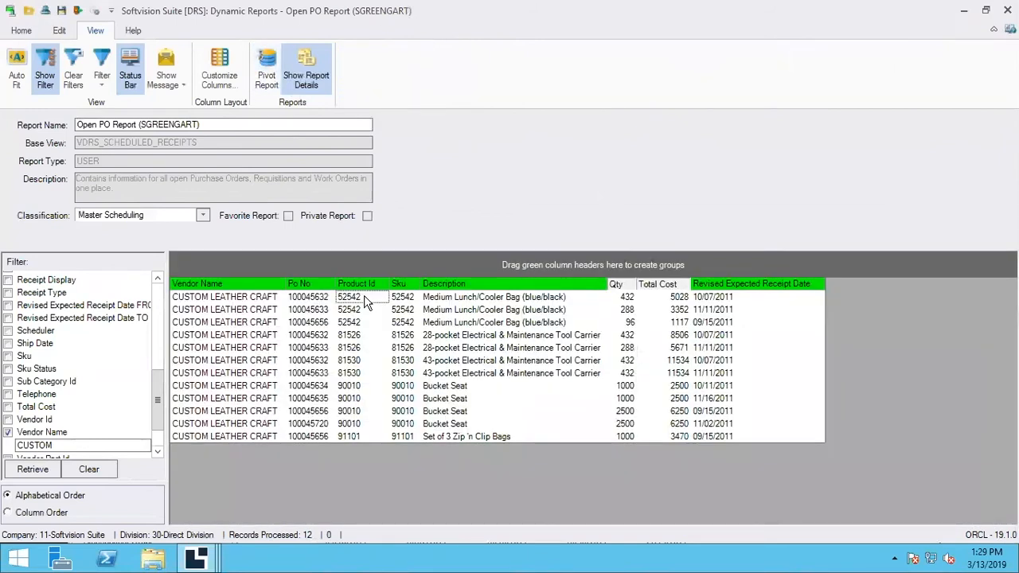
right_click(356, 297)
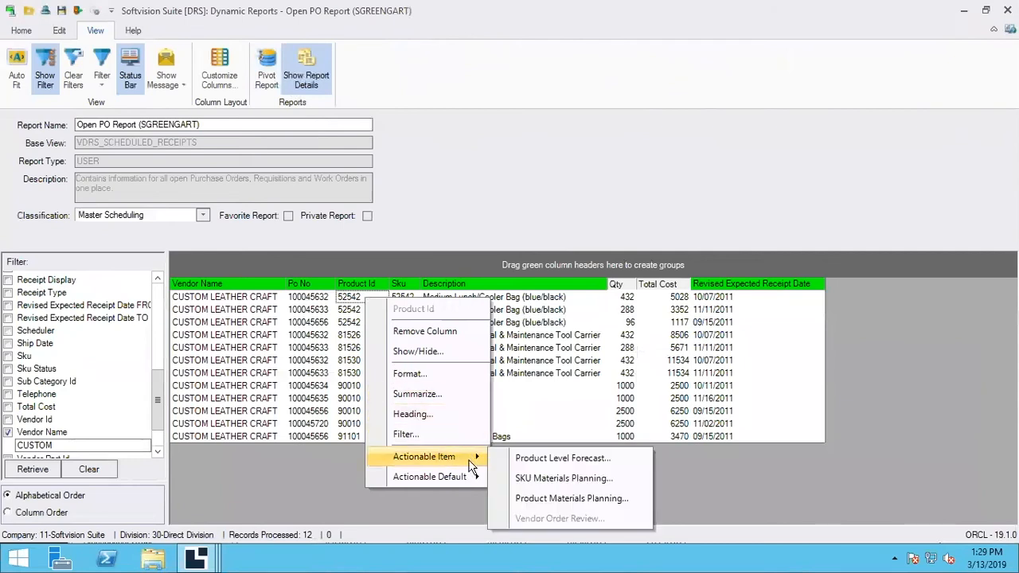
mouse_move(430, 477)
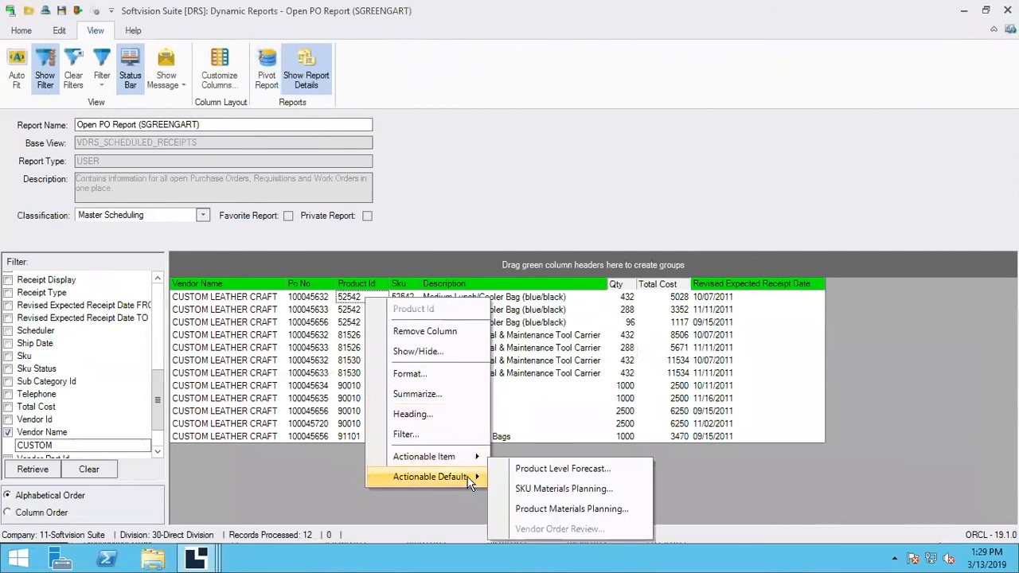
mouse_move(563, 489)
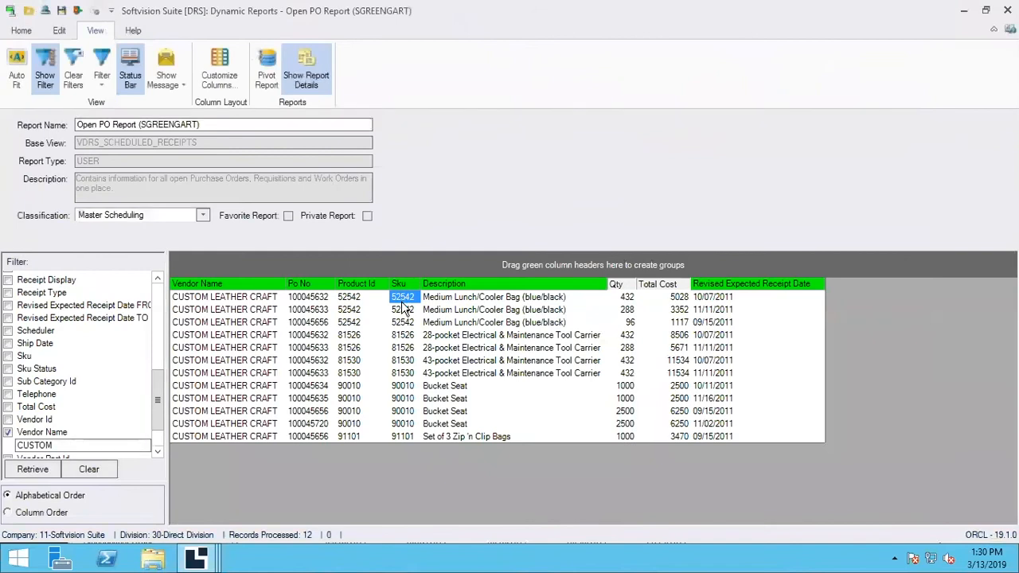
right_click(402, 296)
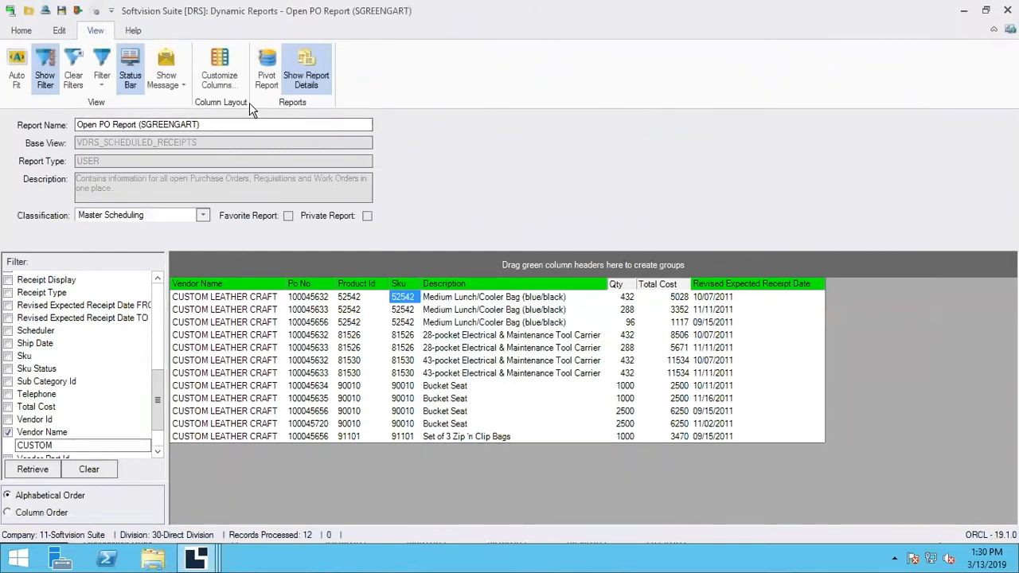
mouse_move(151, 144)
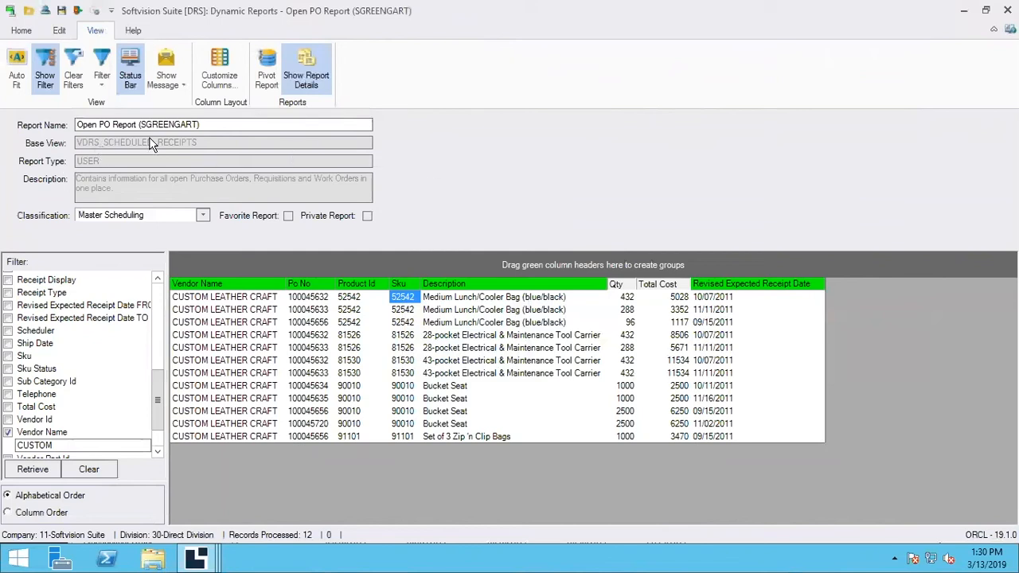
mouse_move(353, 98)
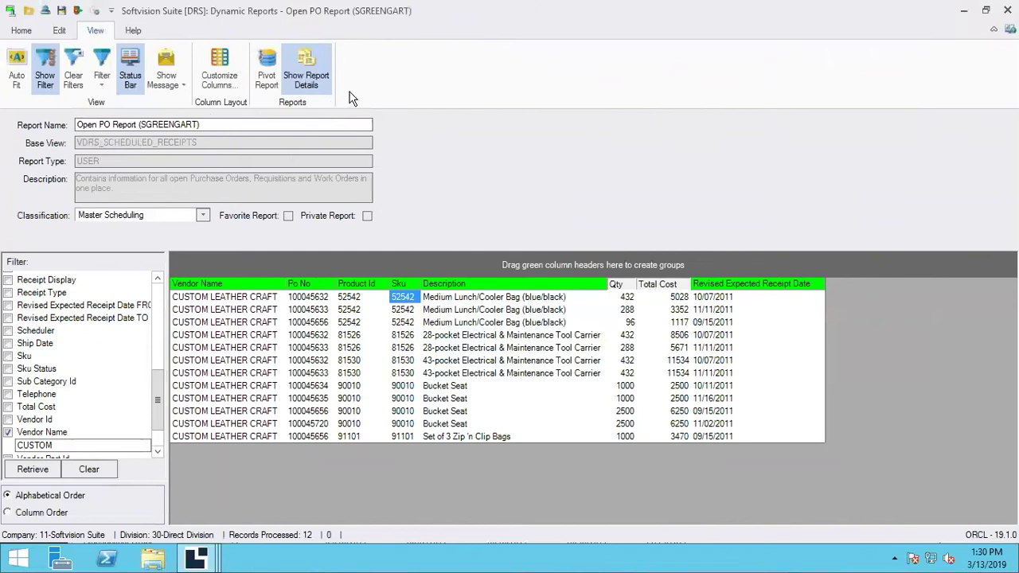
Launch the Configuration Utility from the Home tab and acknowledge both warning messages.
left_click(20, 30)
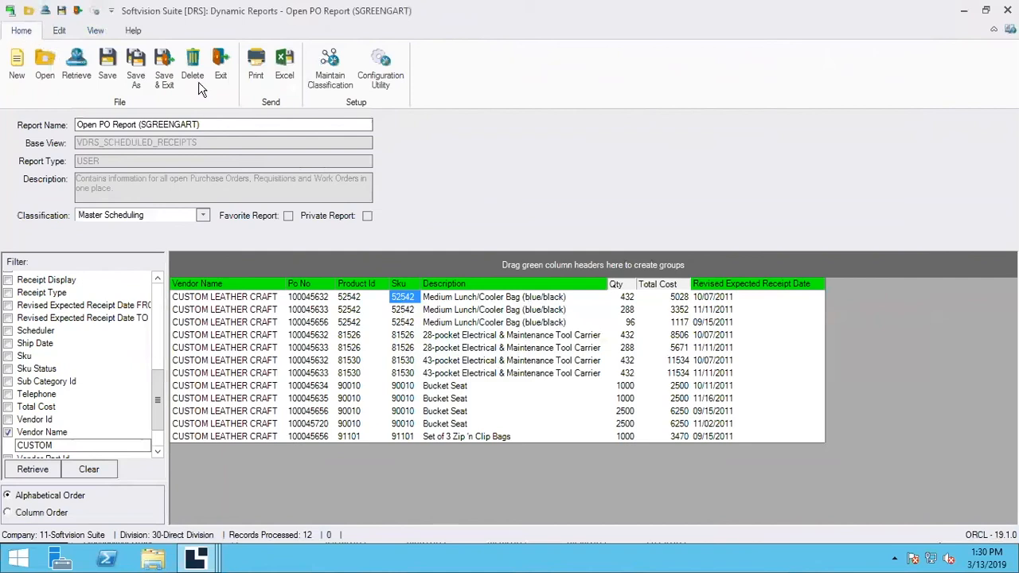
mouse_move(380, 64)
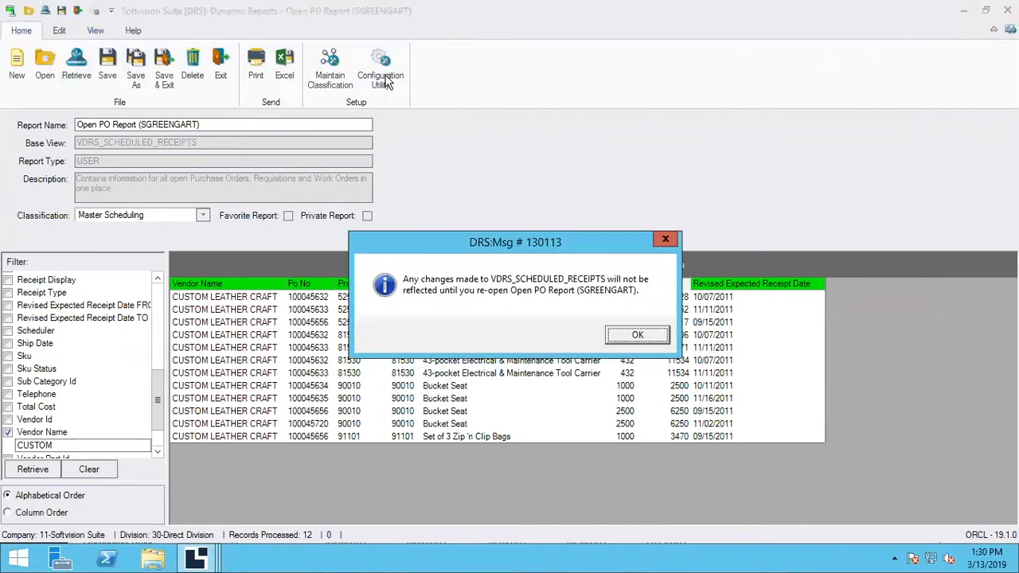
mouse_move(583, 290)
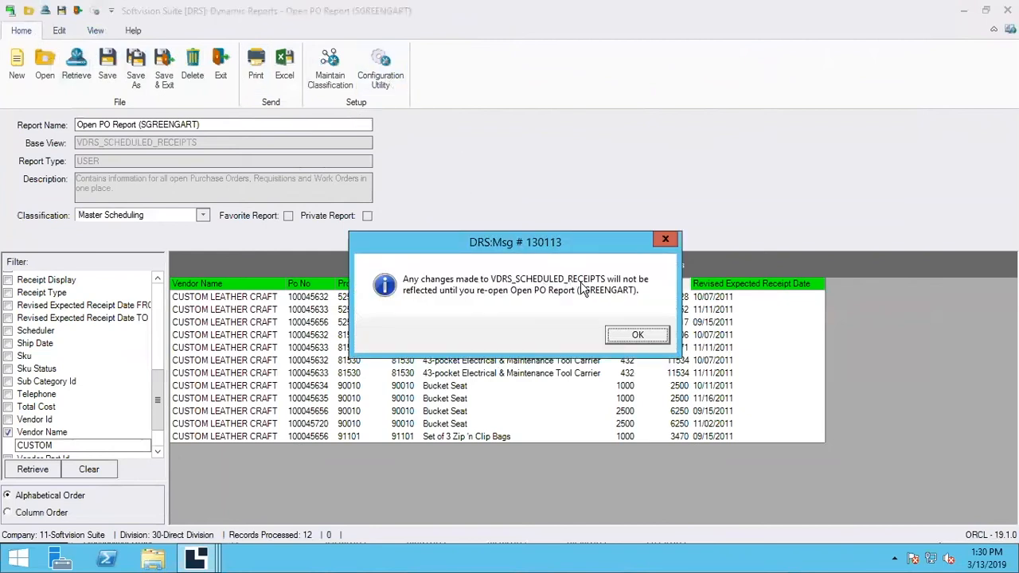
mouse_move(566, 305)
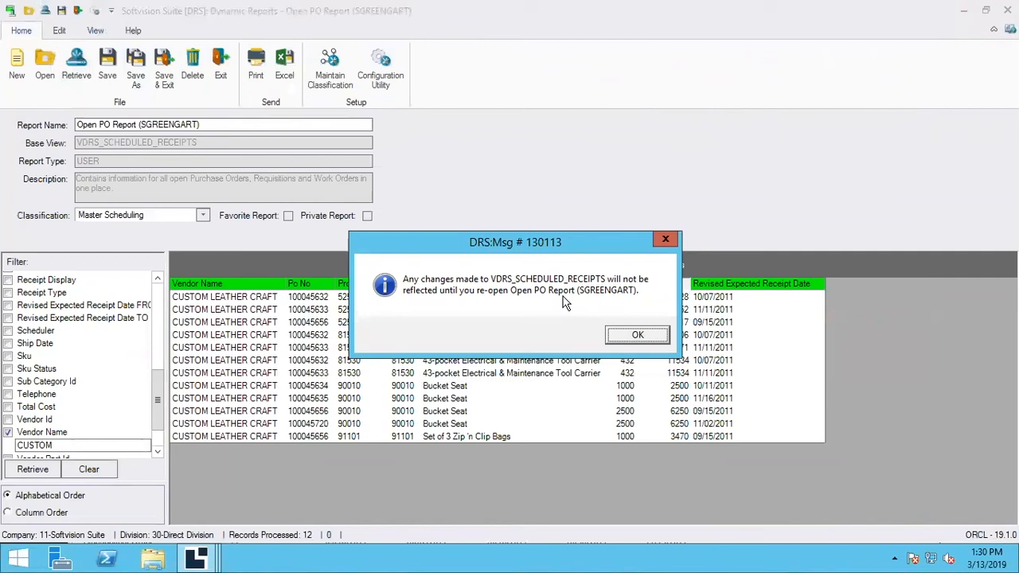
mouse_move(568, 306)
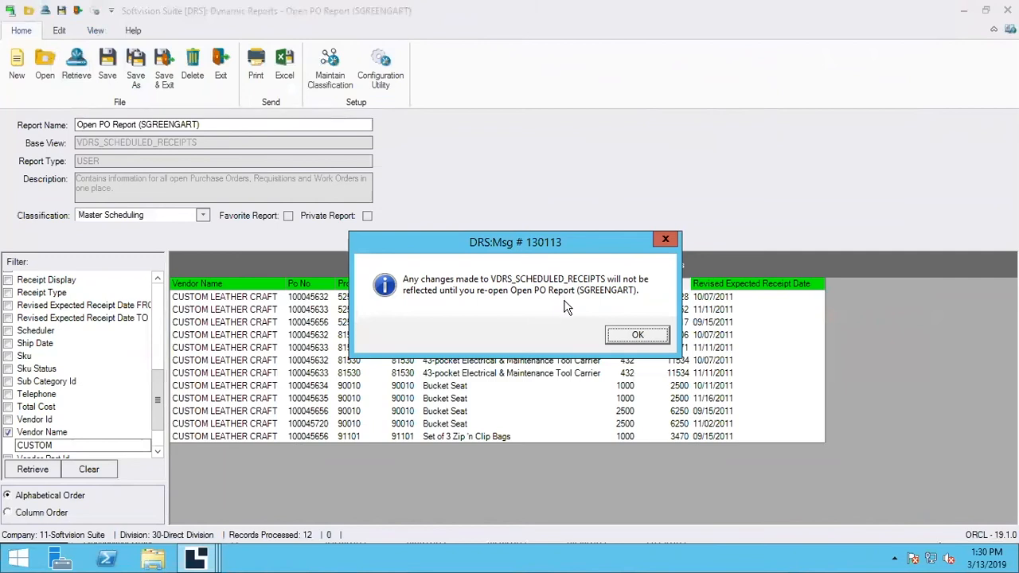
left_click(637, 334)
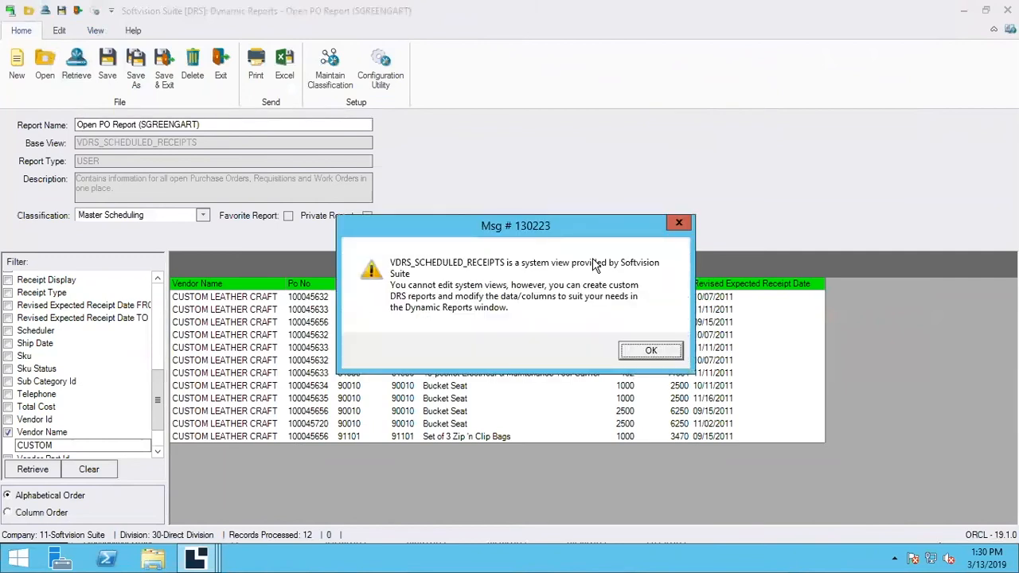
mouse_move(652, 351)
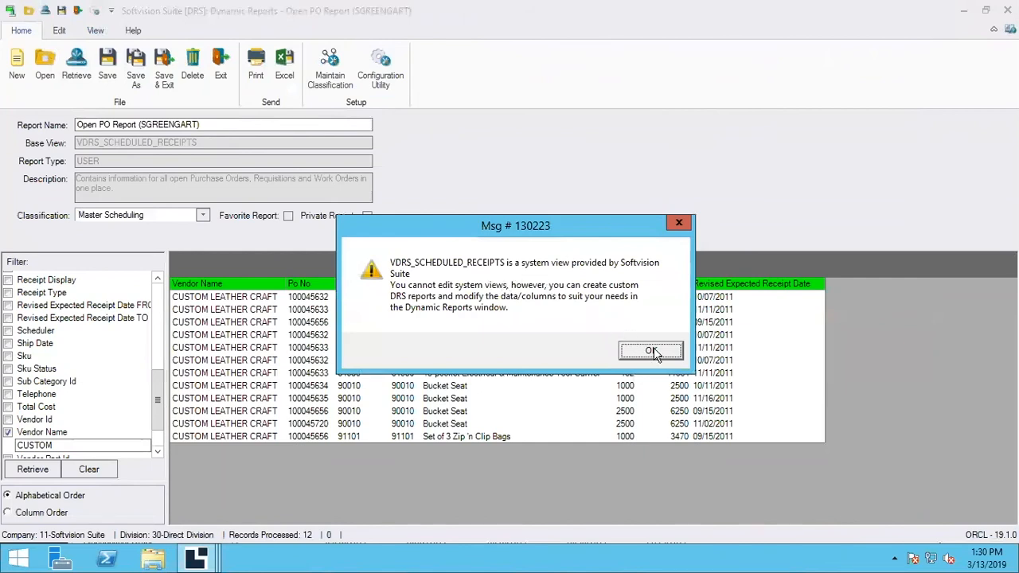
left_click(651, 350)
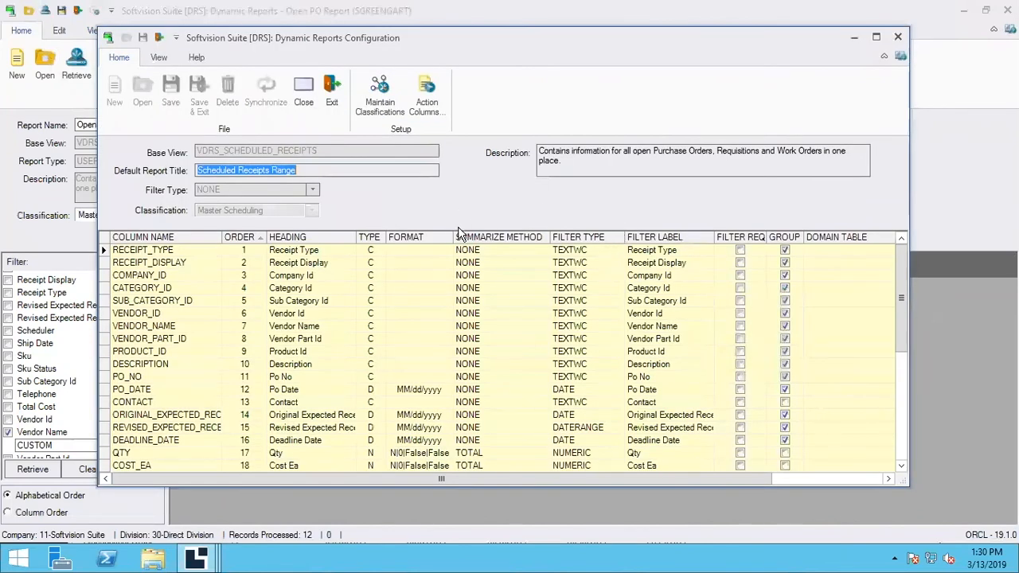
mouse_move(427, 92)
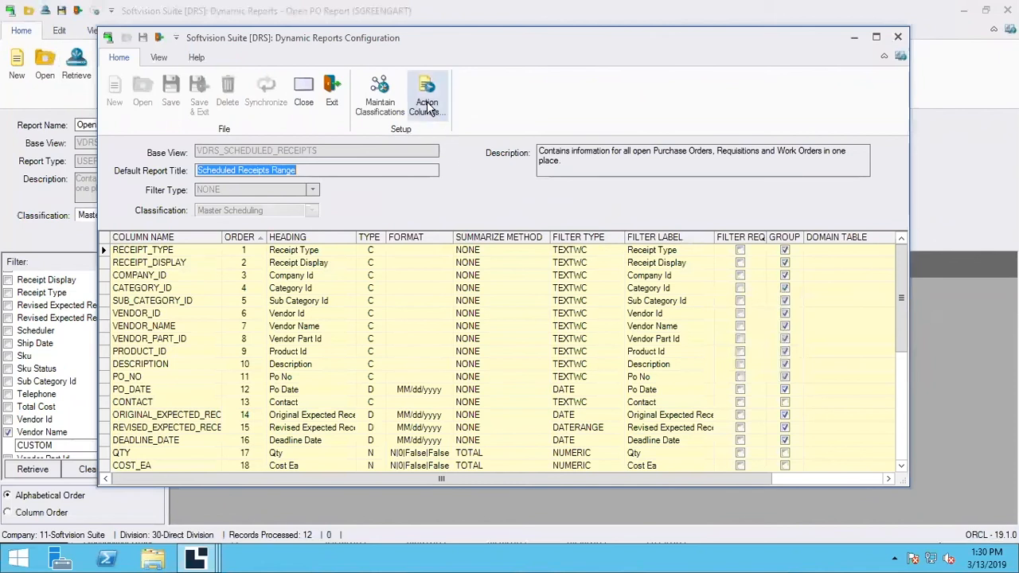
In Action Items, toggle the Product Level Forecasting link and choose the report column feeding the SKU field.
left_click(426, 89)
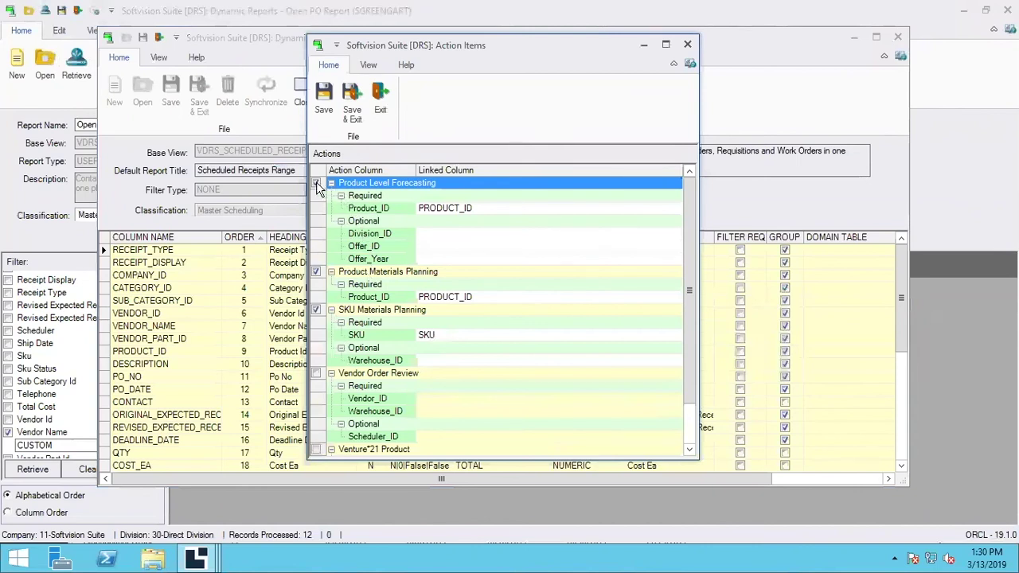
left_click(316, 182)
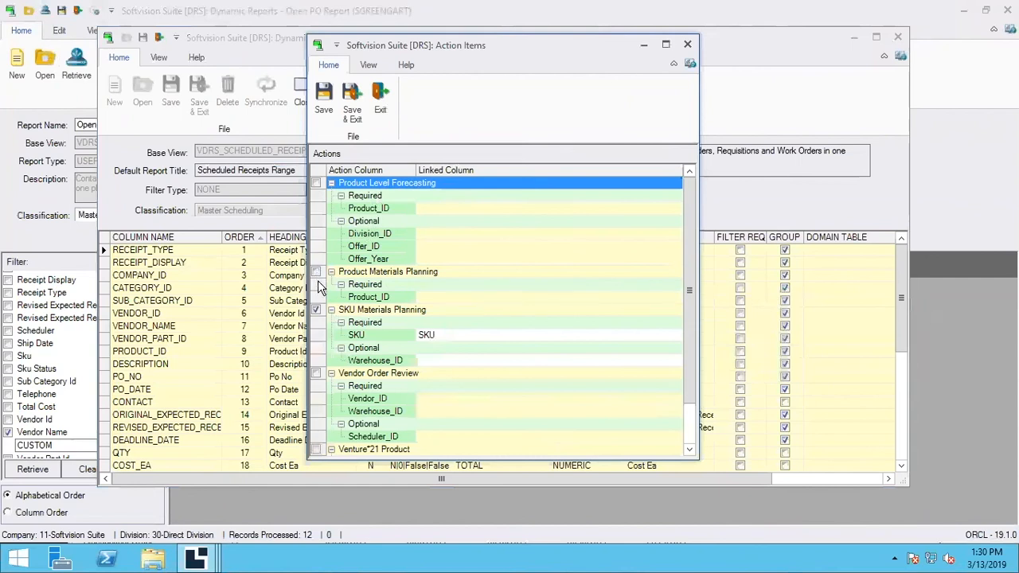
left_click(316, 183)
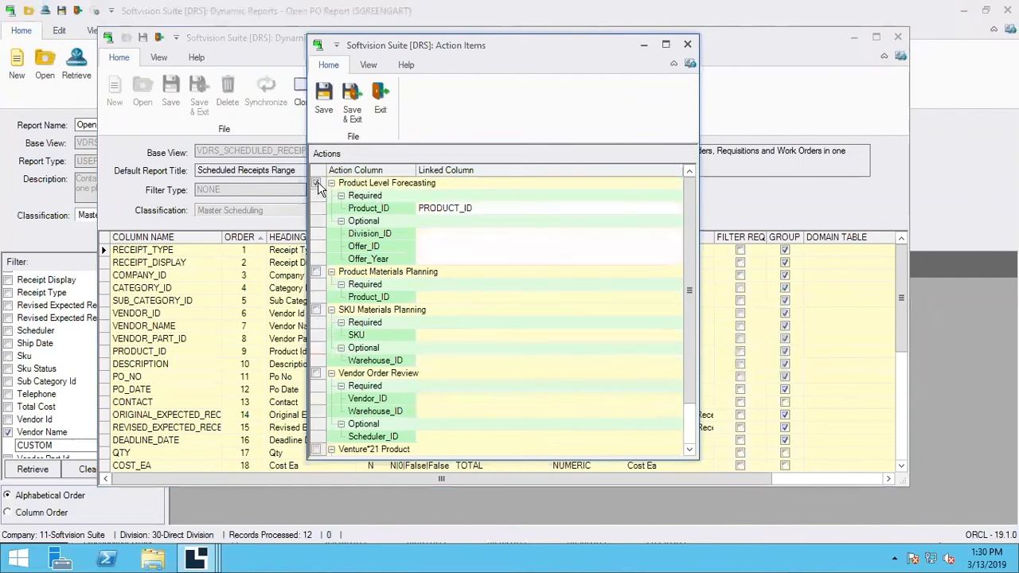
left_click(316, 182)
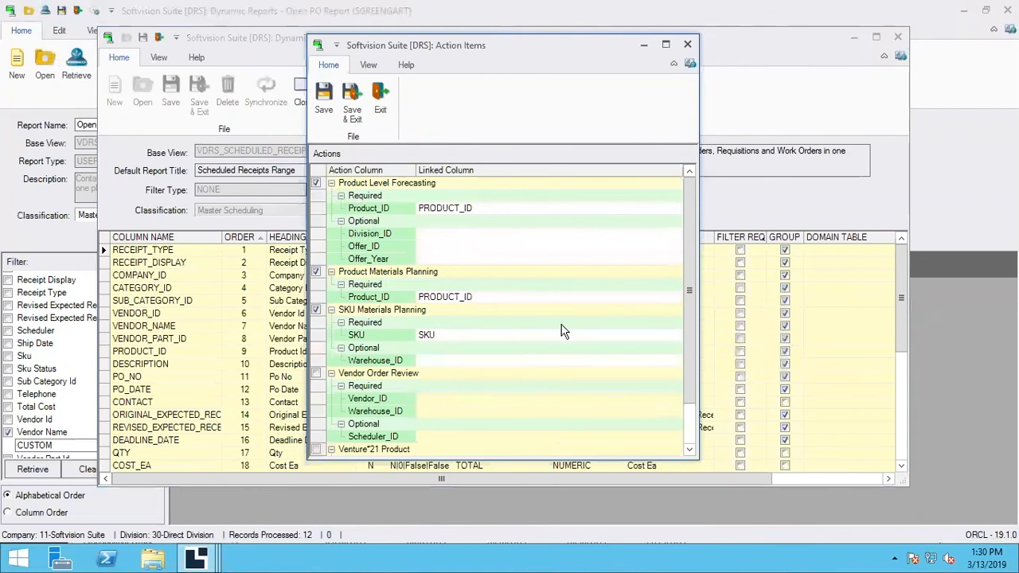
left_click(676, 334)
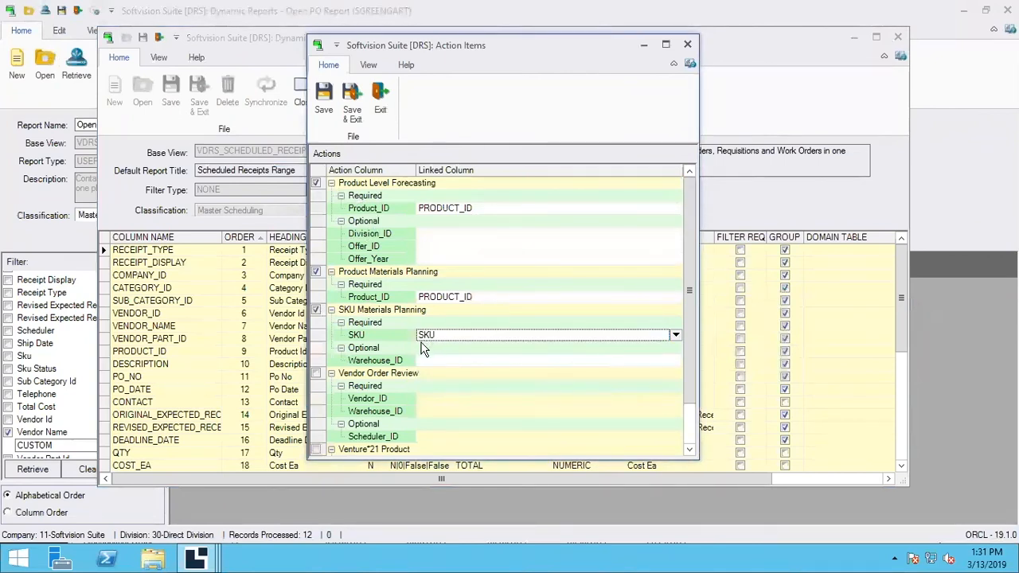
mouse_move(476, 293)
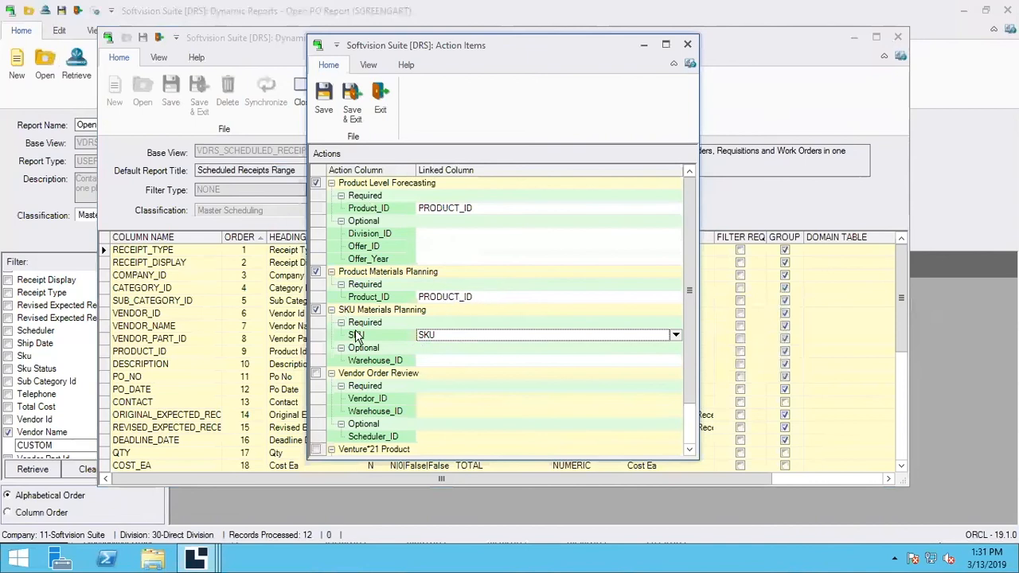
mouse_move(420, 255)
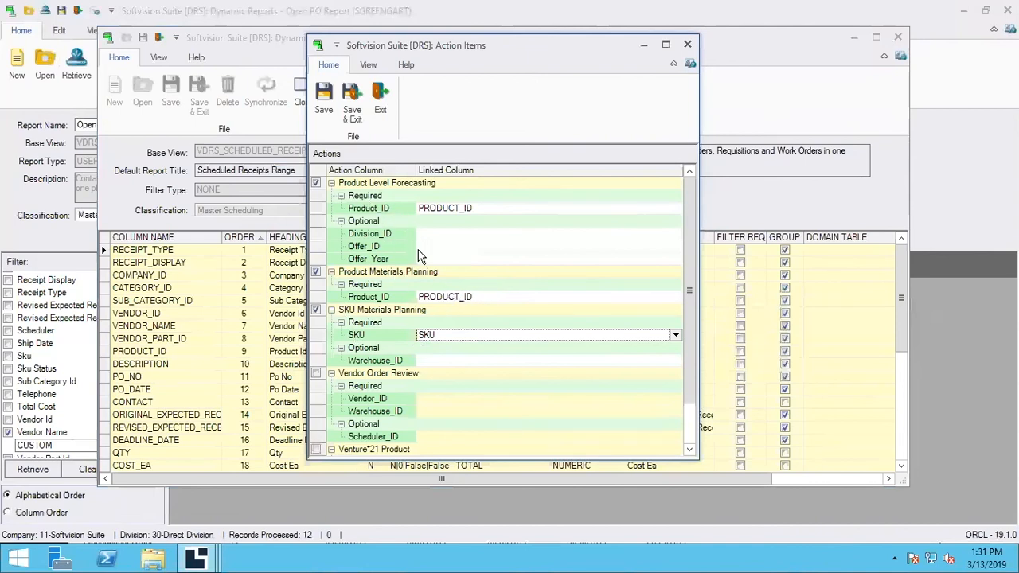
mouse_move(441, 296)
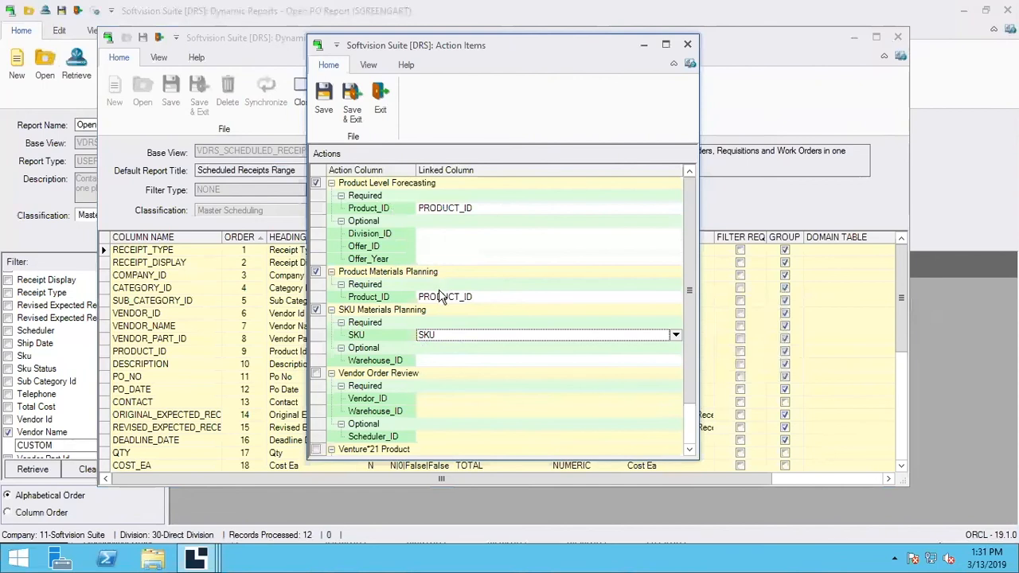
mouse_move(483, 221)
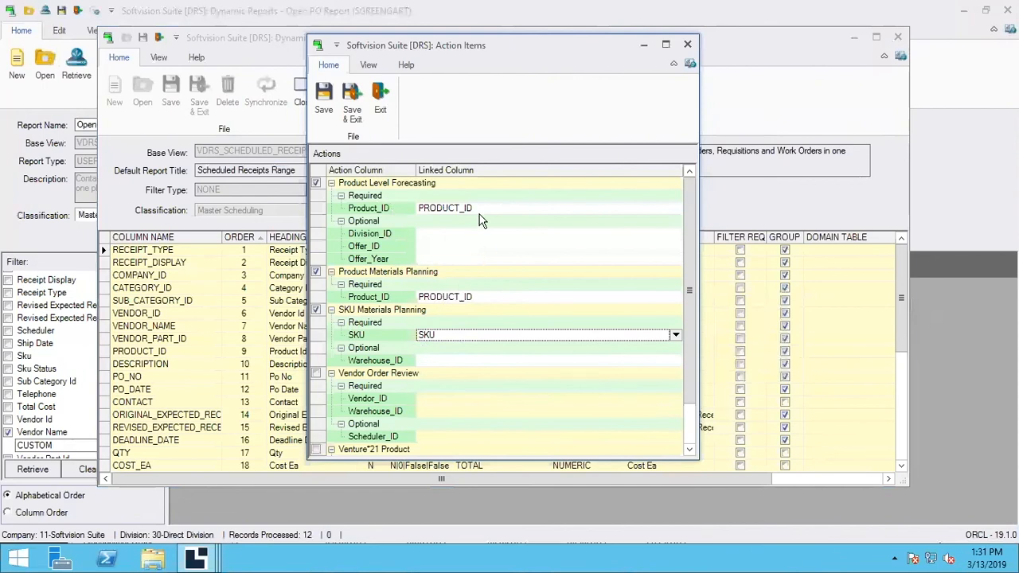
mouse_move(452, 213)
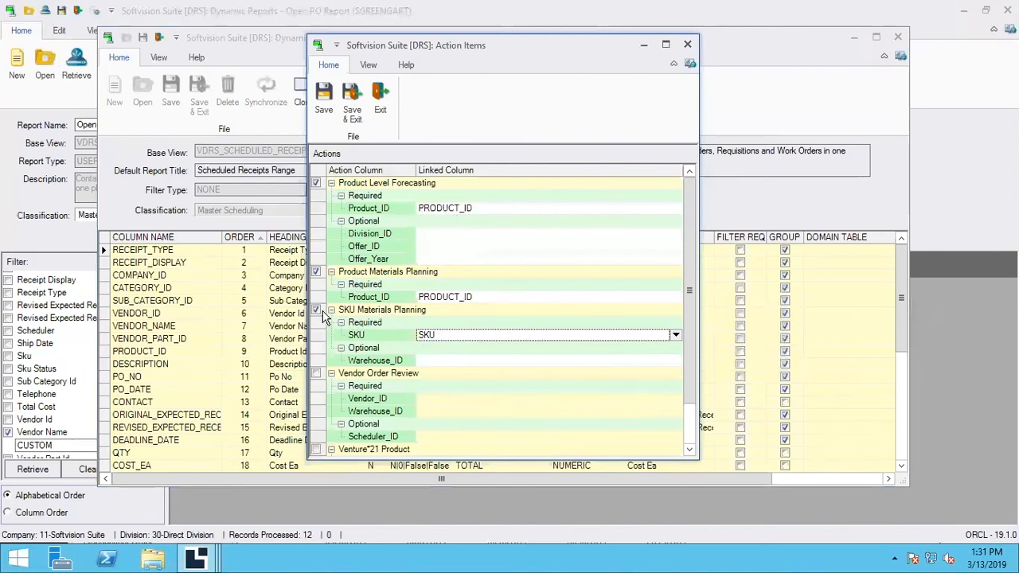
mouse_move(464, 311)
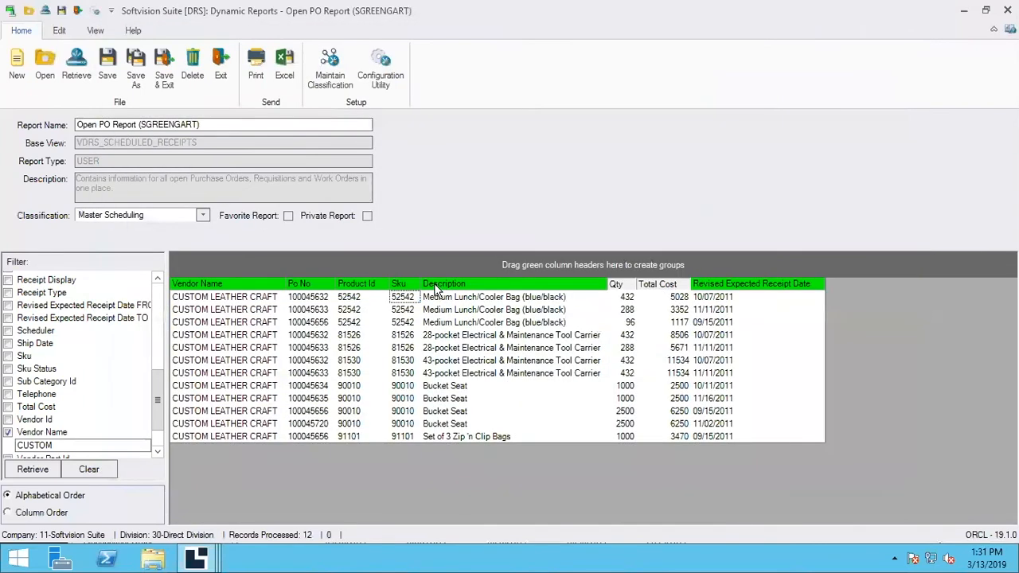
right_click(401, 296)
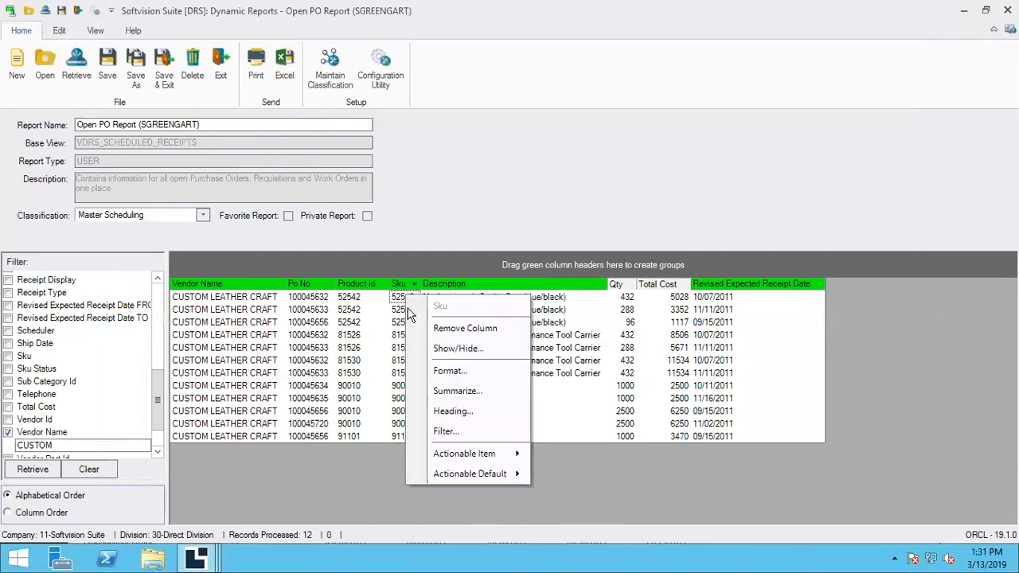
mouse_move(464, 453)
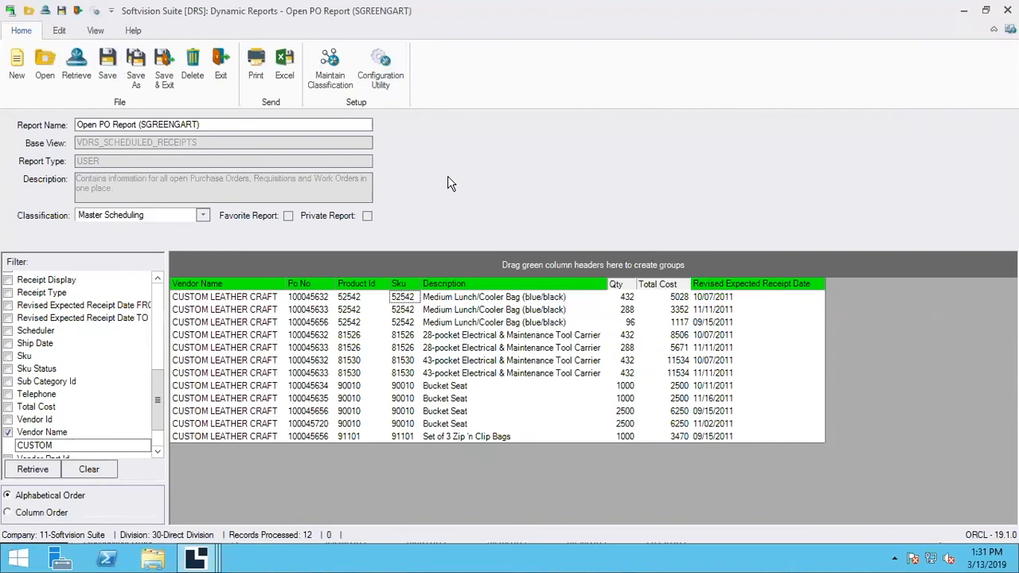
mouse_move(215, 543)
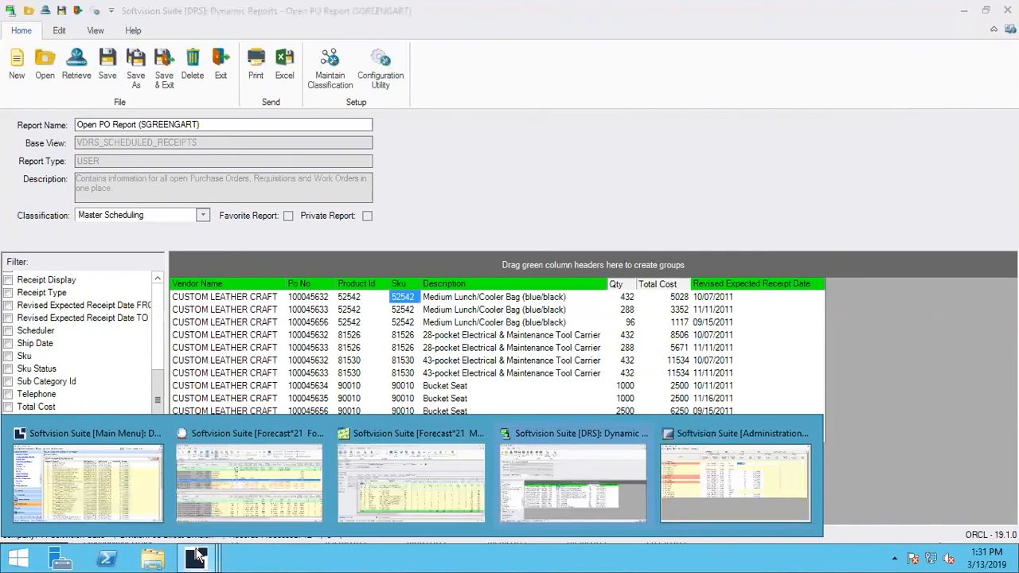
Visit the Main Menu window via the taskbar, then bring the Dynamic Reports window back to the front.
left_click(88, 479)
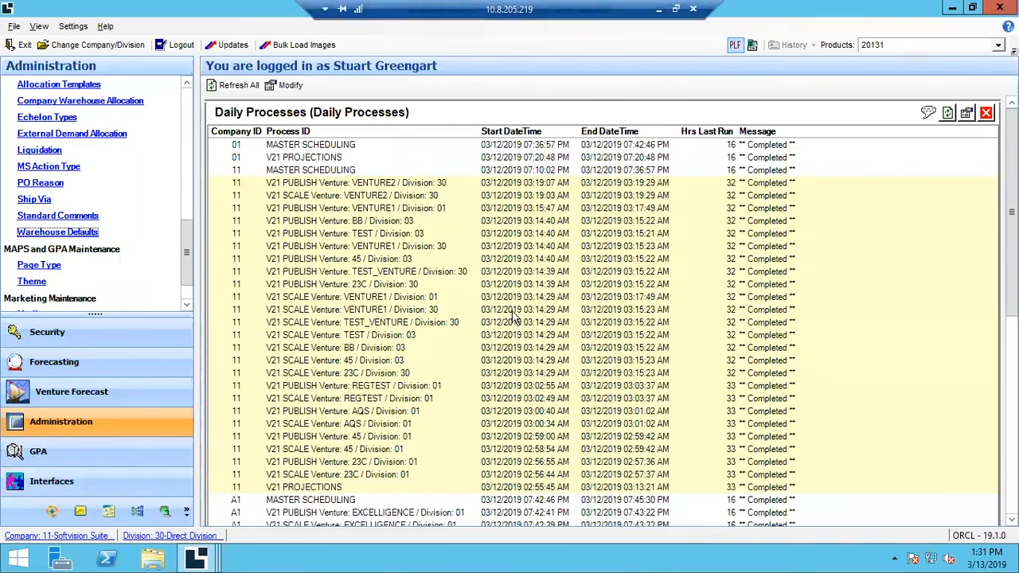
left_click(191, 554)
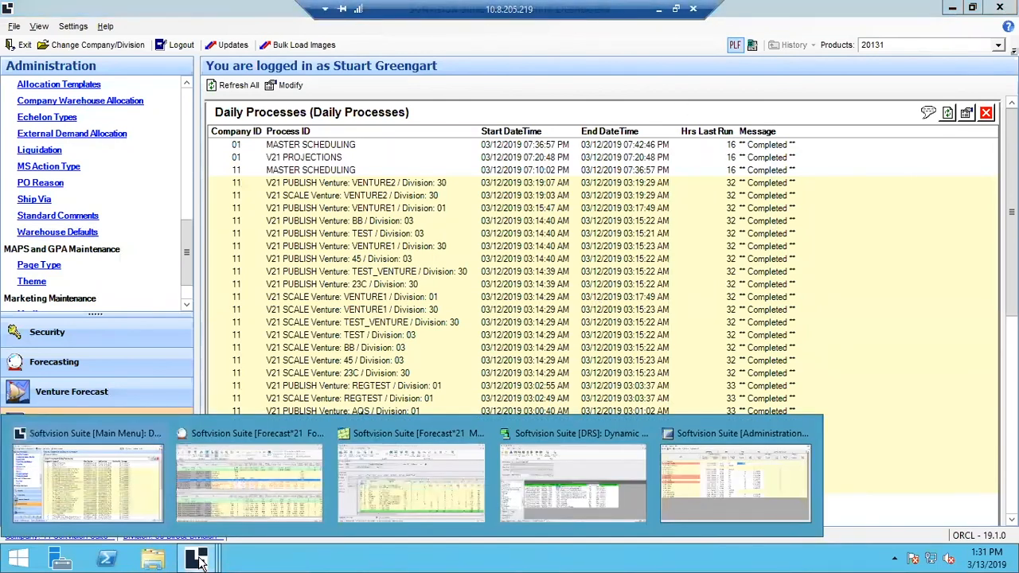
left_click(579, 483)
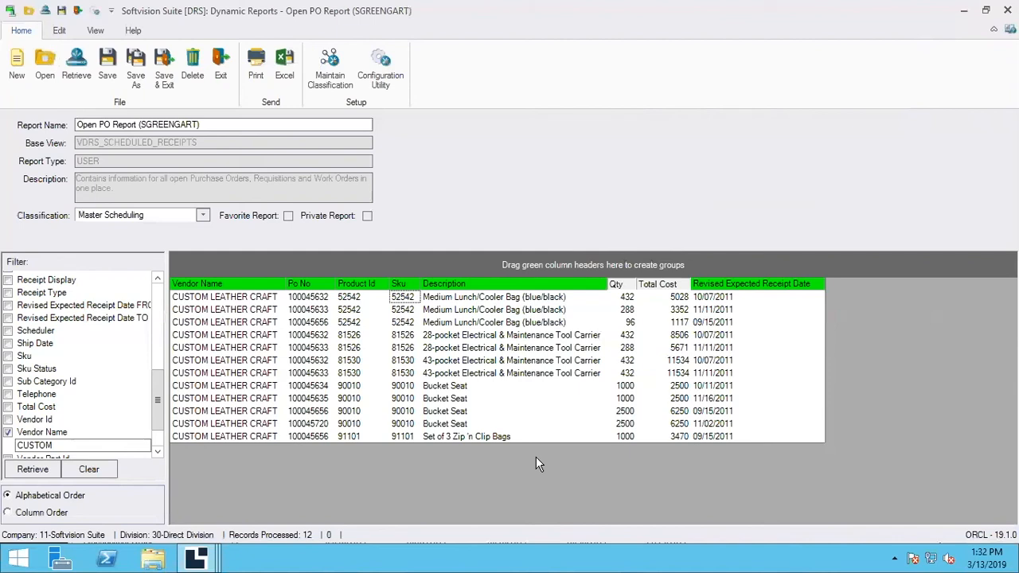
mouse_move(422, 407)
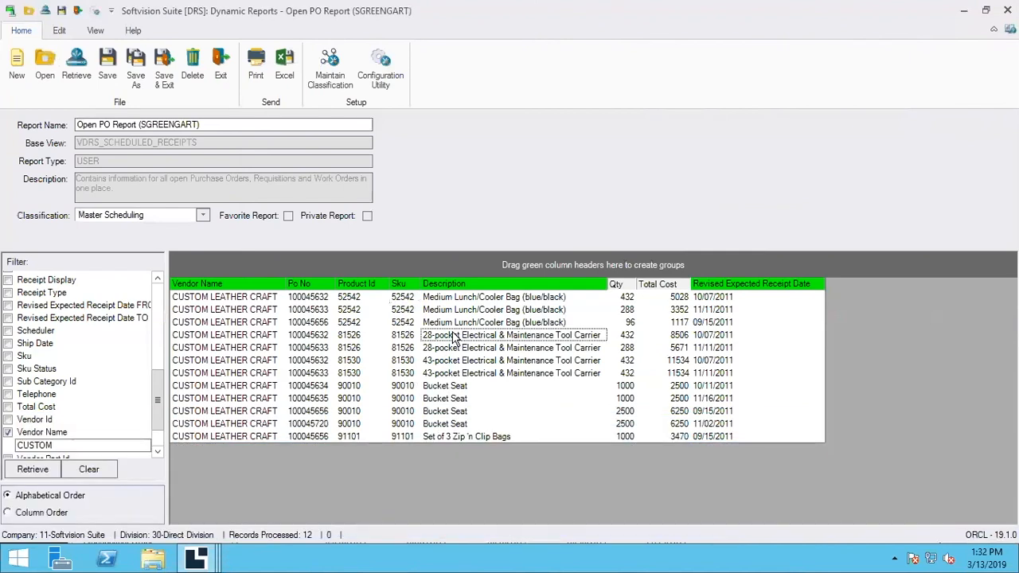
mouse_move(457, 332)
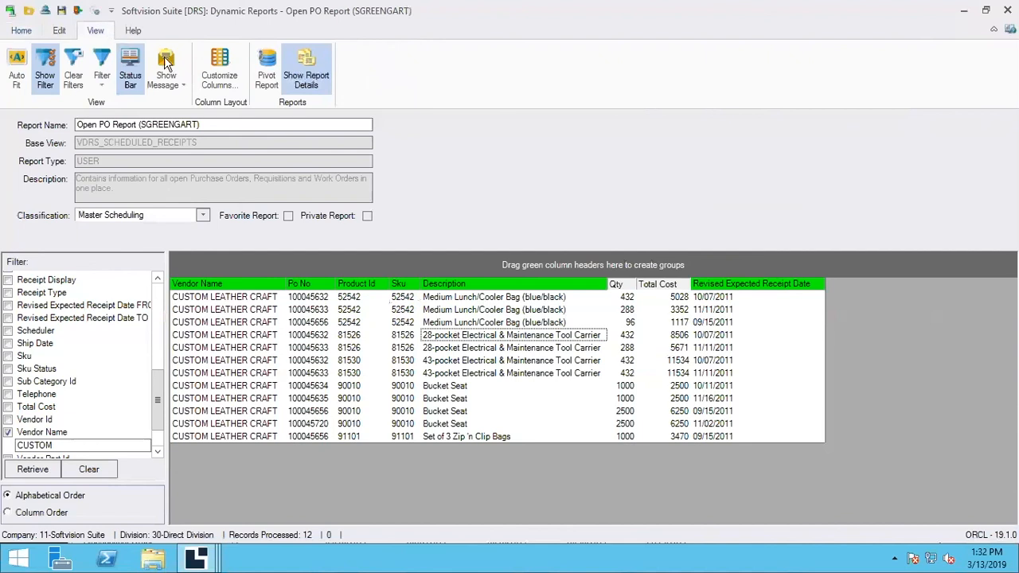
Show the Open PO report as a pivot grid of quantity by SKU and revised receipt date.
left_click(266, 68)
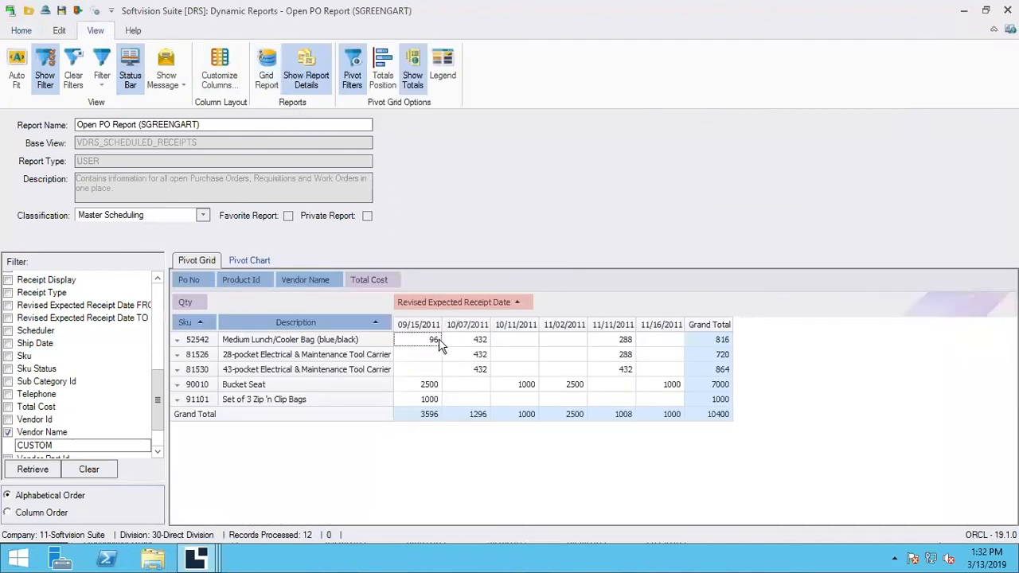
mouse_move(209, 556)
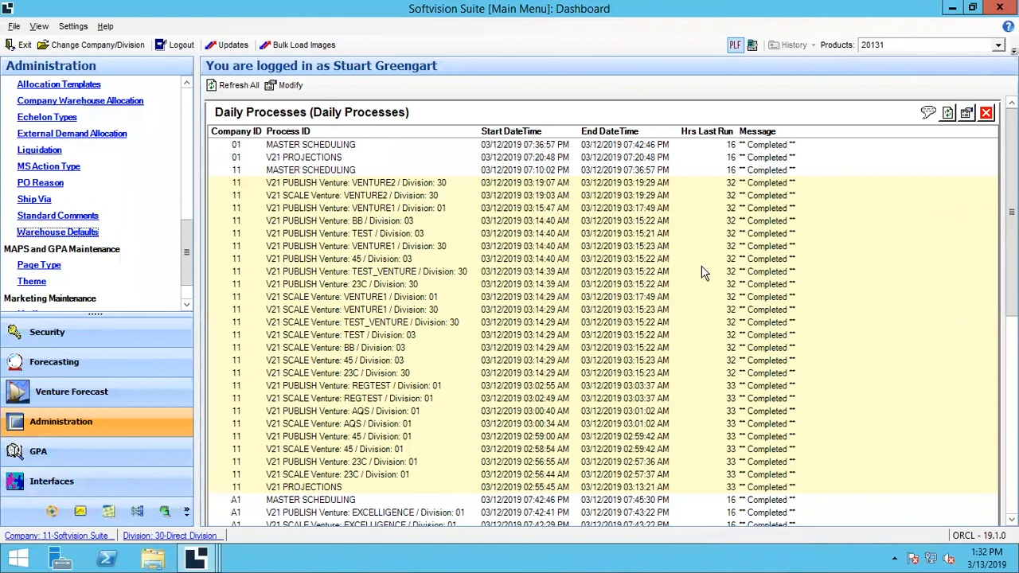
mouse_move(250, 316)
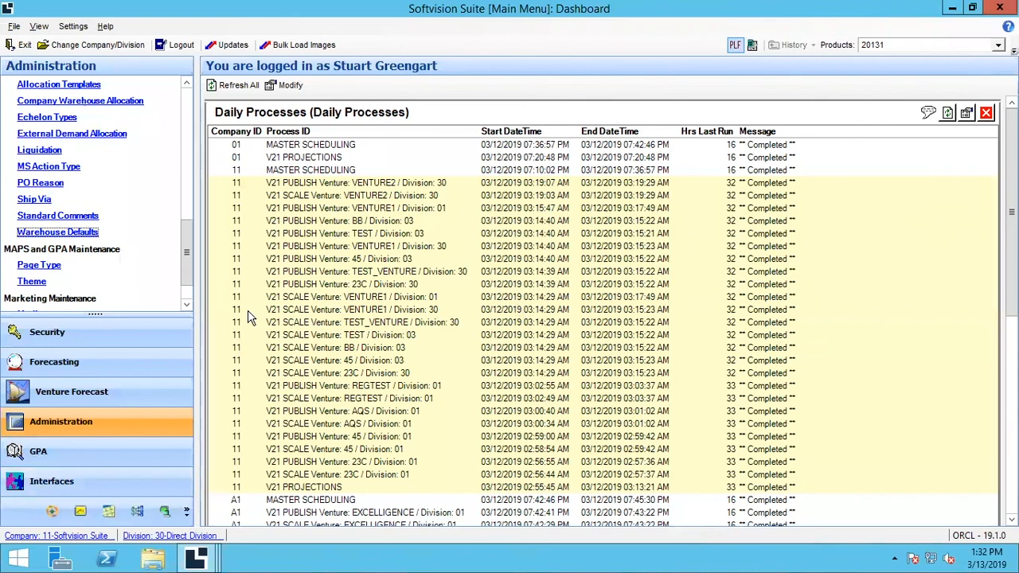
mouse_move(266, 323)
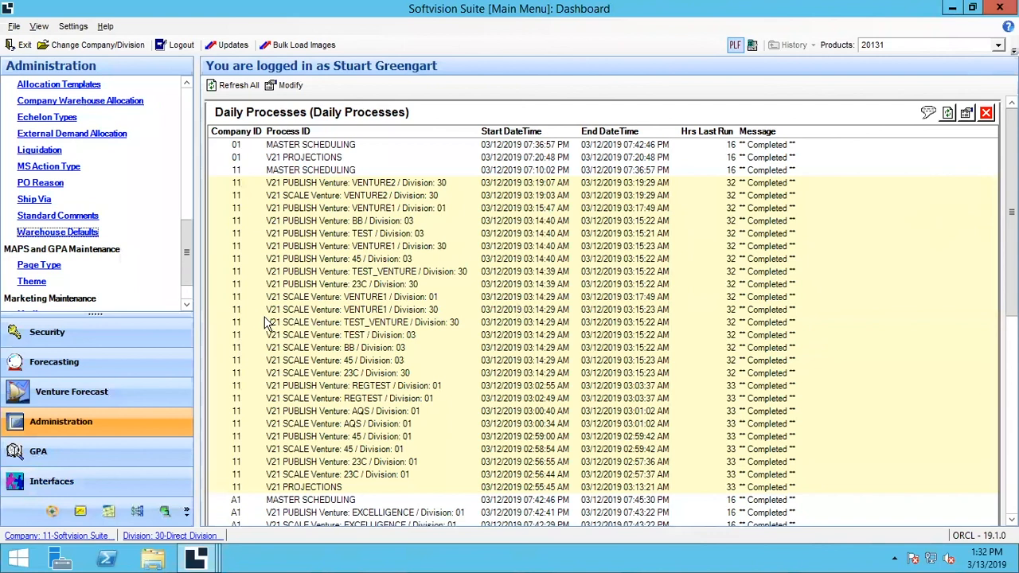
mouse_move(378, 309)
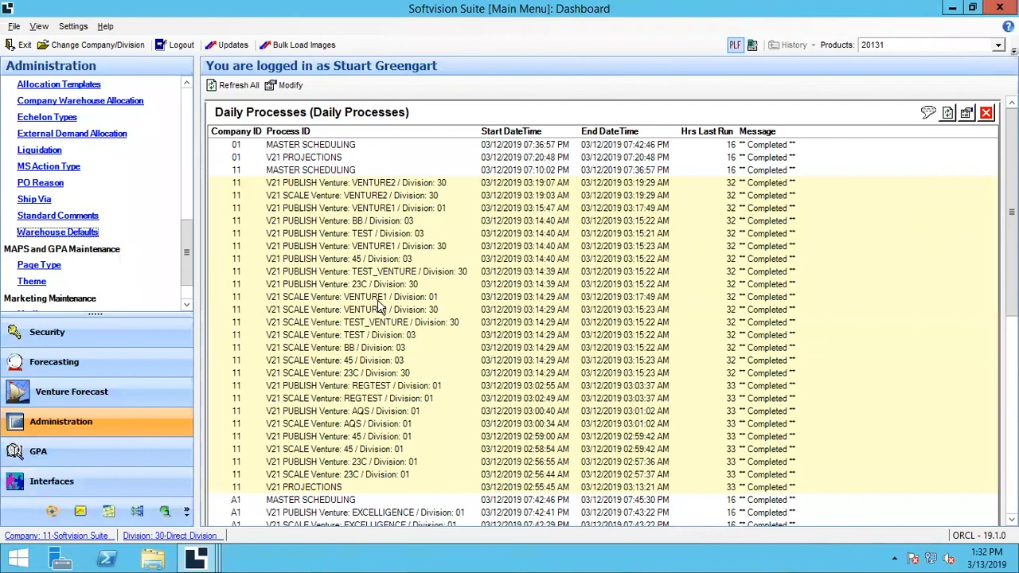
mouse_move(443, 300)
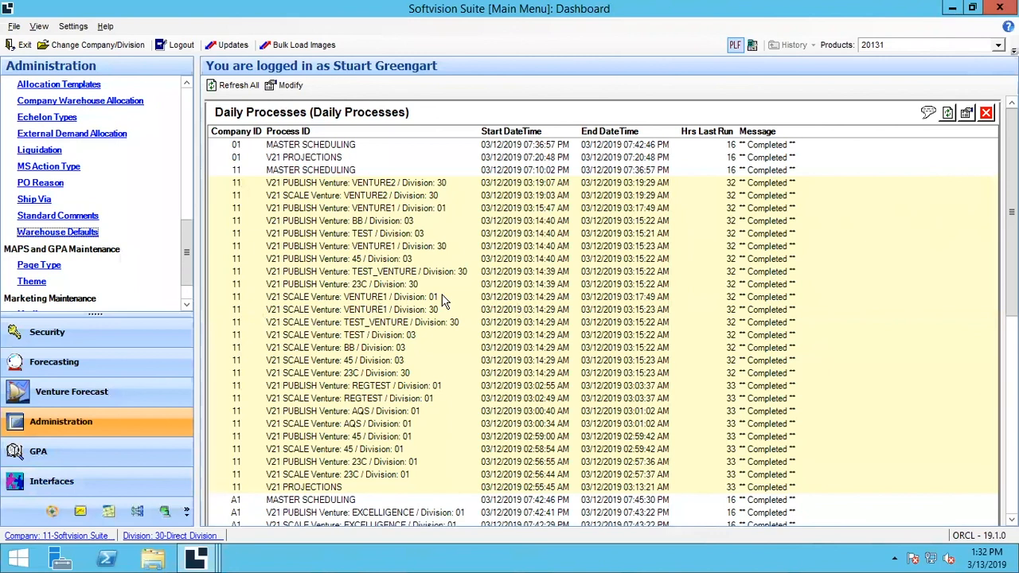
mouse_move(468, 327)
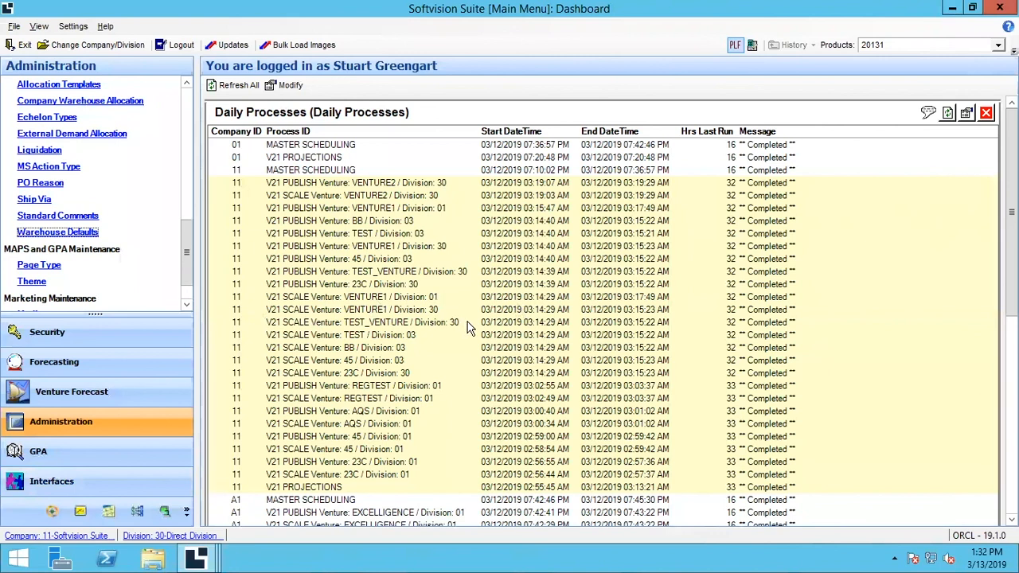
mouse_move(257, 519)
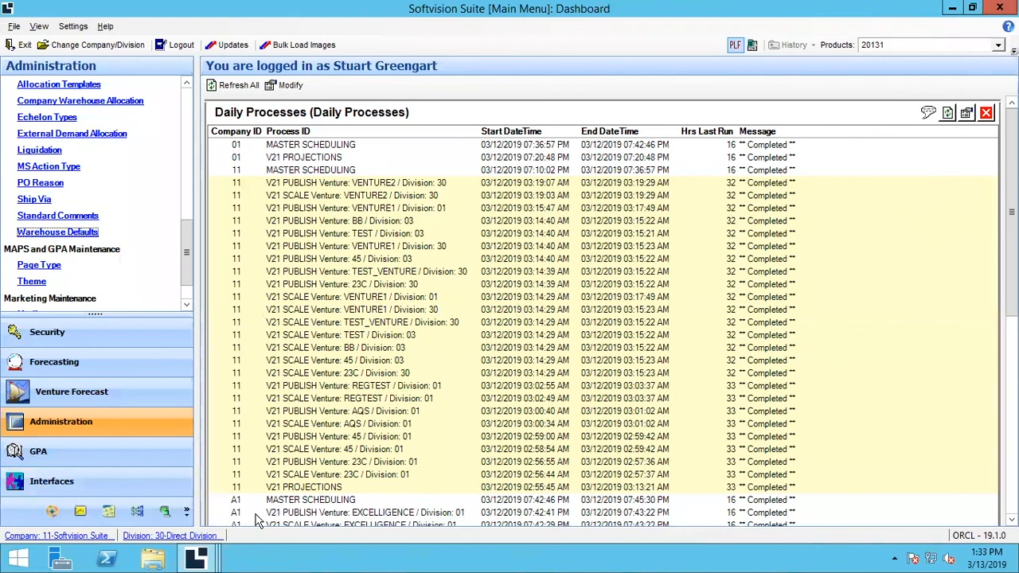
Bring the Materials Planning window for Job Site Touch Pro Gloves to the front from the taskbar.
left_click(191, 555)
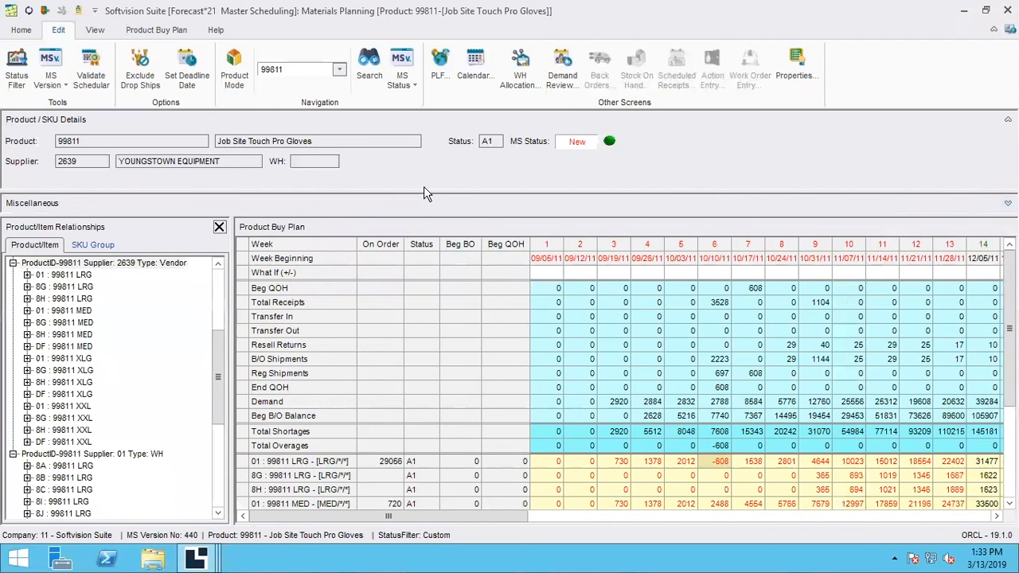
mouse_move(428, 182)
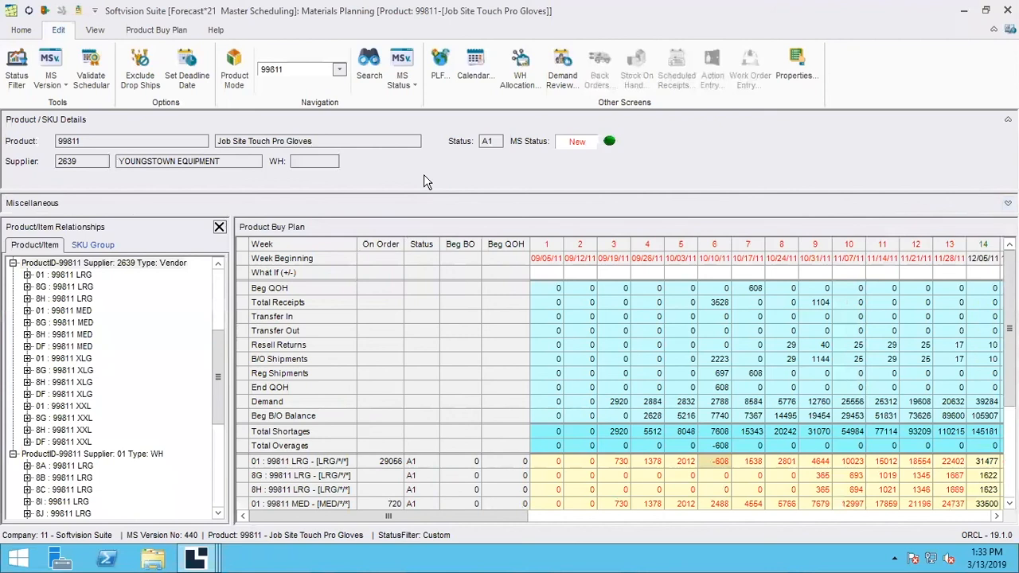
mouse_move(270, 306)
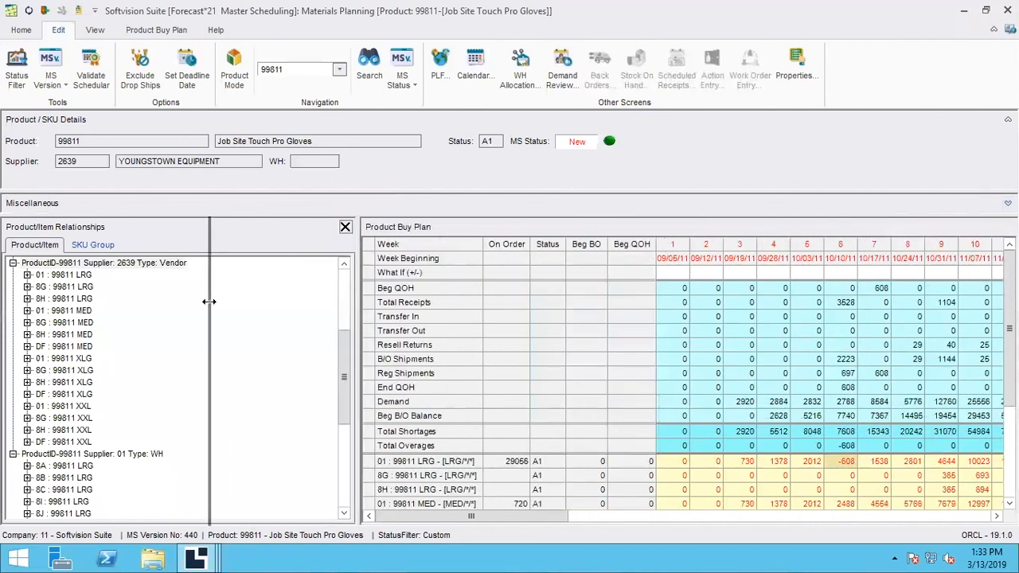
Narrow the product relationships panel slightly in the product 99811 buy plan.
left_click_drag(209, 302, 197, 301)
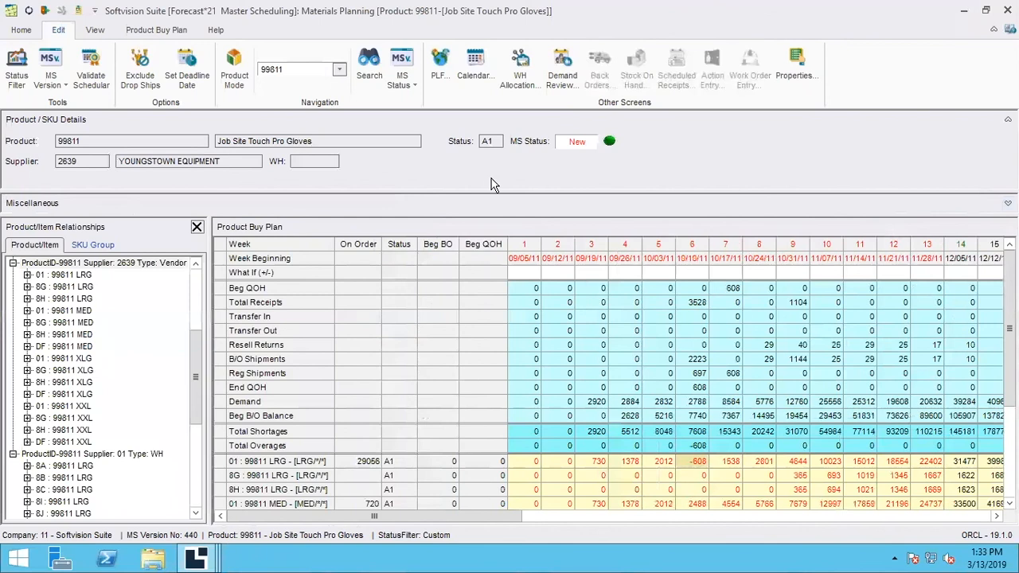
mouse_move(683, 134)
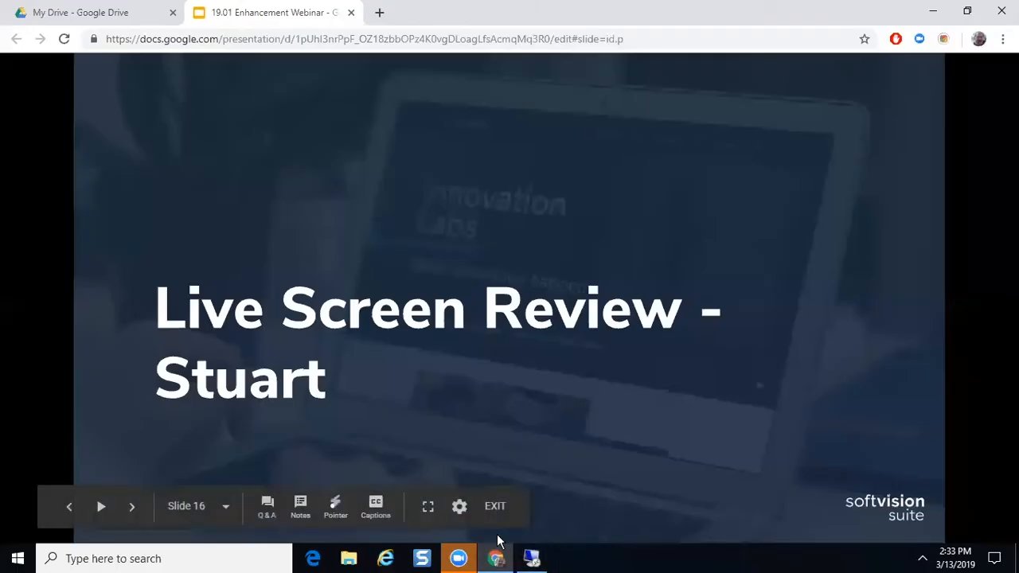
mouse_move(427, 508)
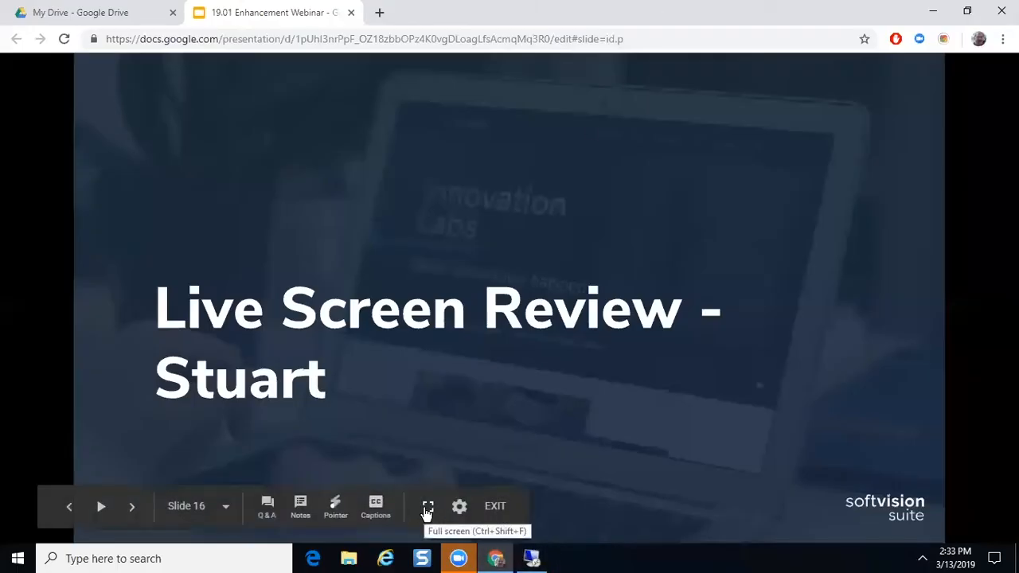
Show slide 16, the Live Screen Review - Stuart title slide, in full-screen presentation.
left_click(427, 506)
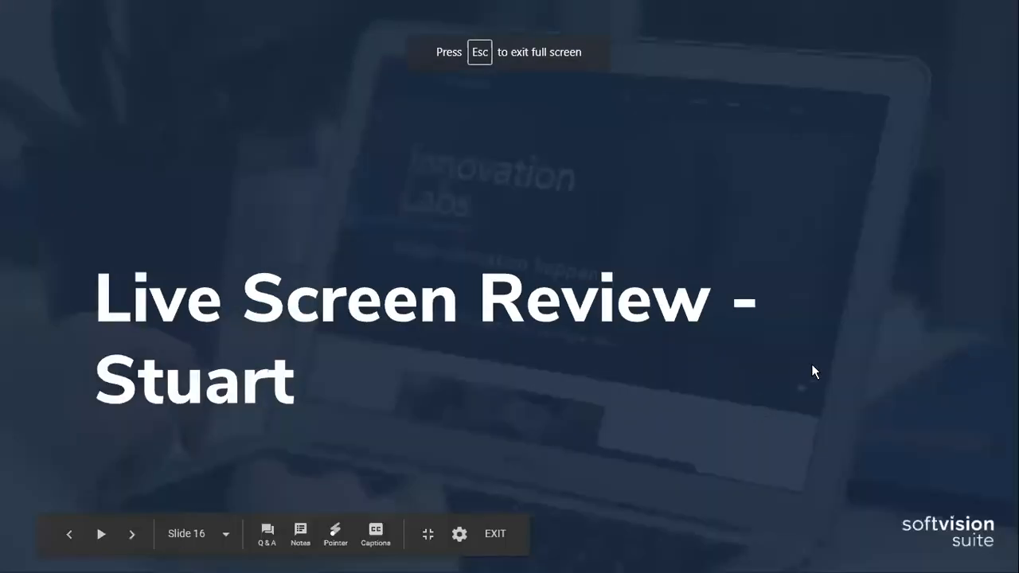